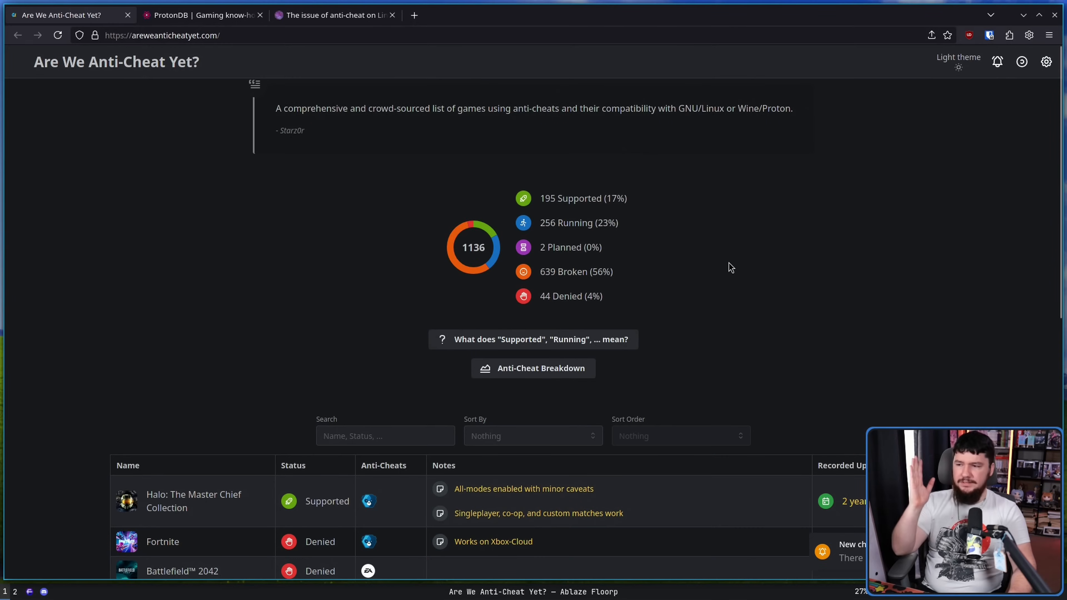
{"action": "mouse_move", "coordinate": [693, 293]}
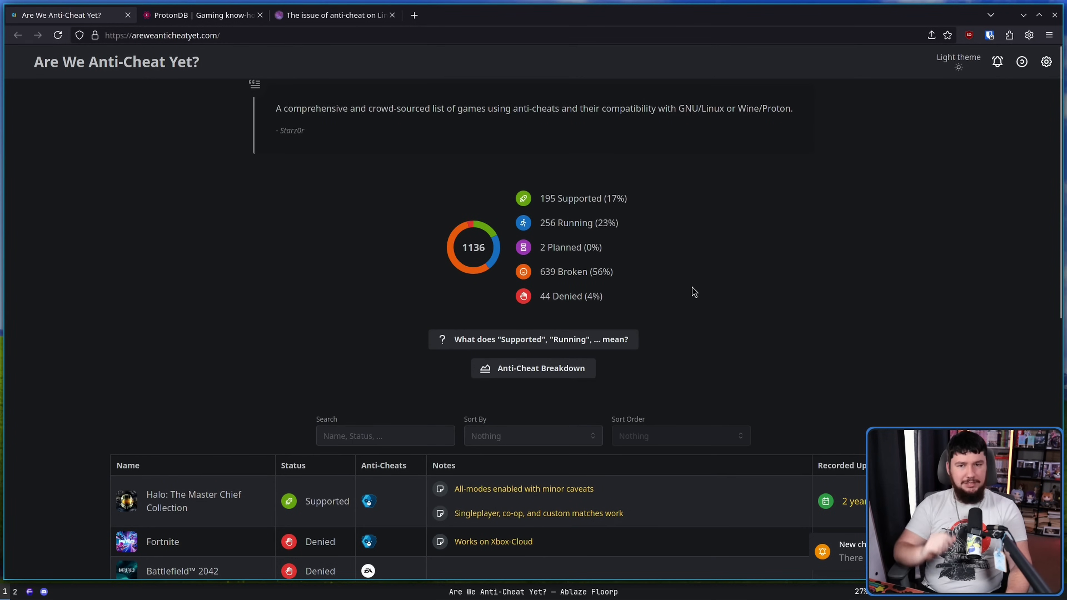
{"action": "mouse_move", "coordinate": [686, 264]}
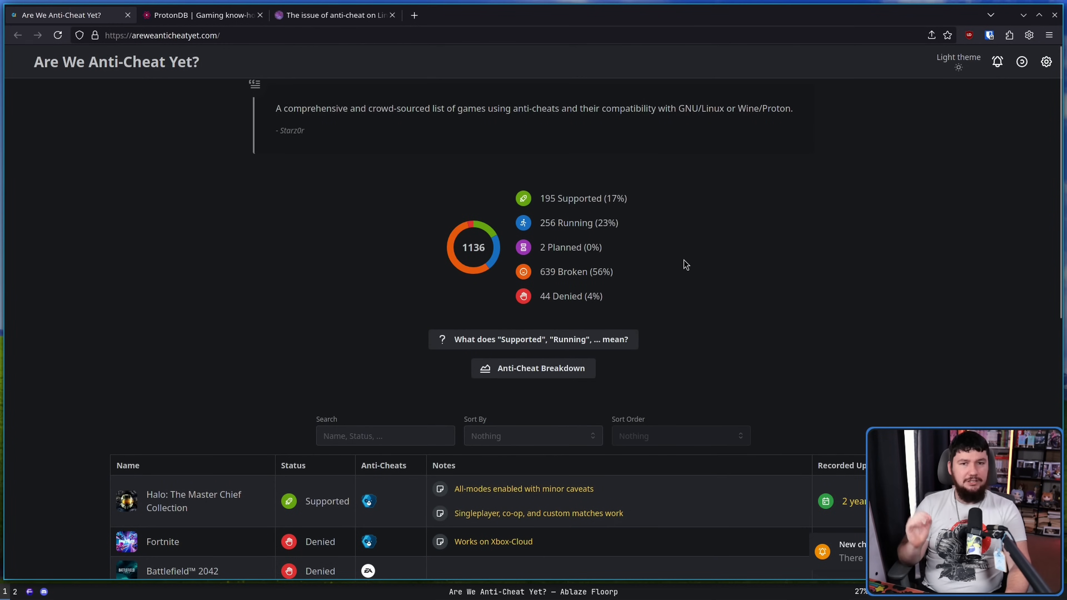
Switch to the ProtonDB tab showing 26,043 reported games and 6,658 Deck Verified titles.
{"action": "left_click", "coordinate": [202, 14]}
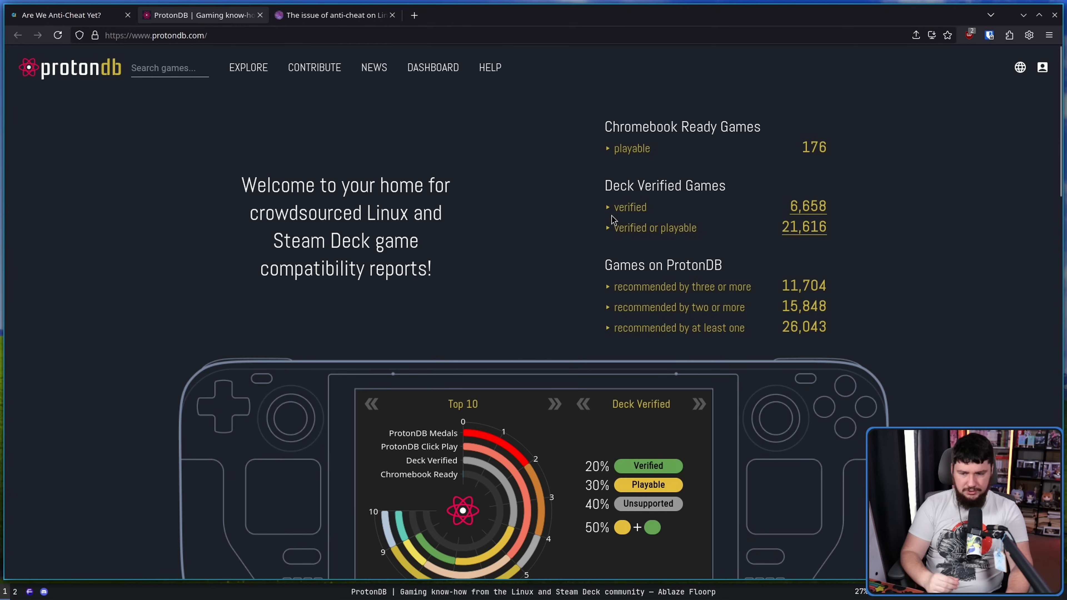
{"action": "mouse_move", "coordinate": [613, 207]}
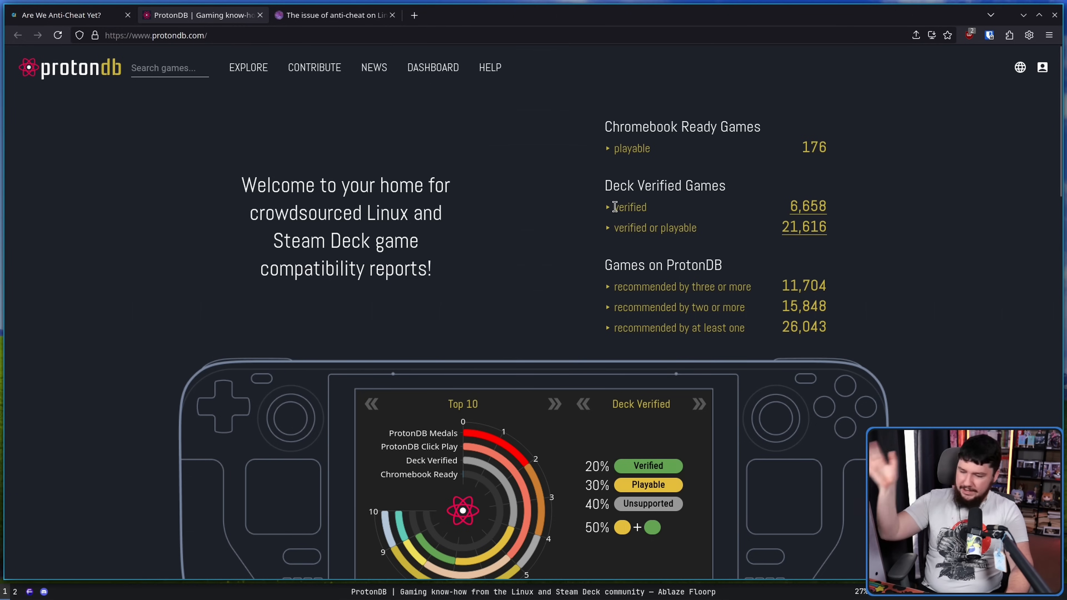
{"action": "mouse_move", "coordinate": [697, 245]}
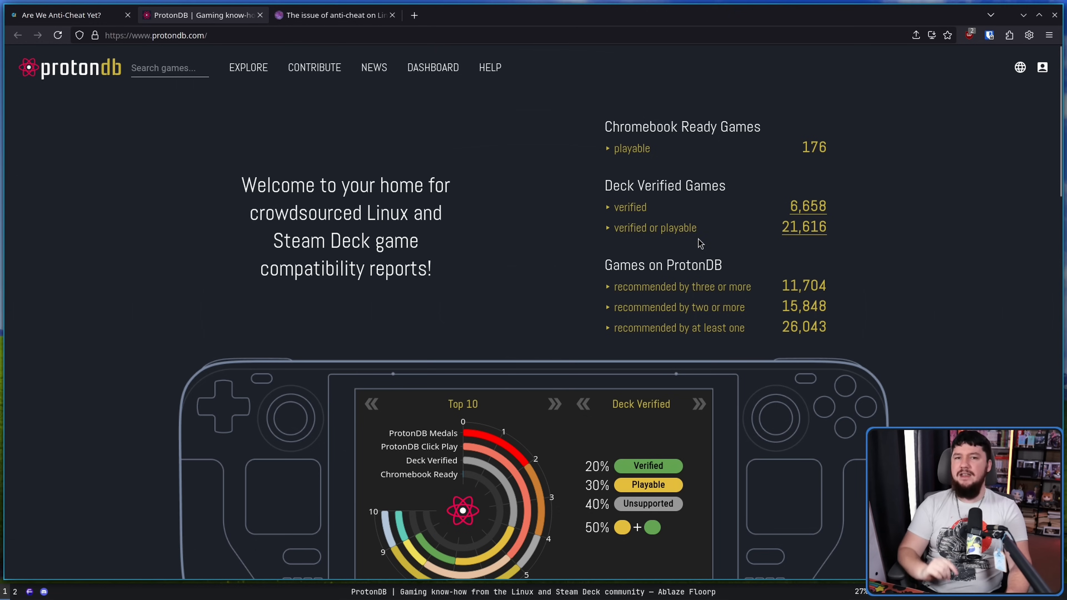
{"action": "mouse_move", "coordinate": [704, 249]}
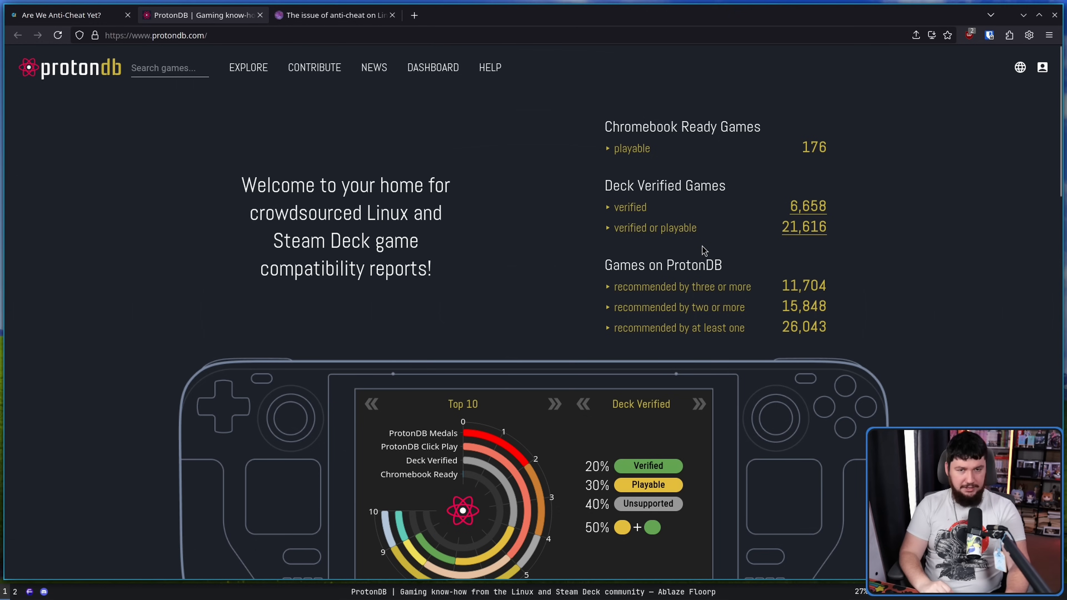
Bring up 'The issue of anti-cheat on Linux' article, glancing back at ProtonDB, and highlight then clear the competitive-games phrase.
{"action": "left_click", "coordinate": [333, 15]}
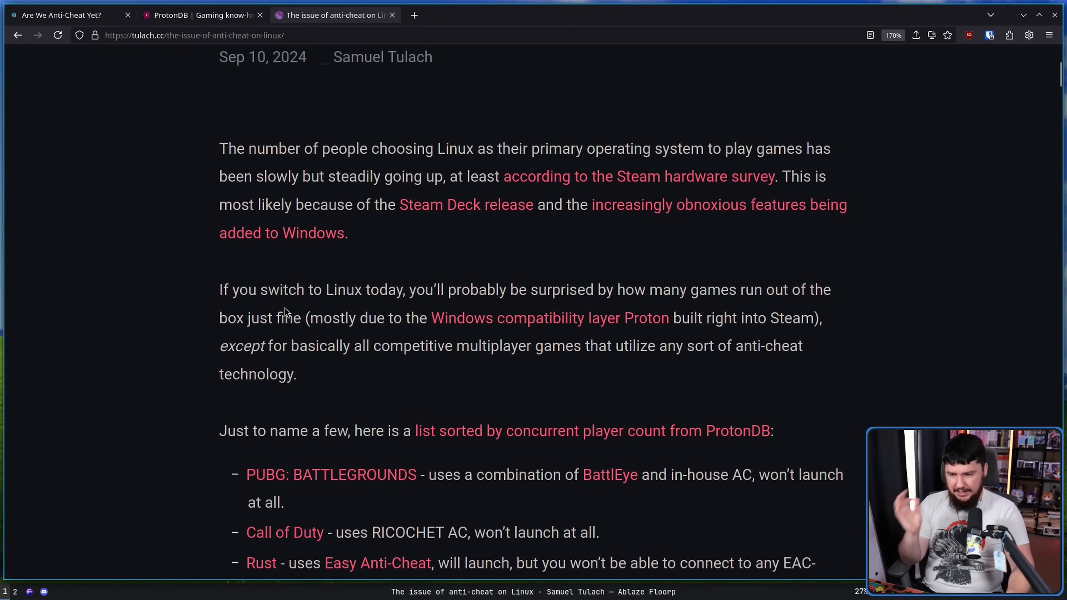
{"action": "mouse_move", "coordinate": [287, 307]}
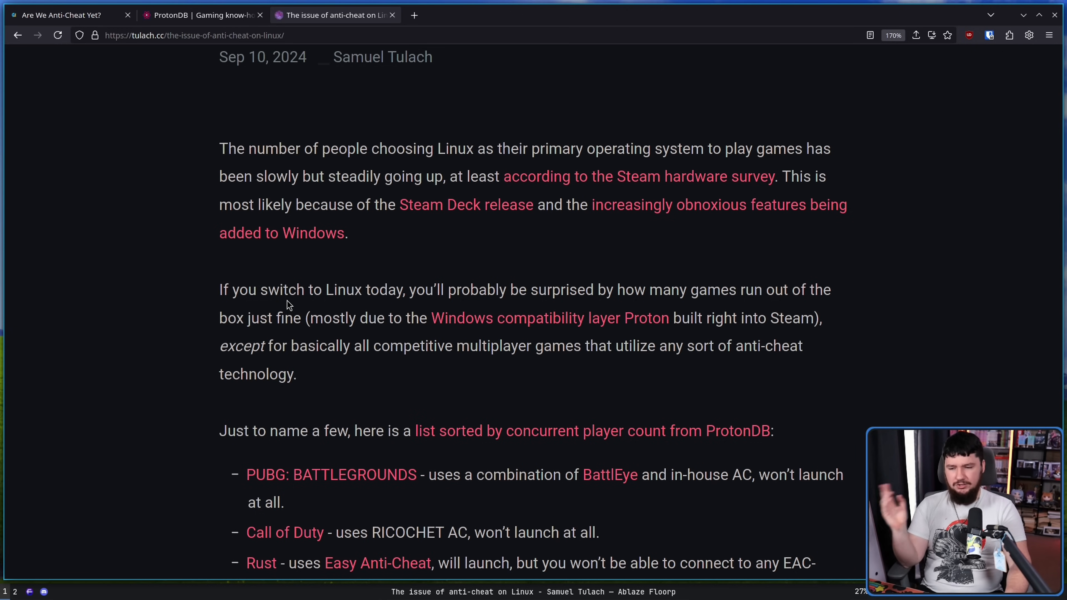
{"action": "mouse_move", "coordinate": [366, 285]}
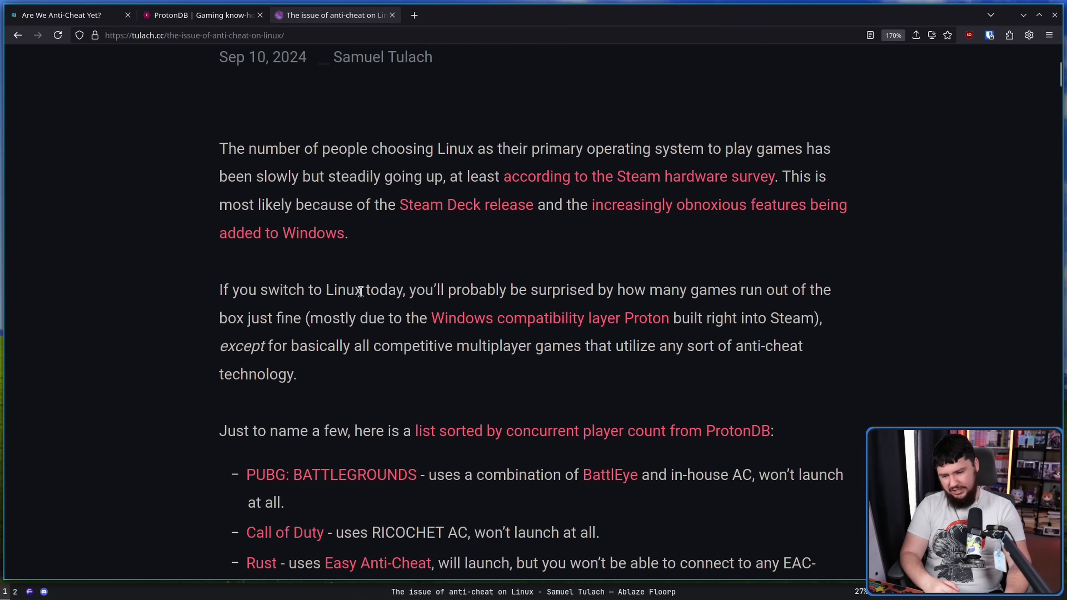
{"action": "mouse_move", "coordinate": [355, 294]}
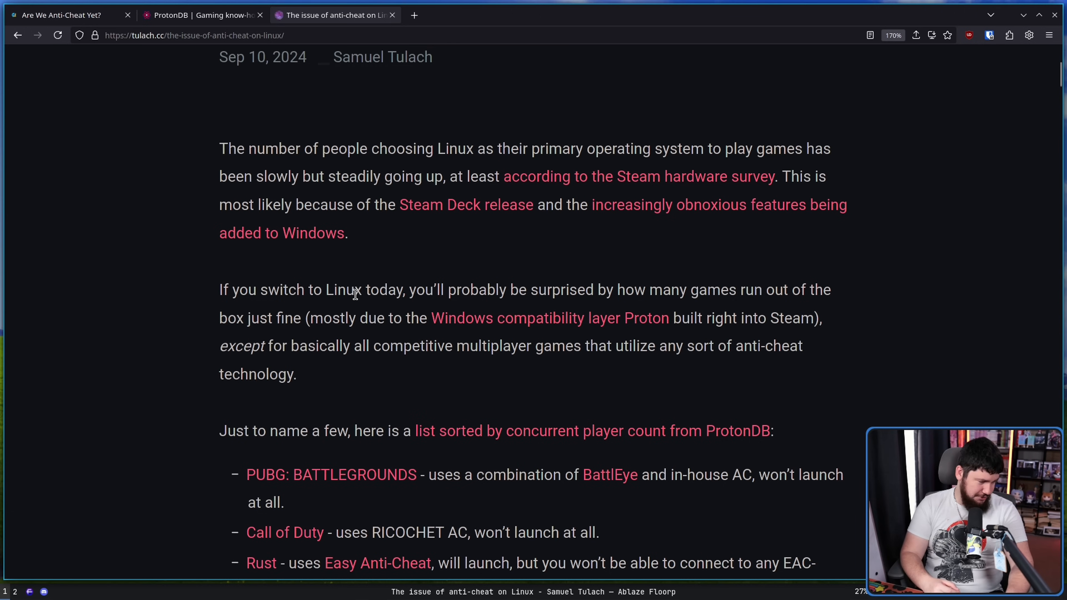
{"action": "left_click", "coordinate": [200, 15]}
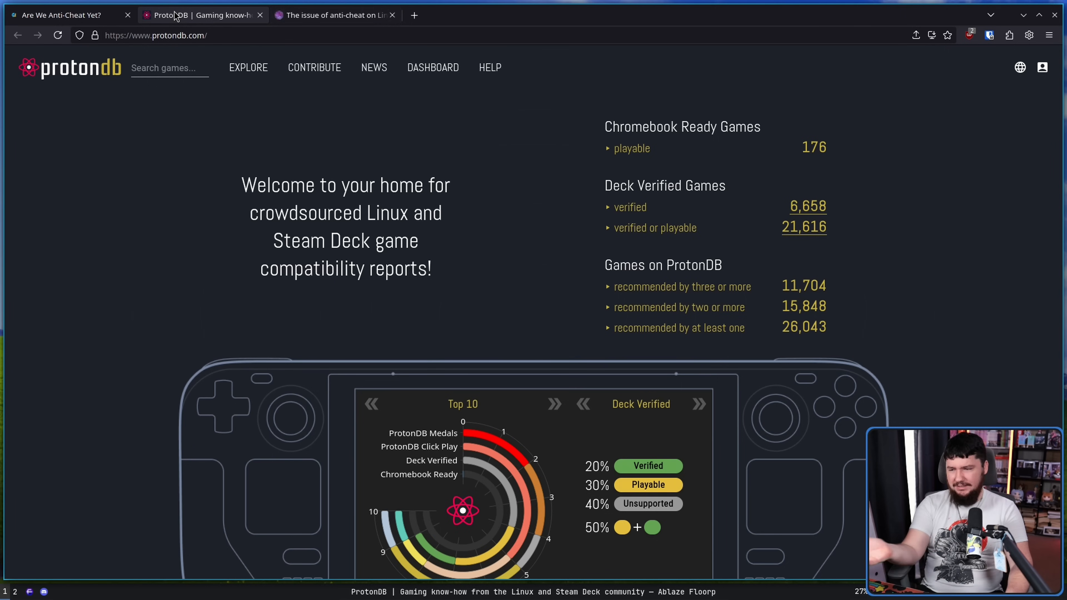
{"action": "left_click", "coordinate": [333, 15]}
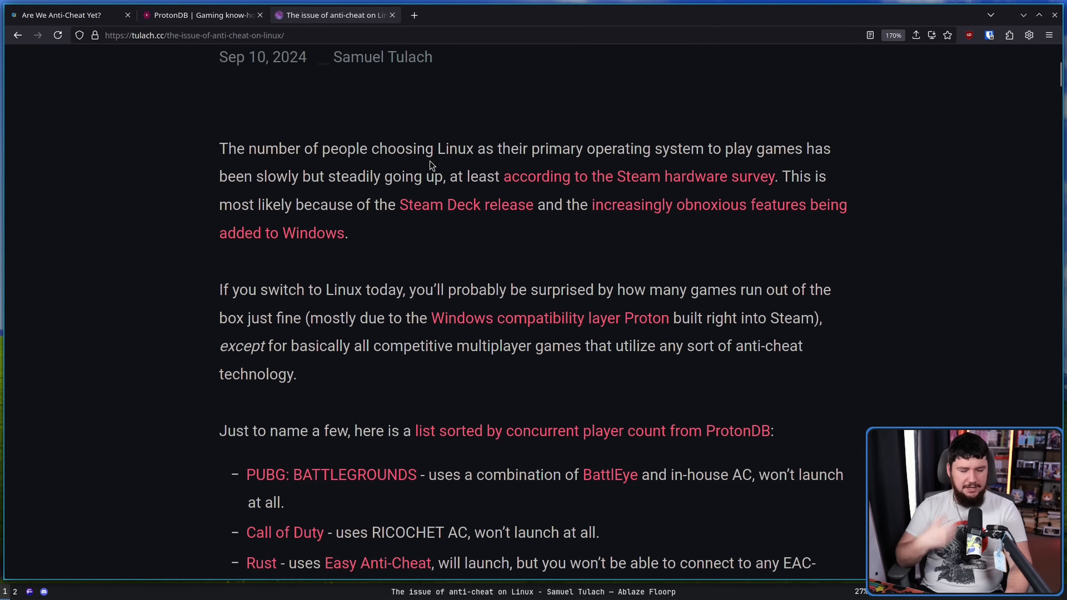
{"action": "mouse_move", "coordinate": [411, 174]}
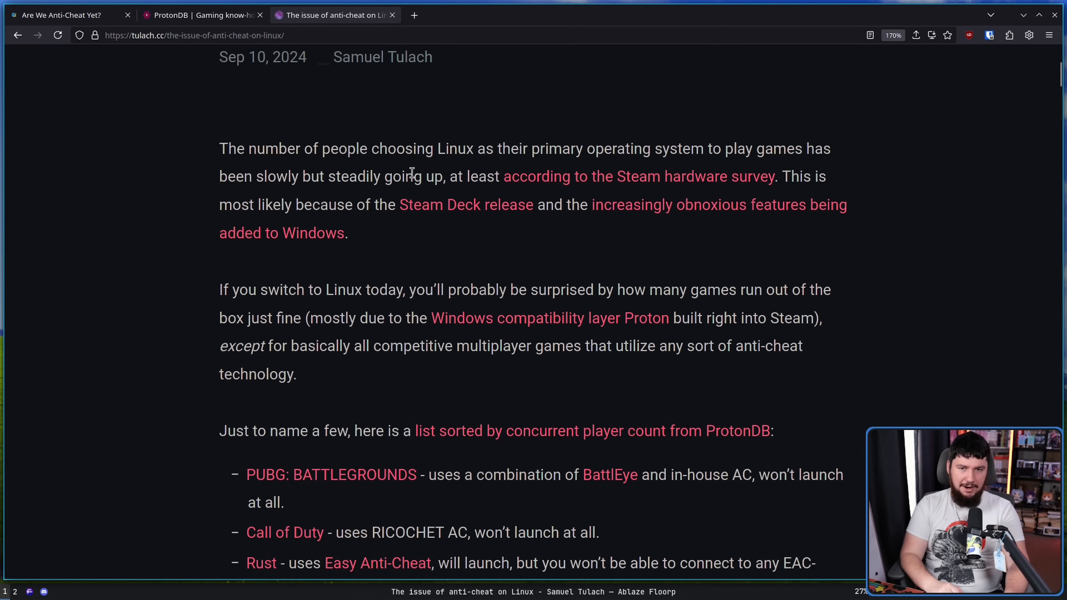
{"action": "mouse_move", "coordinate": [652, 257]}
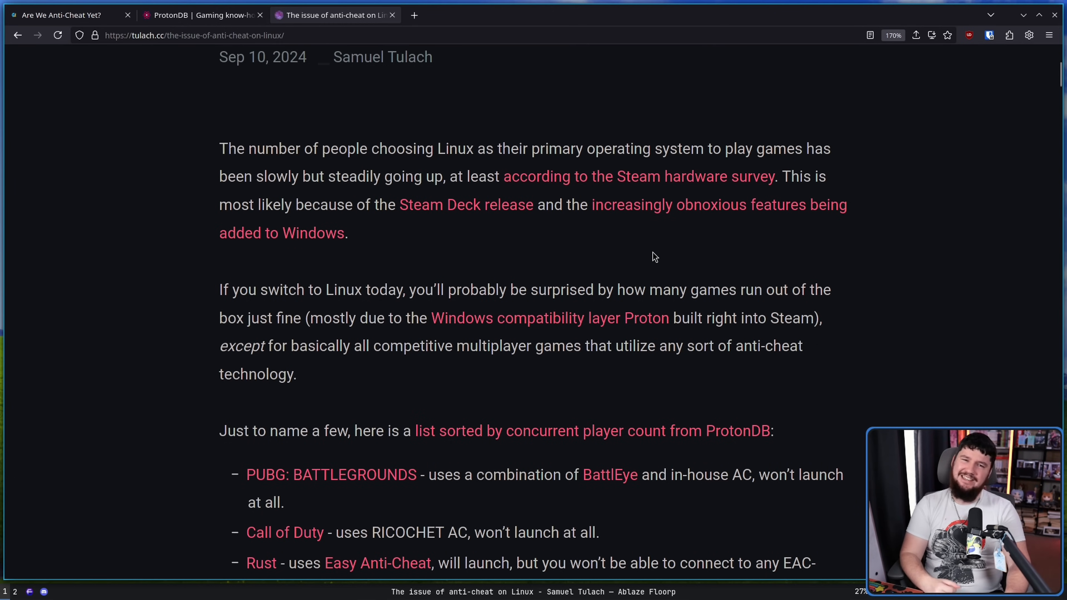
{"action": "mouse_move", "coordinate": [648, 246]}
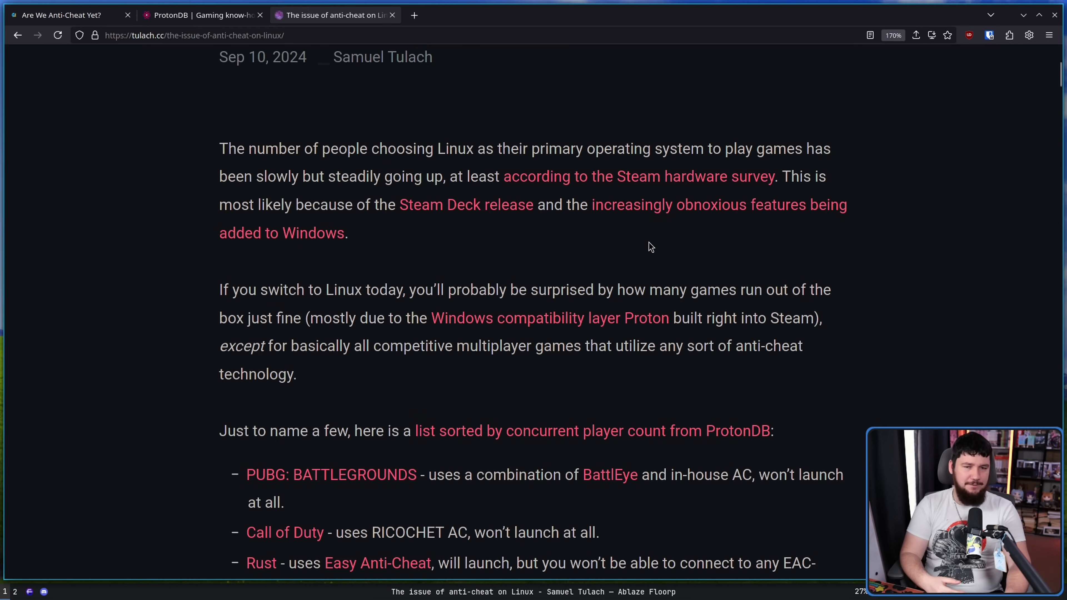
{"action": "mouse_move", "coordinate": [625, 251]}
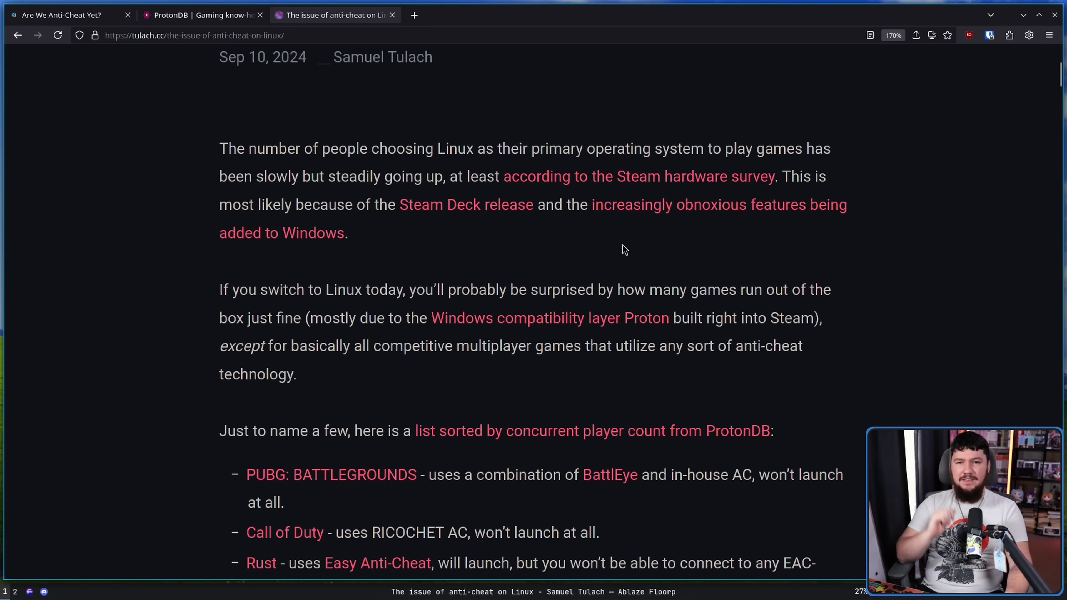
{"action": "mouse_move", "coordinate": [614, 231]}
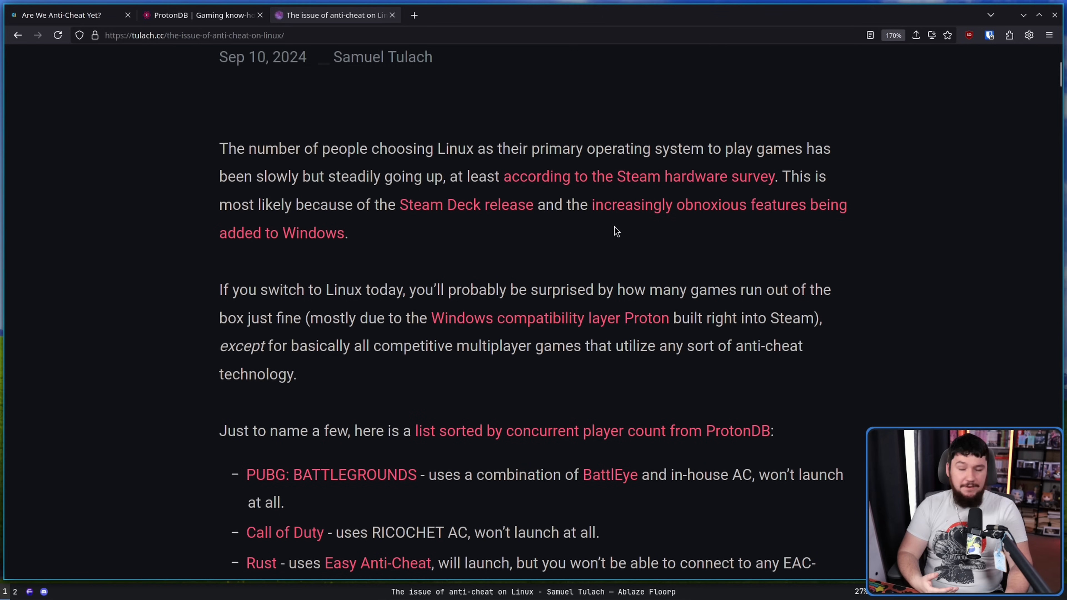
{"action": "mouse_move", "coordinate": [311, 343]}
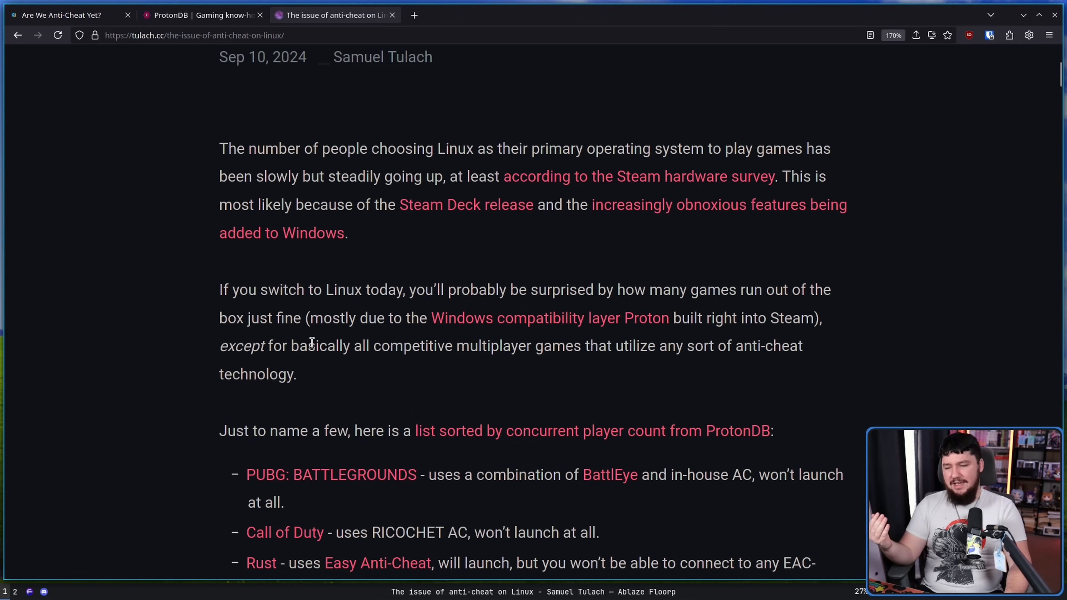
{"action": "double_click", "coordinate": [318, 345]}
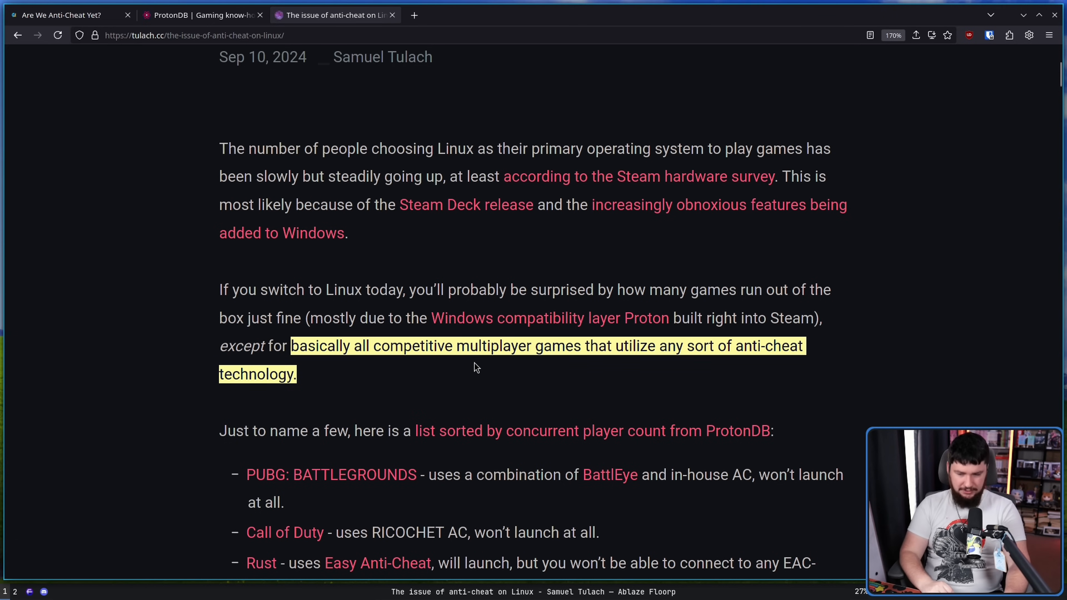
{"action": "left_click", "coordinate": [474, 367]}
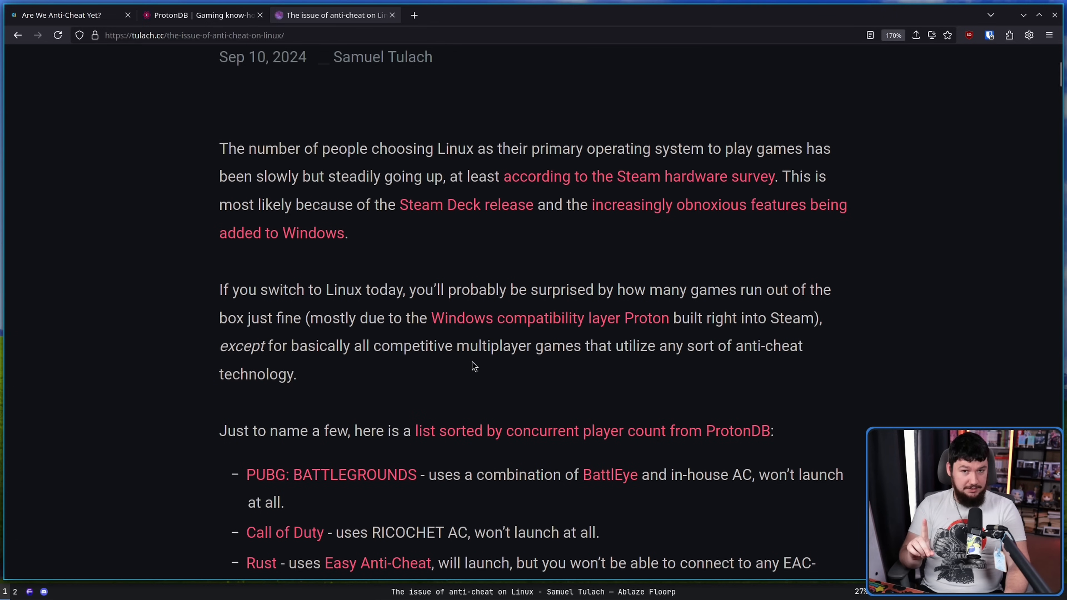
{"action": "mouse_move", "coordinate": [501, 403]}
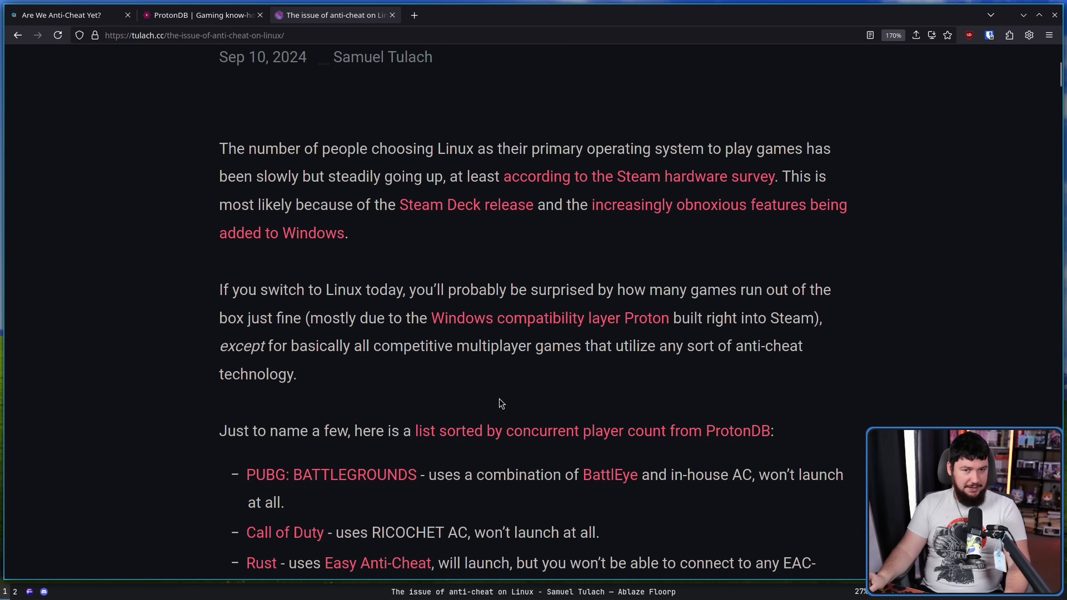
Scroll to the 'Why am I writing this?' paragraph on Valorant and kernel-level anti-cheat fears, clearing the highlight.
{"action": "scroll", "scroll_direction": "down", "scroll_amount": 3}
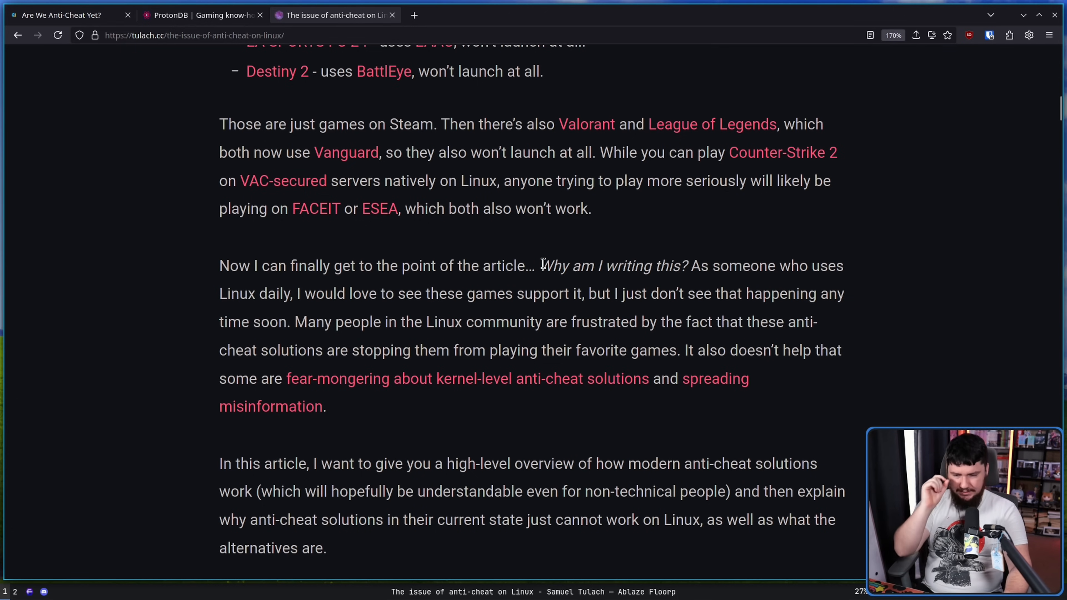
{"action": "mouse_move", "coordinate": [313, 315]}
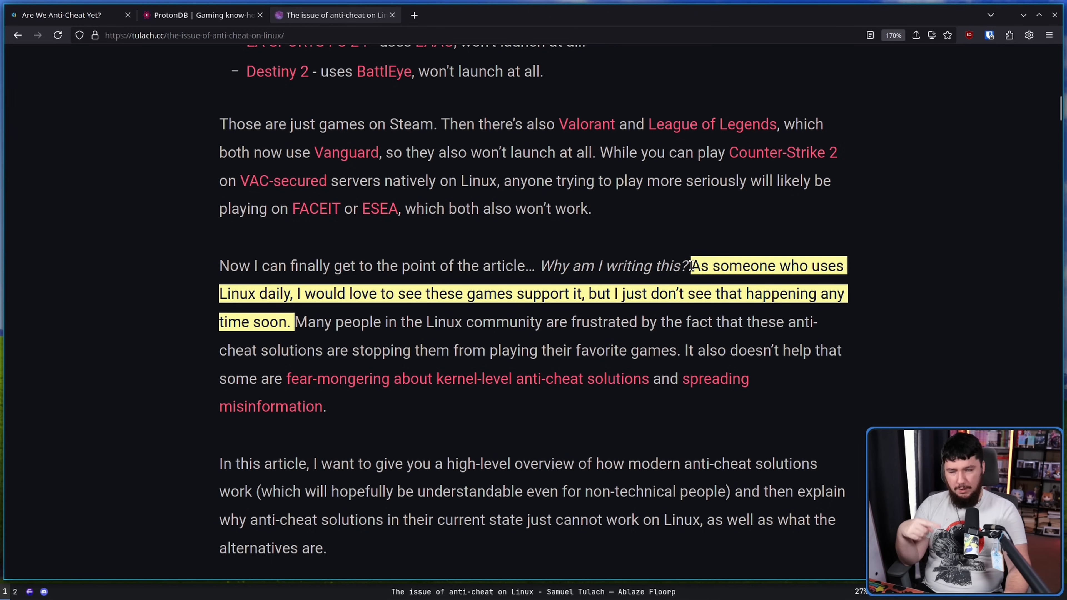
{"action": "left_click", "coordinate": [859, 293]}
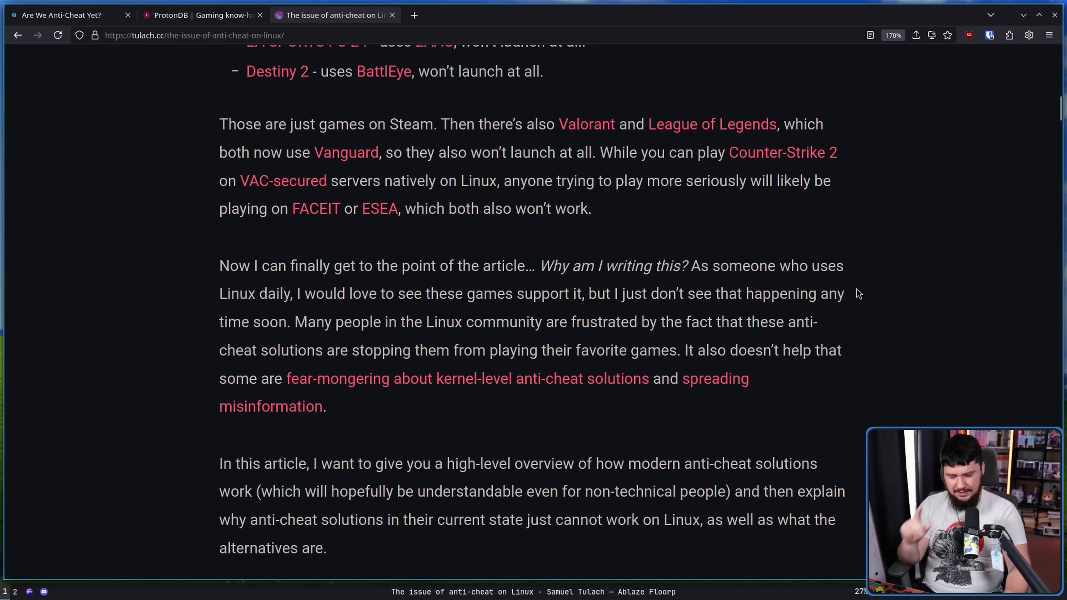
{"action": "mouse_move", "coordinate": [856, 305]}
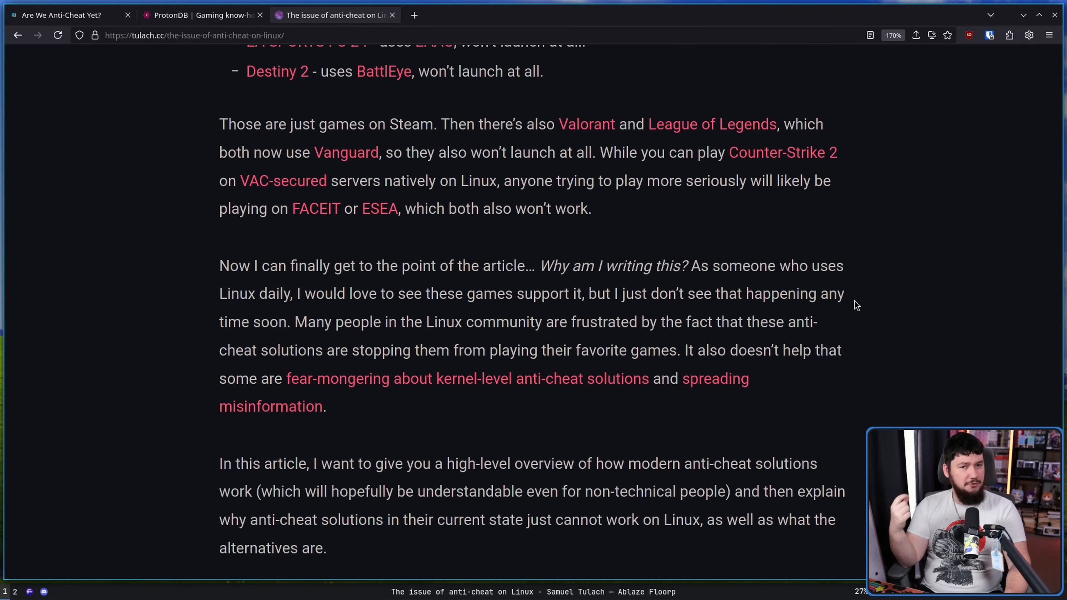
Read through 'The basics' on cheats and external versus internal memory access until 'Little detour' appears.
{"action": "scroll", "scroll_direction": "down", "scroll_amount": 3}
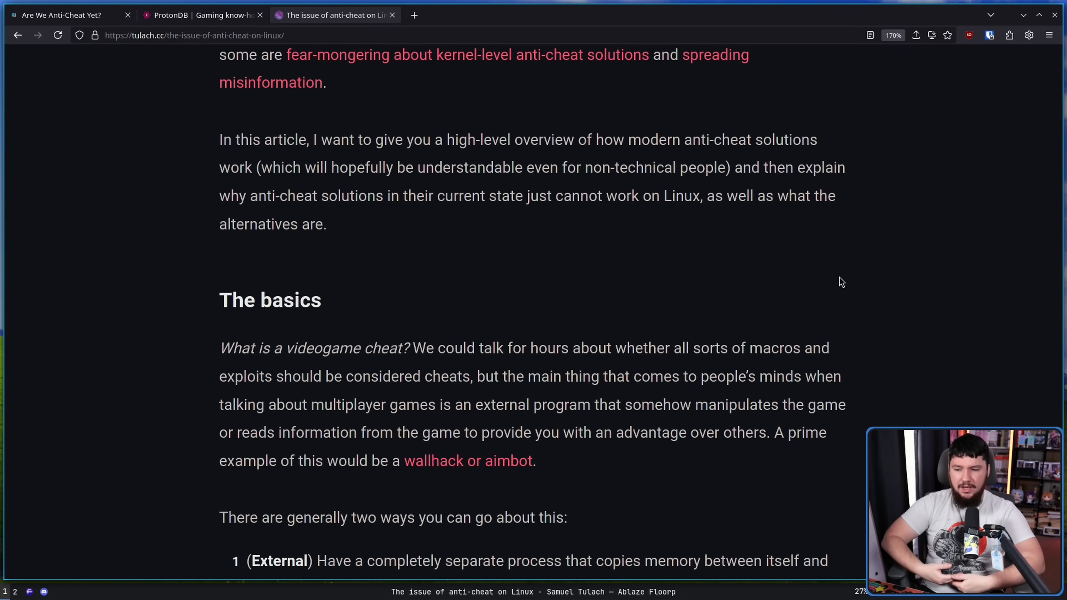
{"action": "mouse_move", "coordinate": [830, 251]}
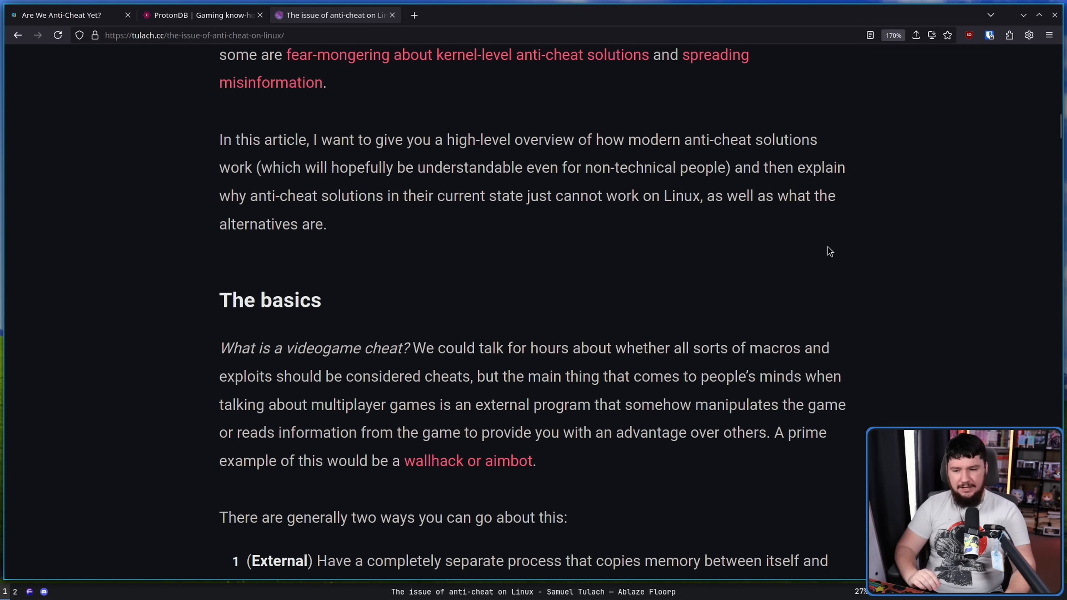
{"action": "mouse_move", "coordinate": [730, 379]}
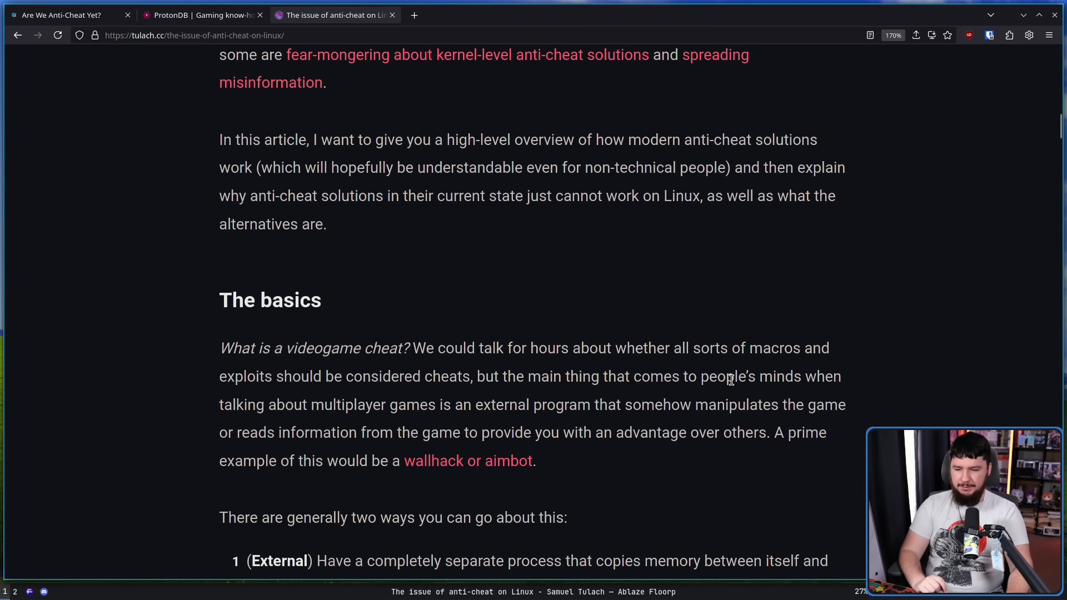
{"action": "mouse_move", "coordinate": [821, 366]}
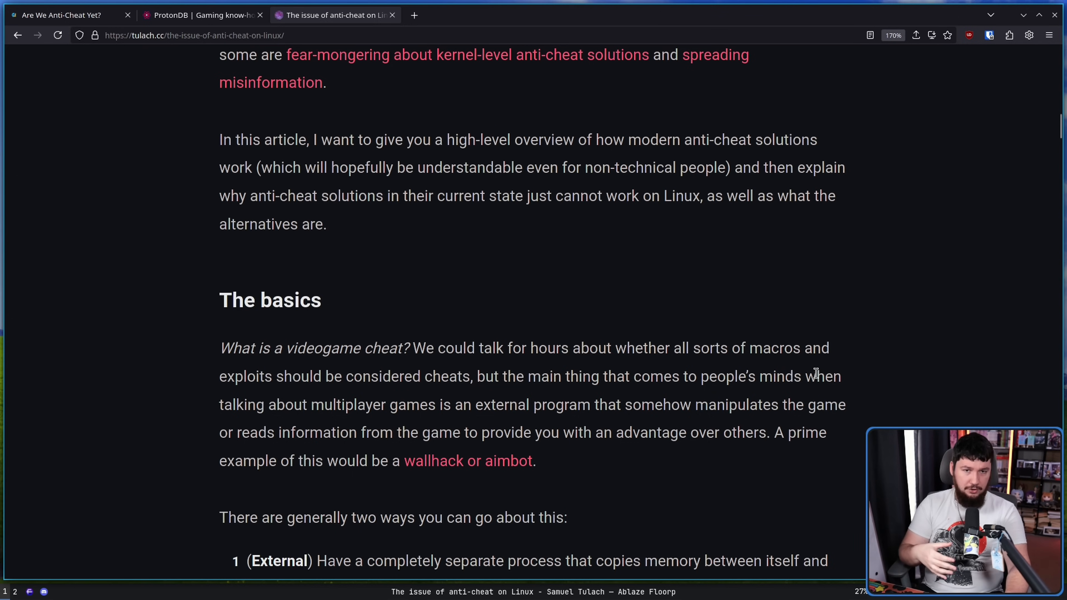
{"action": "mouse_move", "coordinate": [820, 372]}
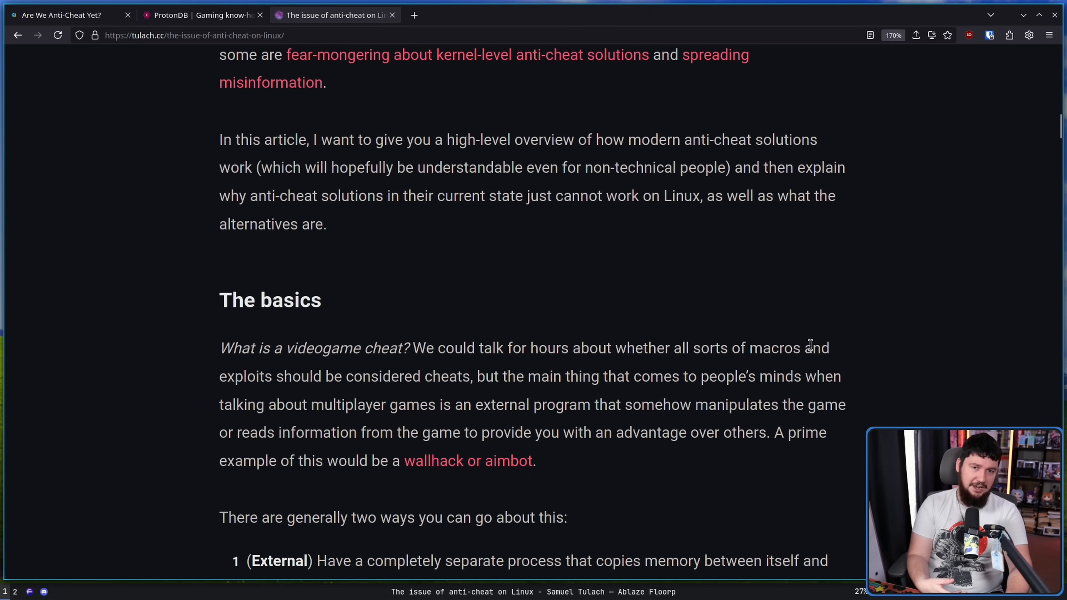
{"action": "mouse_move", "coordinate": [797, 313]}
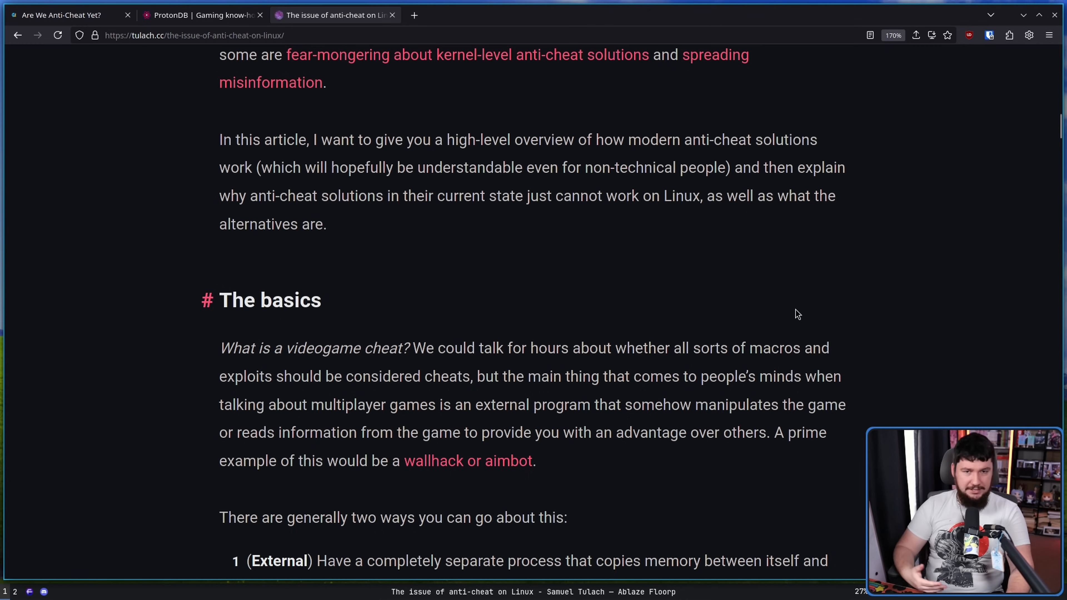
{"action": "mouse_move", "coordinate": [811, 355]}
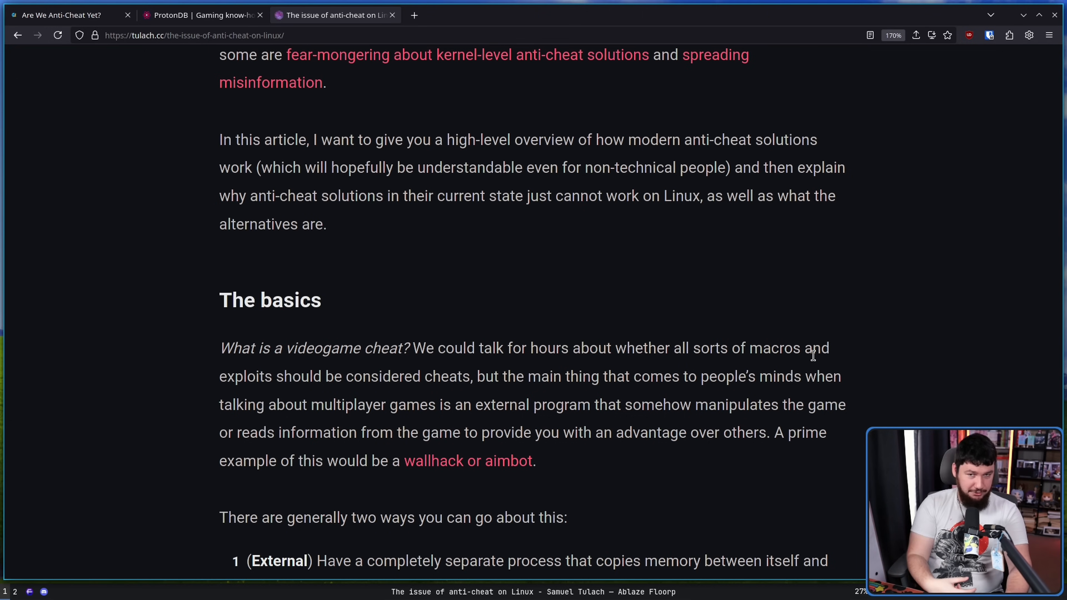
{"action": "scroll", "scroll_direction": "down", "scroll_amount": 3}
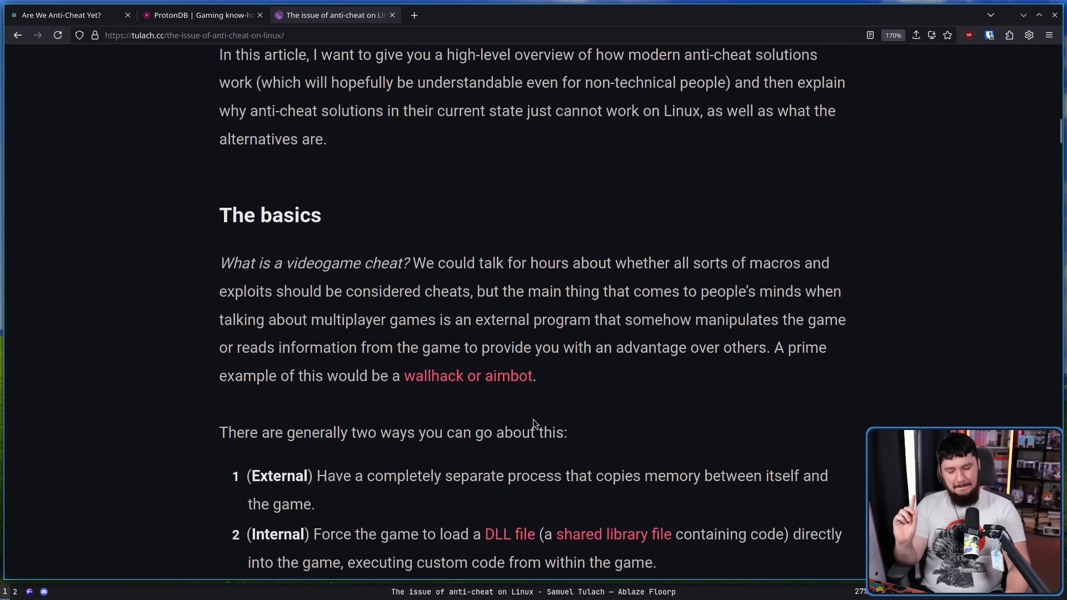
{"action": "mouse_move", "coordinate": [527, 418]}
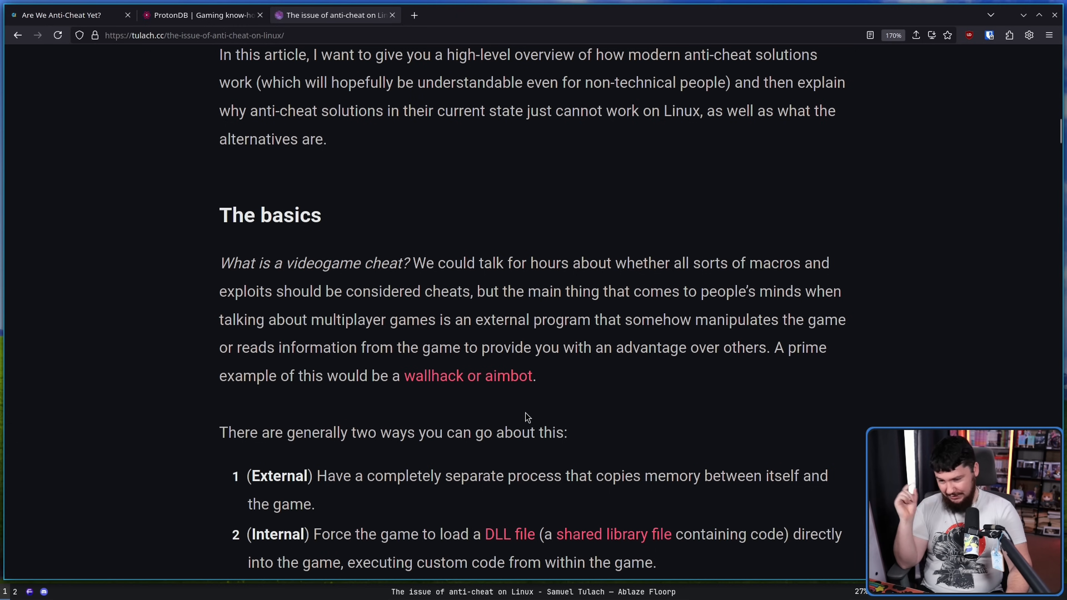
{"action": "mouse_move", "coordinate": [673, 268]}
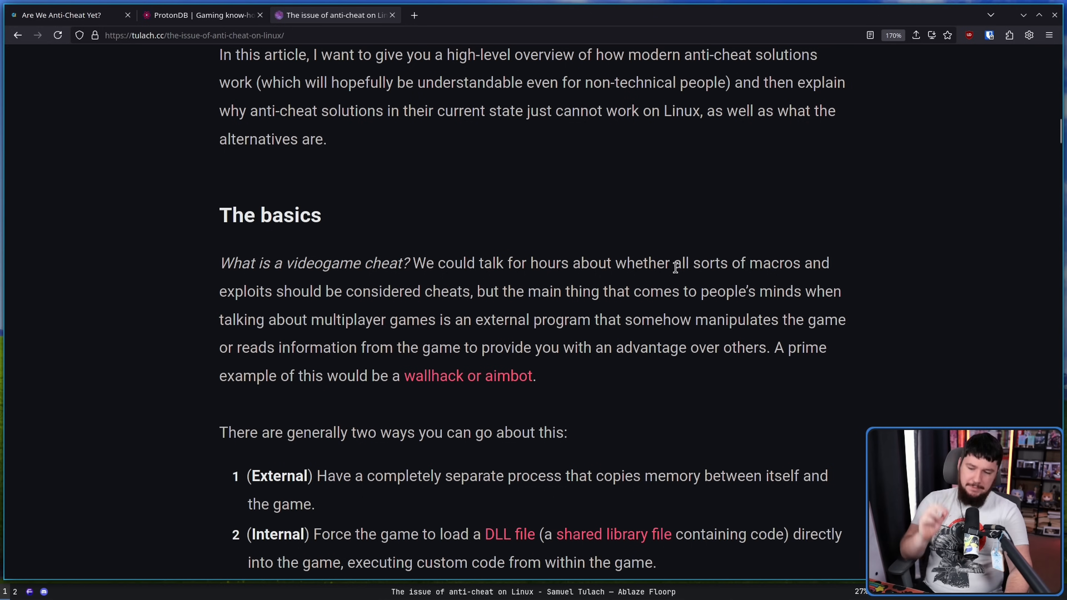
{"action": "mouse_move", "coordinate": [511, 339]}
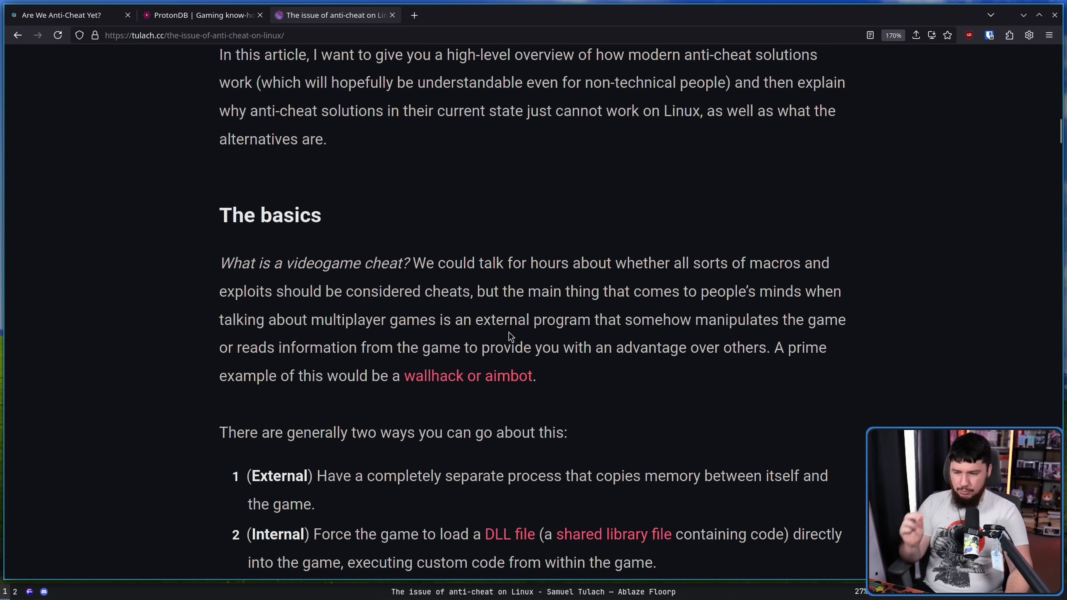
{"action": "mouse_move", "coordinate": [630, 338]}
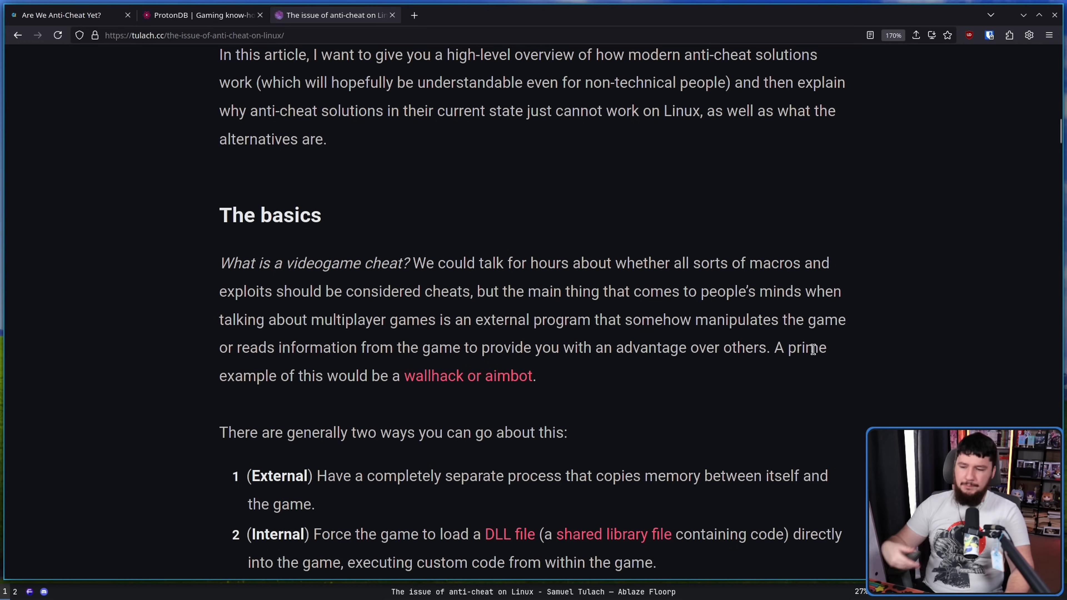
{"action": "mouse_move", "coordinate": [801, 378]}
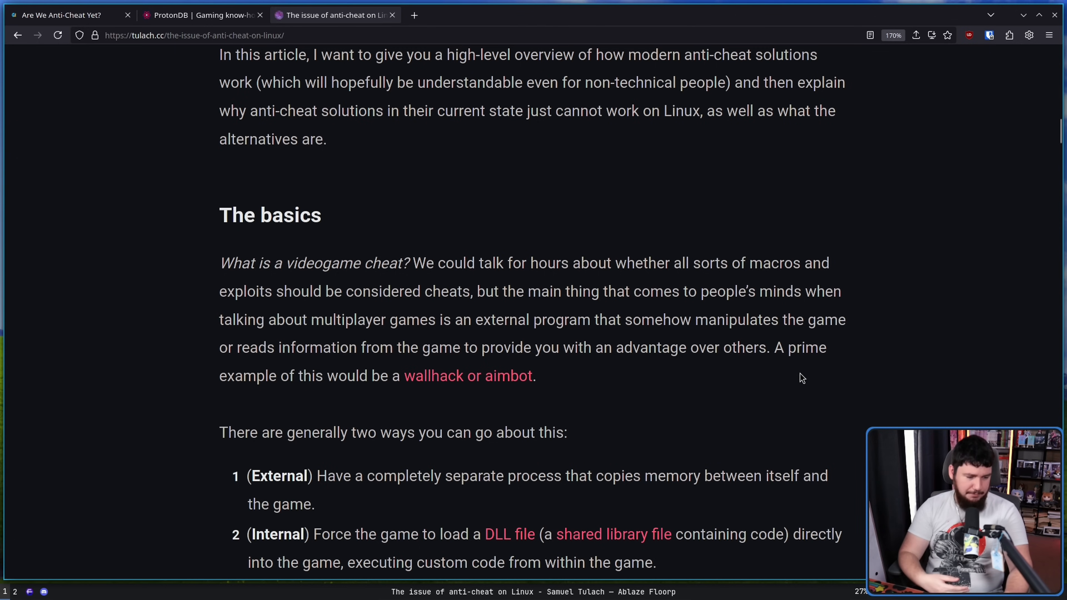
{"action": "mouse_move", "coordinate": [810, 366]}
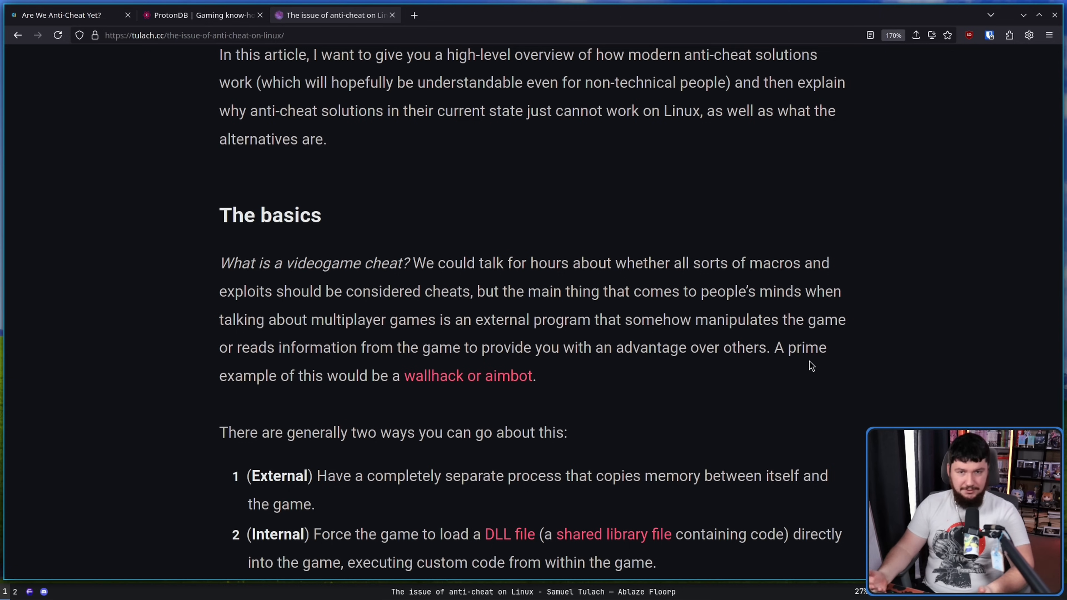
{"action": "scroll", "scroll_direction": "down", "scroll_amount": 3}
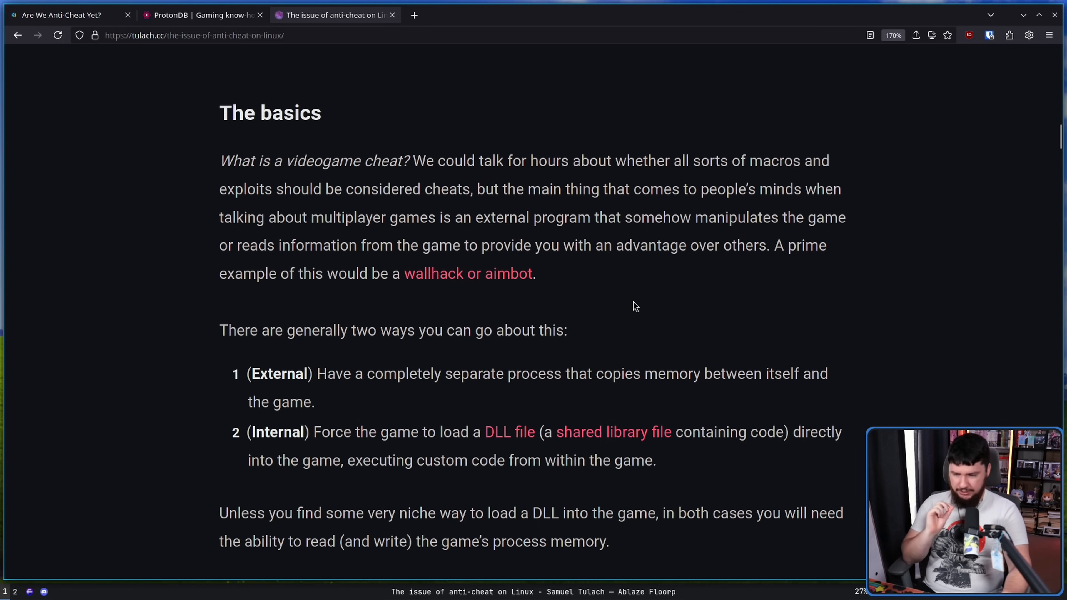
{"action": "mouse_move", "coordinate": [568, 283]}
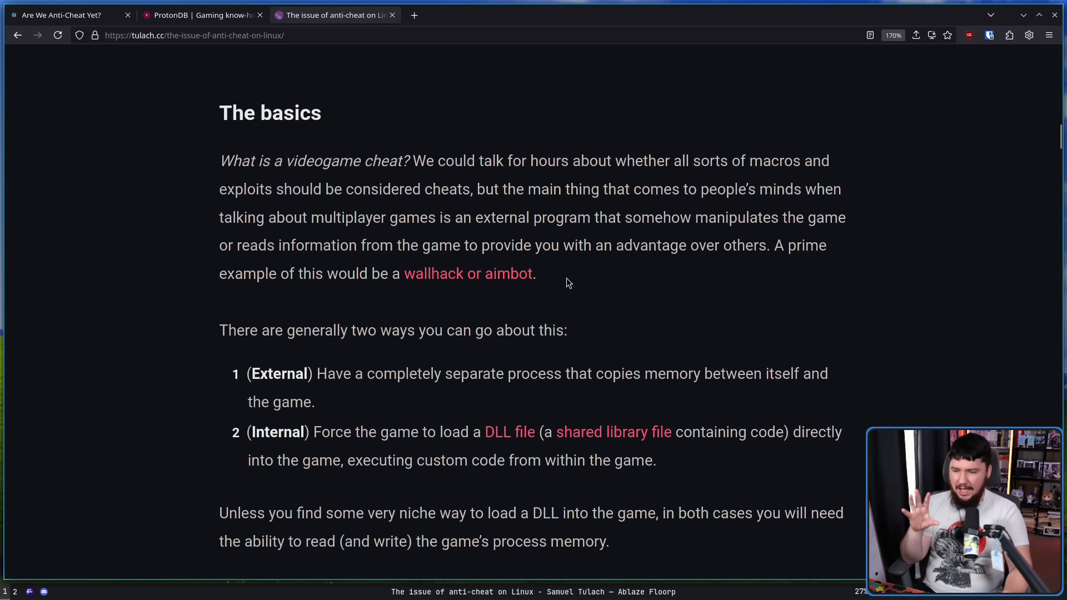
{"action": "mouse_move", "coordinate": [541, 282]}
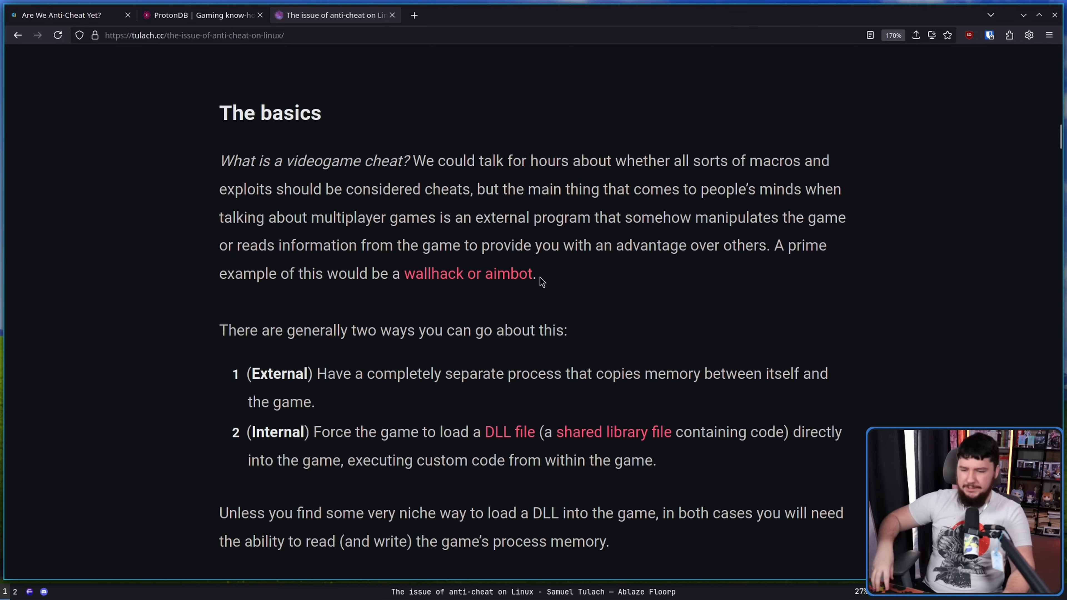
{"action": "mouse_move", "coordinate": [558, 278]}
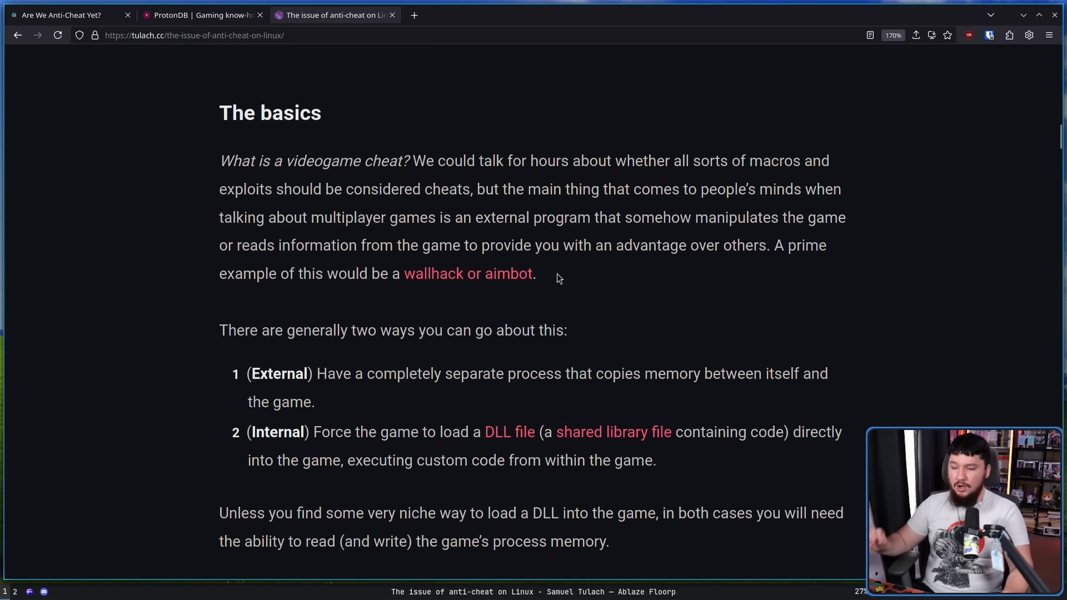
{"action": "mouse_move", "coordinate": [656, 283]}
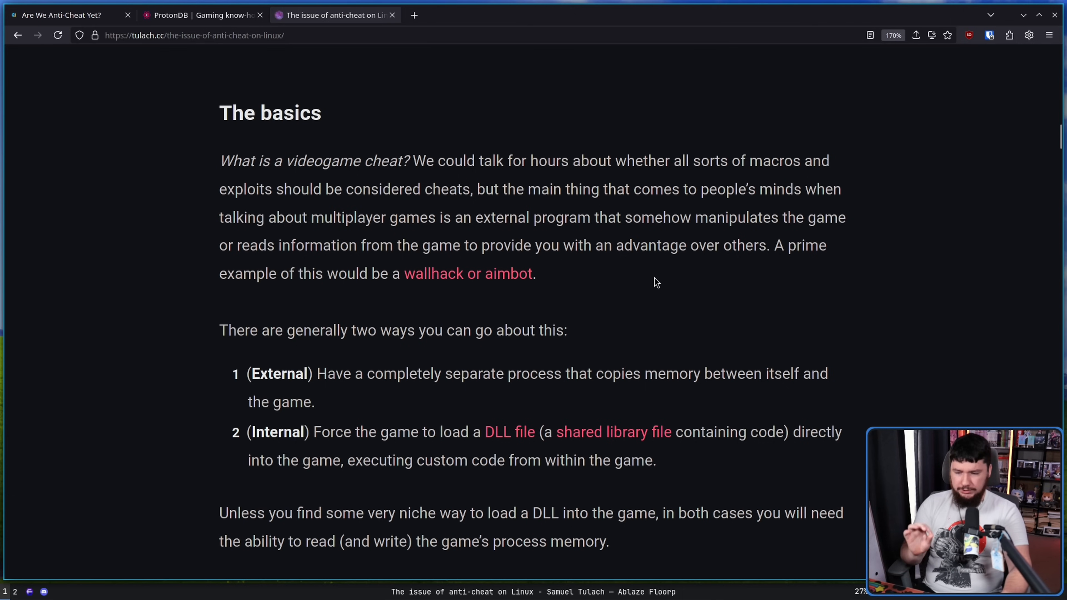
{"action": "mouse_move", "coordinate": [645, 287]}
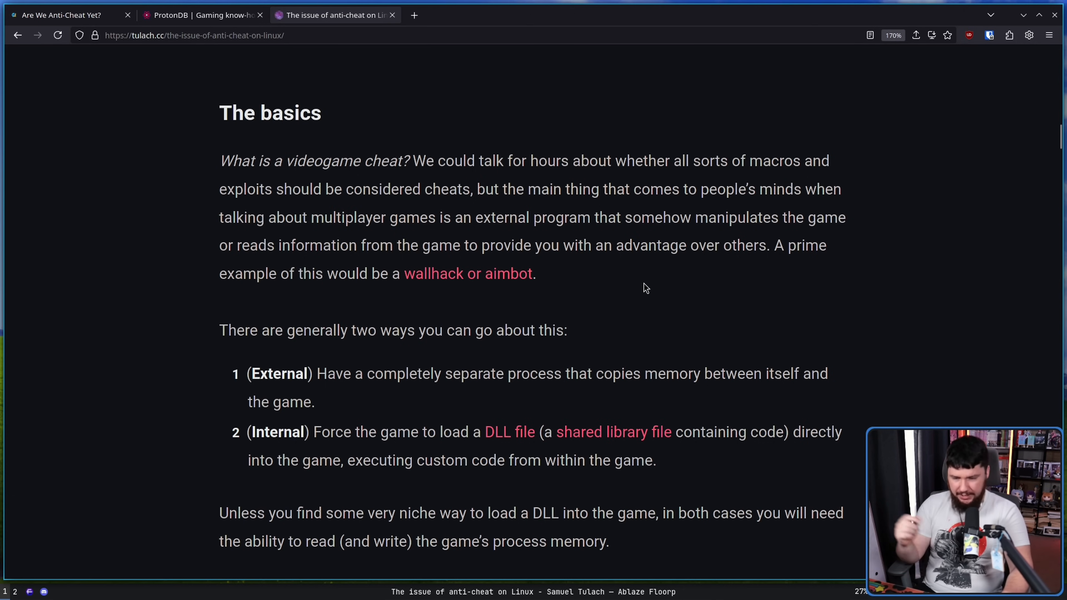
{"action": "scroll", "scroll_direction": "down", "scroll_amount": 3}
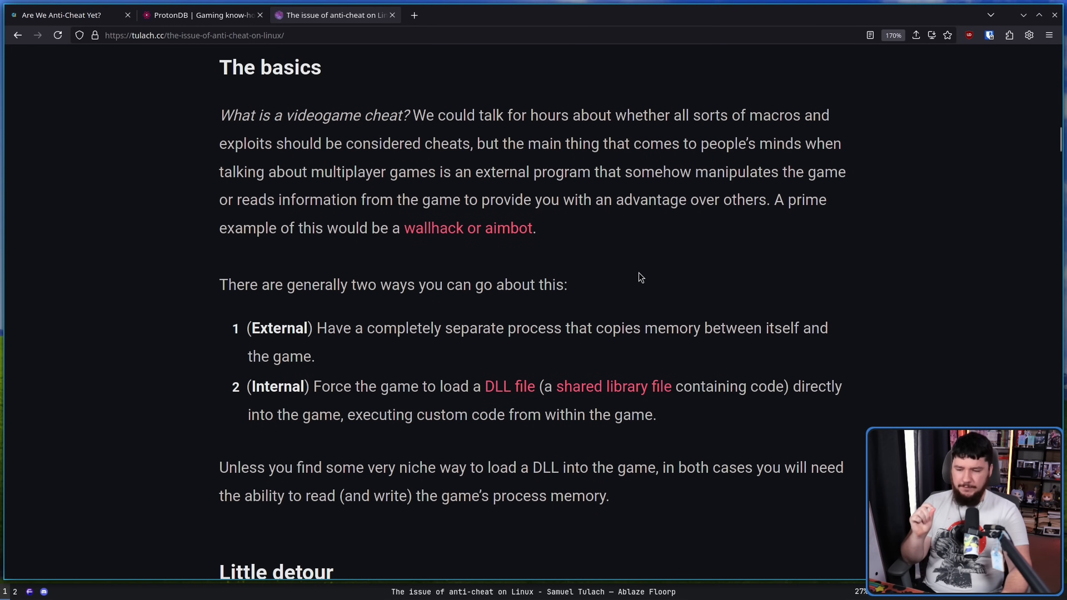
{"action": "mouse_move", "coordinate": [628, 297]}
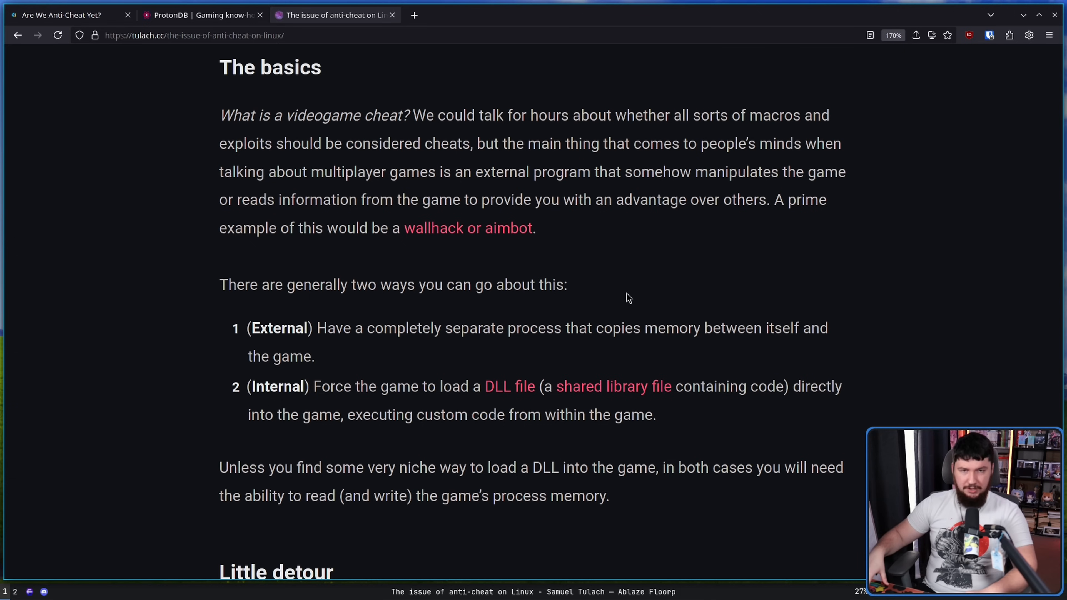
{"action": "mouse_move", "coordinate": [909, 390]}
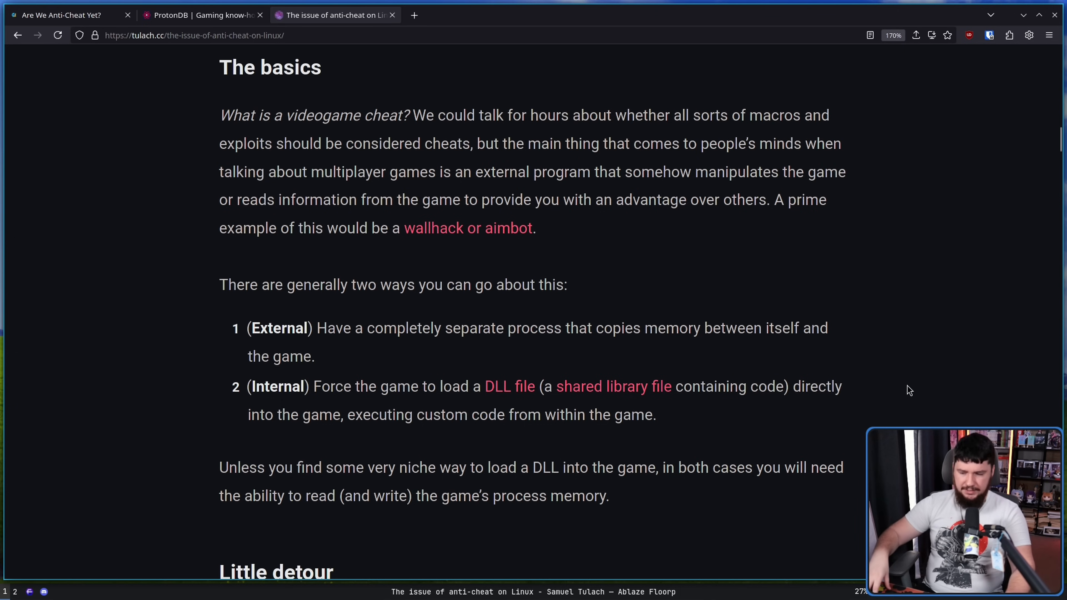
{"action": "scroll", "scroll_direction": "down", "scroll_amount": 3}
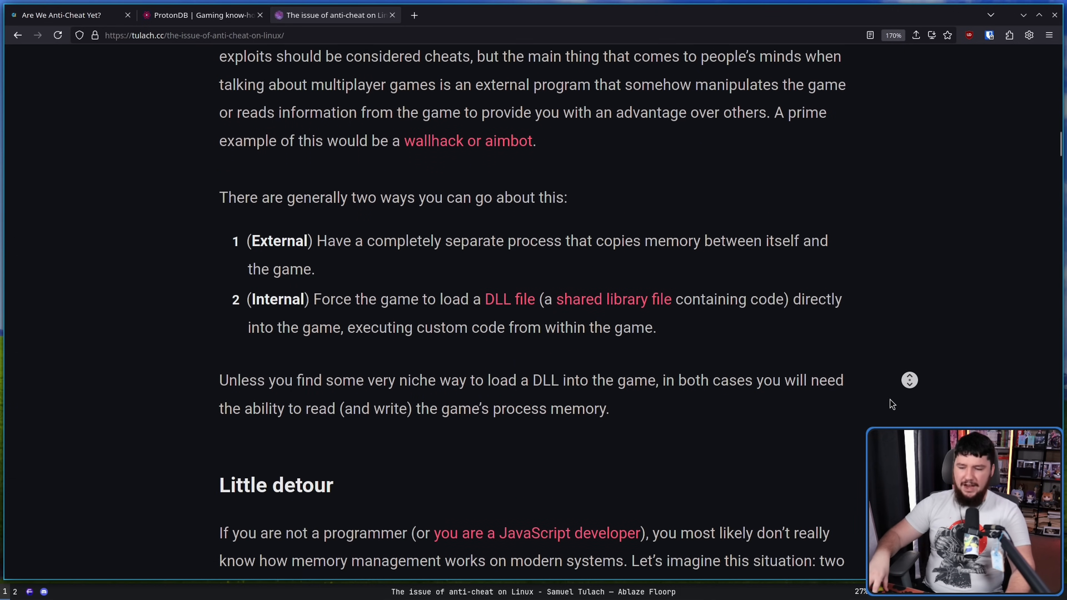
{"action": "scroll", "scroll_direction": "down", "scroll_amount": 3}
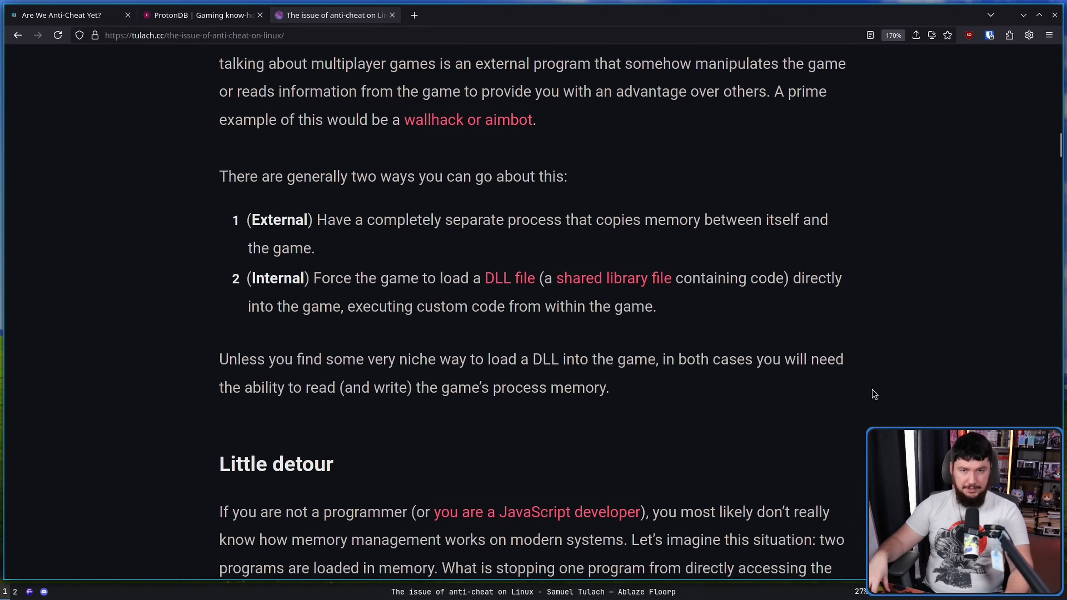
Read the 'Little detour' past the virtual address space diagram to the process isolation and handles paragraphs.
{"action": "scroll", "scroll_direction": "down", "scroll_amount": 3}
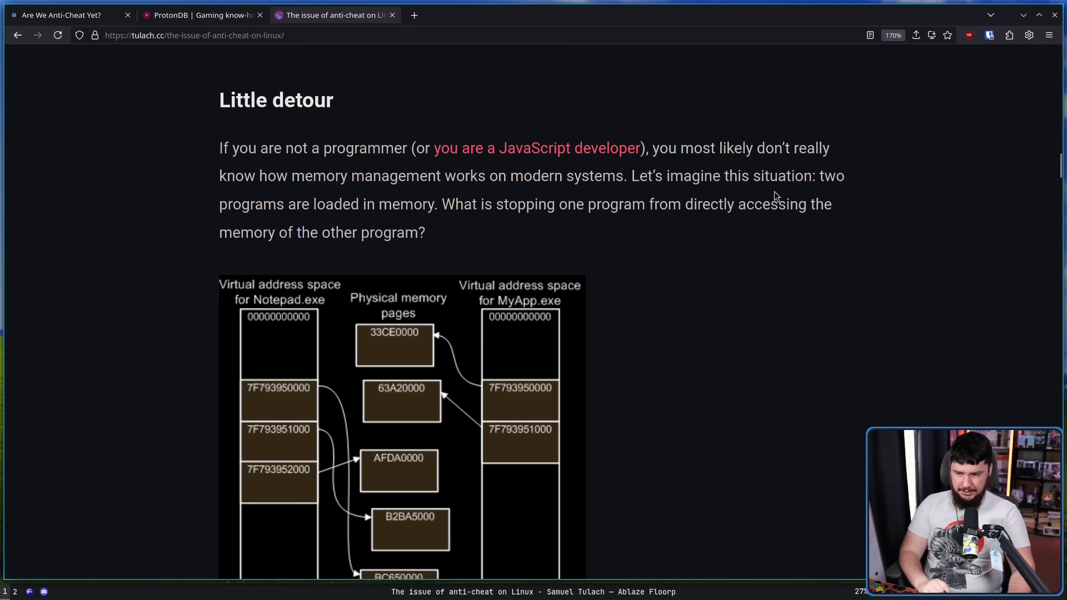
{"action": "mouse_move", "coordinate": [563, 169]}
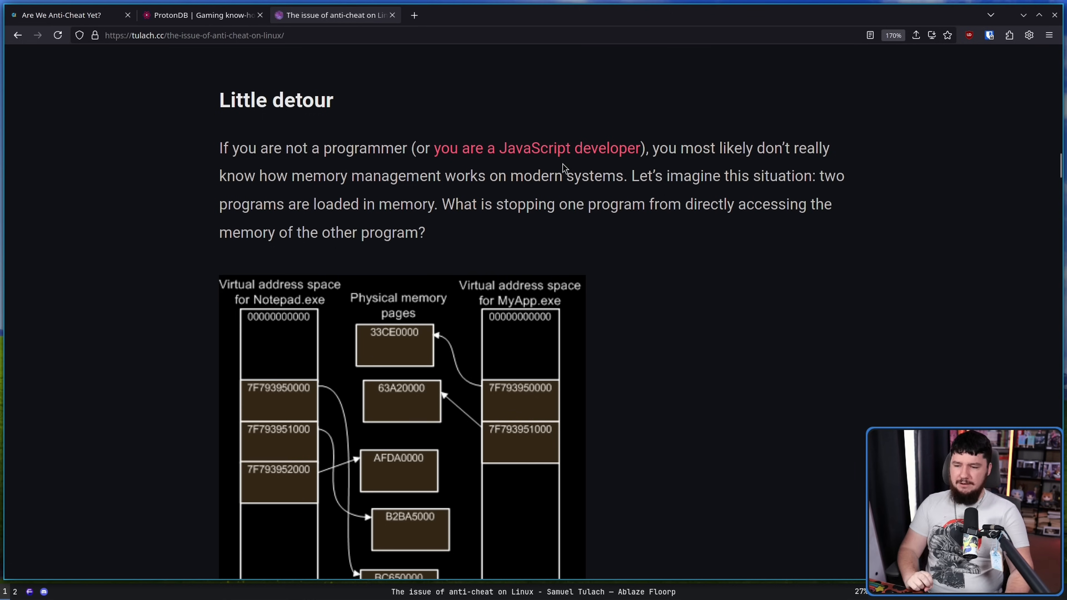
{"action": "mouse_move", "coordinate": [519, 197]}
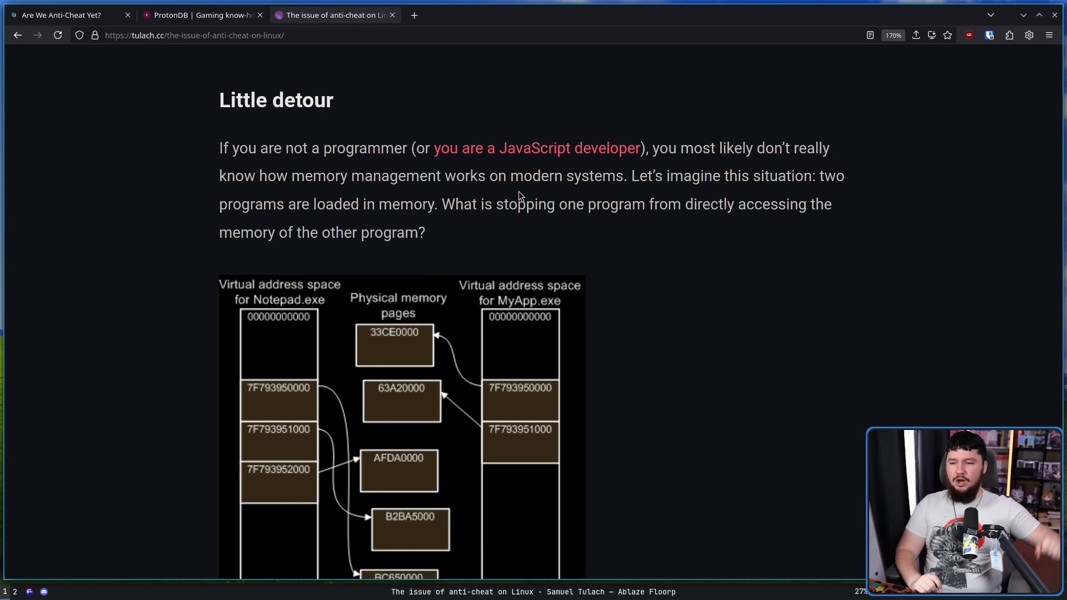
{"action": "mouse_move", "coordinate": [579, 228]}
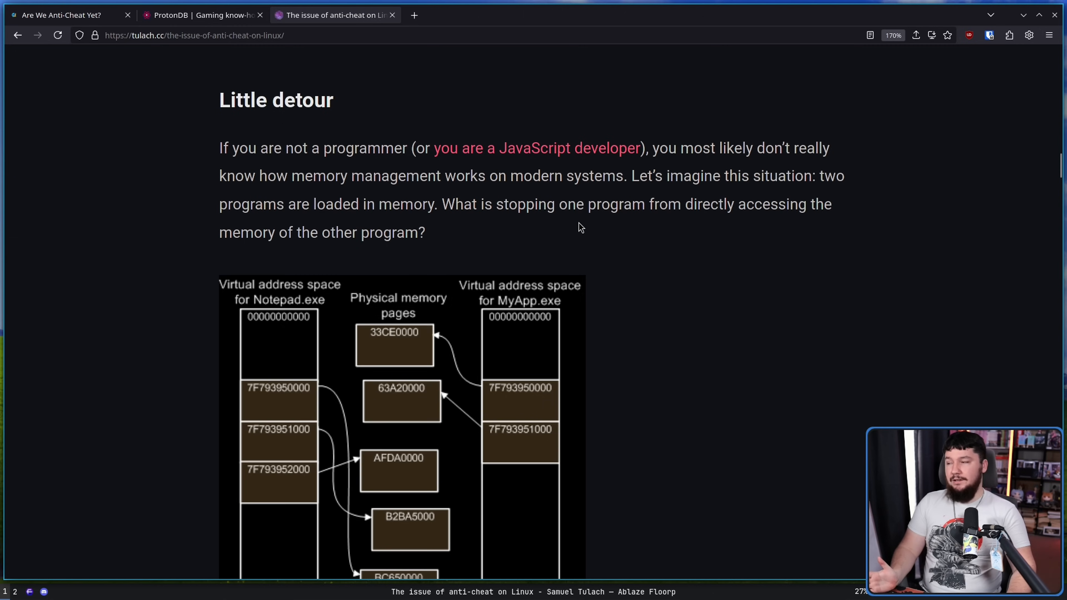
{"action": "scroll", "scroll_direction": "down", "scroll_amount": 3}
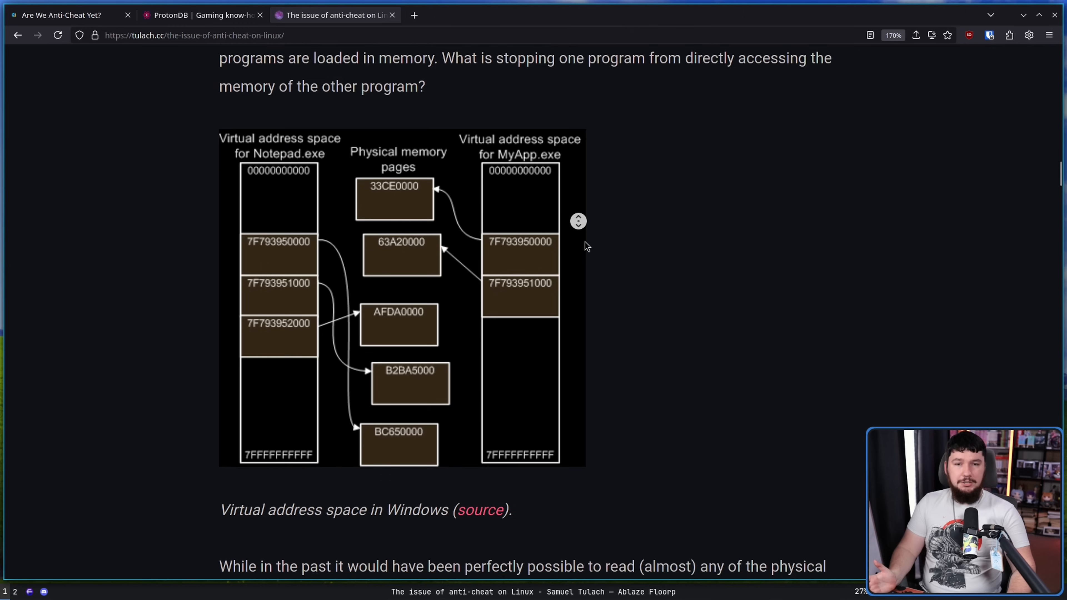
{"action": "scroll", "scroll_direction": "down", "scroll_amount": 3}
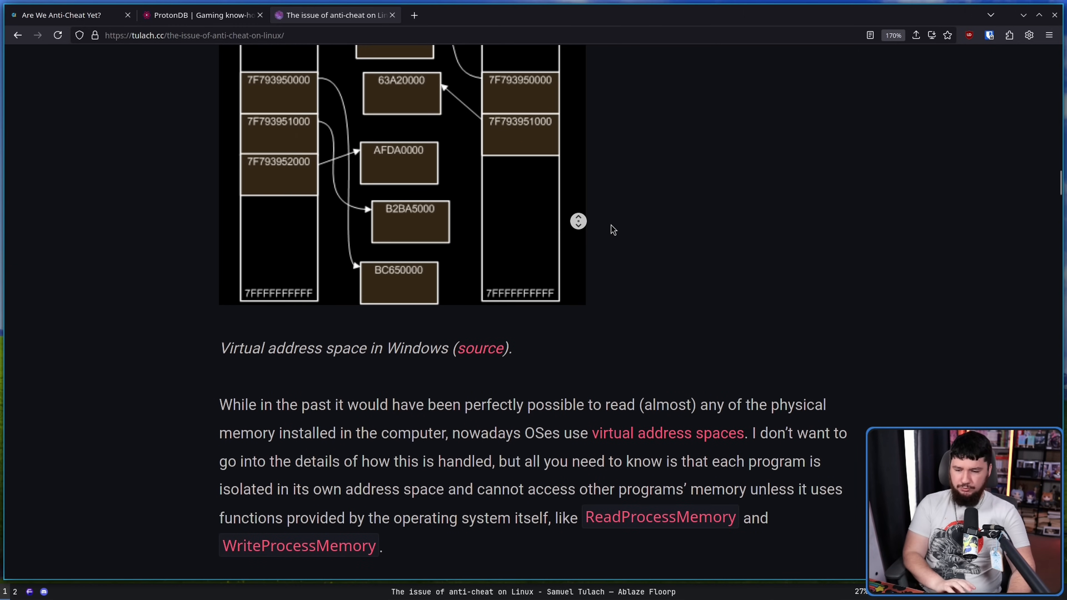
{"action": "mouse_move", "coordinate": [711, 225]}
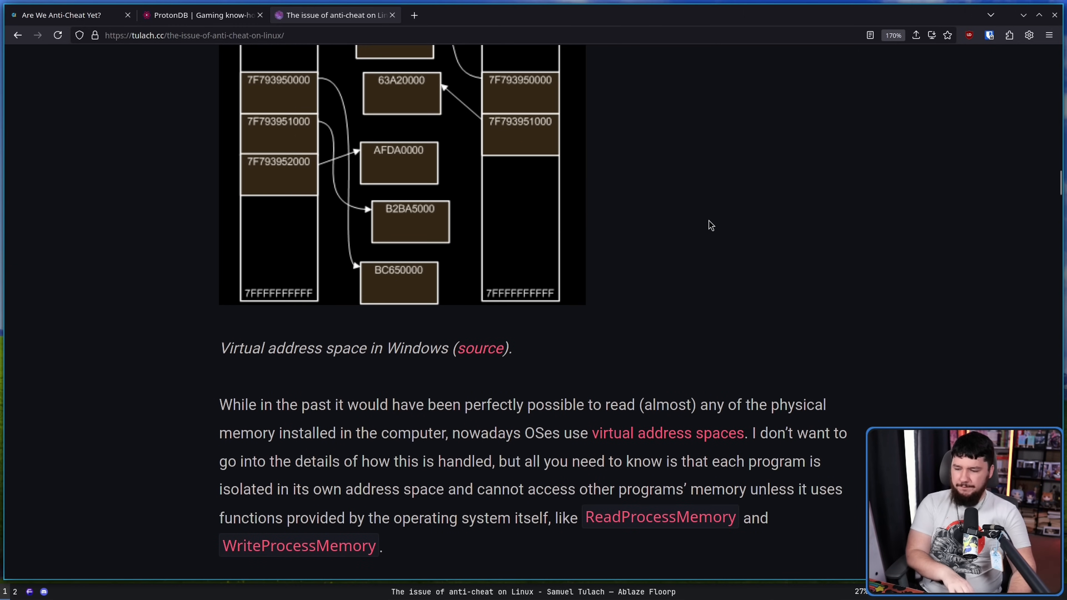
{"action": "mouse_move", "coordinate": [819, 246]}
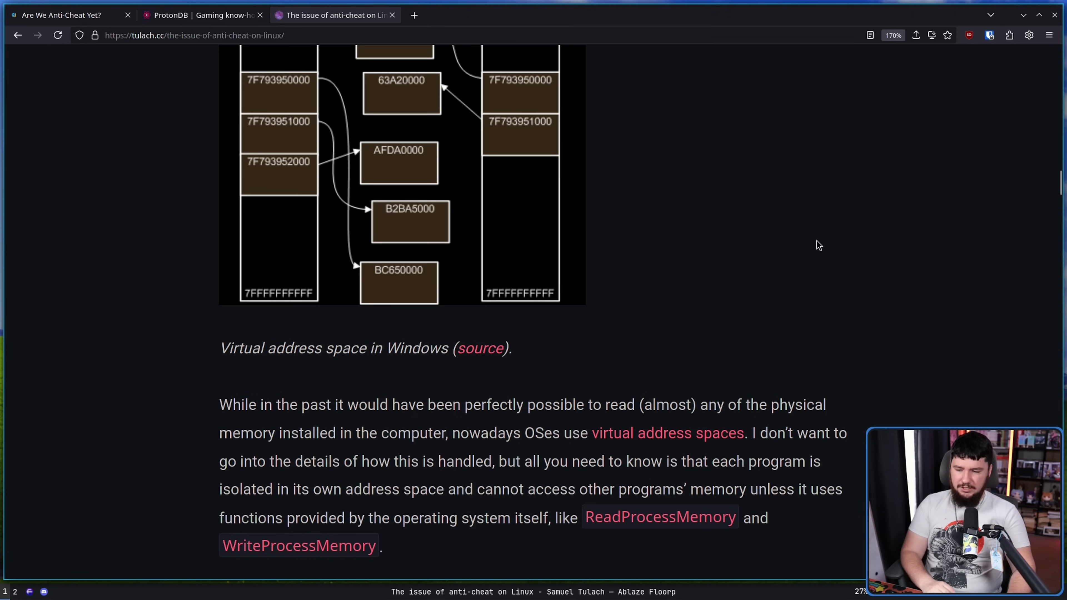
{"action": "scroll", "scroll_direction": "down", "scroll_amount": 3}
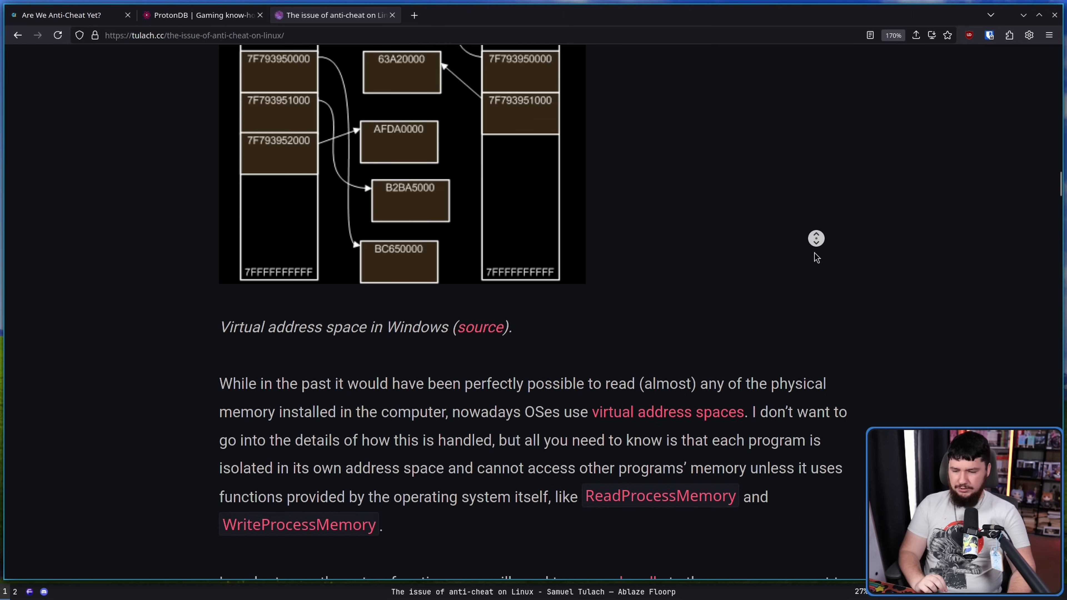
{"action": "scroll", "scroll_direction": "down", "scroll_amount": 3}
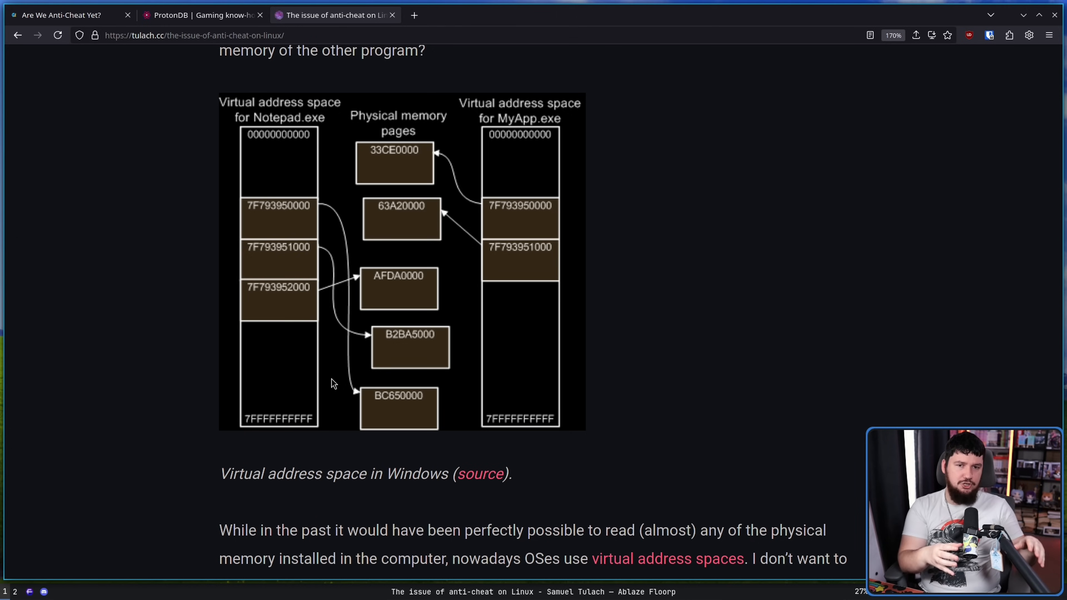
{"action": "scroll", "scroll_direction": "down", "scroll_amount": 3}
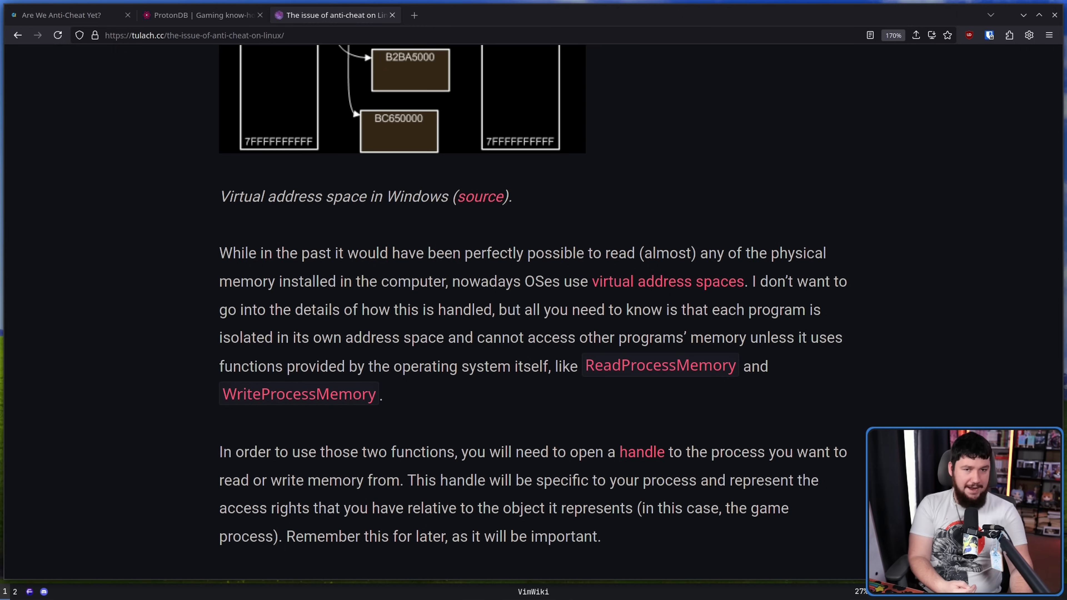
Scroll to the 'Anti-cheat' heading with its numbered list of three main goals.
{"action": "scroll", "scroll_direction": "down", "scroll_amount": 3}
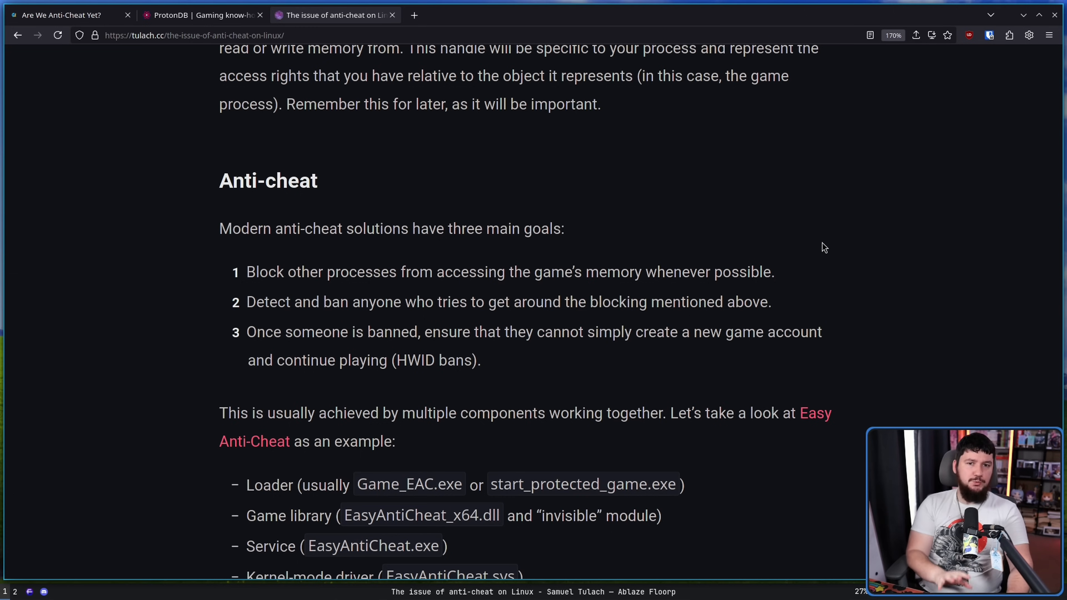
{"action": "mouse_move", "coordinate": [824, 231]}
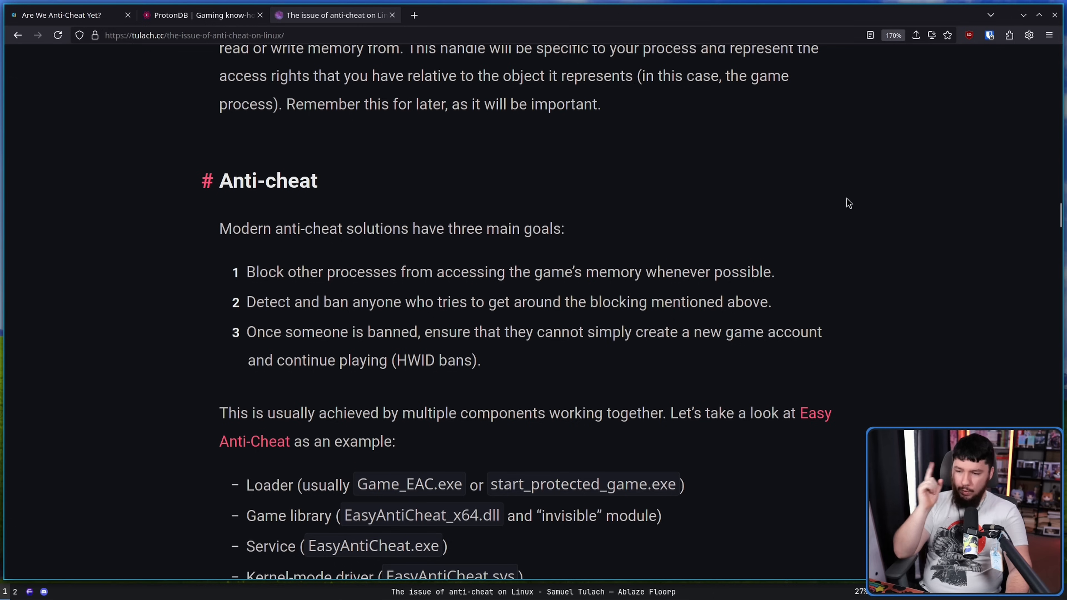
{"action": "mouse_move", "coordinate": [780, 183]}
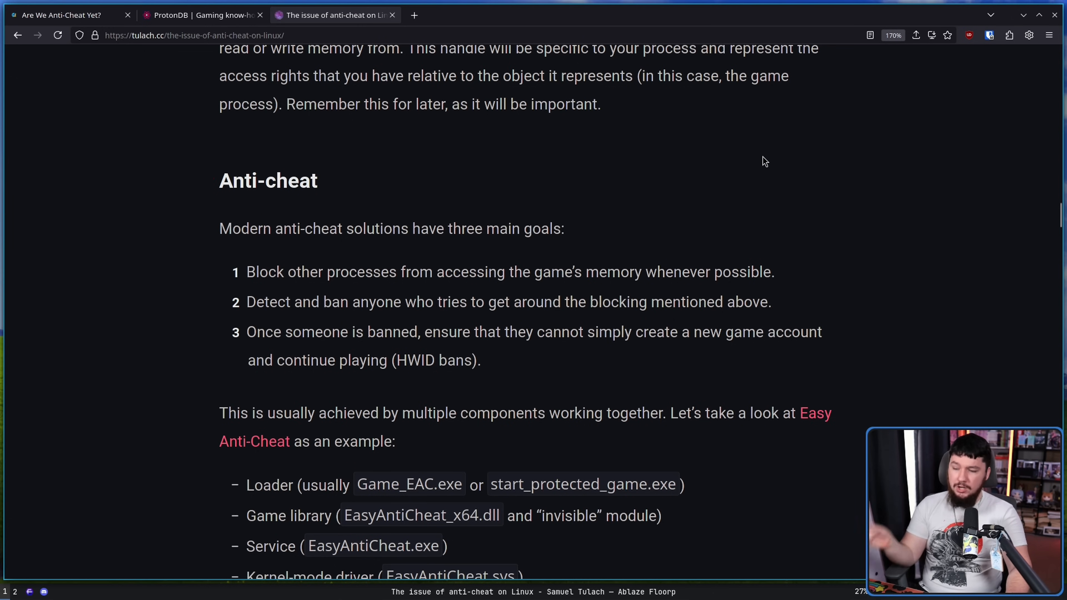
{"action": "mouse_move", "coordinate": [640, 279]}
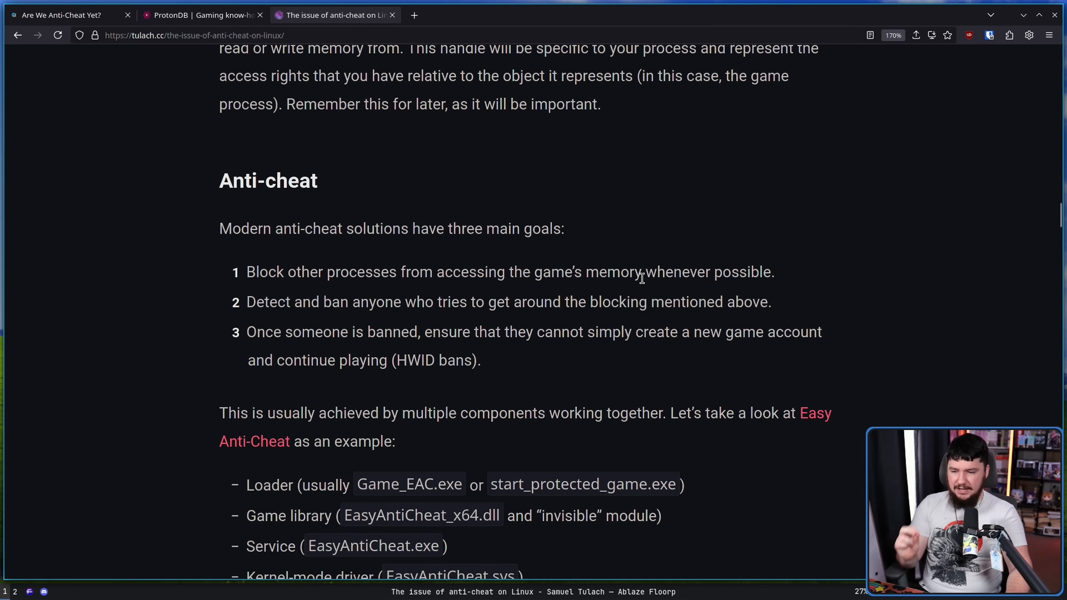
{"action": "mouse_move", "coordinate": [658, 253]}
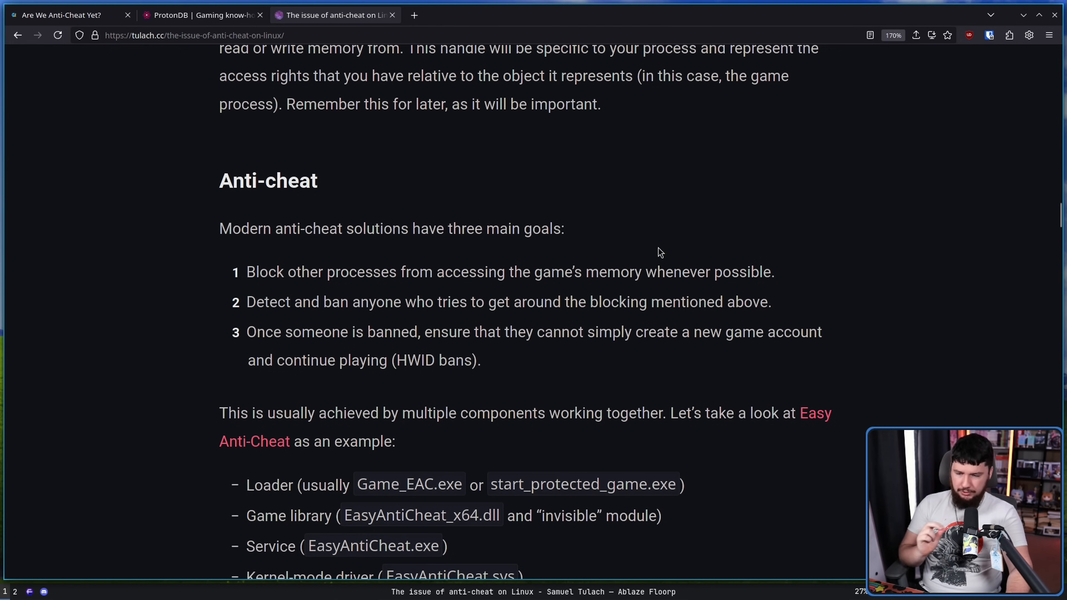
{"action": "mouse_move", "coordinate": [633, 288]}
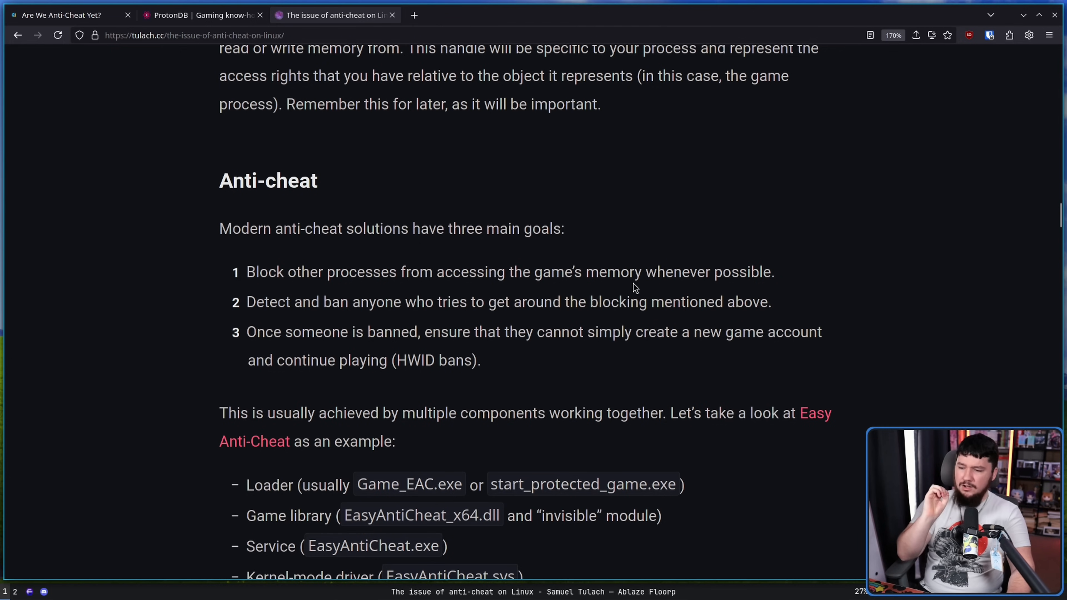
{"action": "mouse_move", "coordinate": [679, 294]}
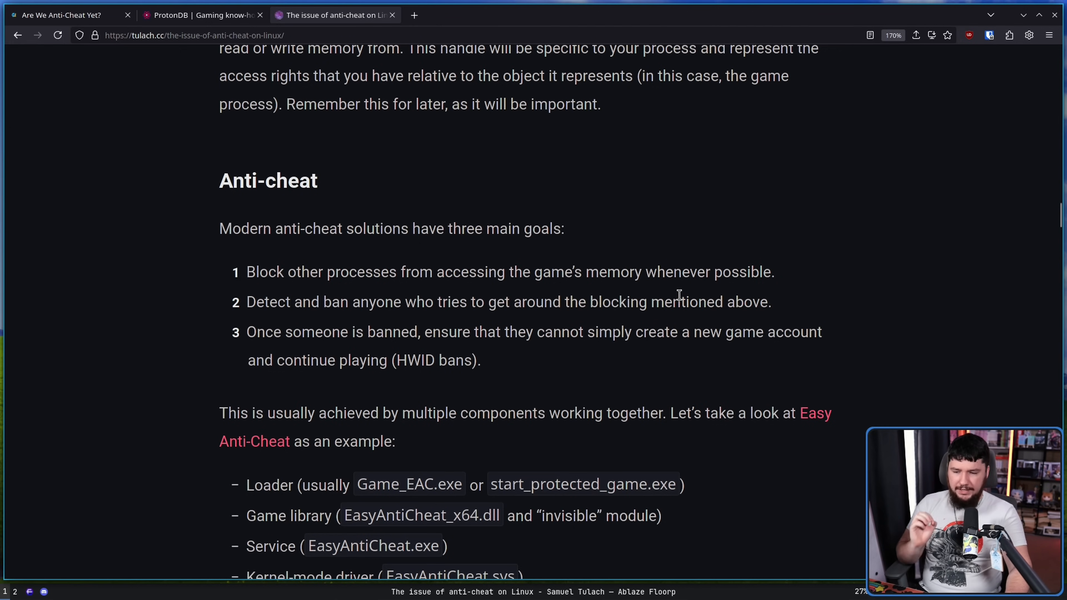
{"action": "mouse_move", "coordinate": [667, 290]}
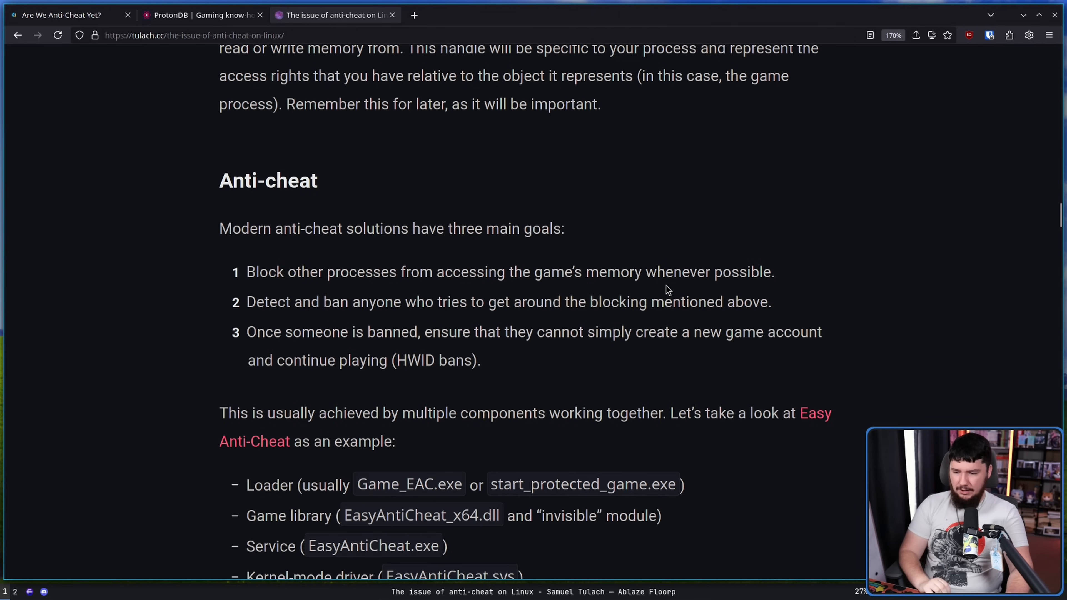
{"action": "mouse_move", "coordinate": [646, 303]}
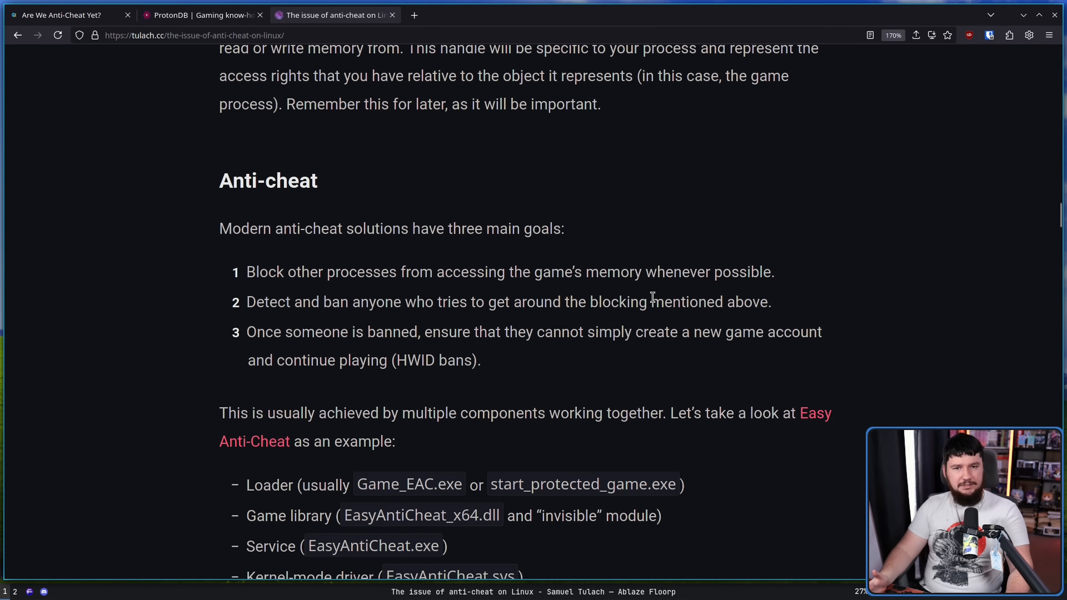
Scroll to Easy Anti-Cheat's four components and the kernel-mode driver paragraph.
{"action": "scroll", "scroll_direction": "down", "scroll_amount": 3}
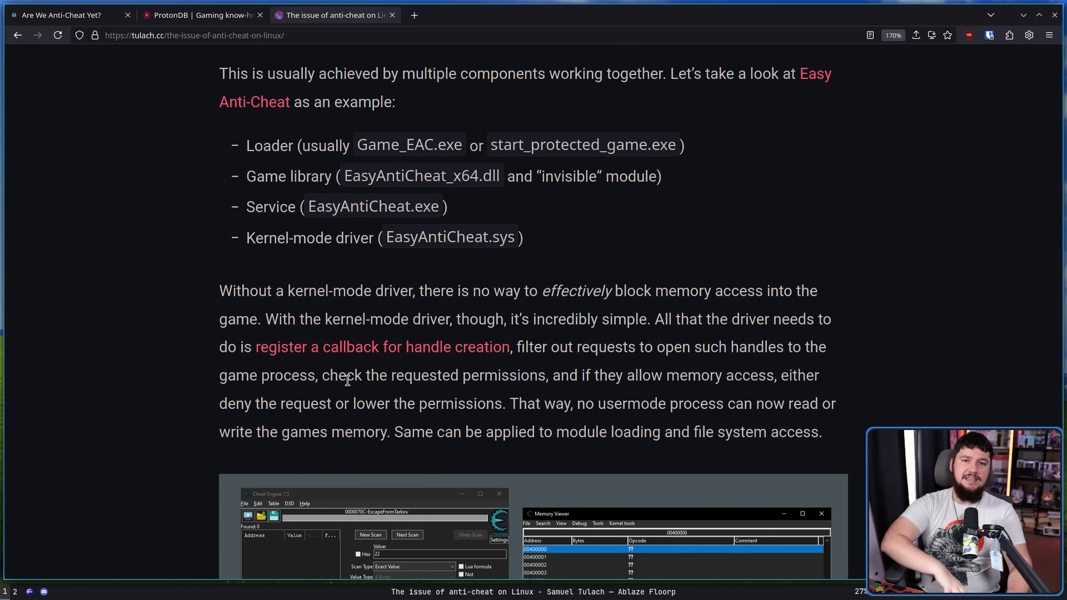
{"action": "mouse_move", "coordinate": [350, 383]}
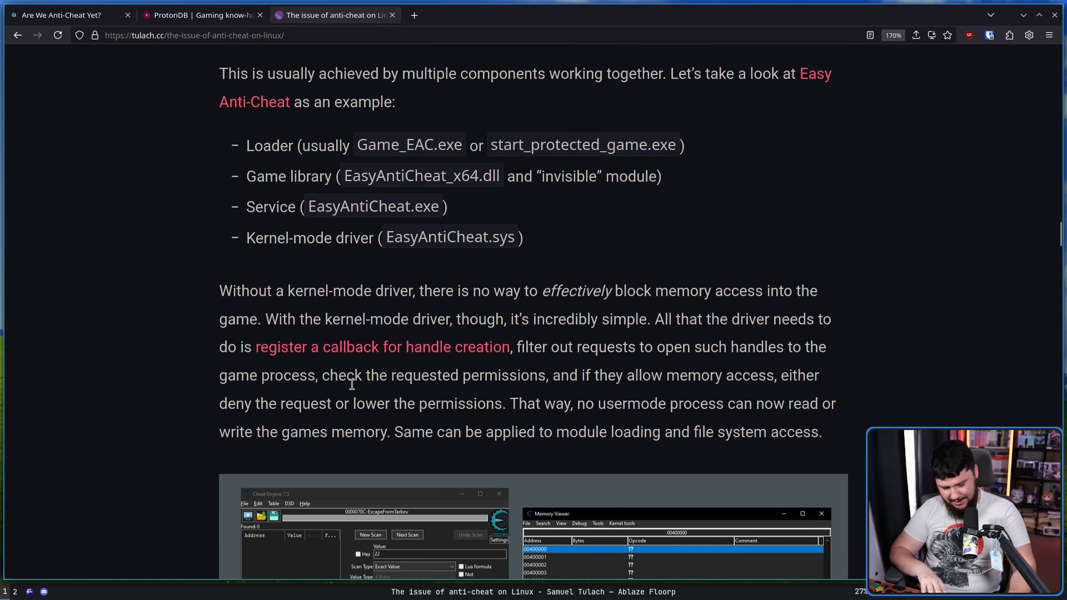
{"action": "mouse_move", "coordinate": [343, 367]}
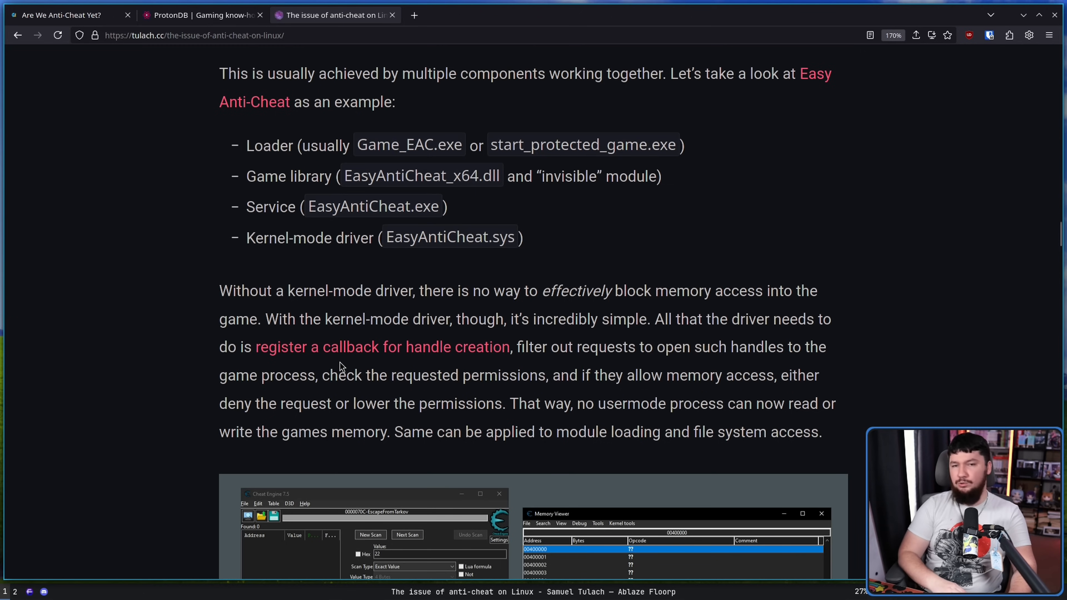
{"action": "mouse_move", "coordinate": [439, 336]}
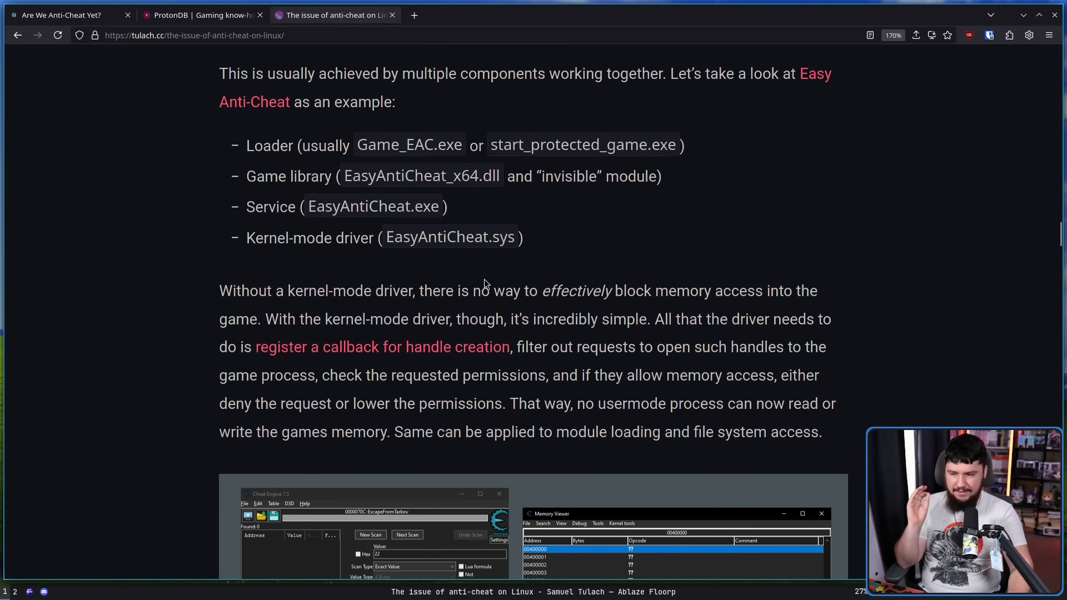
{"action": "mouse_move", "coordinate": [647, 285]}
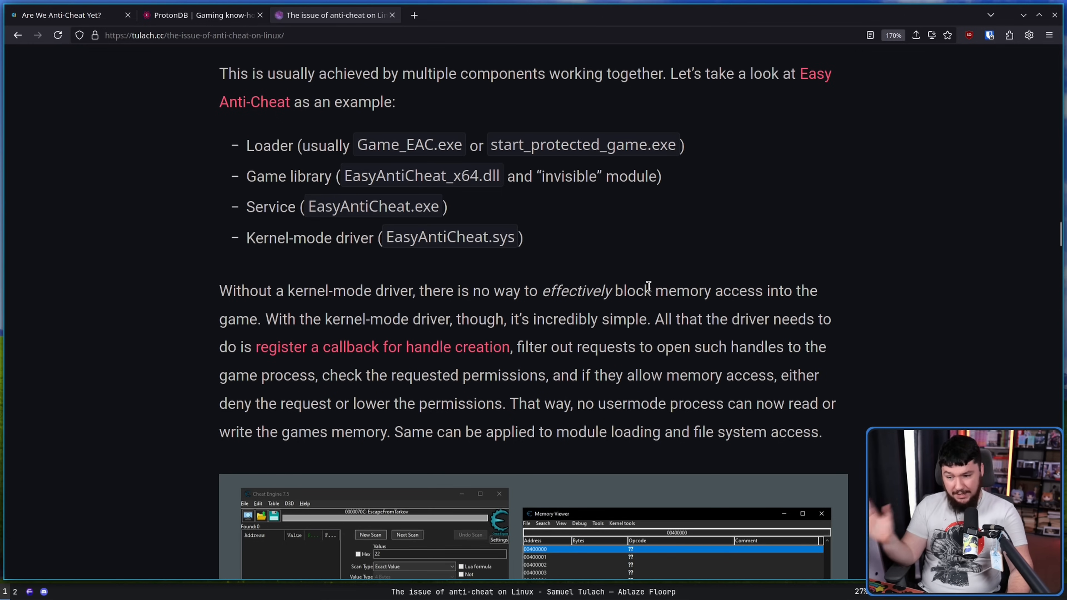
{"action": "mouse_move", "coordinate": [716, 283]}
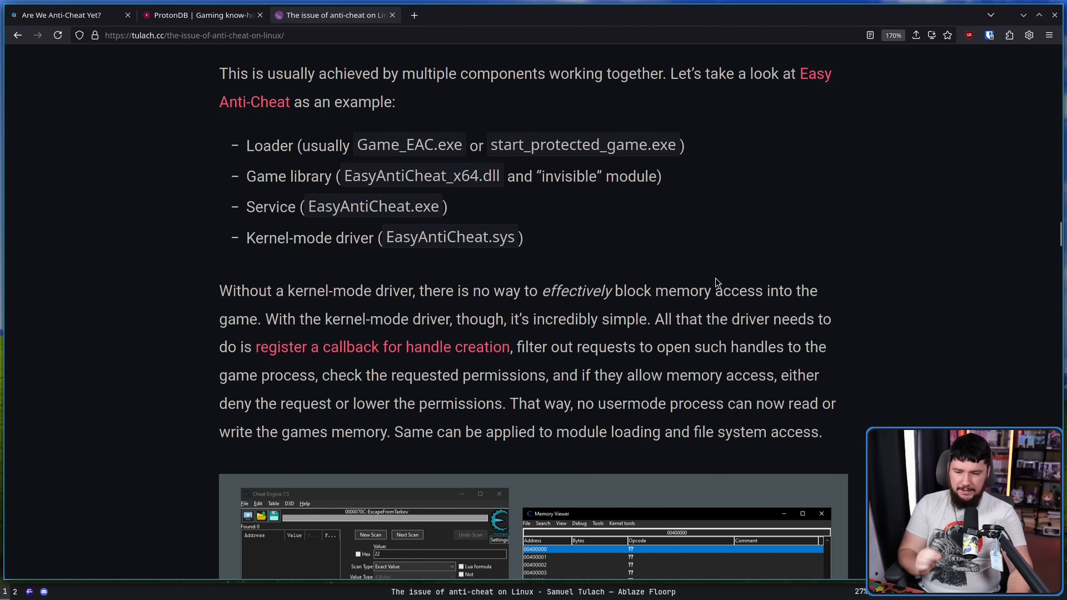
{"action": "mouse_move", "coordinate": [476, 309]}
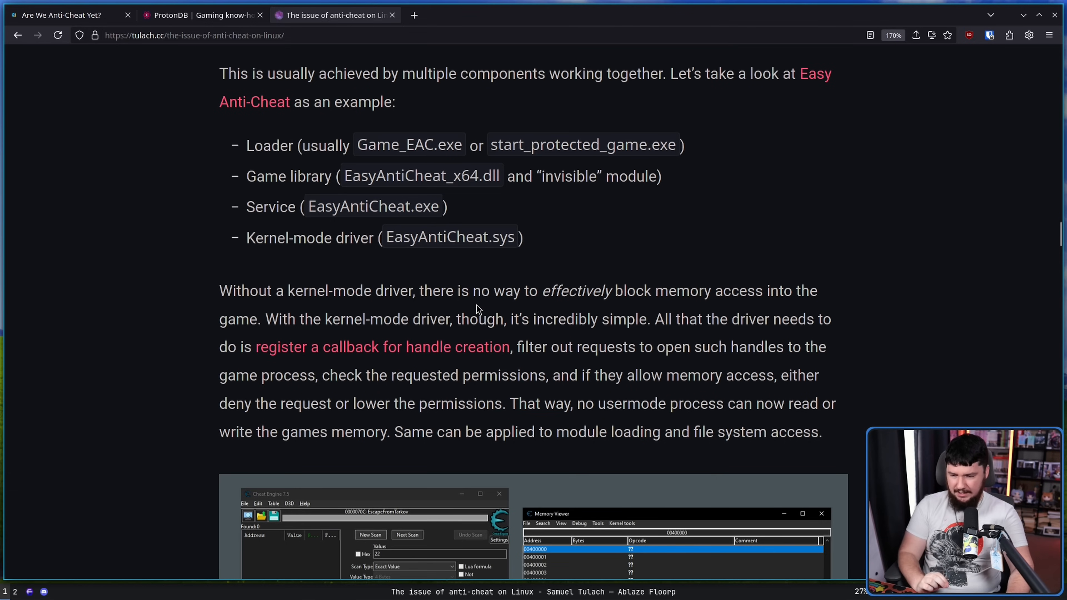
{"action": "mouse_move", "coordinate": [571, 318]}
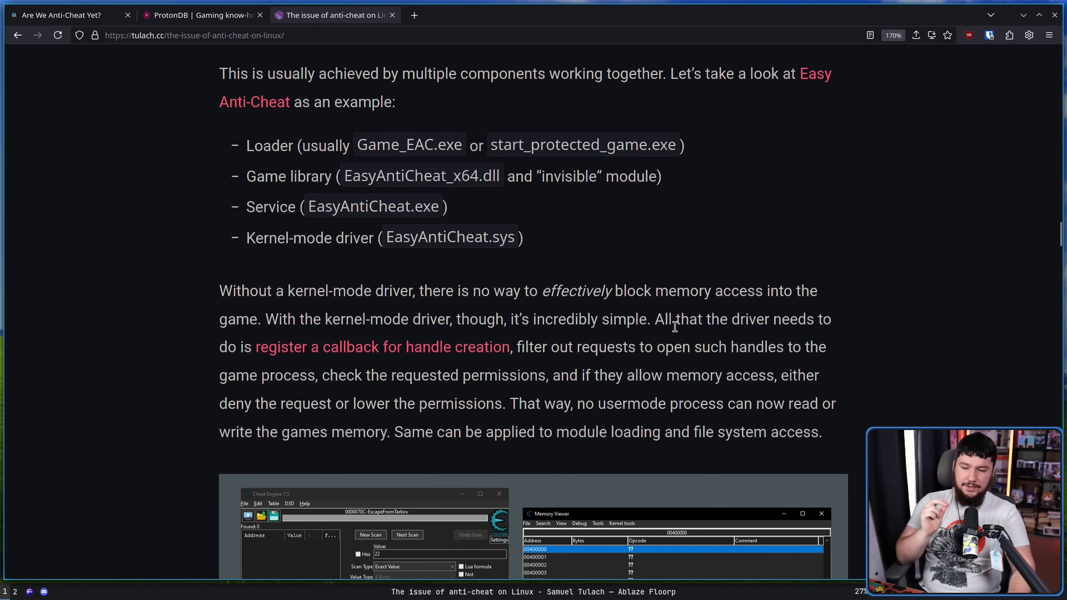
{"action": "mouse_move", "coordinate": [576, 344]}
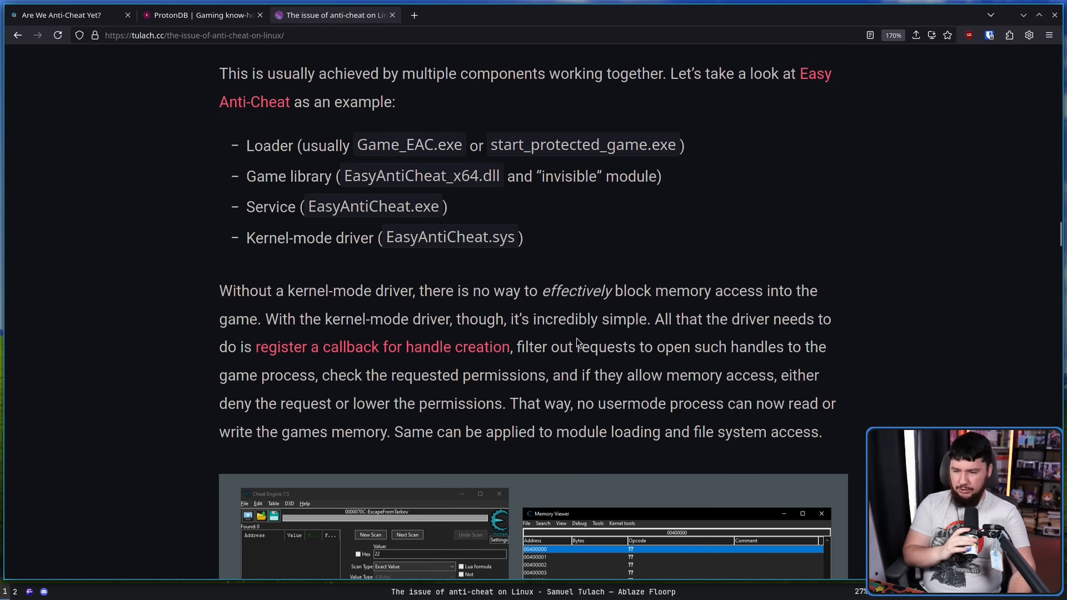
{"action": "mouse_move", "coordinate": [575, 342]}
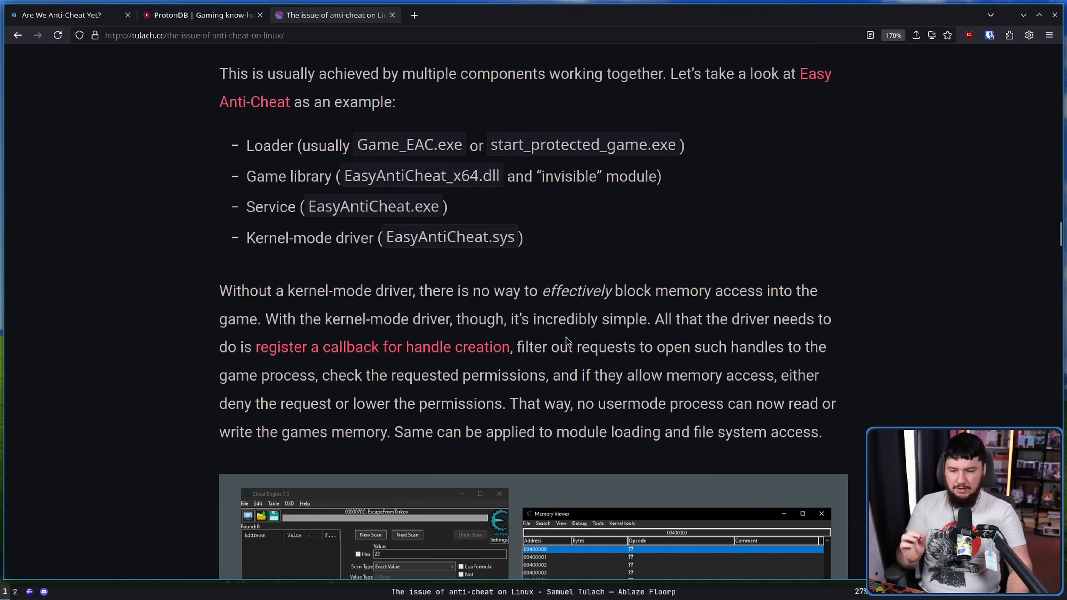
{"action": "mouse_move", "coordinate": [577, 318]}
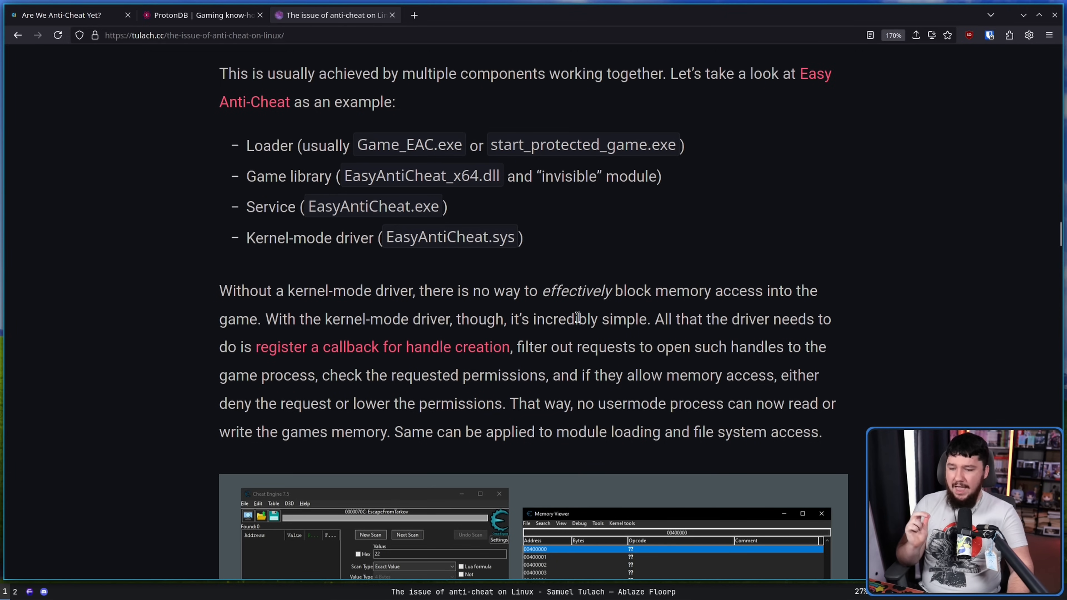
{"action": "mouse_move", "coordinate": [579, 312]}
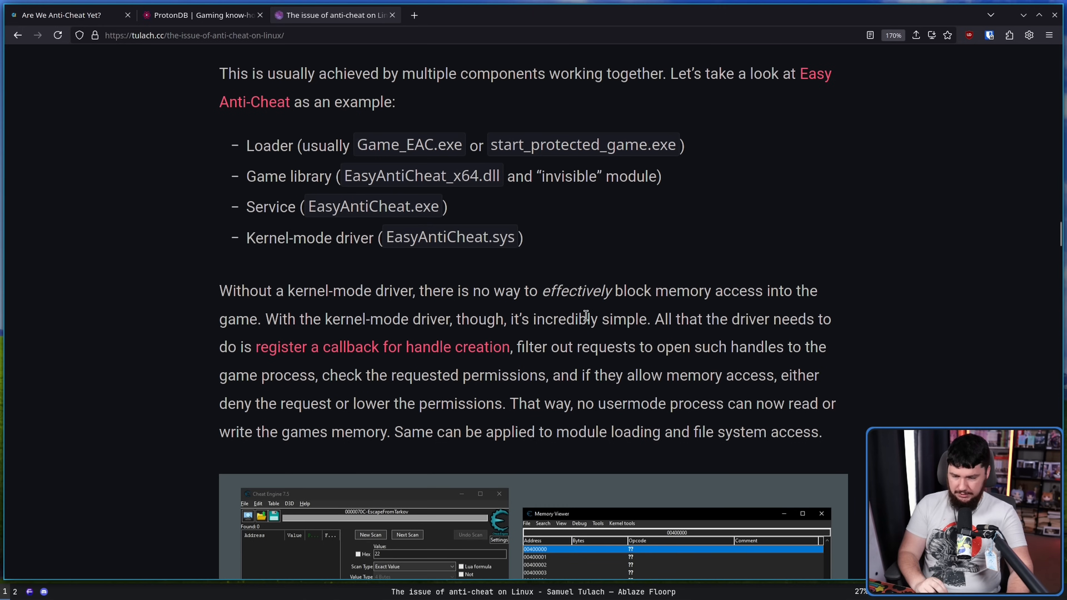
{"action": "mouse_move", "coordinate": [751, 403]}
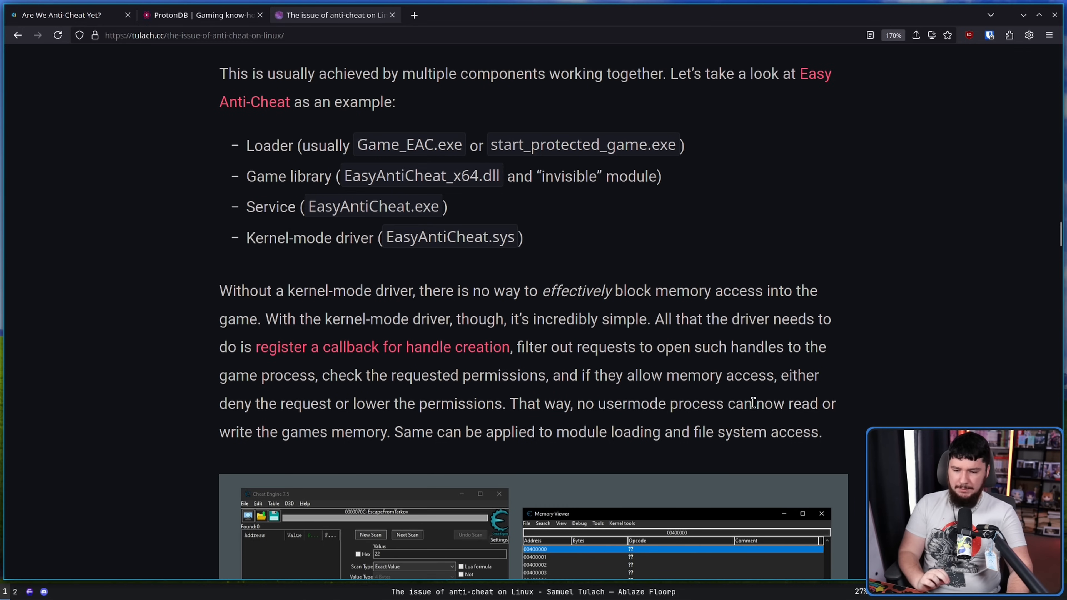
{"action": "mouse_move", "coordinate": [781, 395]}
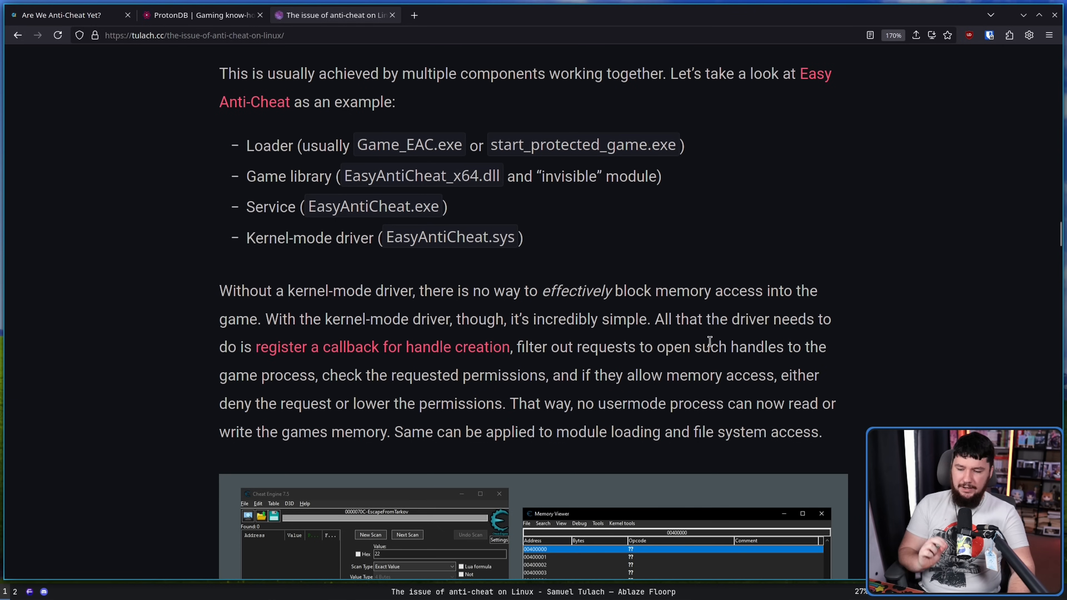
{"action": "mouse_move", "coordinate": [719, 344]}
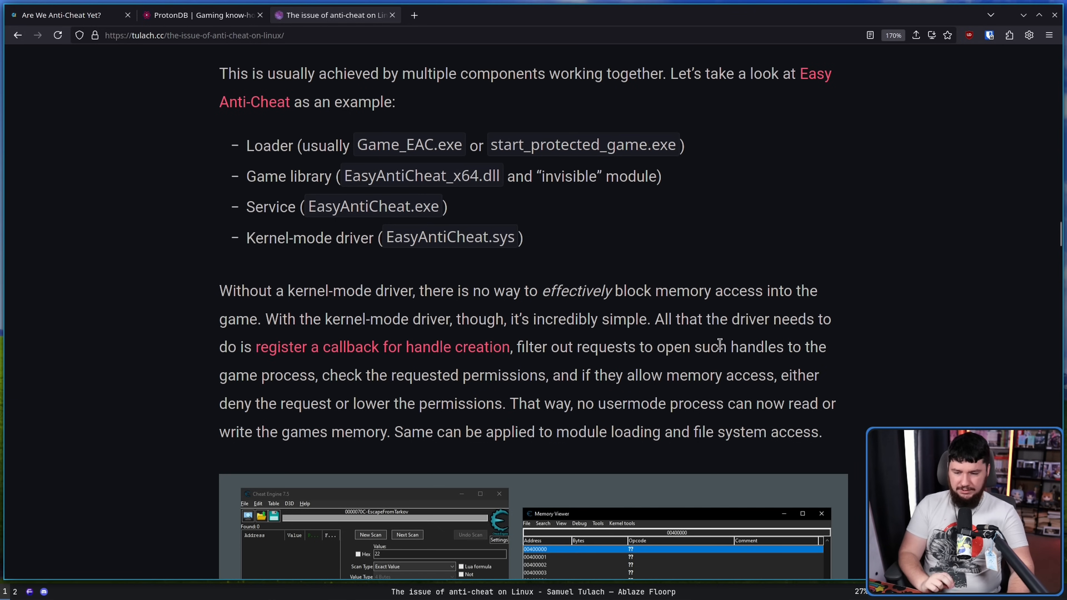
{"action": "mouse_move", "coordinate": [724, 351]}
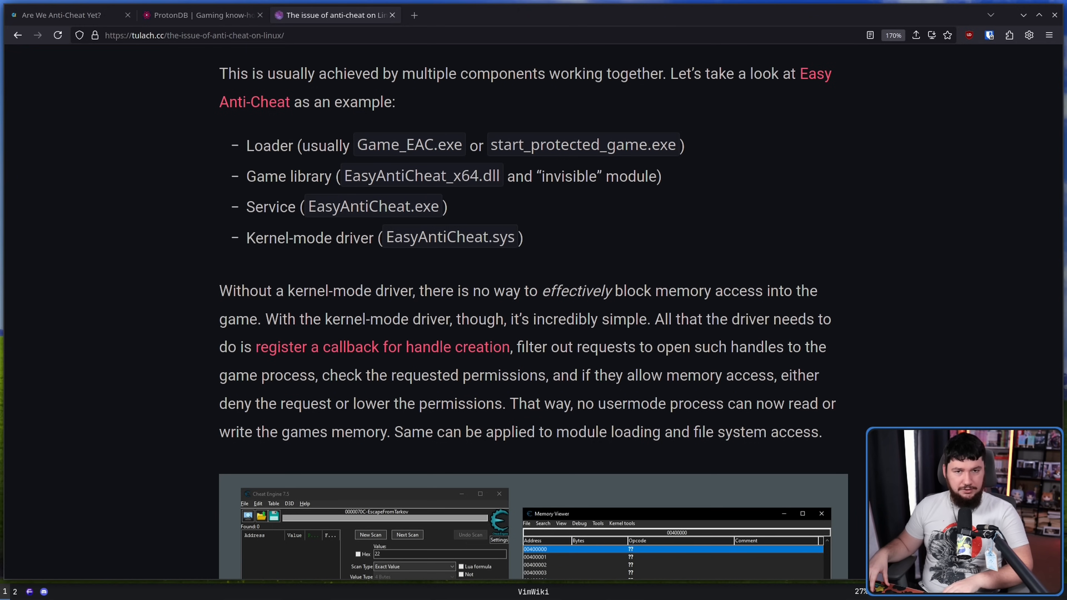
{"action": "mouse_move", "coordinate": [769, 325]}
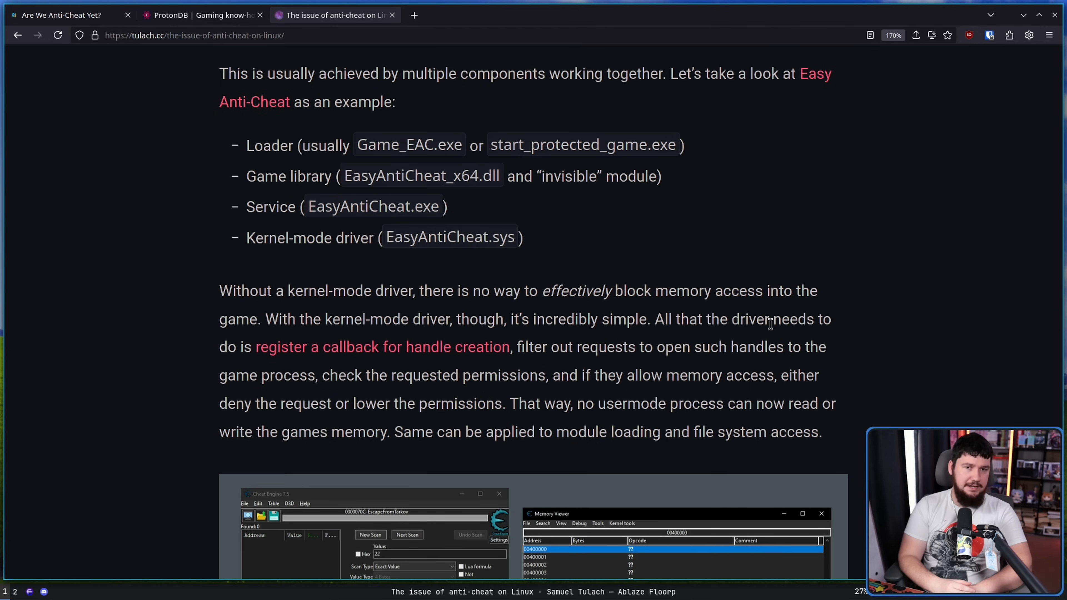
Read past the Cheat Engine screenshot caption, marking 'somehow', to the Microsoft driver signing and EV certificate paragraph.
{"action": "scroll", "scroll_direction": "down", "scroll_amount": 3}
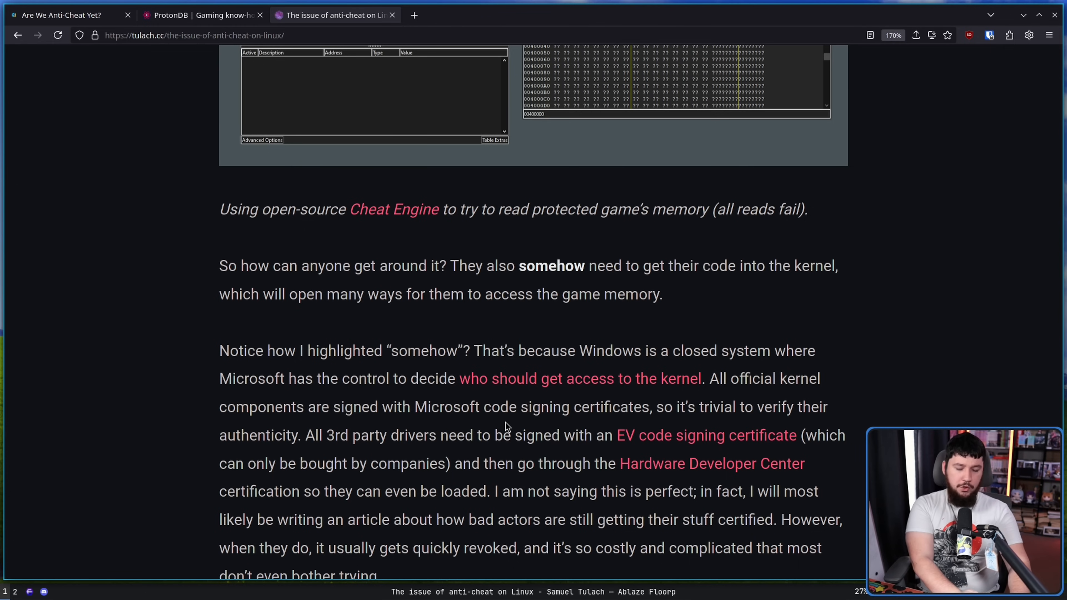
{"action": "mouse_move", "coordinate": [549, 394]}
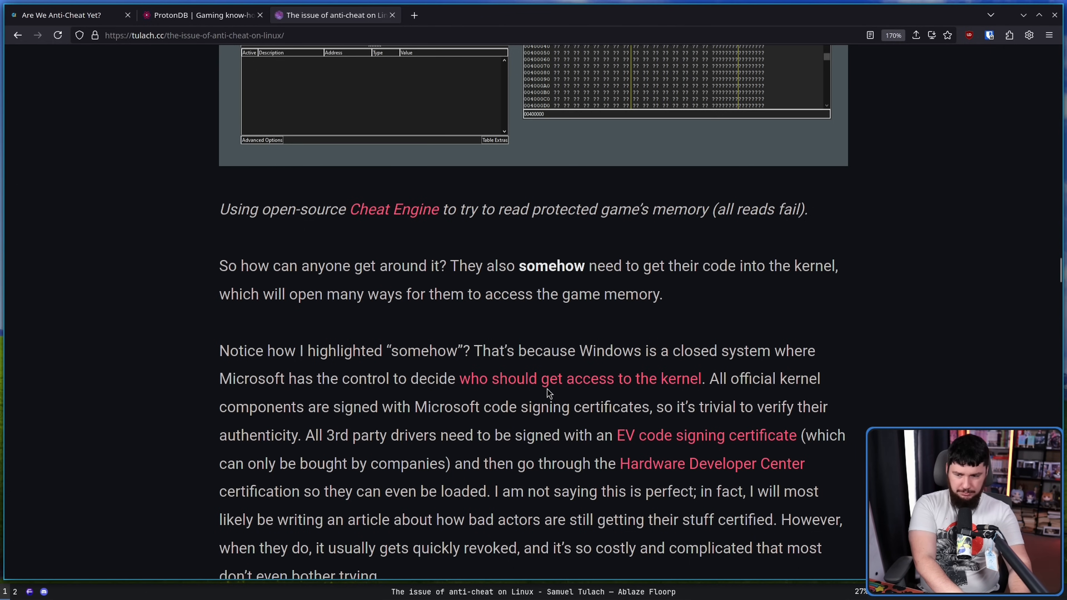
{"action": "mouse_move", "coordinate": [564, 370]}
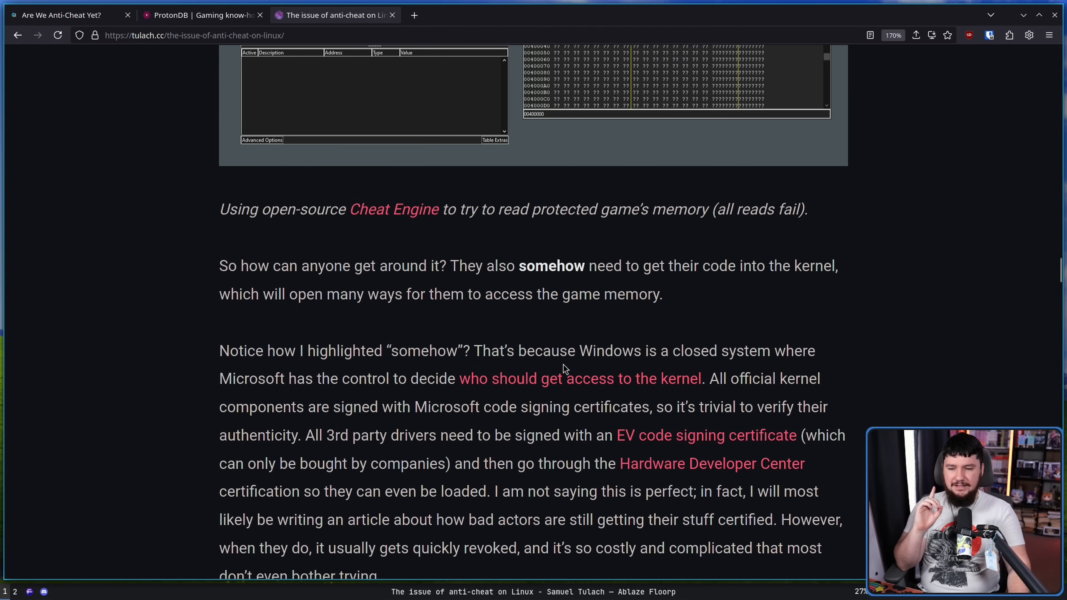
{"action": "mouse_move", "coordinate": [614, 324]}
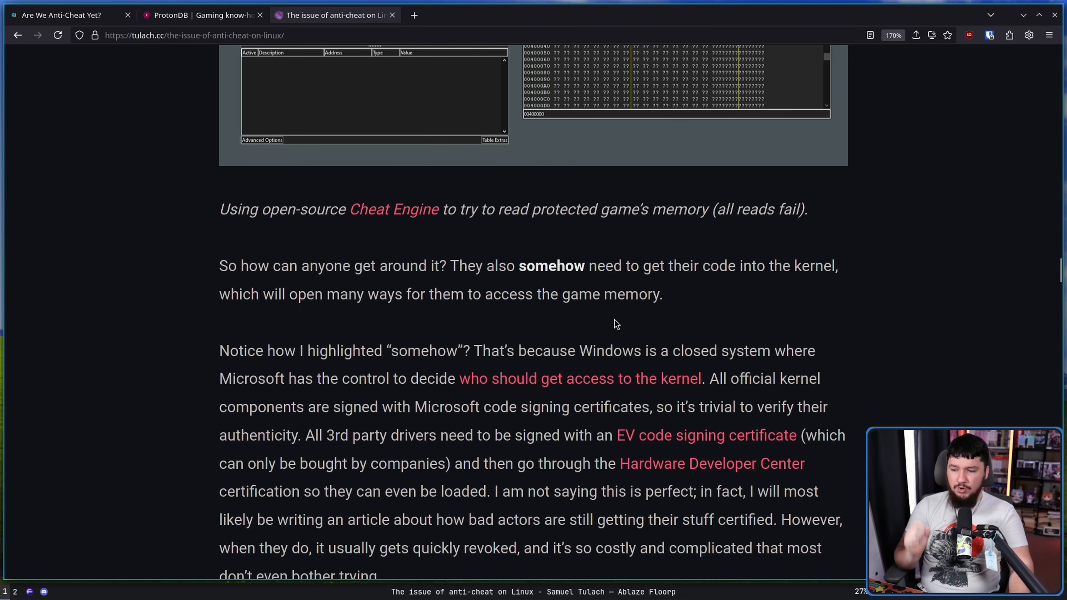
{"action": "mouse_move", "coordinate": [697, 294]}
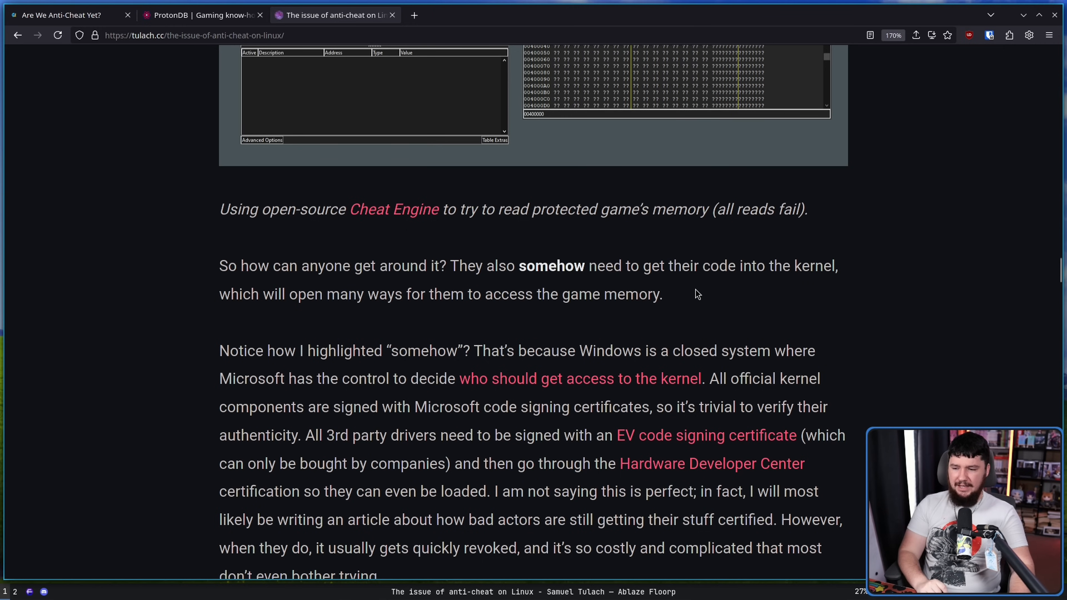
{"action": "mouse_move", "coordinate": [652, 296]}
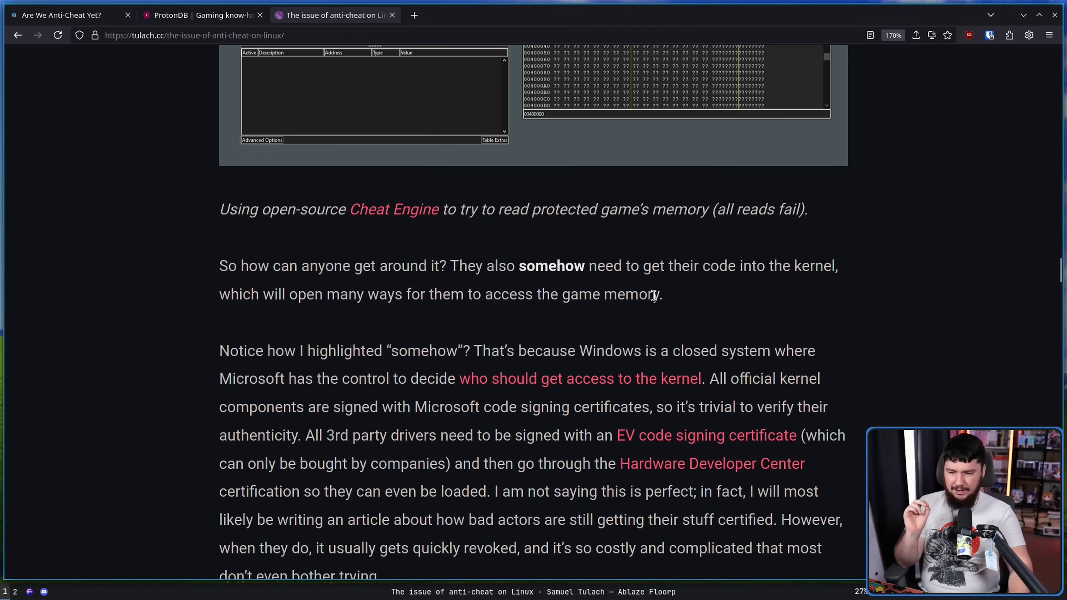
{"action": "double_click", "coordinate": [551, 265]}
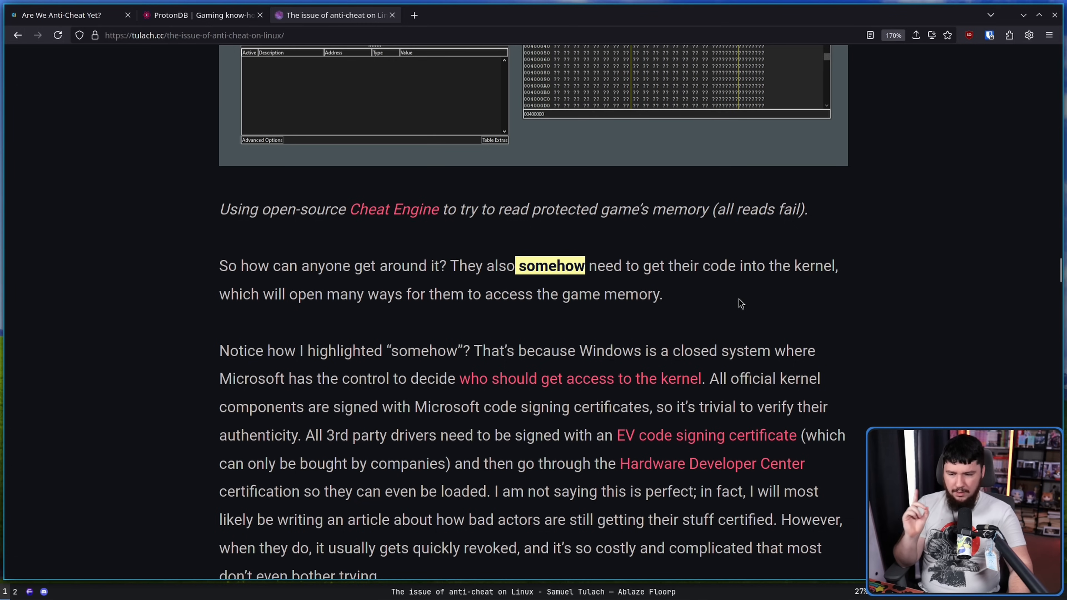
{"action": "scroll", "scroll_direction": "down", "scroll_amount": 3}
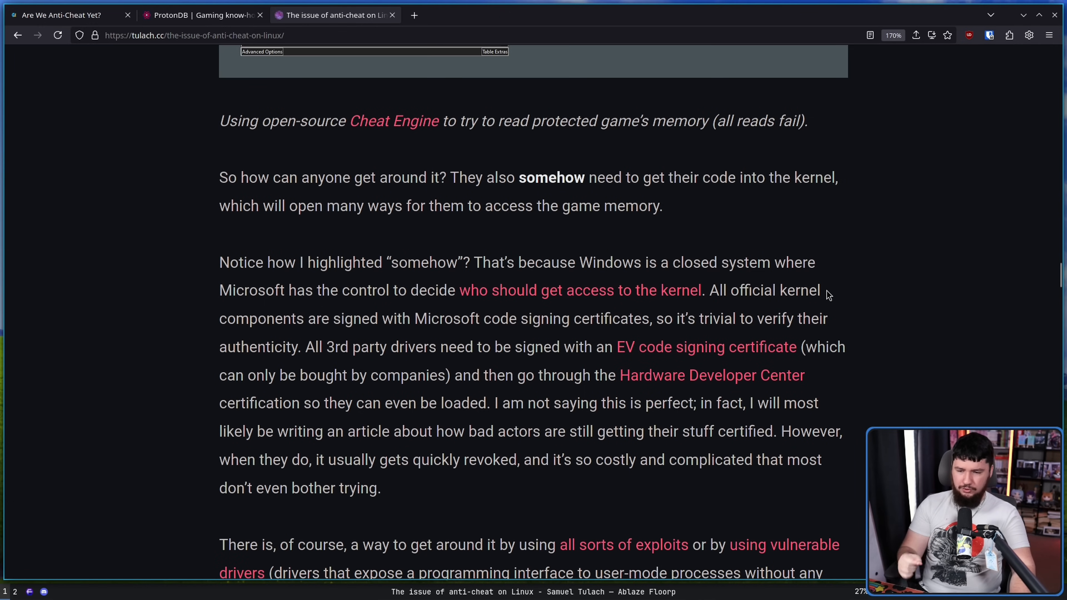
{"action": "mouse_move", "coordinate": [597, 321]}
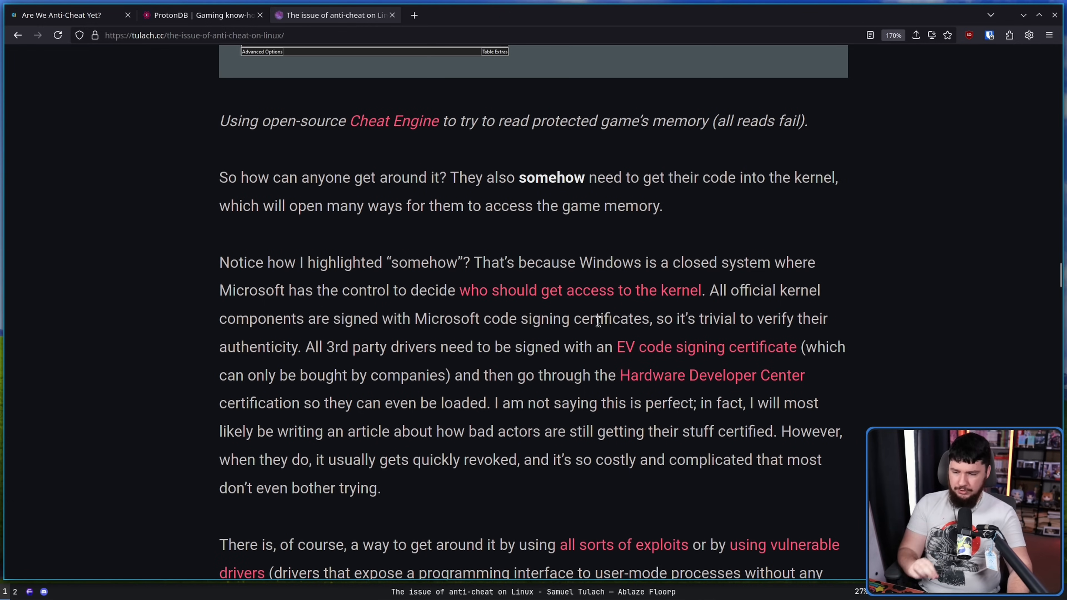
{"action": "mouse_move", "coordinate": [561, 312]}
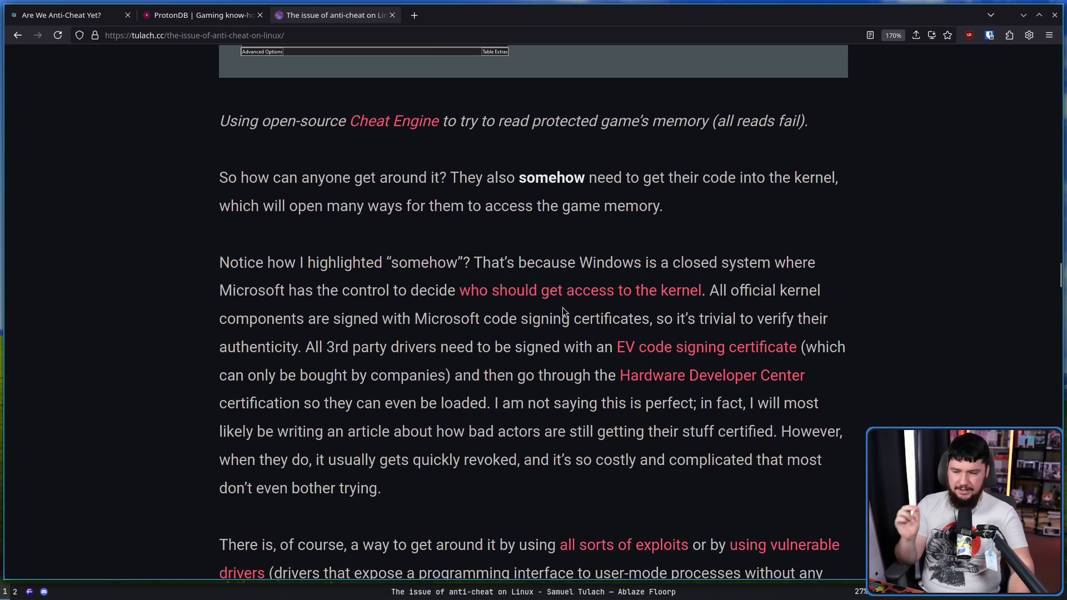
{"action": "mouse_move", "coordinate": [736, 287]}
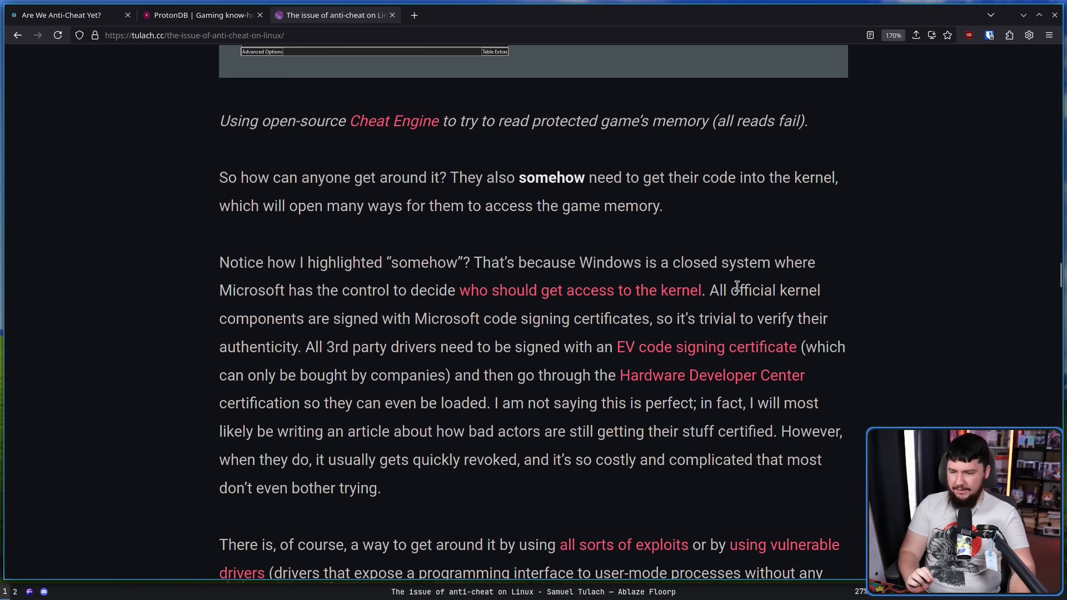
{"action": "mouse_move", "coordinate": [529, 326]}
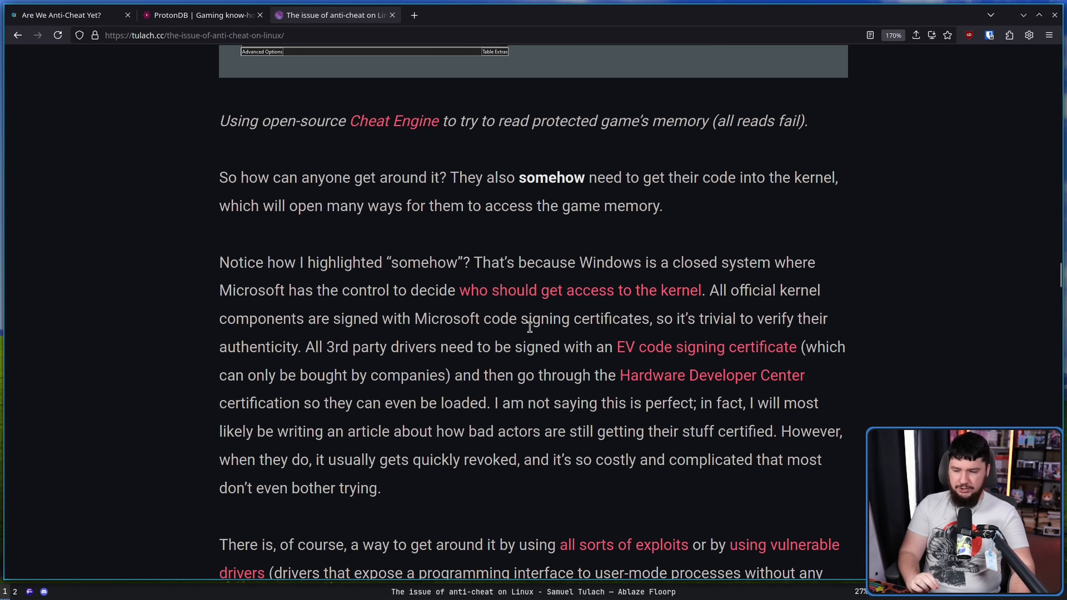
{"action": "mouse_move", "coordinate": [561, 342]}
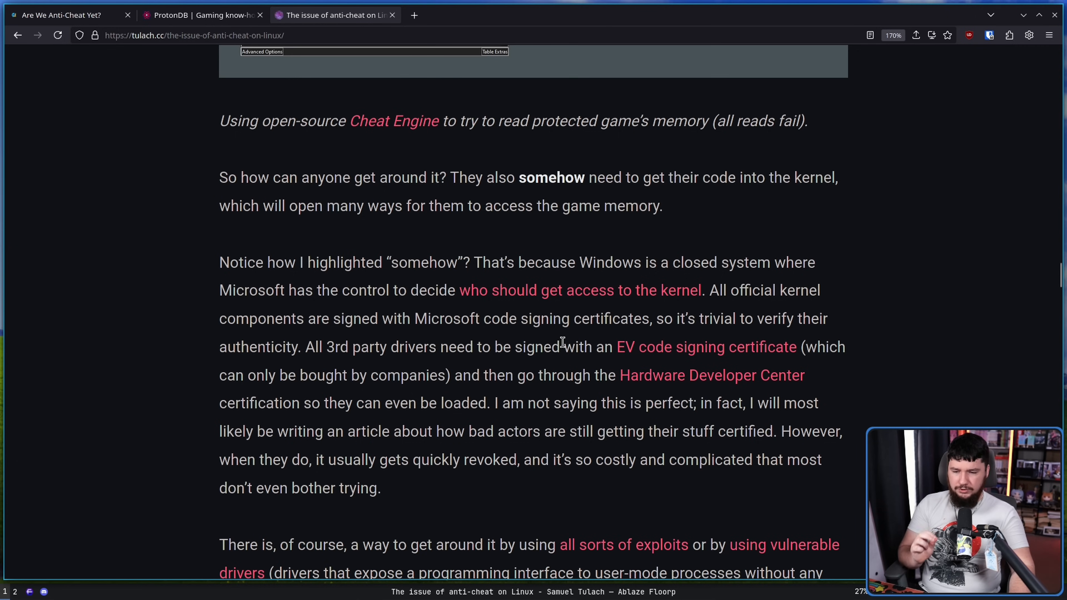
{"action": "mouse_move", "coordinate": [657, 357]}
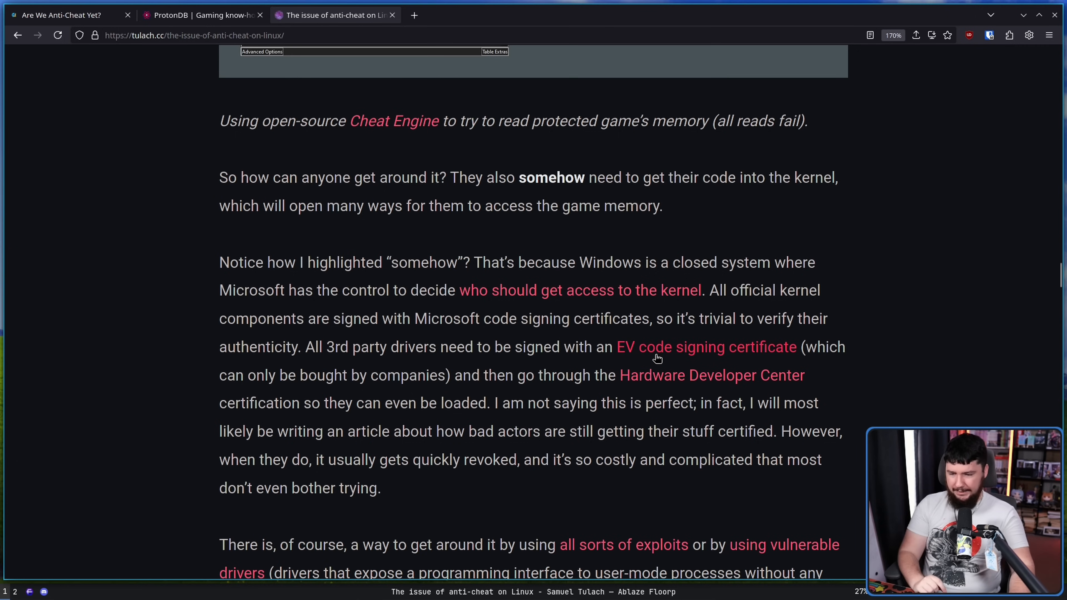
{"action": "mouse_move", "coordinate": [540, 400]}
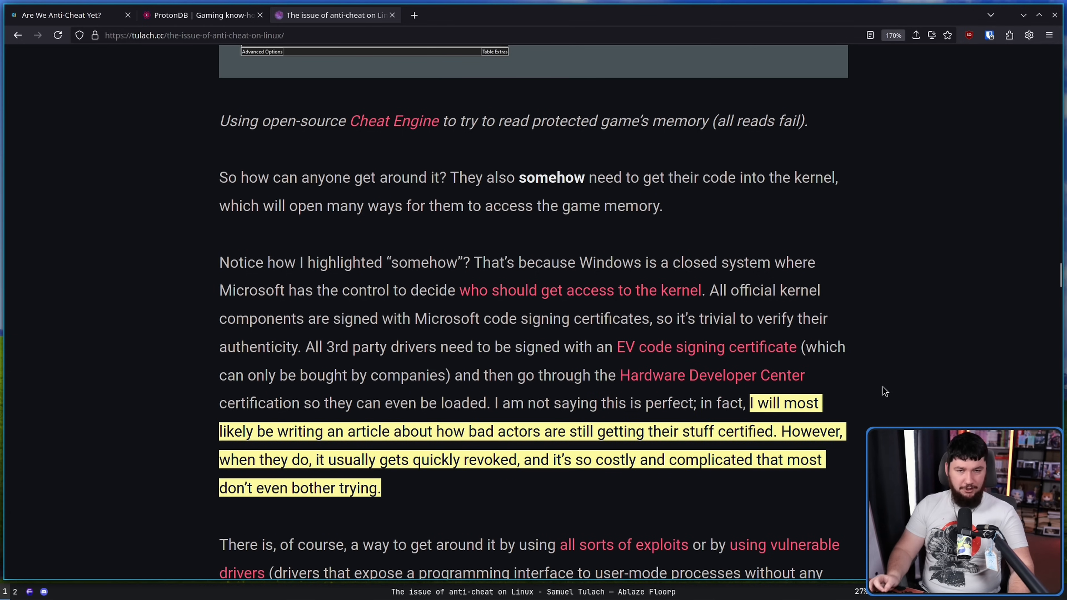
Scroll to the 'There is, of course, a way to get around it' paragraph on exploits and vulnerable drivers.
{"action": "scroll", "scroll_direction": "down", "scroll_amount": 3}
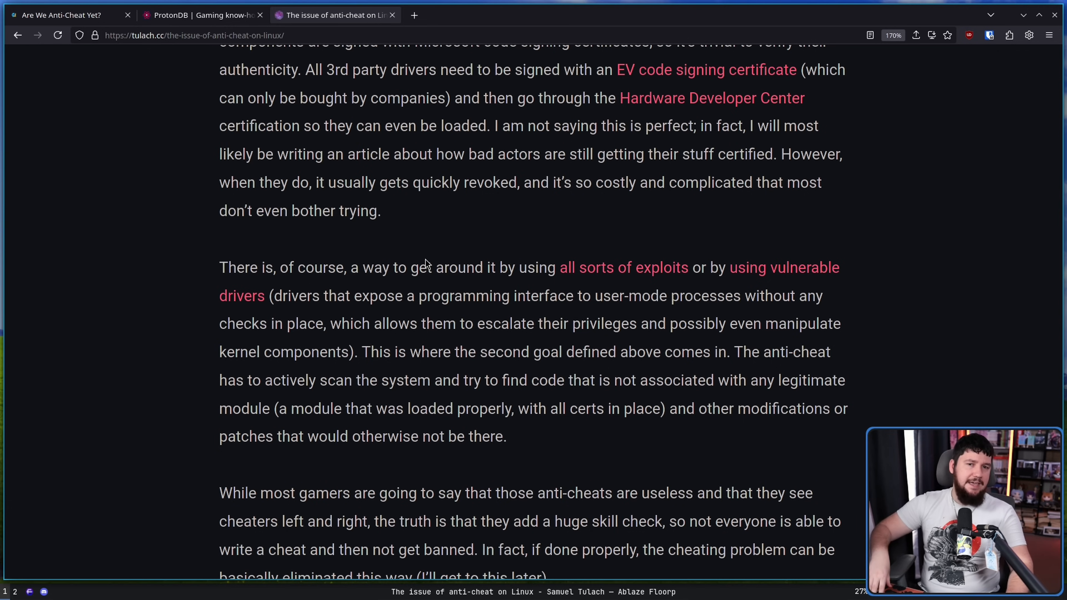
{"action": "mouse_move", "coordinate": [408, 354]}
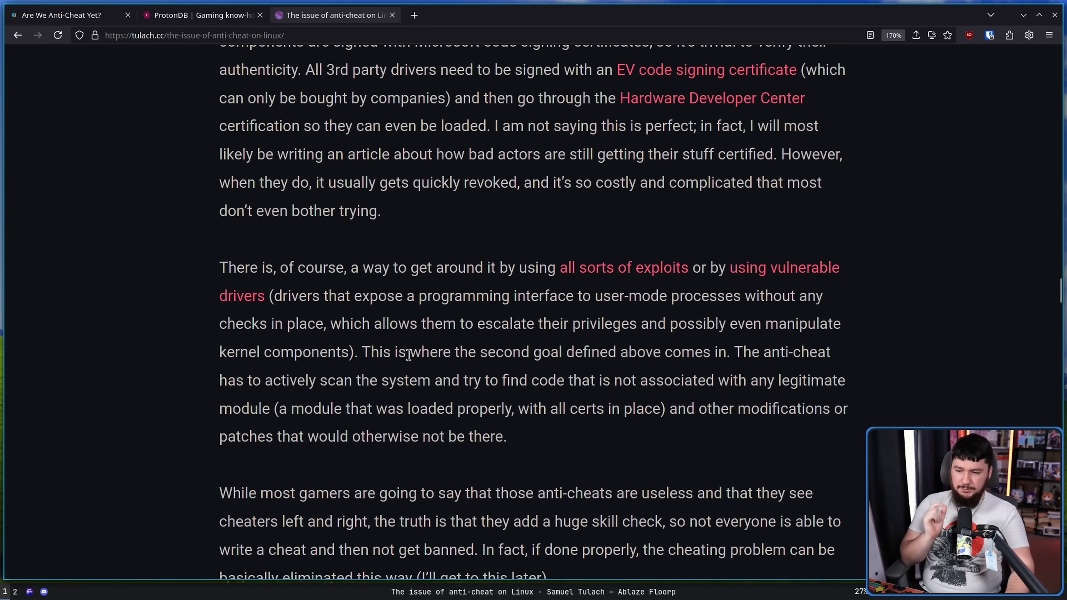
{"action": "mouse_move", "coordinate": [685, 373]}
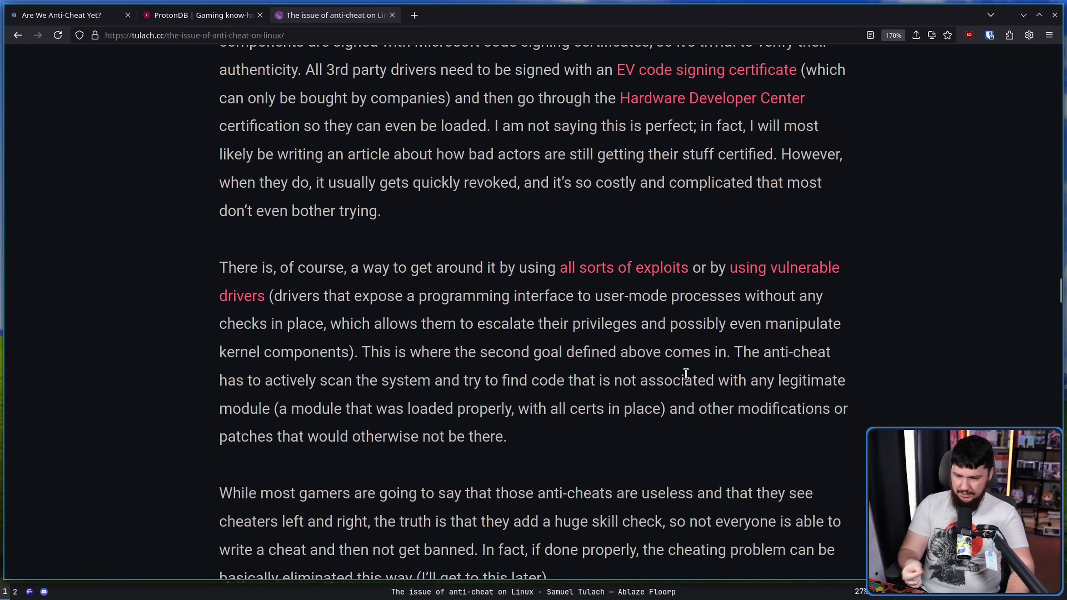
{"action": "mouse_move", "coordinate": [388, 346]}
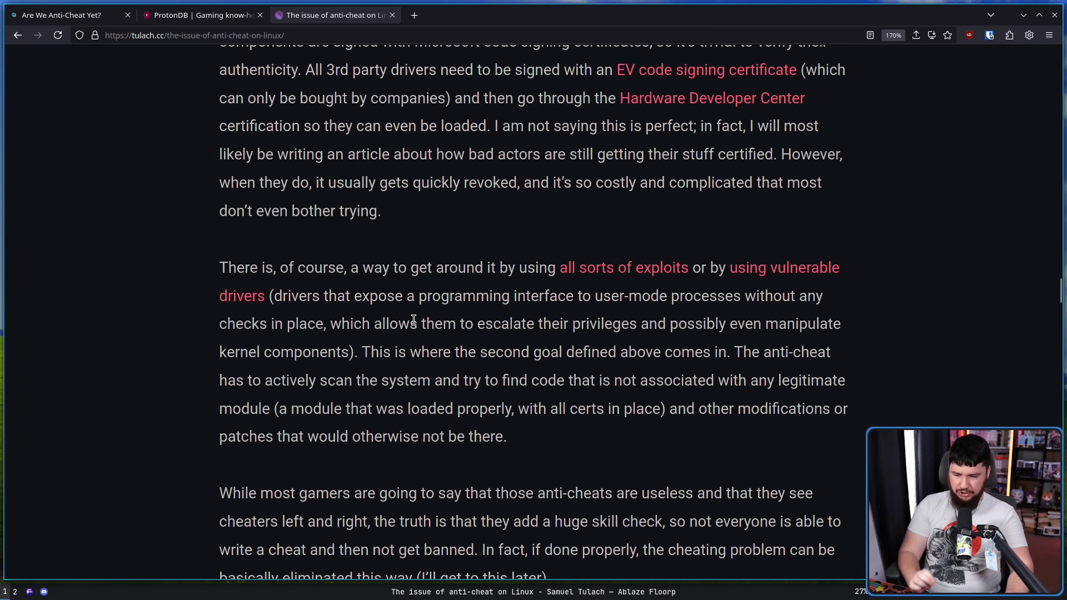
{"action": "mouse_move", "coordinate": [597, 333]}
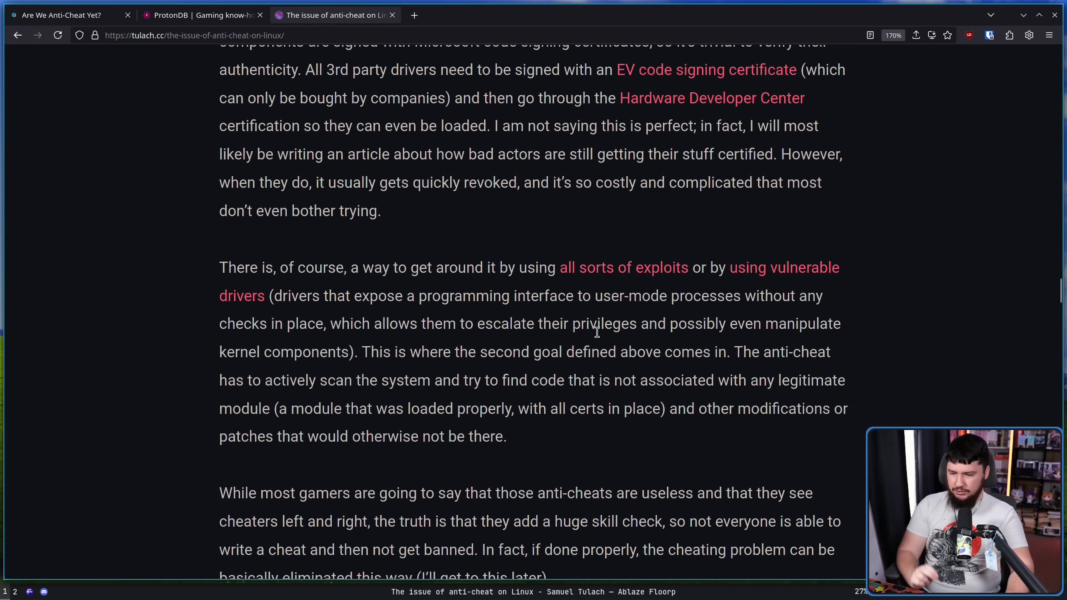
{"action": "mouse_move", "coordinate": [508, 451]}
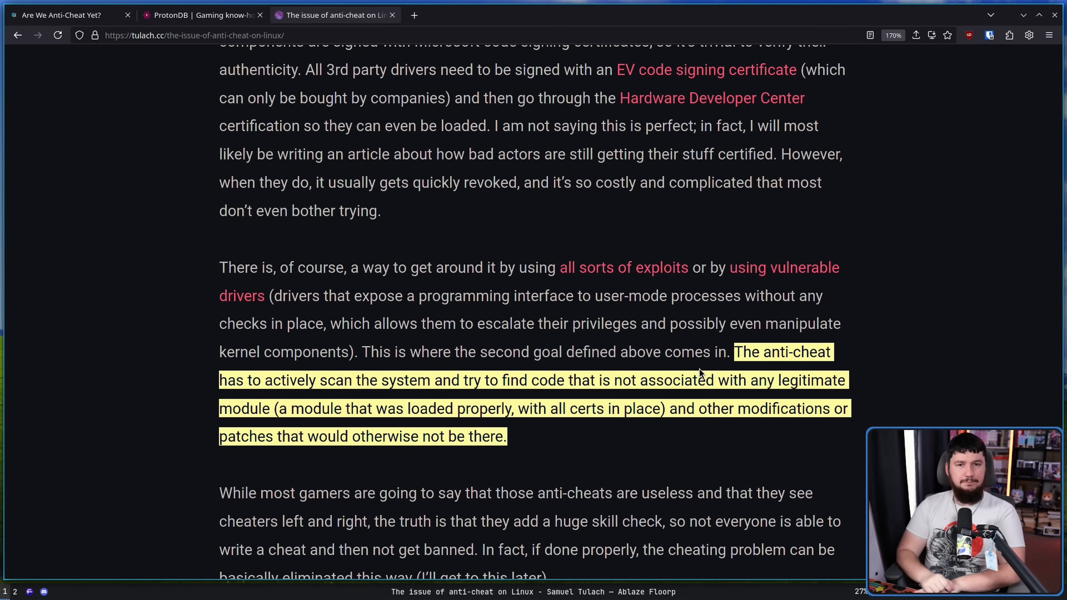
Scroll to the 'While most gamers' skill-check paragraph and the HWID banning paragraph.
{"action": "scroll", "scroll_direction": "down", "scroll_amount": 3}
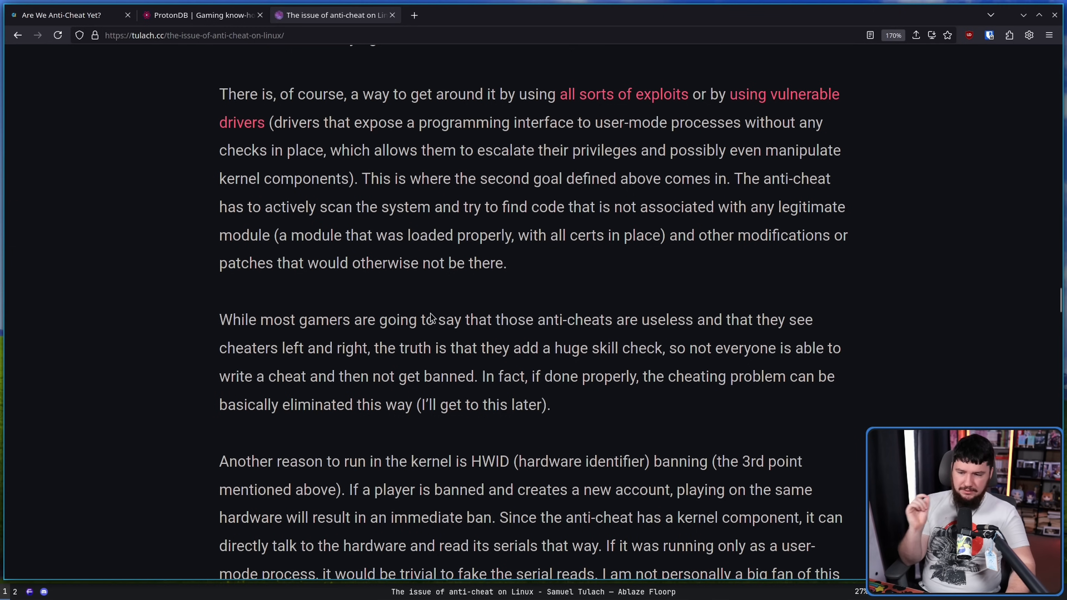
{"action": "mouse_move", "coordinate": [458, 339]}
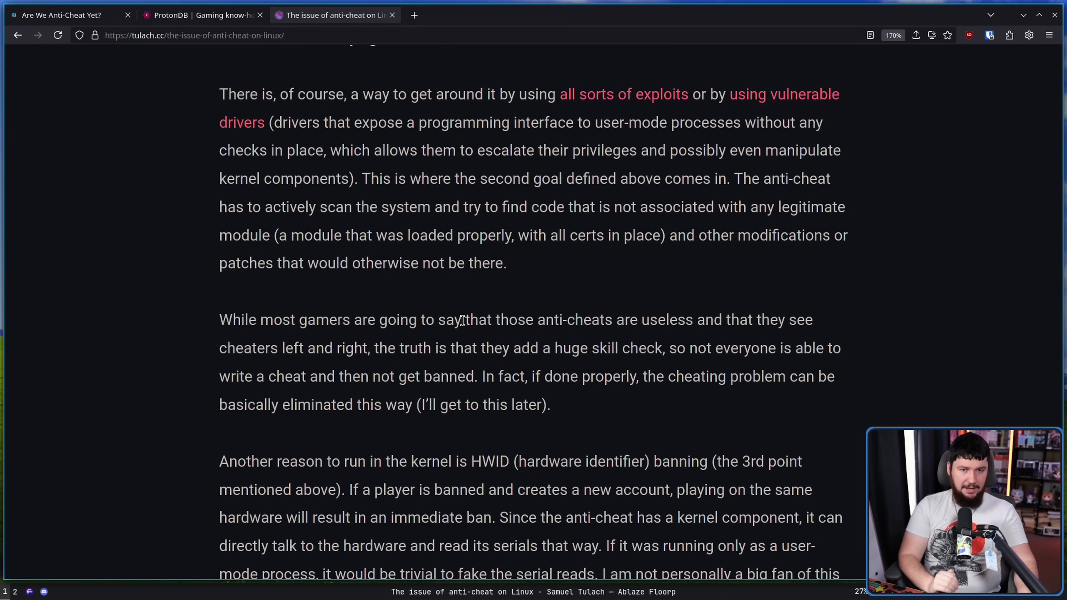
{"action": "scroll", "scroll_direction": "down", "scroll_amount": 3}
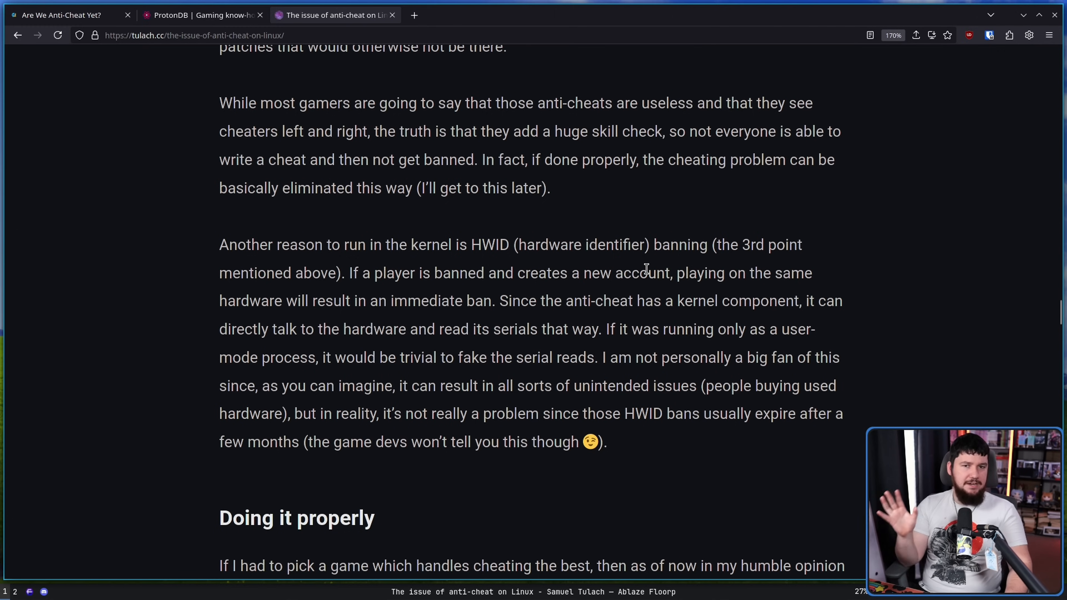
{"action": "mouse_move", "coordinate": [630, 268]}
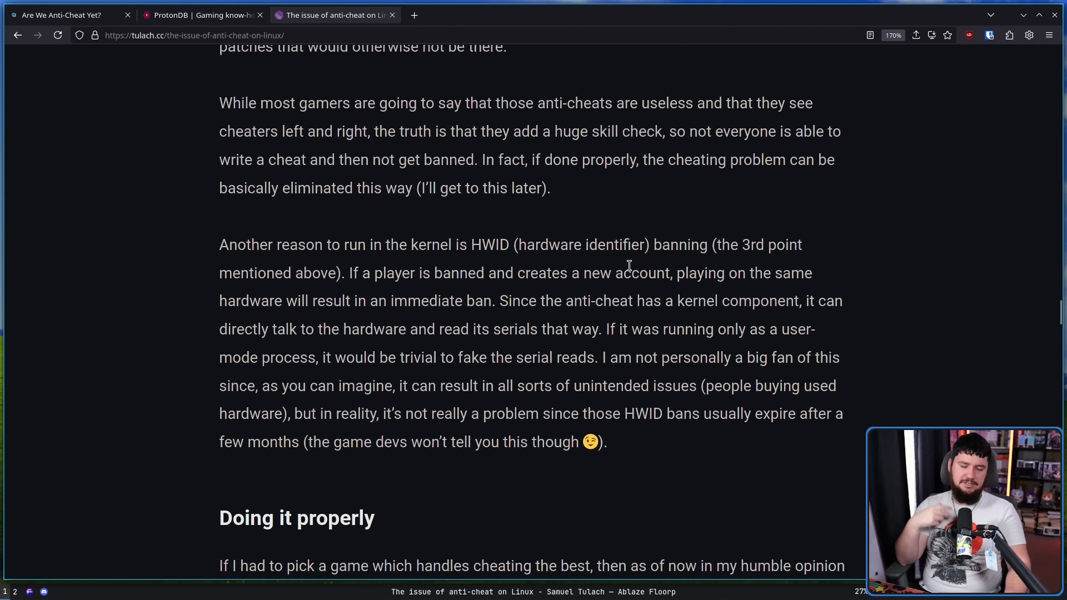
{"action": "mouse_move", "coordinate": [590, 266]}
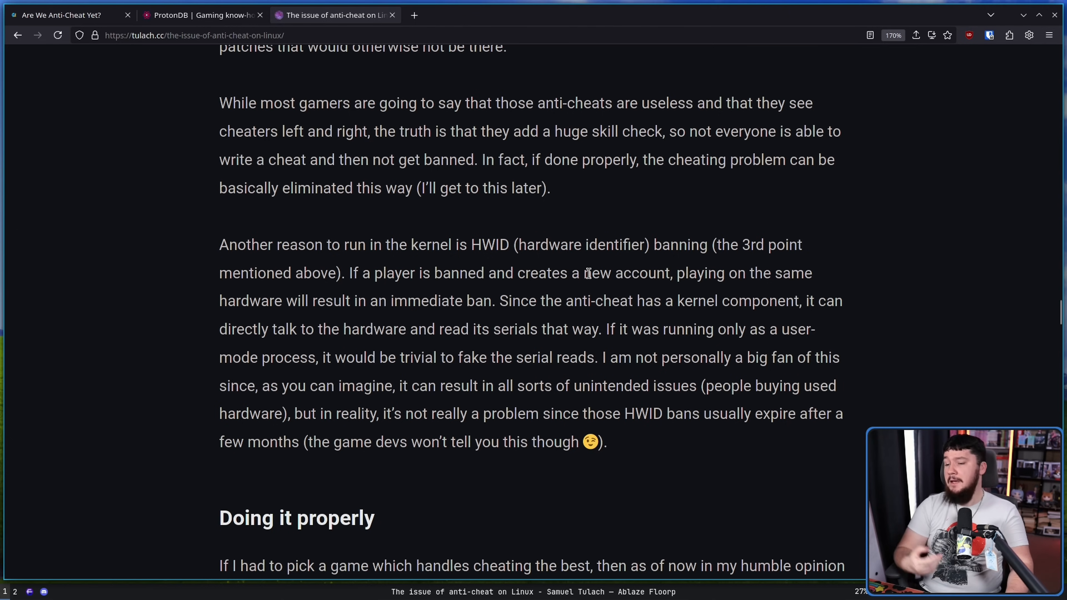
{"action": "mouse_move", "coordinate": [609, 263]}
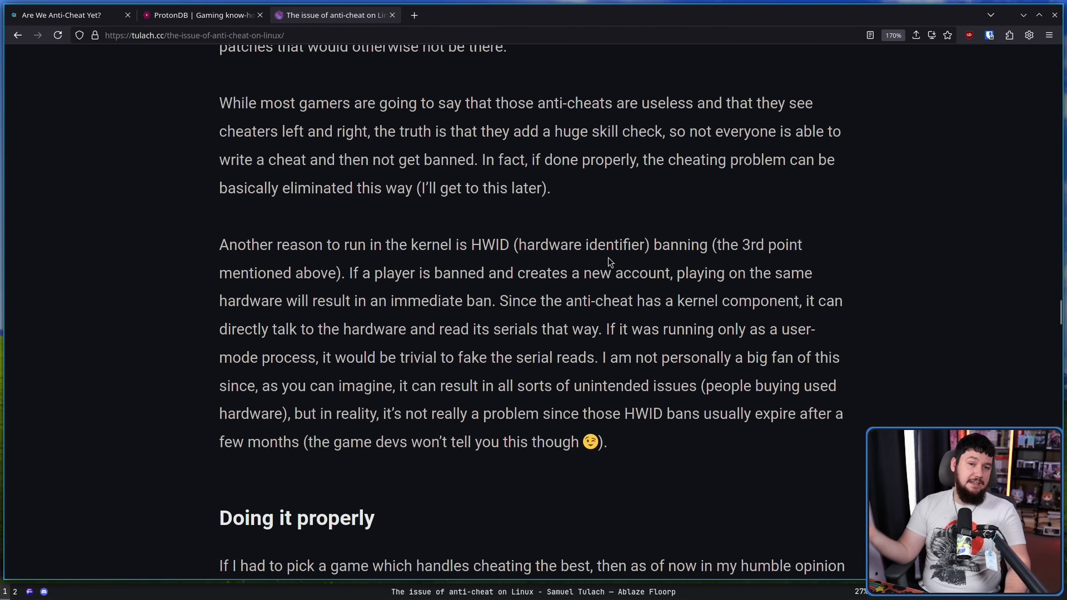
{"action": "mouse_move", "coordinate": [592, 271]}
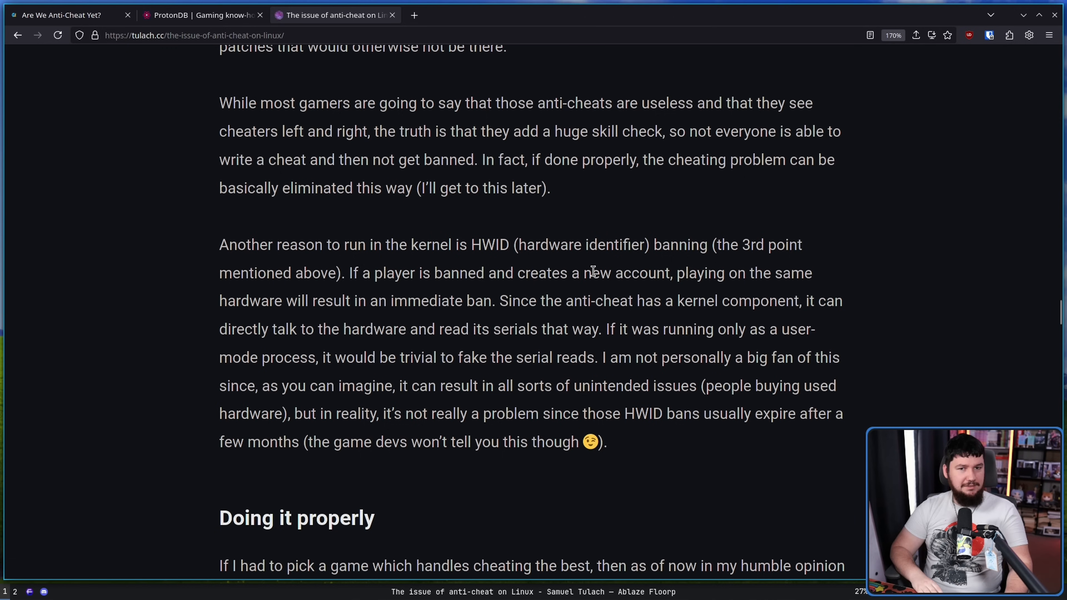
{"action": "mouse_move", "coordinate": [619, 261]}
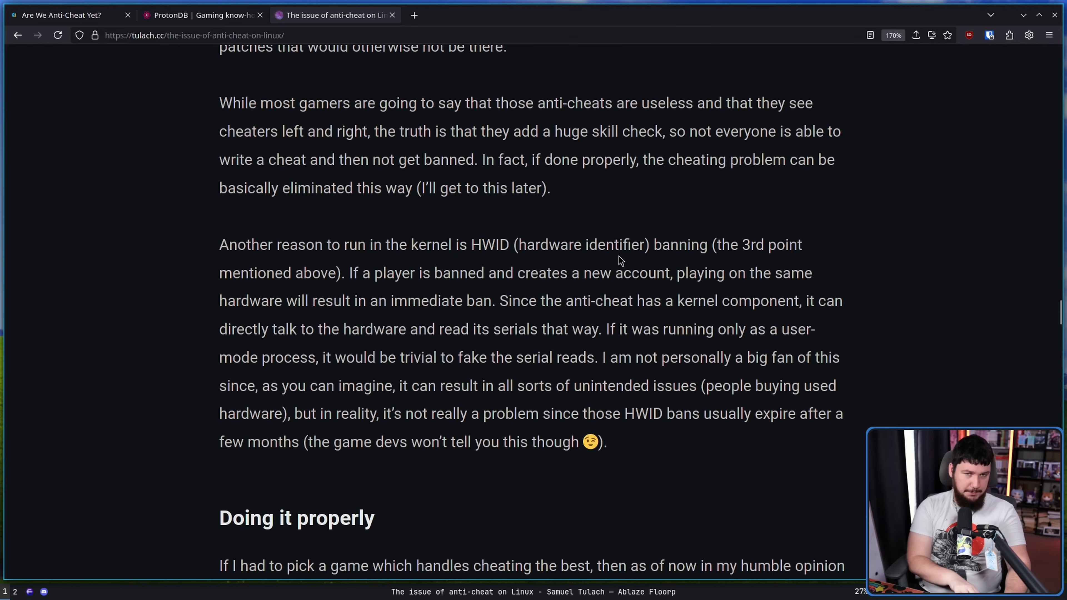
{"action": "mouse_move", "coordinate": [581, 328]}
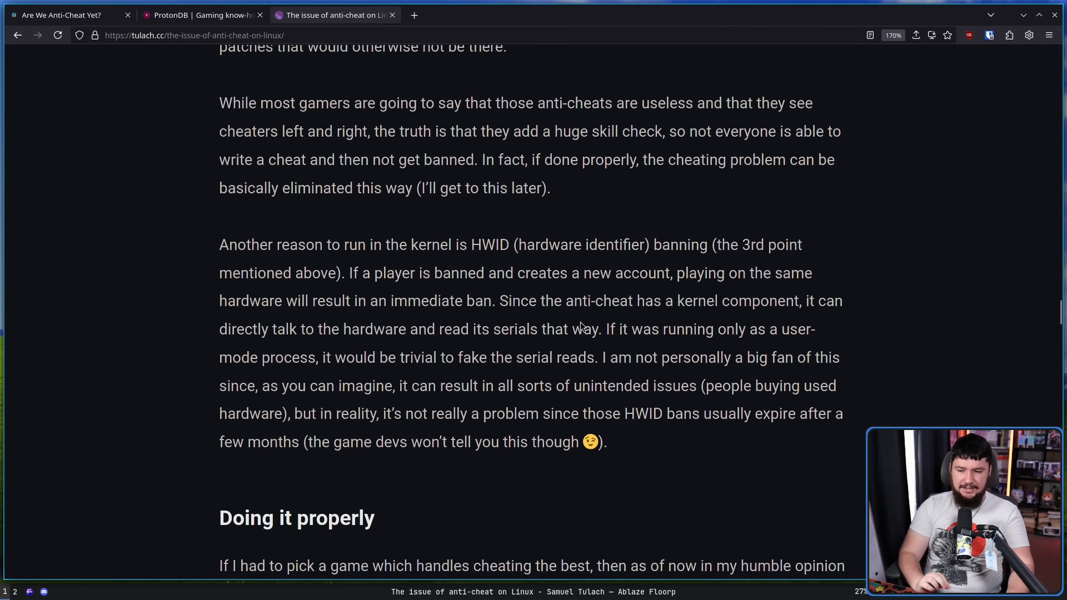
{"action": "mouse_move", "coordinate": [343, 322]}
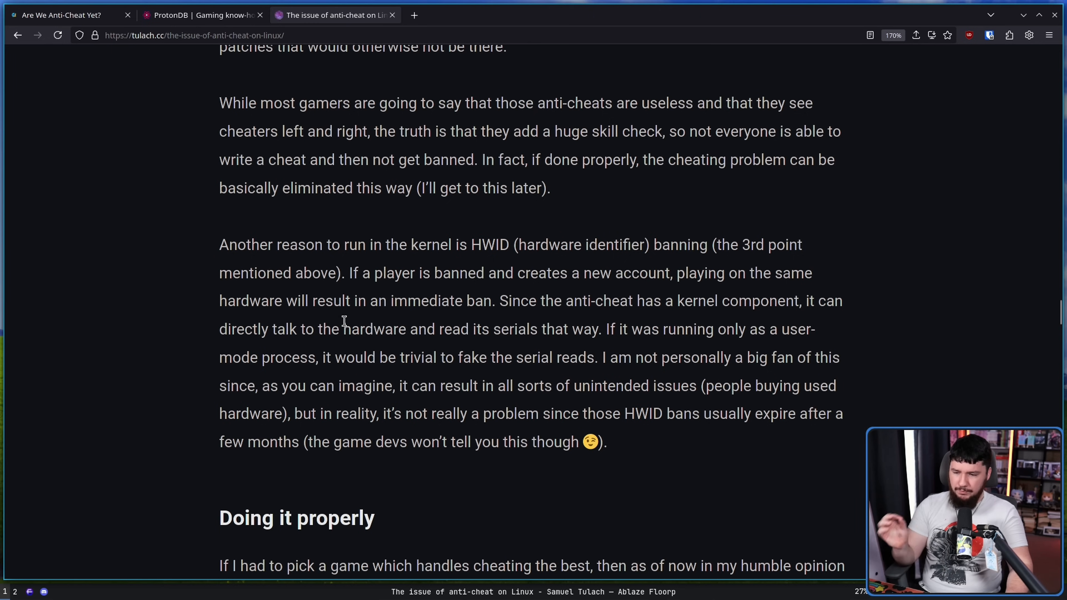
{"action": "mouse_move", "coordinate": [610, 329]}
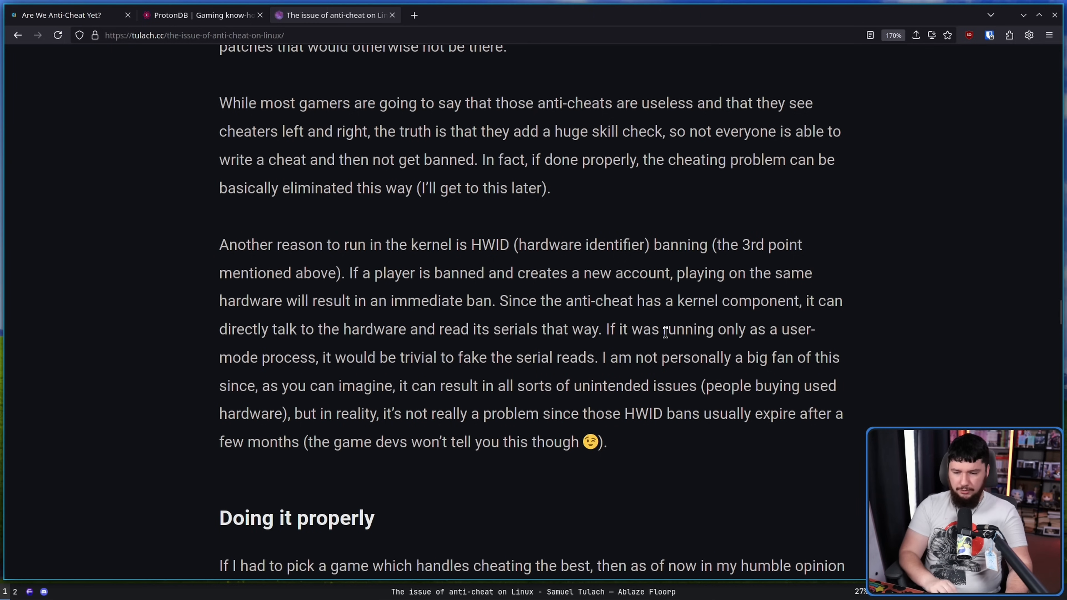
{"action": "mouse_move", "coordinate": [627, 353]}
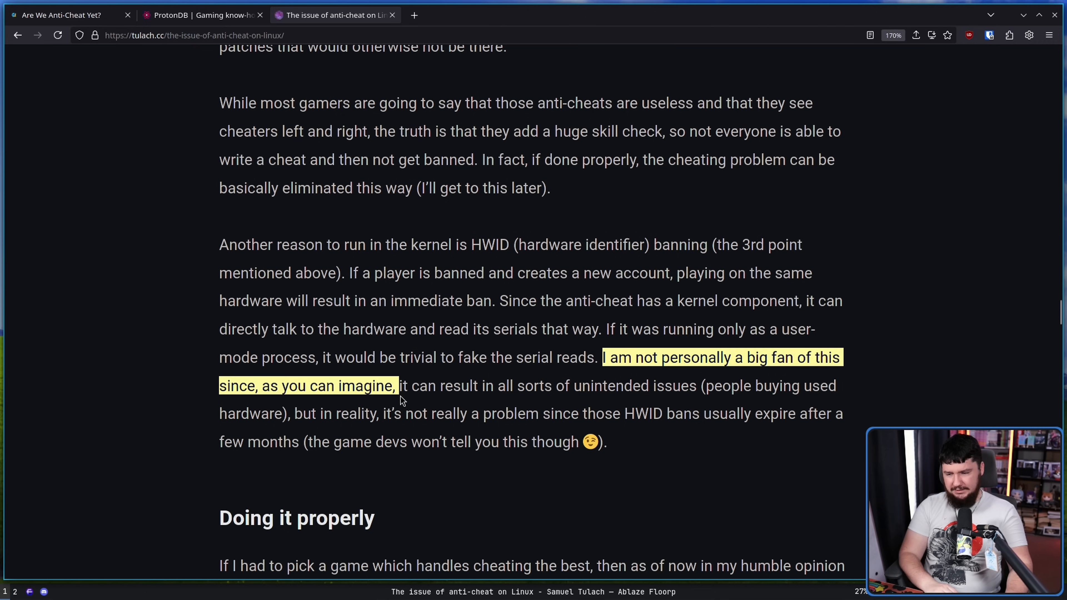
{"action": "left_click", "coordinate": [674, 456]}
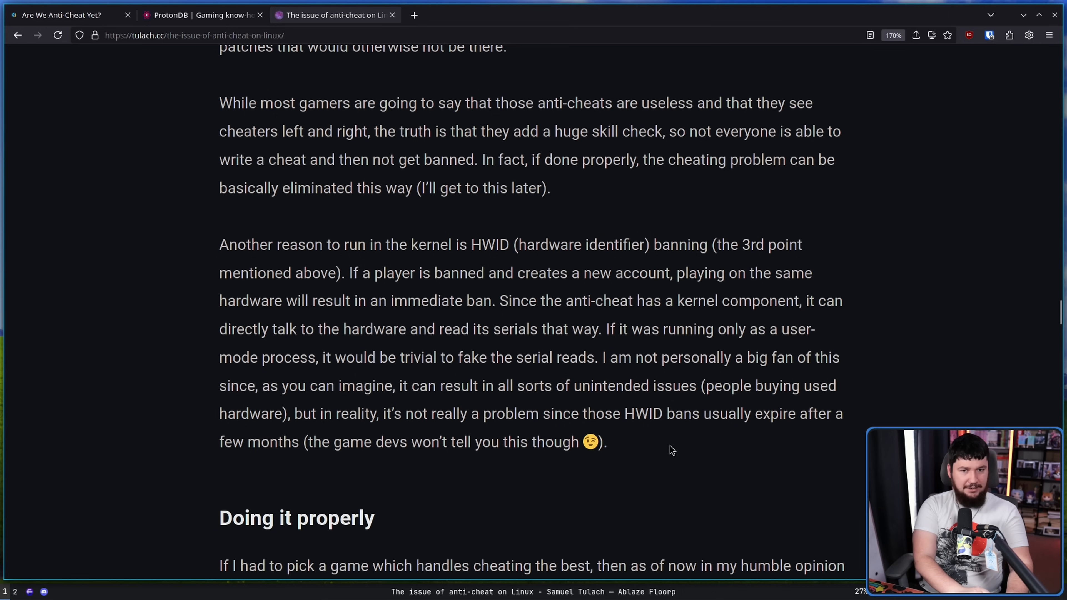
{"action": "mouse_move", "coordinate": [667, 455]}
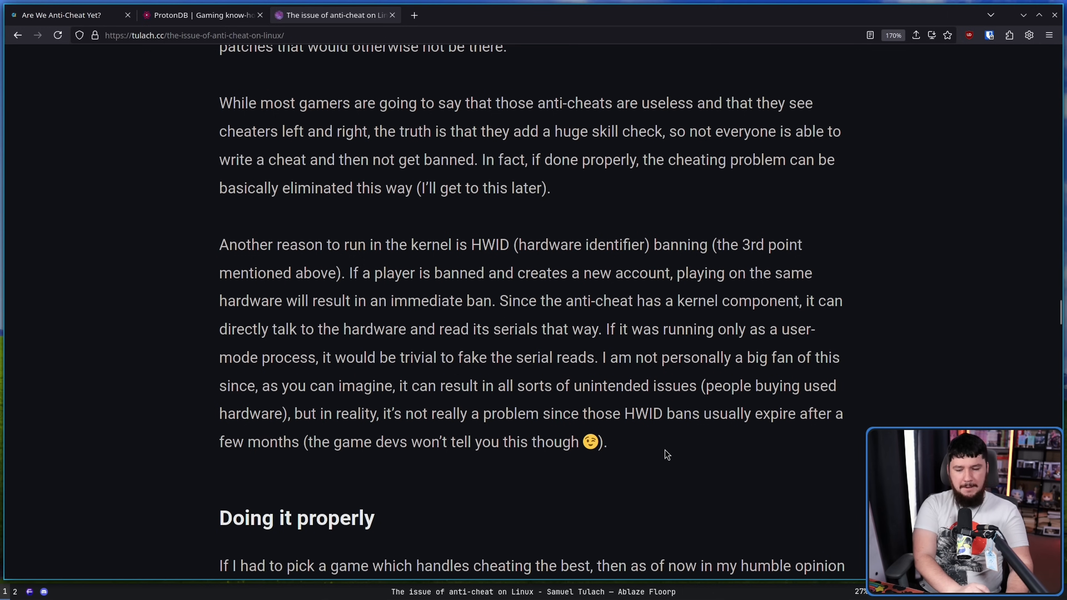
{"action": "mouse_move", "coordinate": [663, 453]}
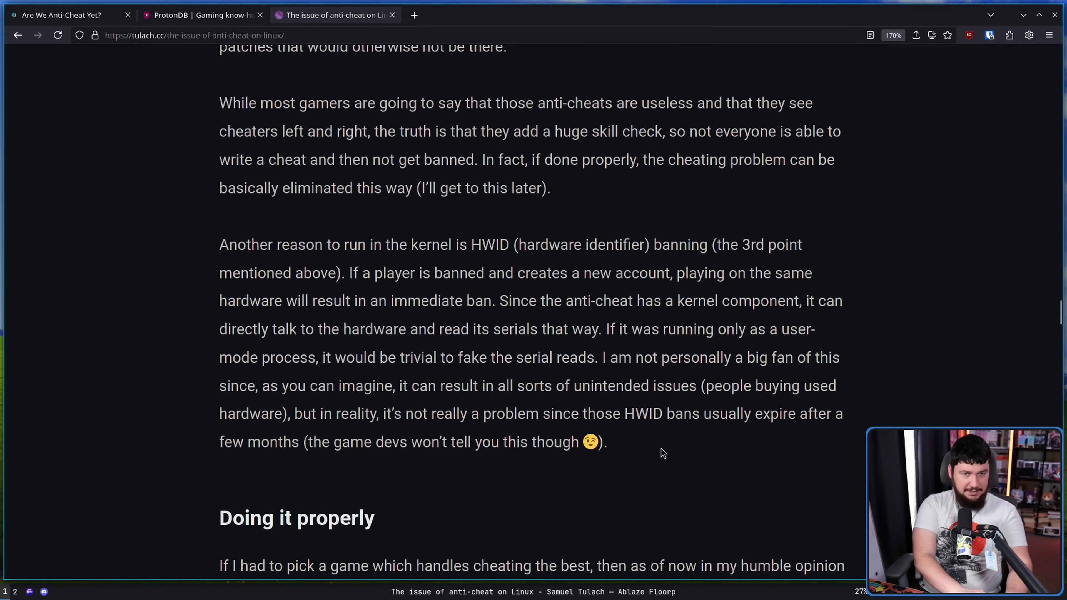
{"action": "mouse_move", "coordinate": [658, 431]}
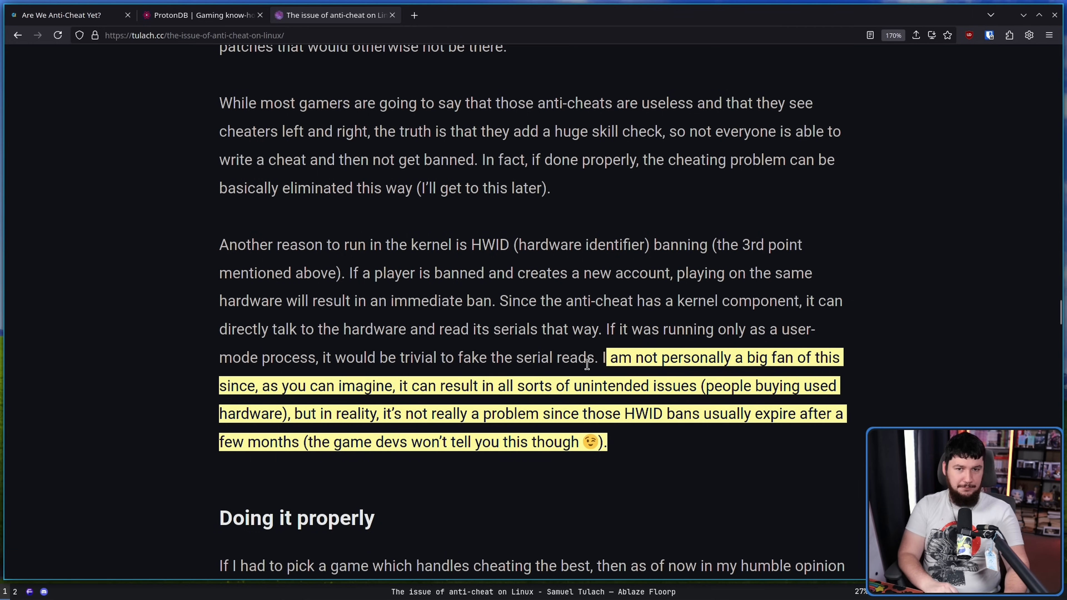
{"action": "left_click", "coordinate": [767, 445]}
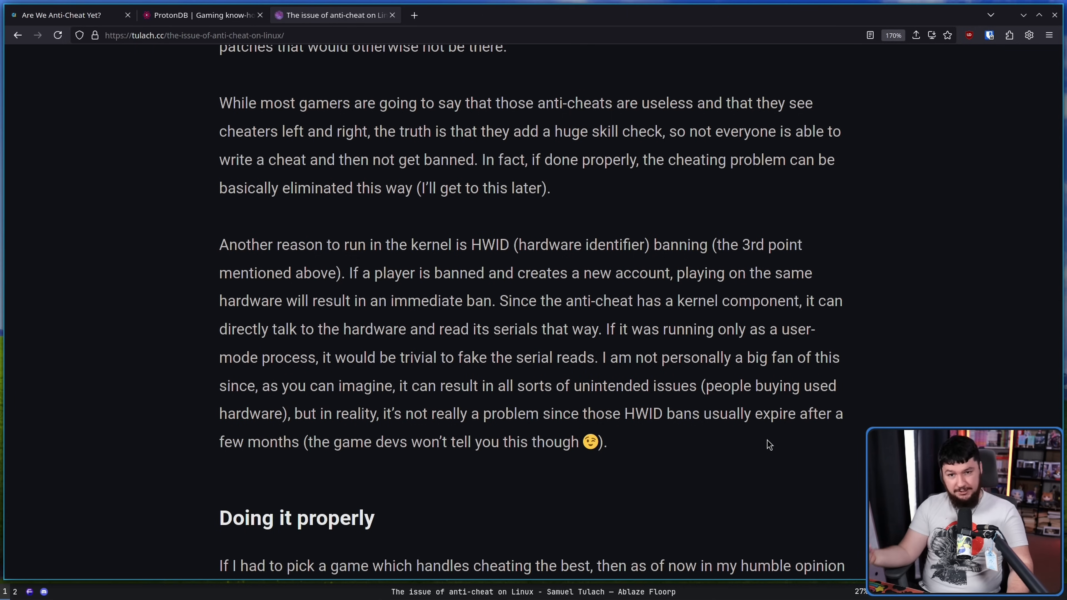
{"action": "mouse_move", "coordinate": [774, 455]}
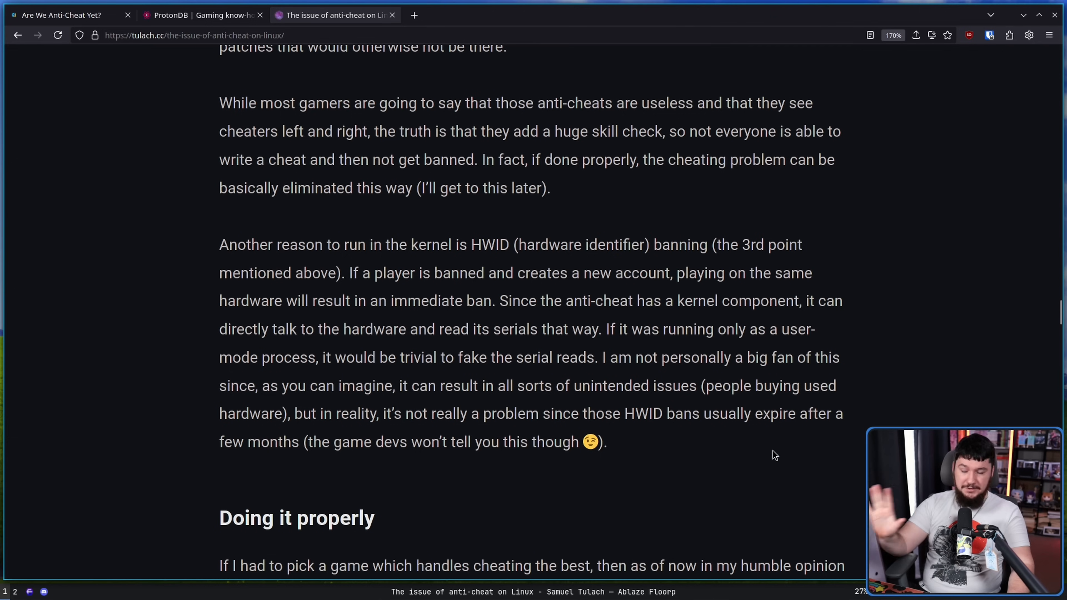
{"action": "mouse_move", "coordinate": [769, 421]}
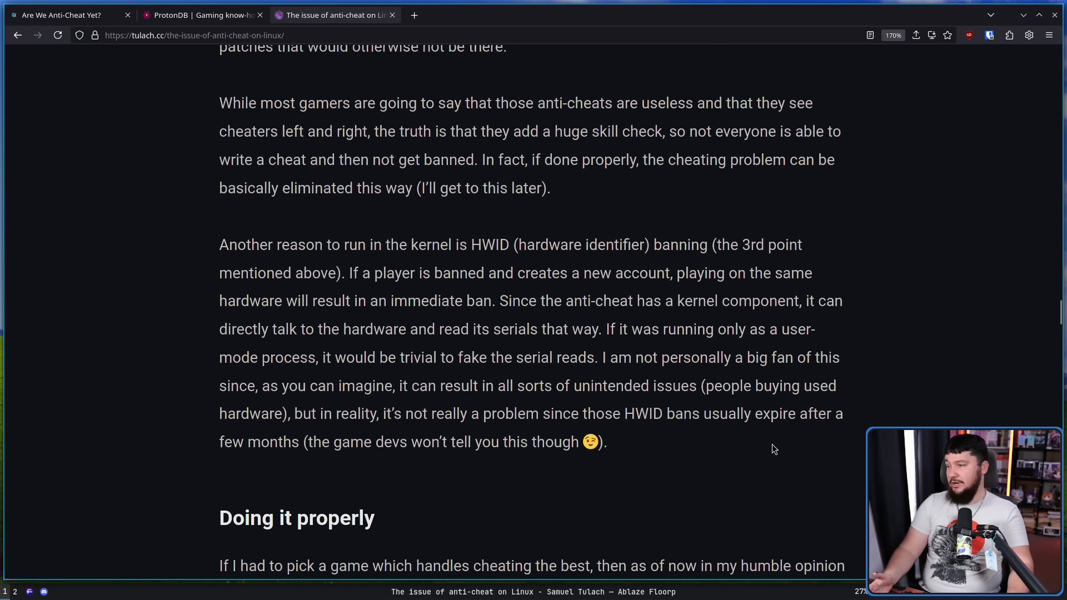
{"action": "mouse_move", "coordinate": [768, 419]}
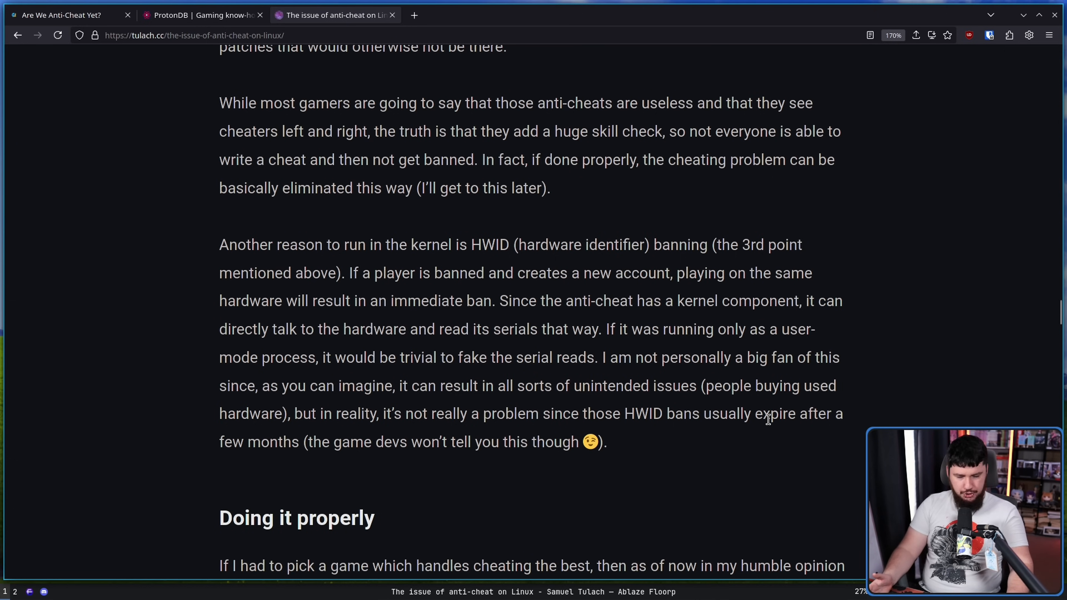
{"action": "scroll", "scroll_direction": "down", "scroll_amount": 3}
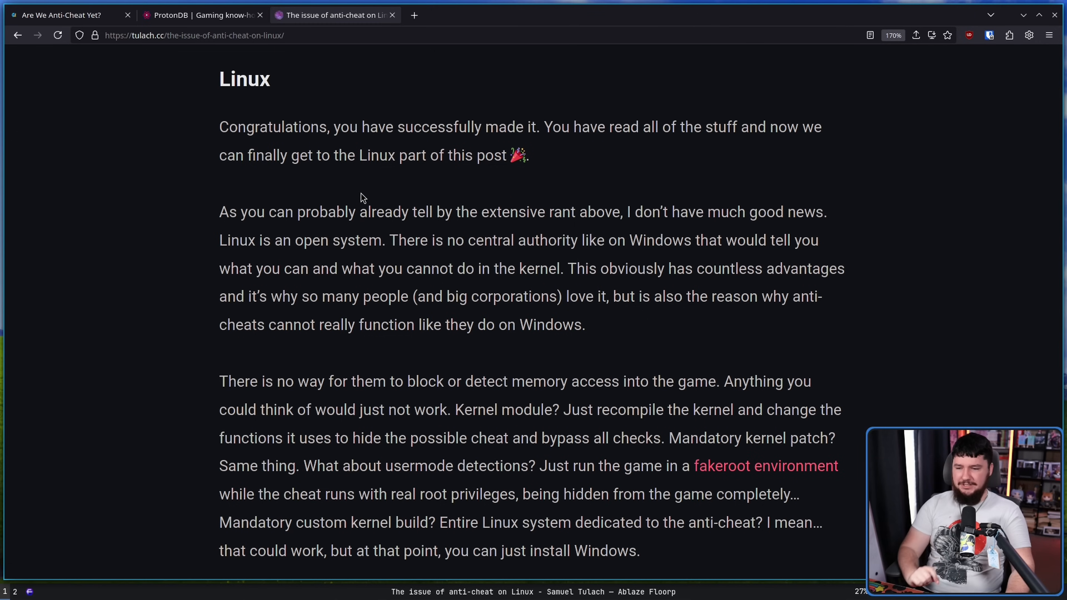
{"action": "mouse_move", "coordinate": [496, 155]}
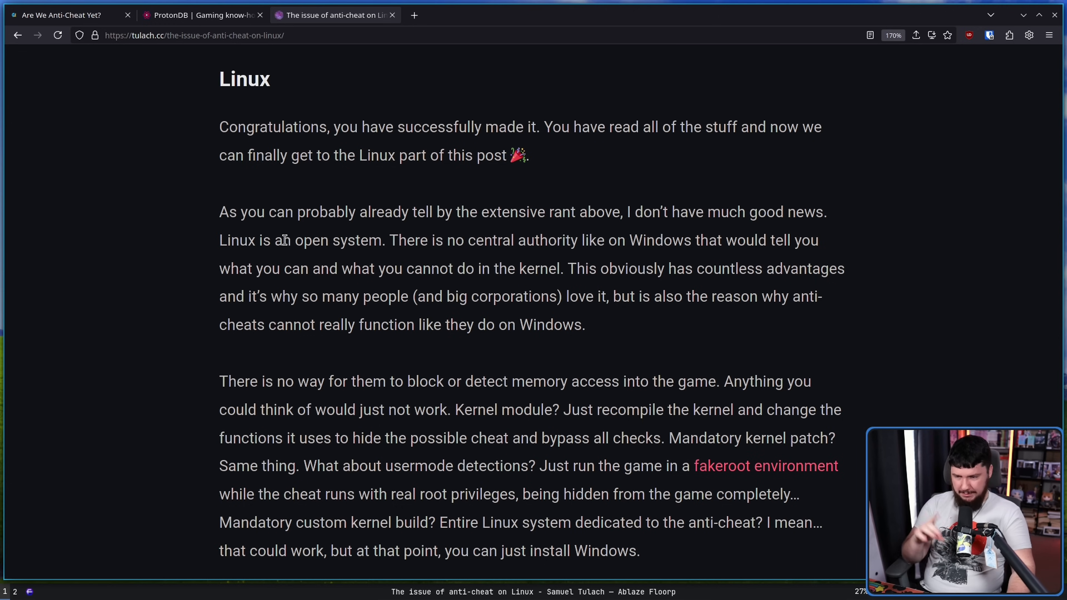
{"action": "mouse_move", "coordinate": [618, 239]}
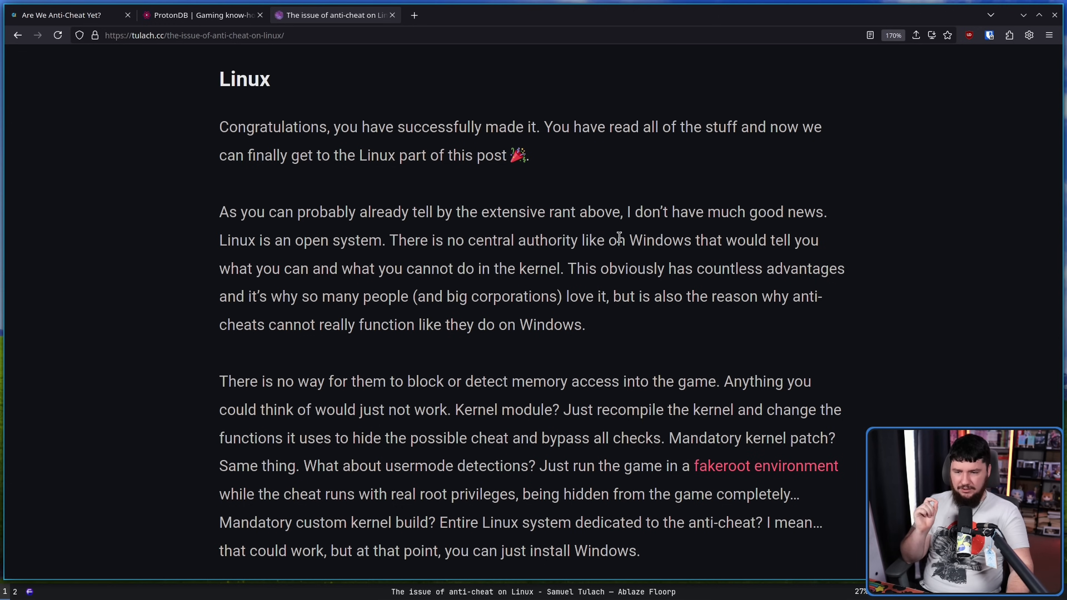
{"action": "mouse_move", "coordinate": [626, 245]}
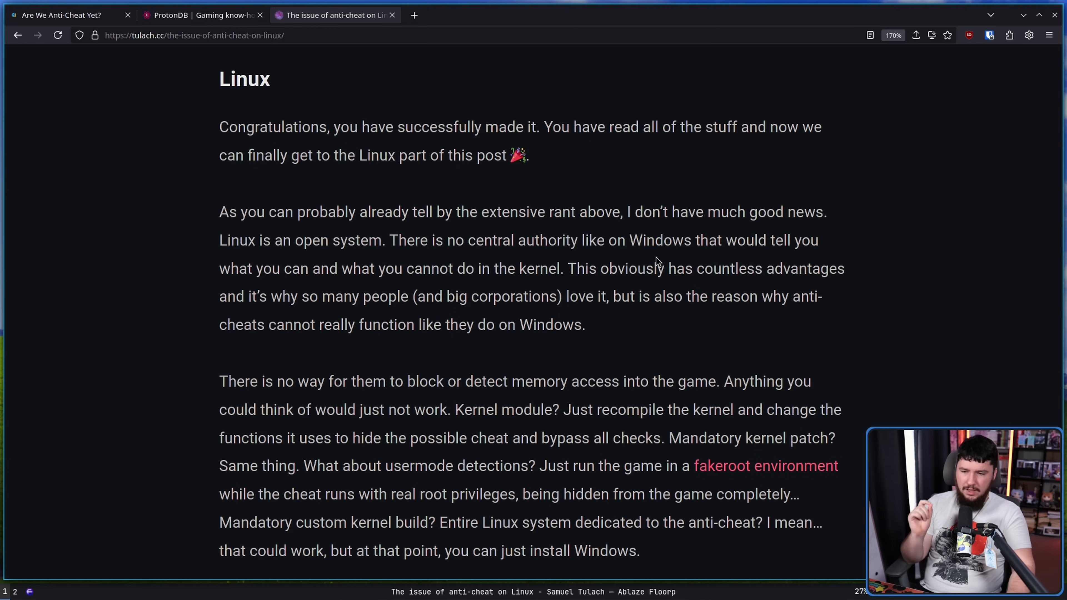
{"action": "mouse_move", "coordinate": [679, 258]}
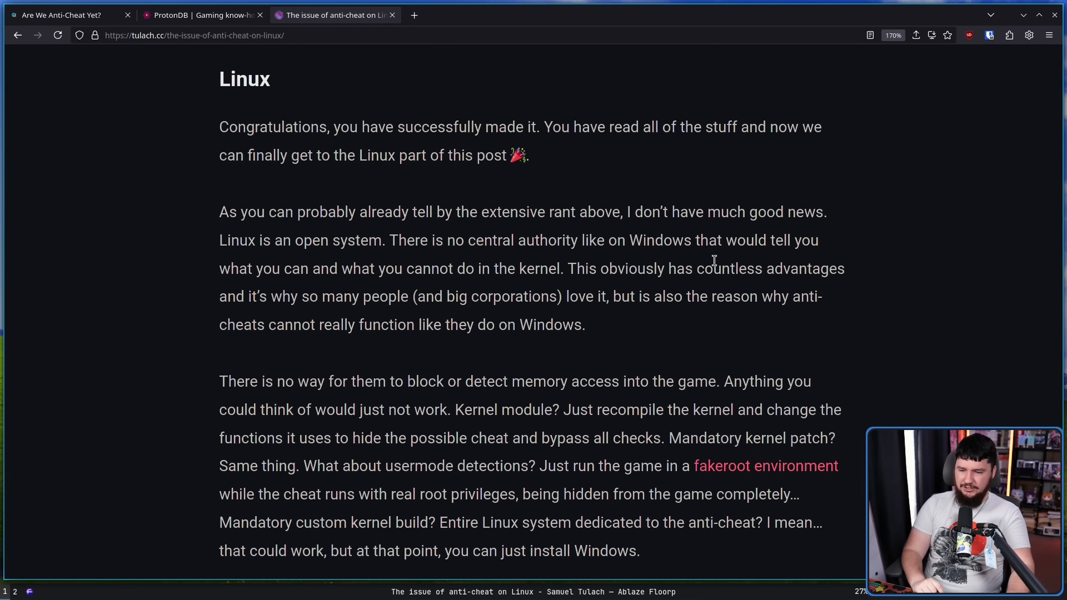
{"action": "mouse_move", "coordinate": [636, 289]}
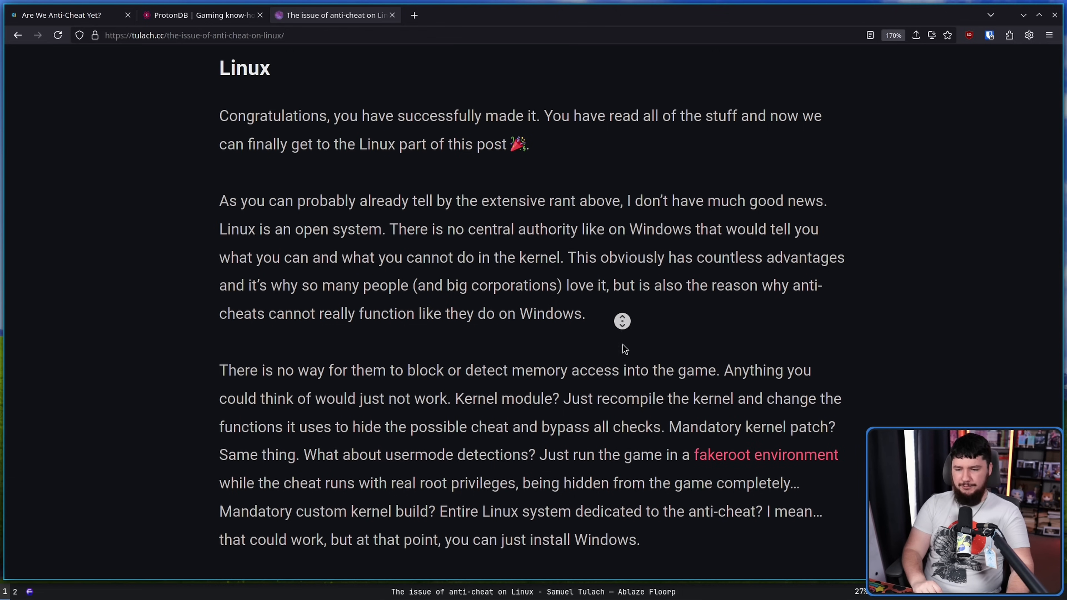
{"action": "scroll", "scroll_direction": "down", "scroll_amount": 3}
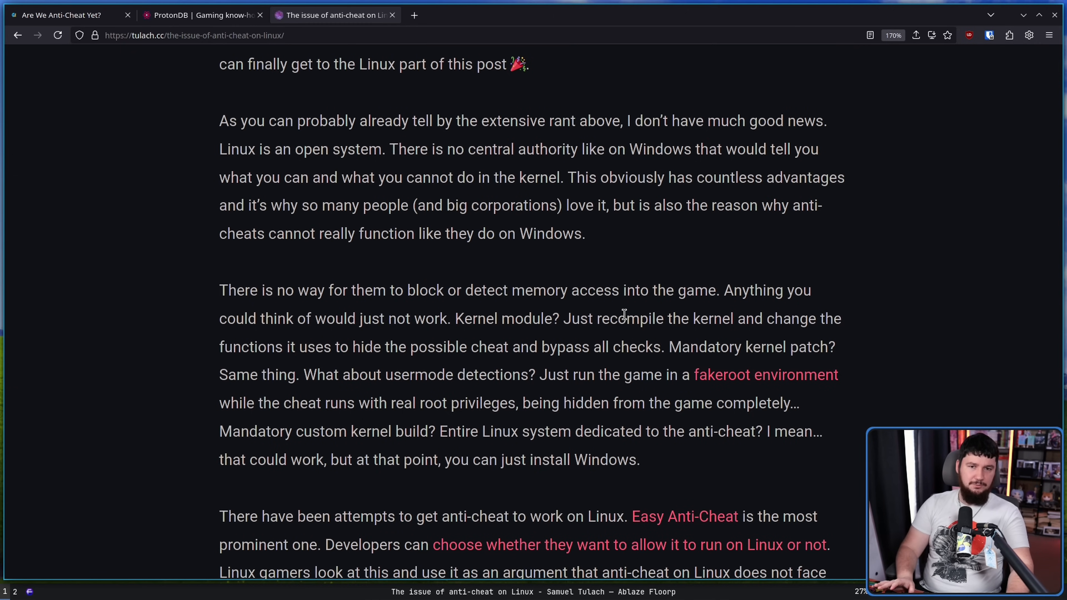
{"action": "mouse_move", "coordinate": [621, 307]}
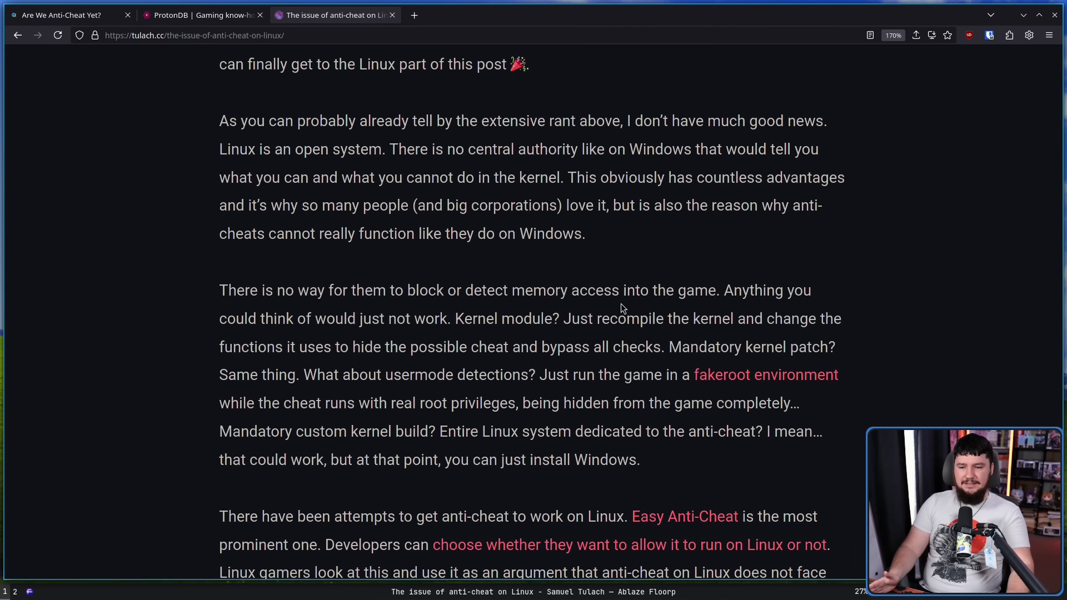
{"action": "mouse_move", "coordinate": [619, 300]}
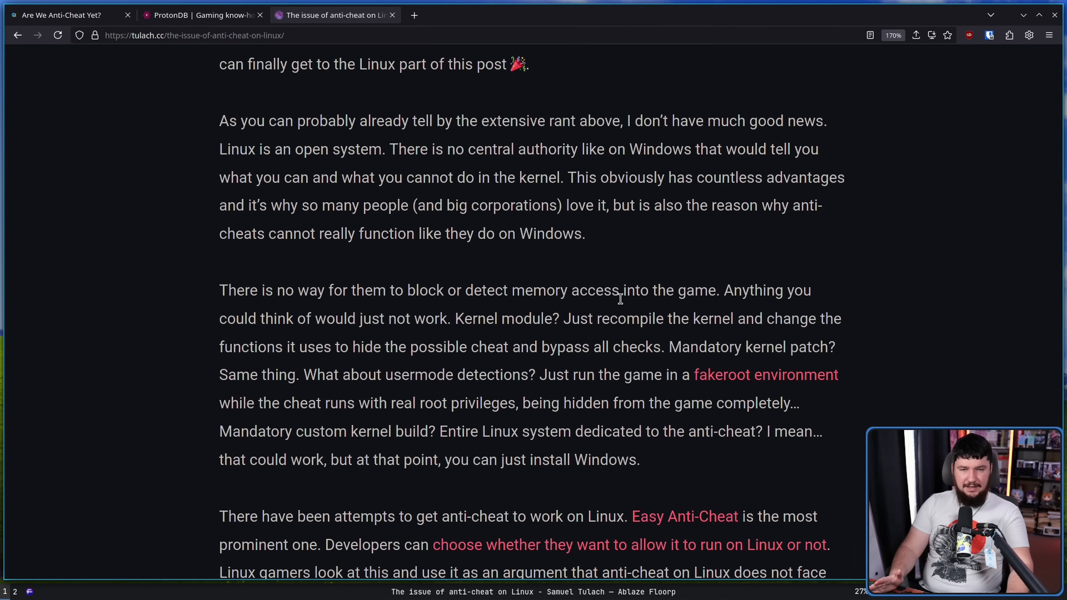
{"action": "mouse_move", "coordinate": [616, 314]}
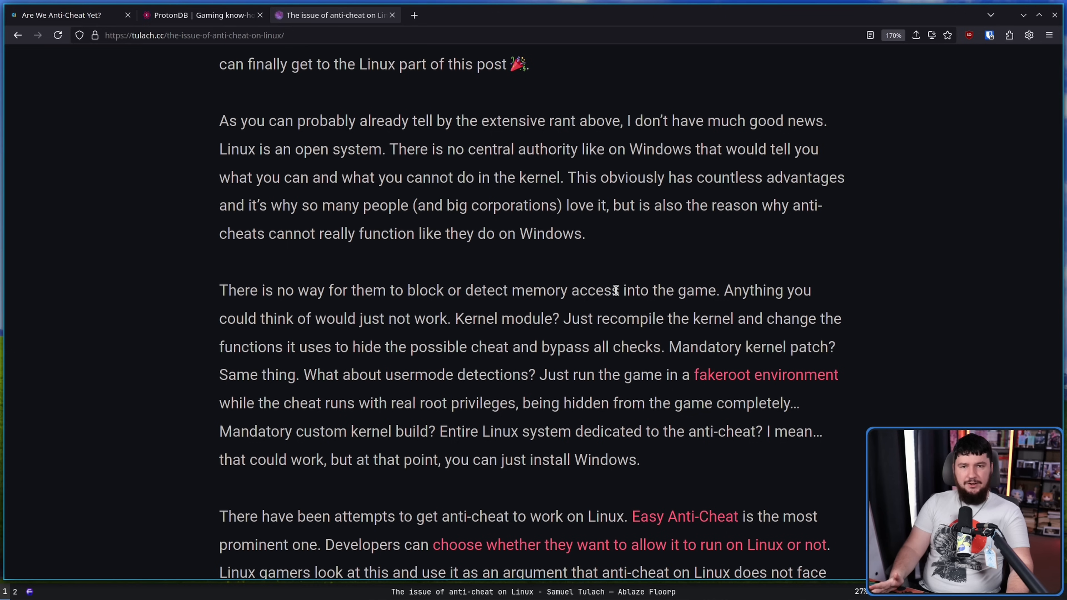
{"action": "mouse_move", "coordinate": [625, 285]}
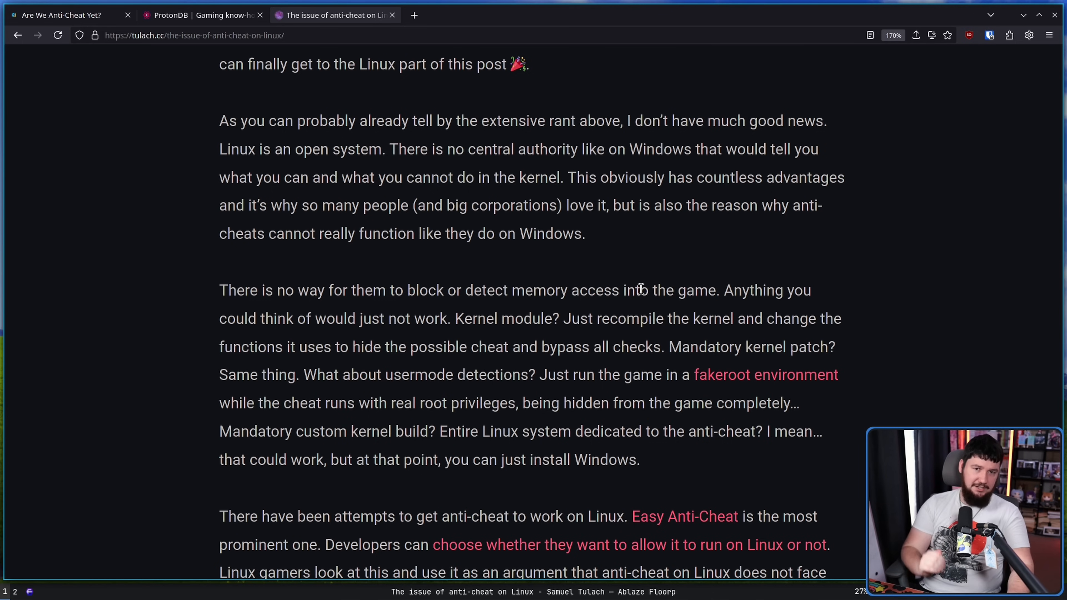
{"action": "mouse_move", "coordinate": [385, 182]}
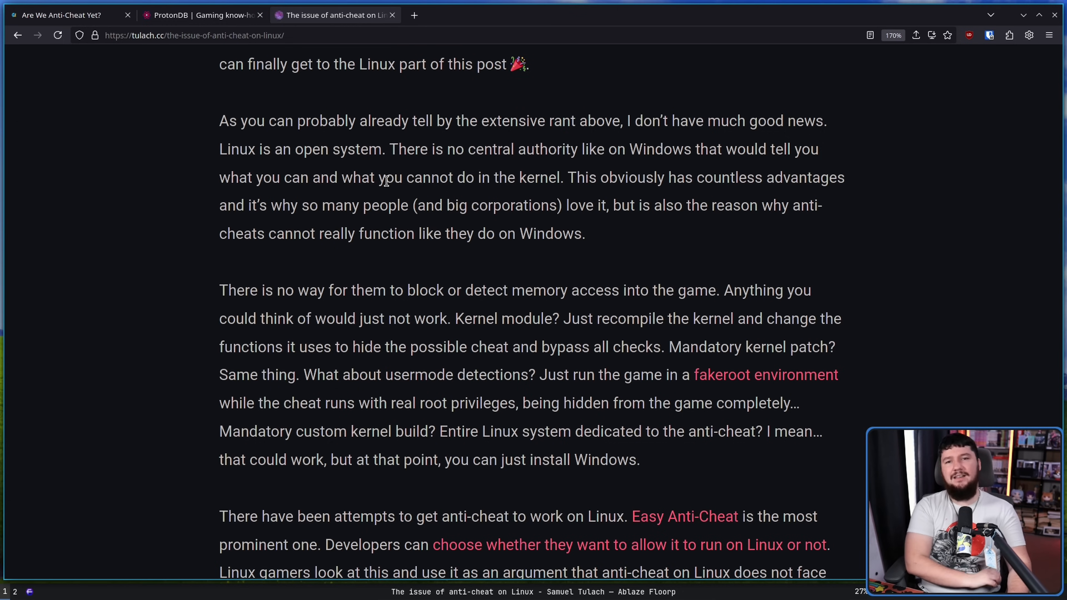
{"action": "mouse_move", "coordinate": [442, 173]}
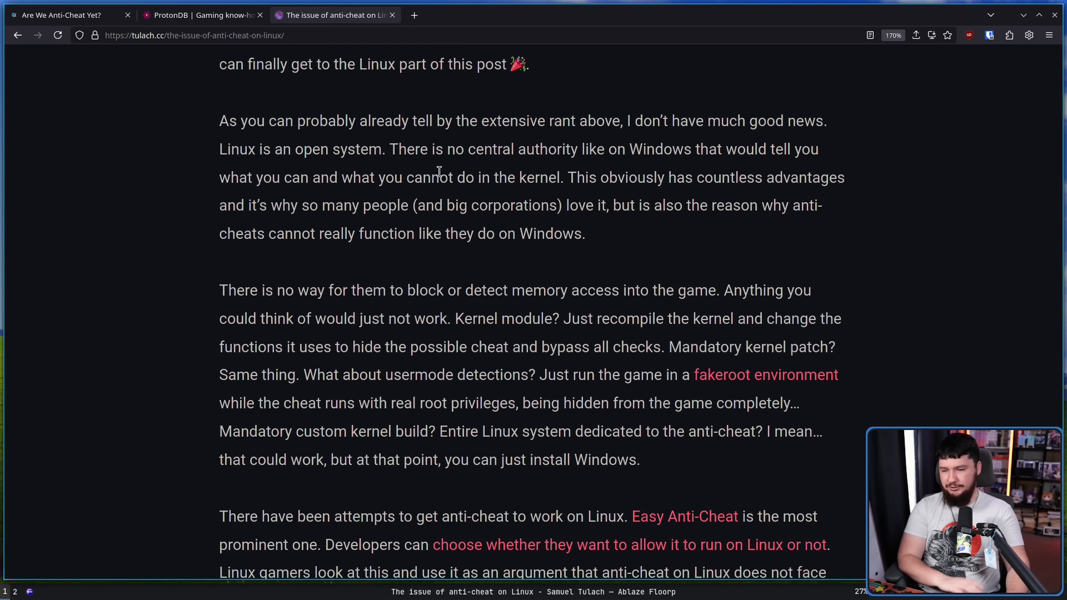
{"action": "mouse_move", "coordinate": [377, 287]}
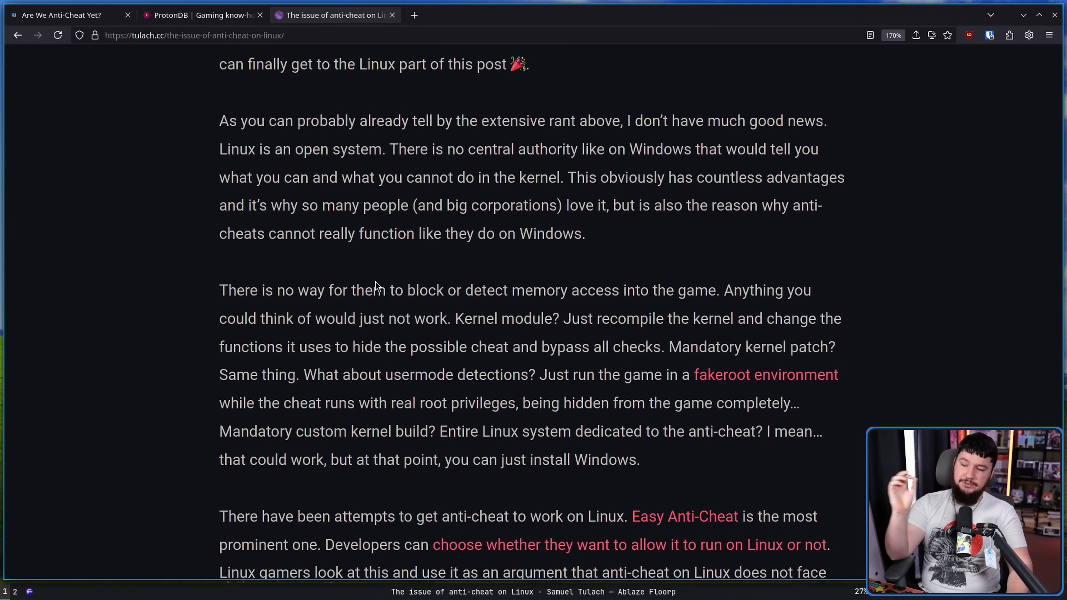
{"action": "mouse_move", "coordinate": [482, 298]}
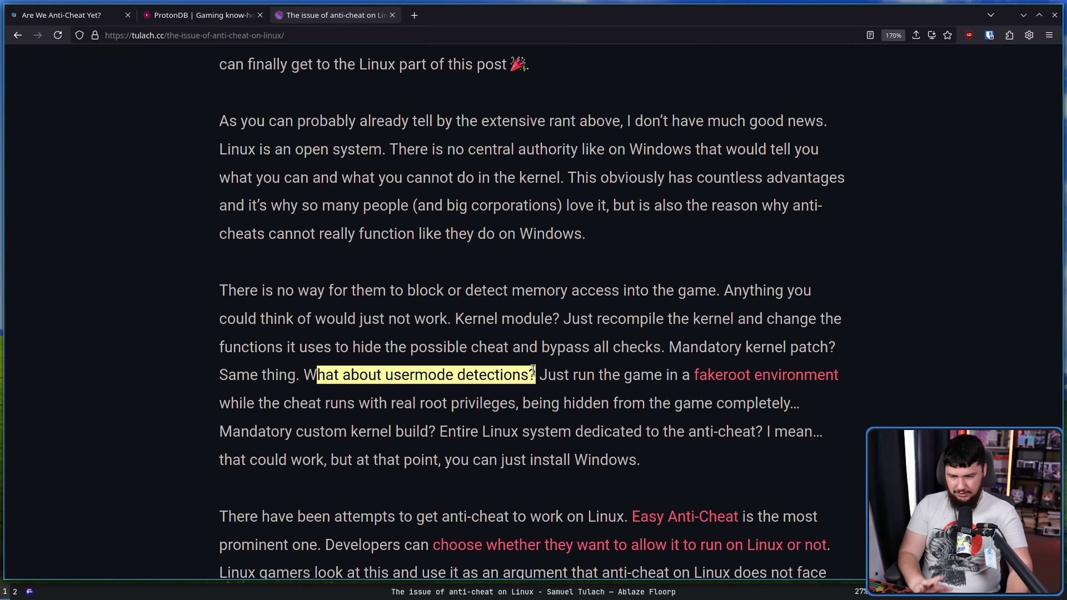
{"action": "mouse_move", "coordinate": [868, 360]}
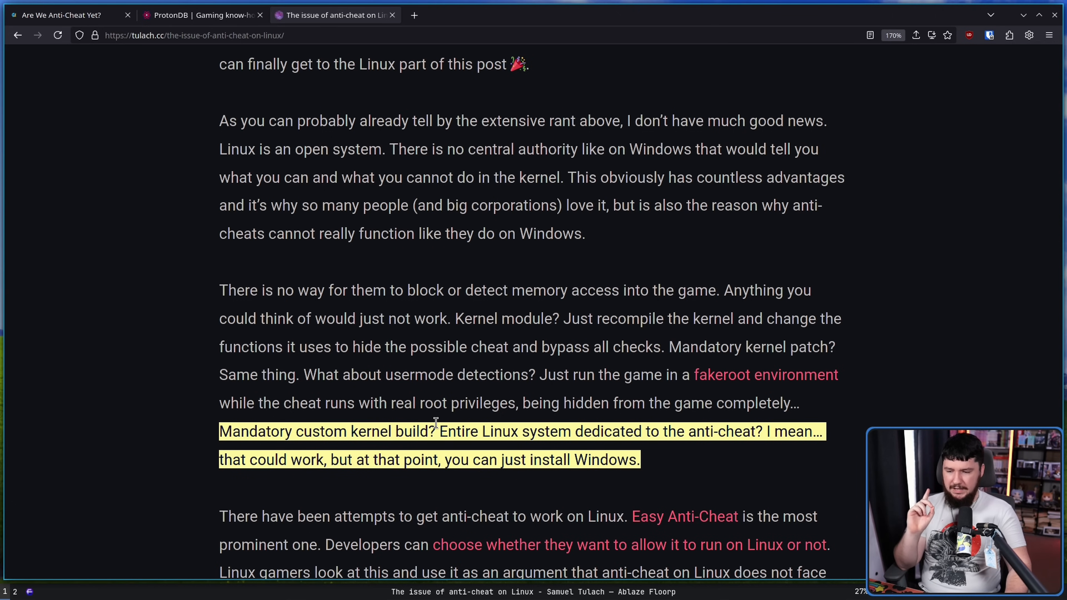
{"action": "left_click", "coordinate": [449, 436]}
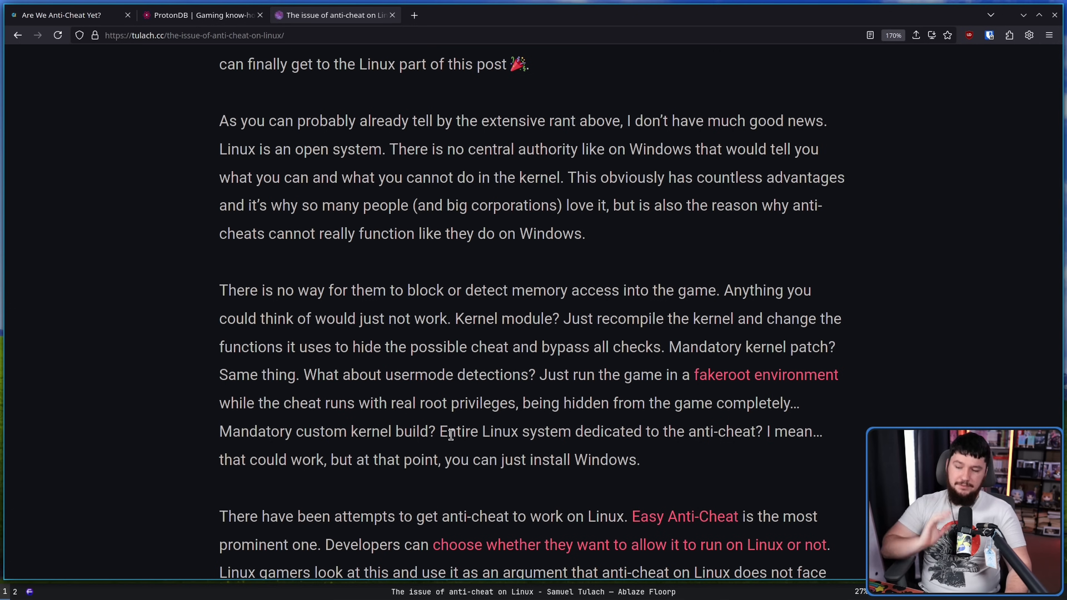
{"action": "mouse_move", "coordinate": [466, 424]}
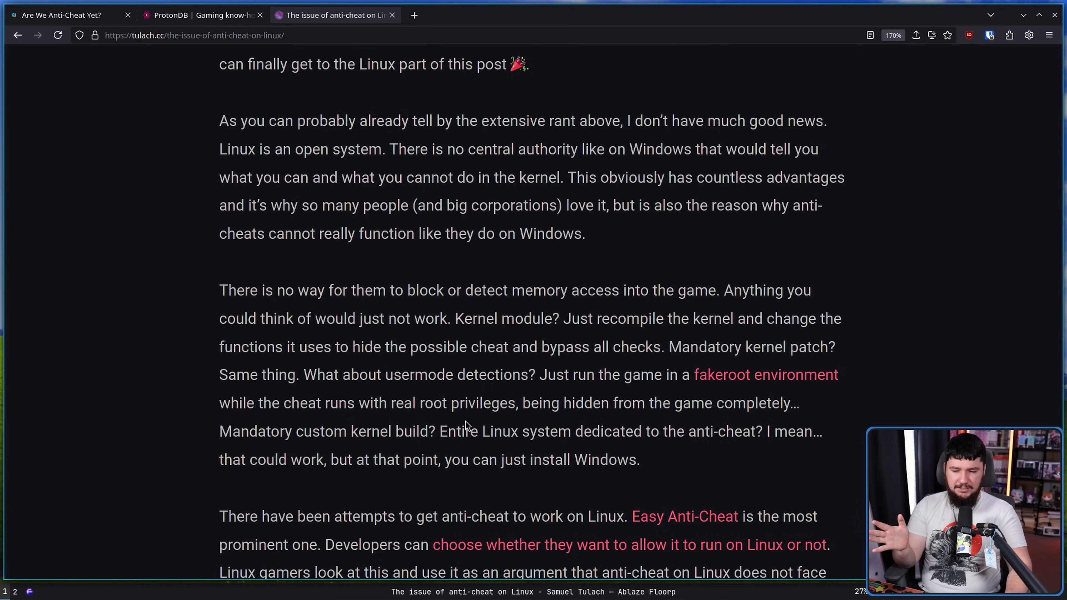
{"action": "mouse_move", "coordinate": [462, 421]}
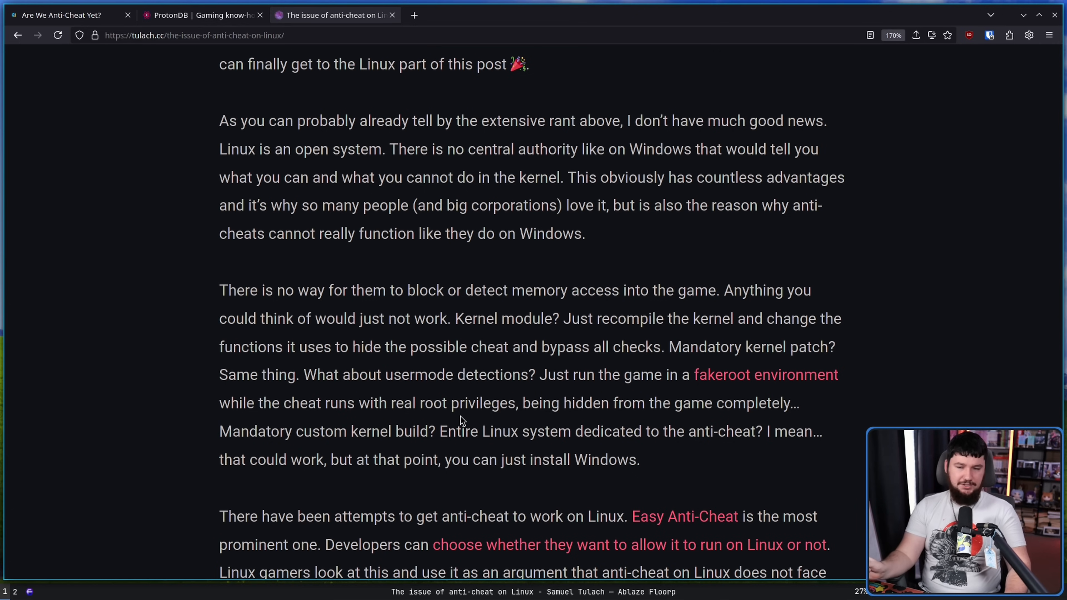
{"action": "mouse_move", "coordinate": [865, 372]}
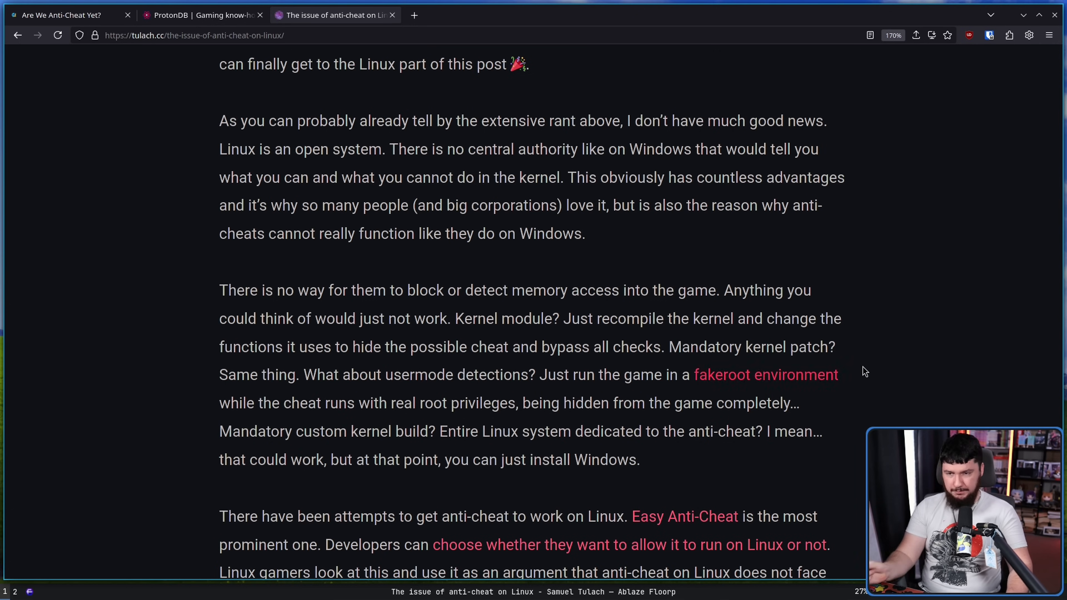
{"action": "mouse_move", "coordinate": [785, 340]}
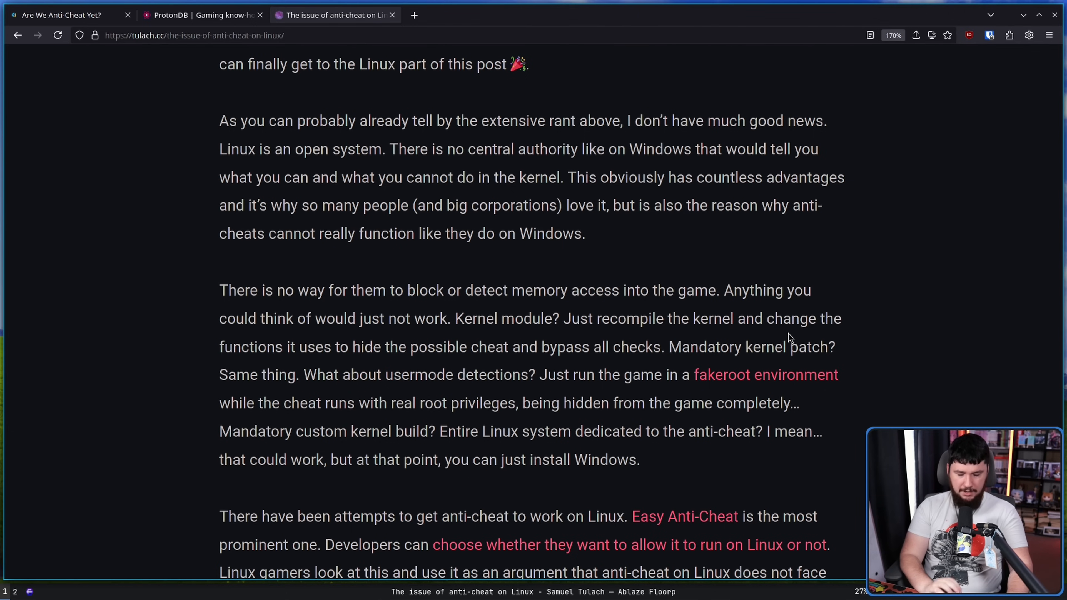
{"action": "mouse_move", "coordinate": [786, 366]}
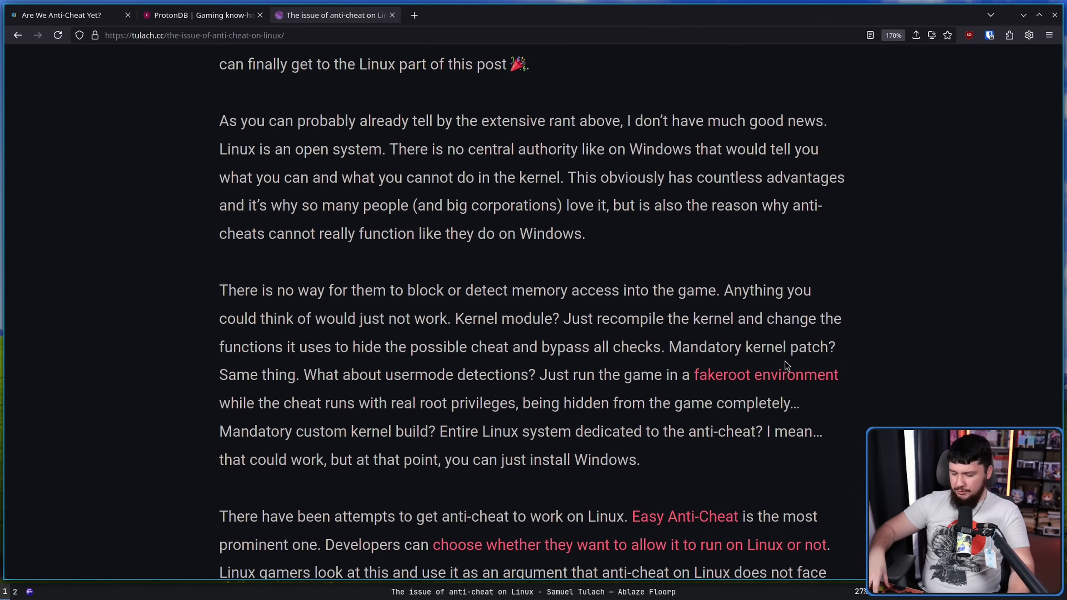
{"action": "mouse_move", "coordinate": [772, 349]}
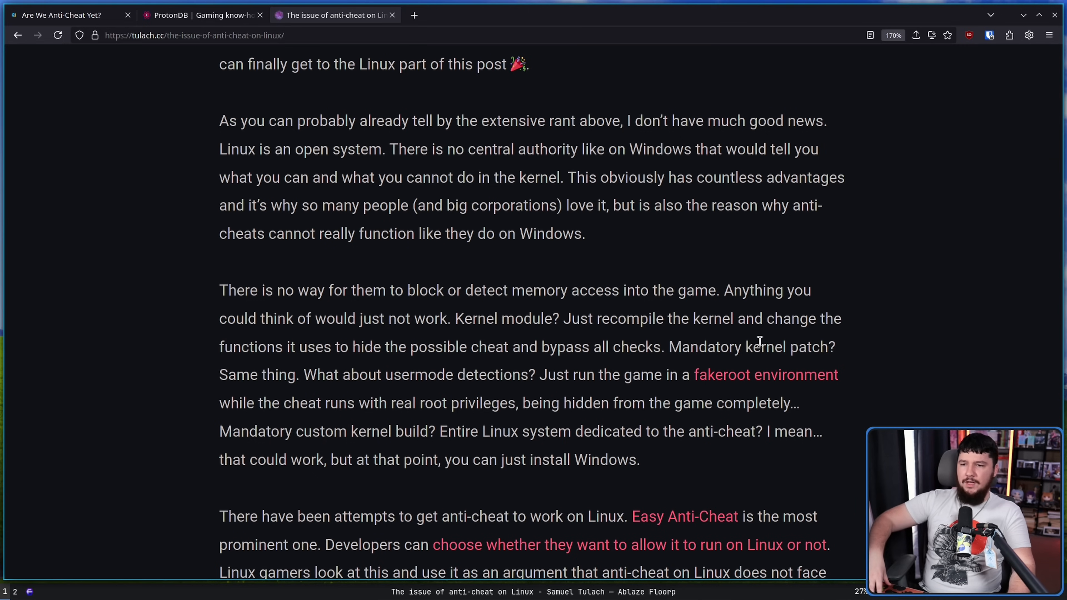
{"action": "mouse_move", "coordinate": [797, 374]}
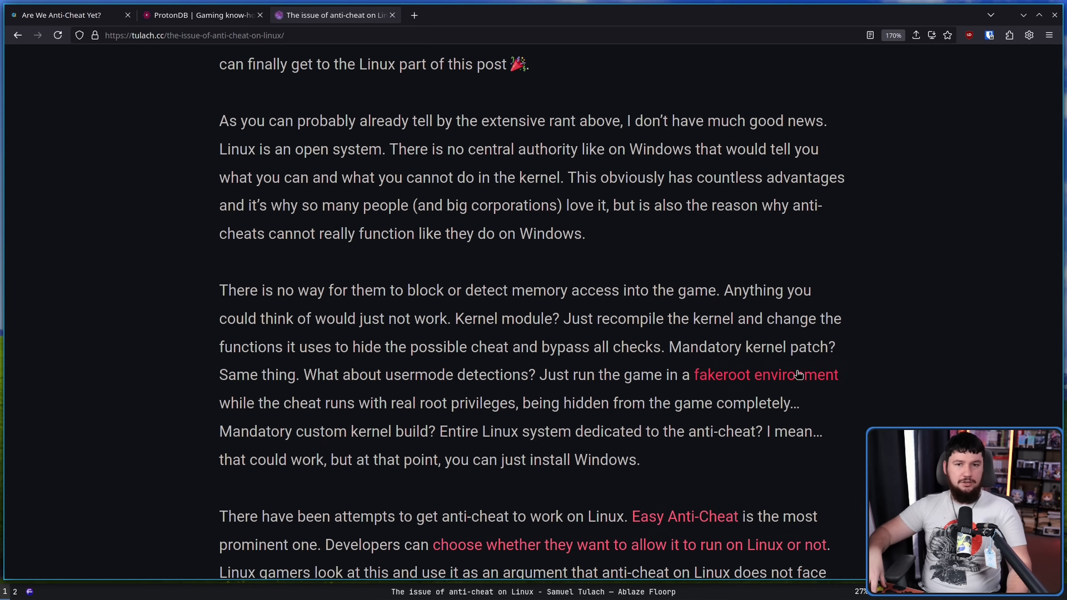
{"action": "mouse_move", "coordinate": [786, 355]}
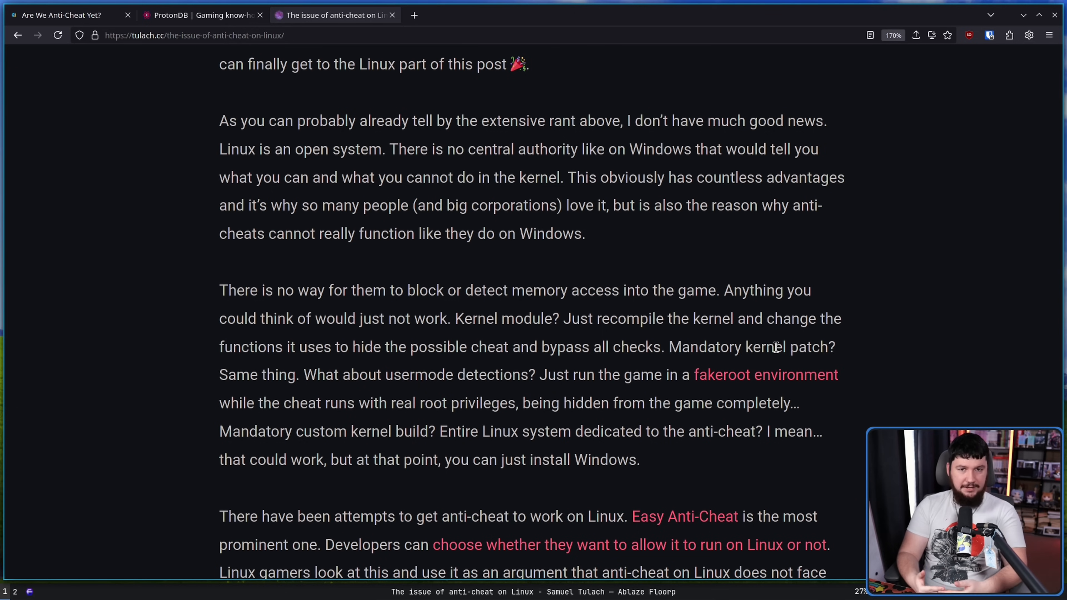
{"action": "mouse_move", "coordinate": [846, 303]}
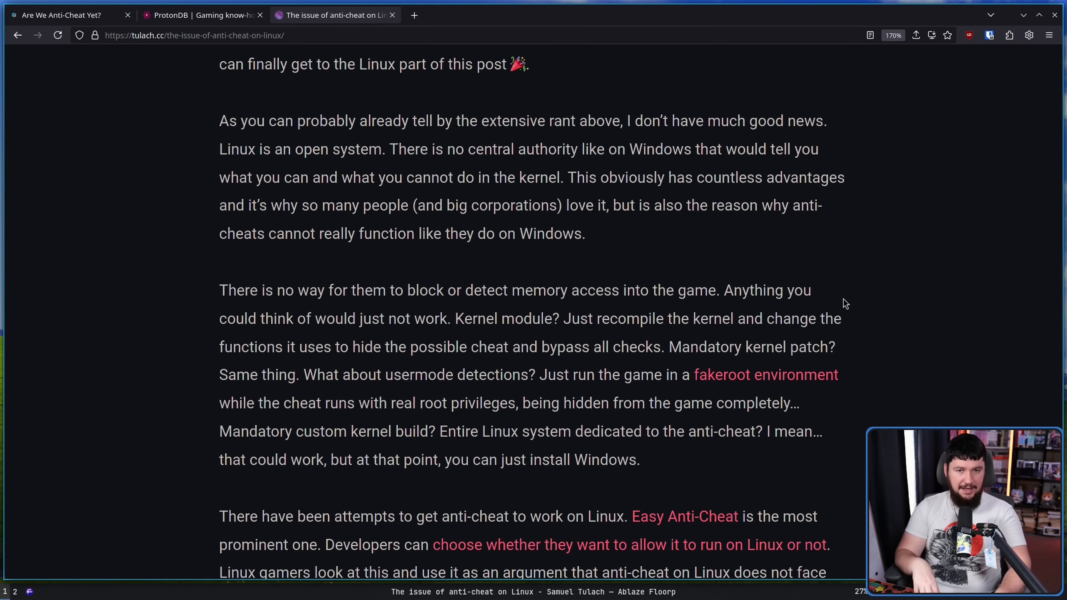
{"action": "scroll", "scroll_direction": "down", "scroll_amount": 3}
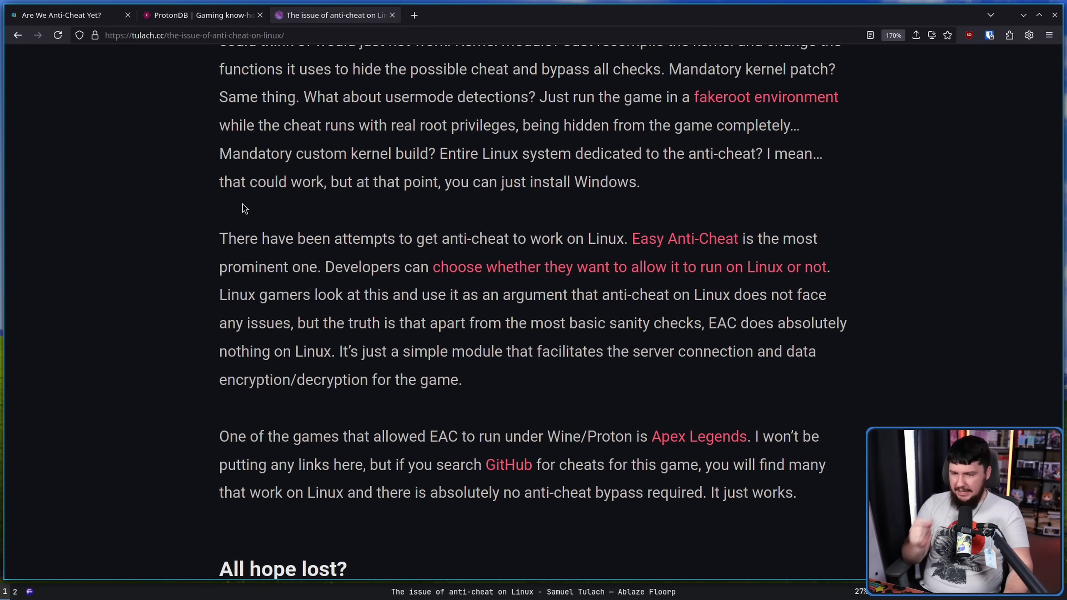
{"action": "mouse_move", "coordinate": [701, 157]}
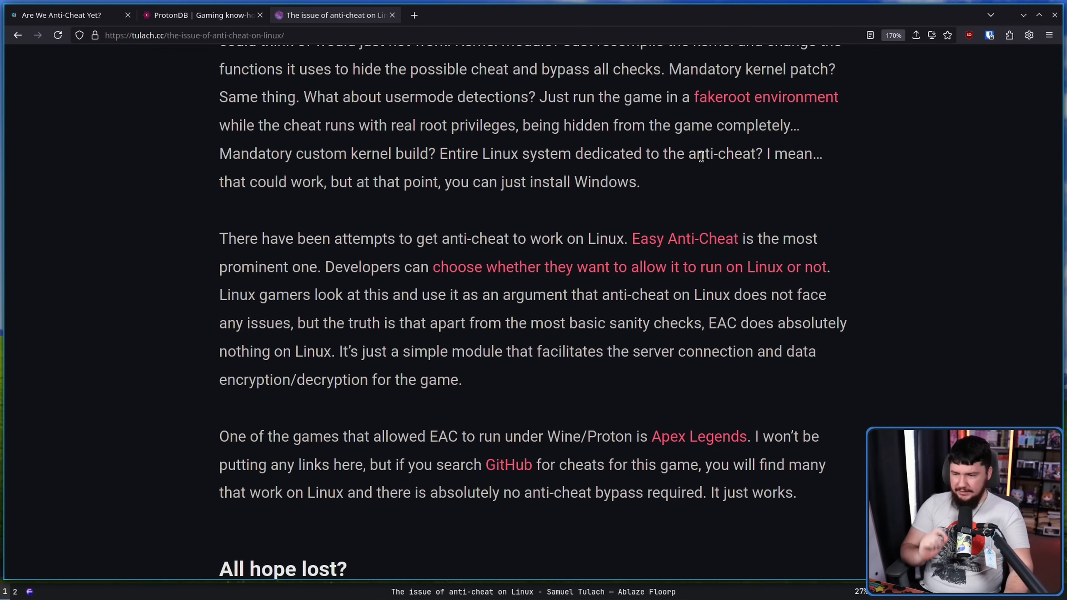
{"action": "mouse_move", "coordinate": [691, 161]}
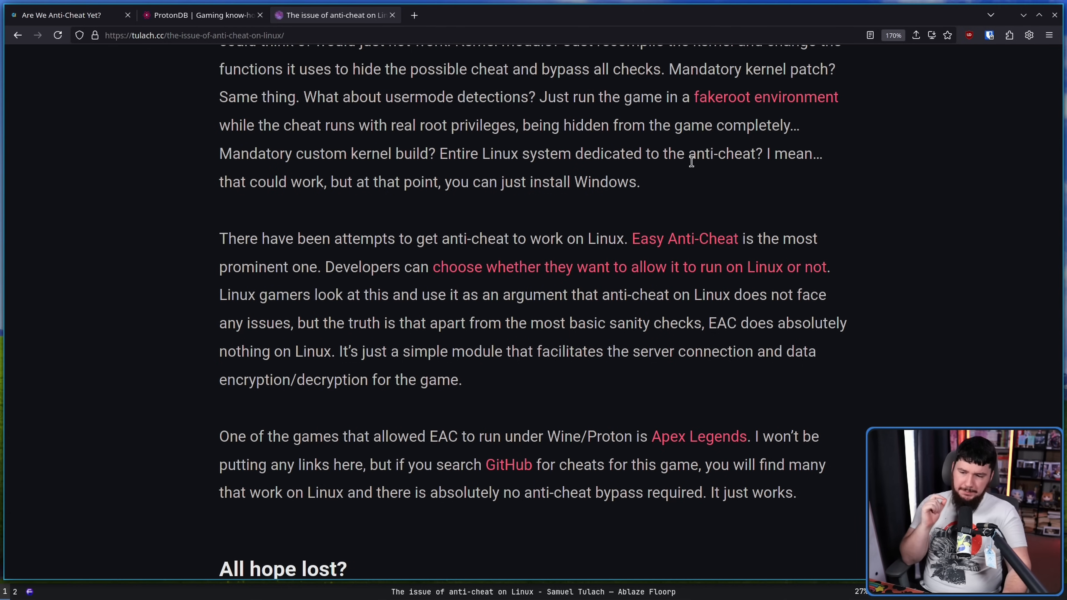
{"action": "mouse_move", "coordinate": [725, 247]}
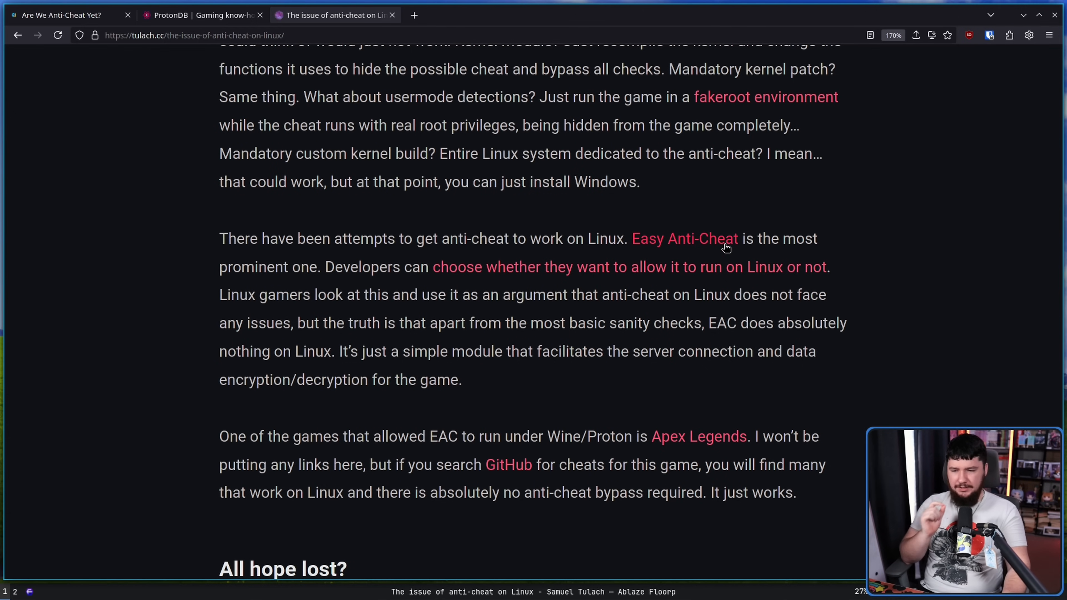
{"action": "mouse_move", "coordinate": [745, 204]}
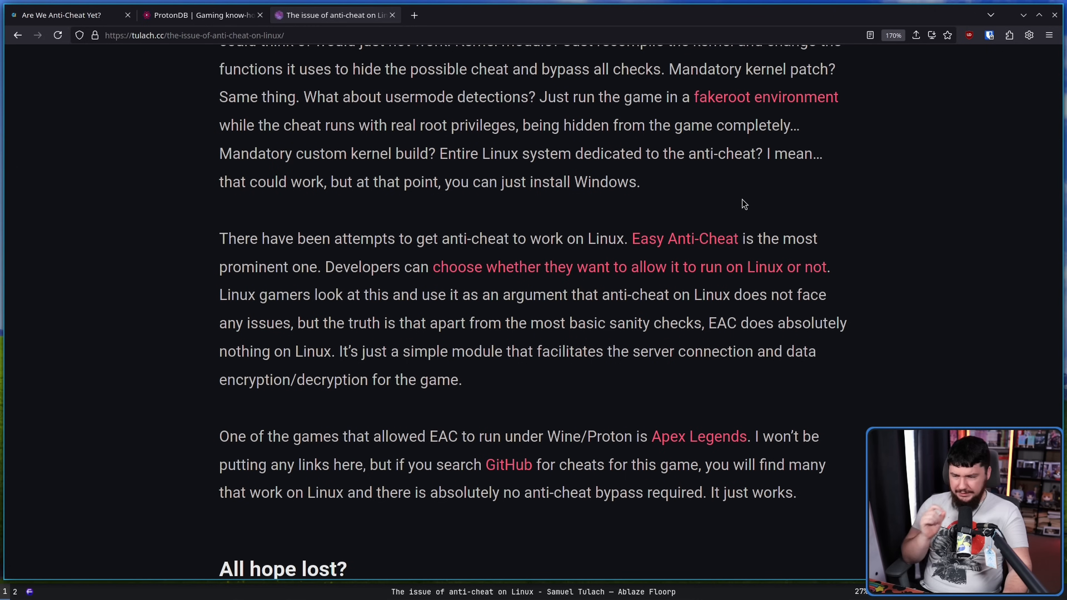
{"action": "mouse_move", "coordinate": [724, 191]}
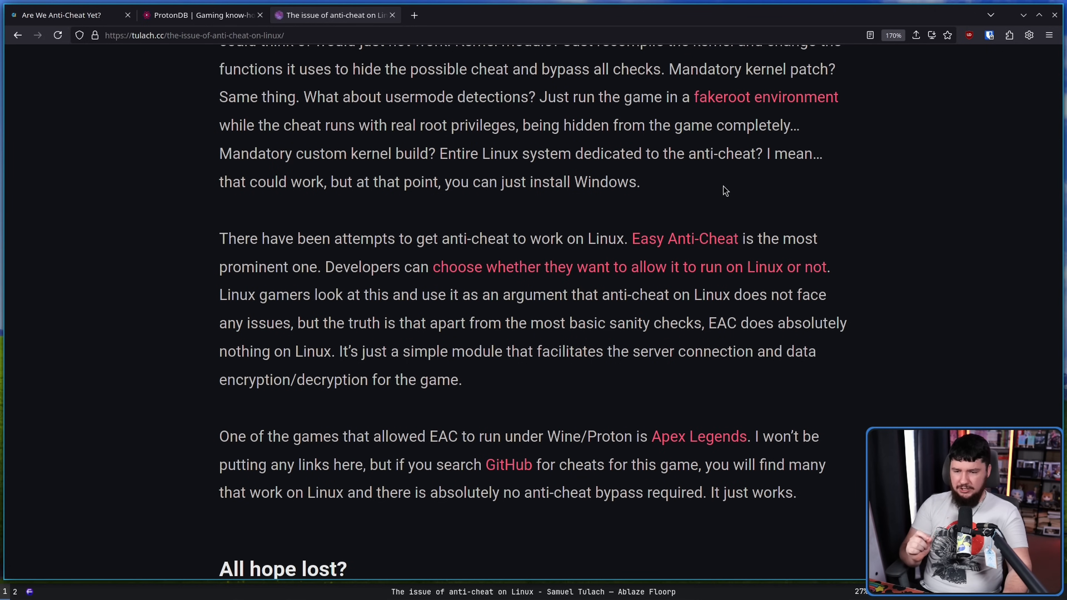
{"action": "mouse_move", "coordinate": [492, 318]}
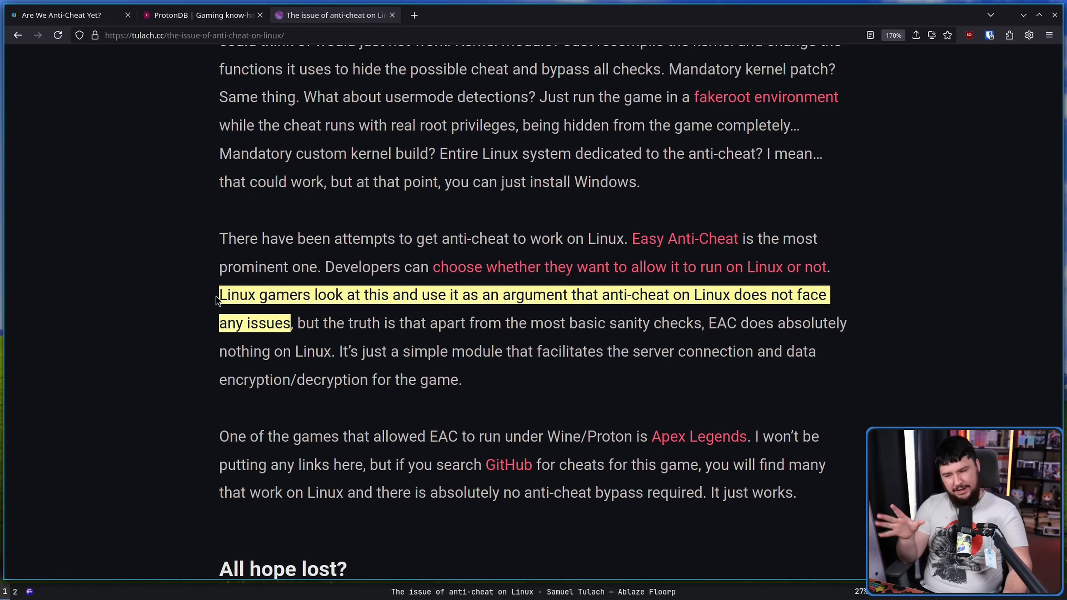
{"action": "mouse_move", "coordinate": [324, 327]}
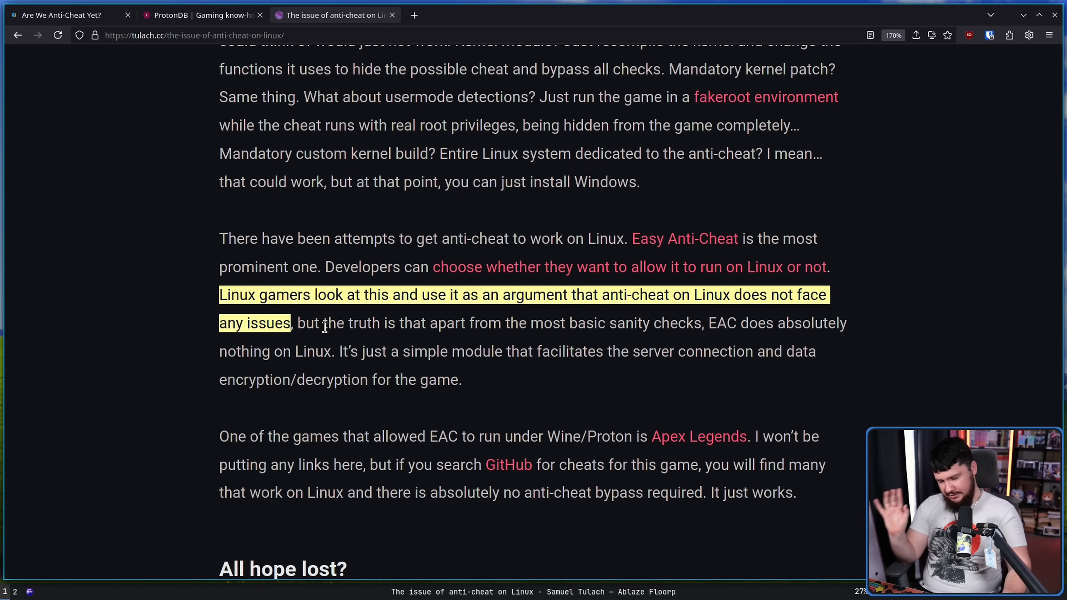
{"action": "left_click", "coordinate": [315, 322]}
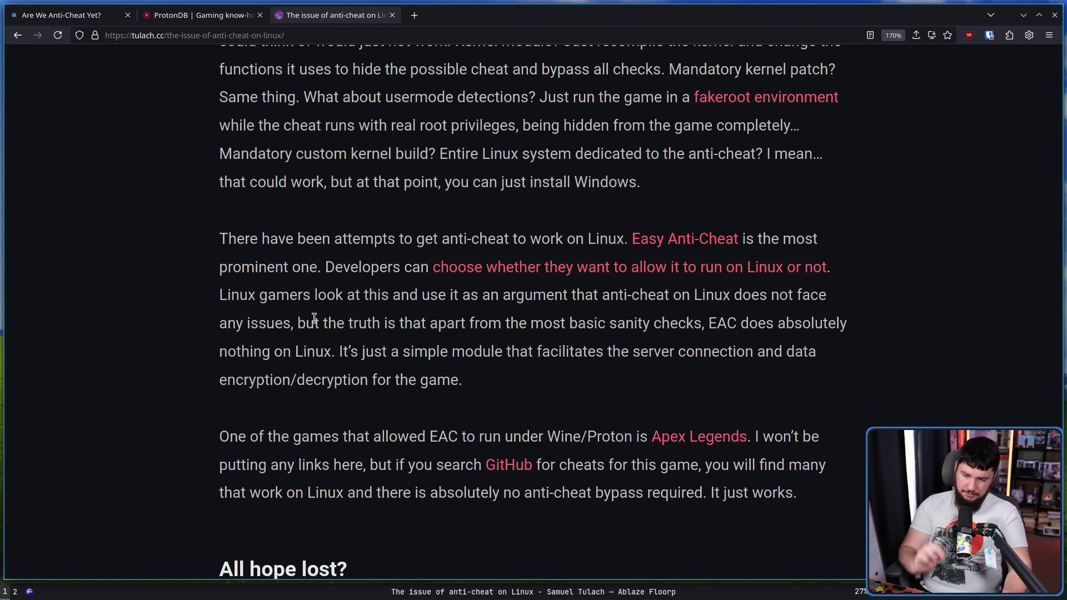
{"action": "mouse_move", "coordinate": [732, 318]}
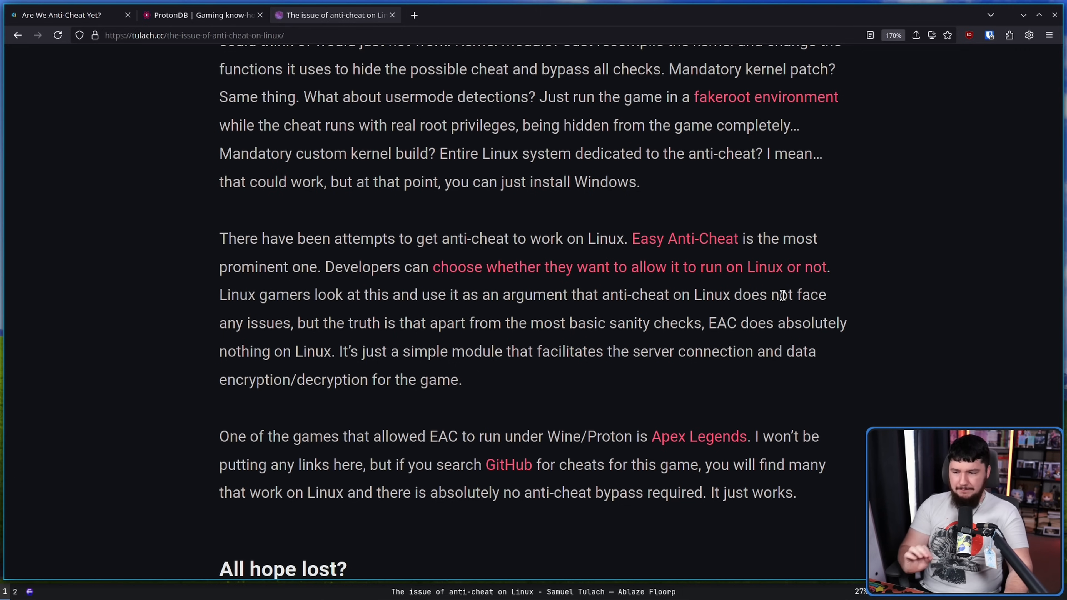
{"action": "mouse_move", "coordinate": [479, 356]}
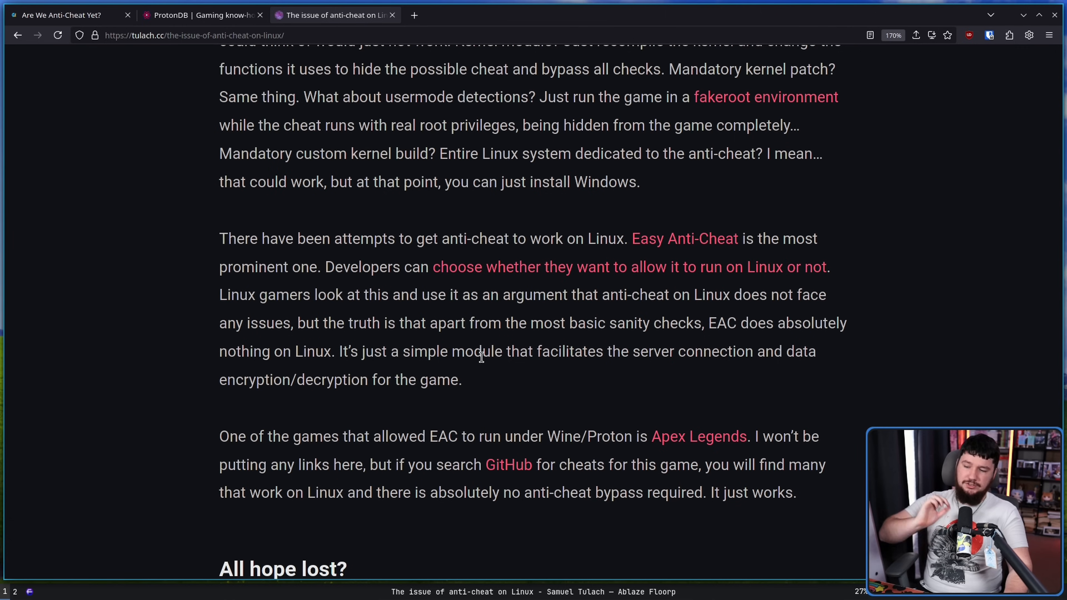
{"action": "mouse_move", "coordinate": [559, 325]}
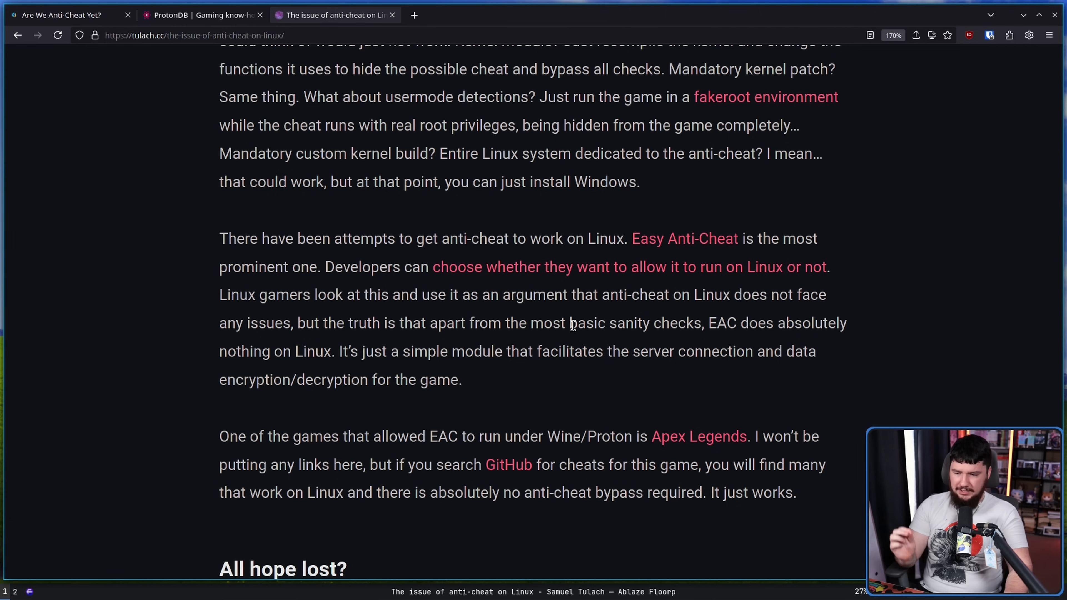
{"action": "mouse_move", "coordinate": [472, 377]}
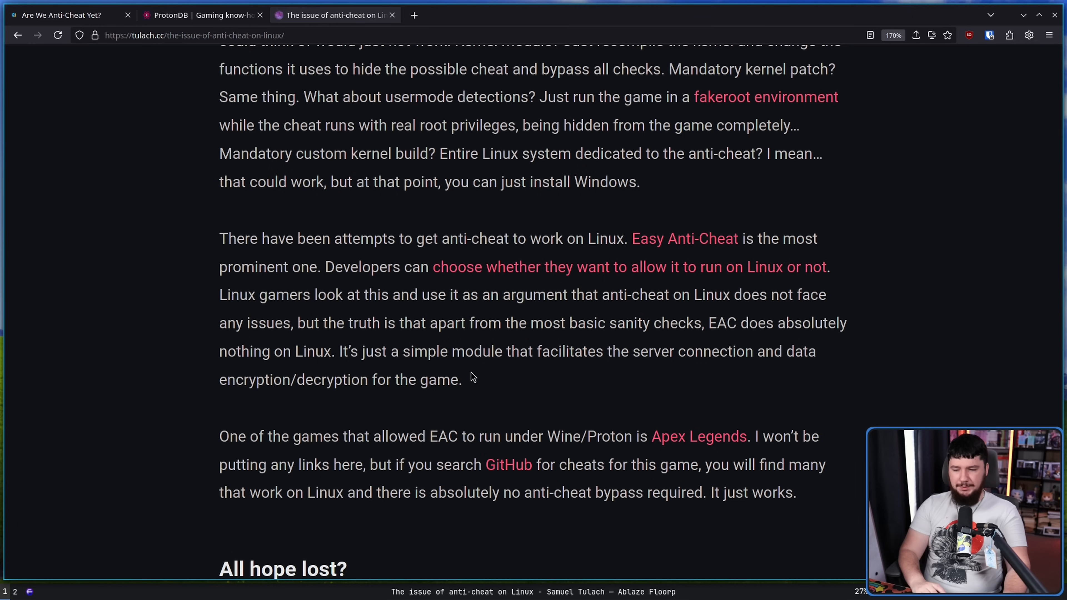
{"action": "mouse_move", "coordinate": [453, 379]}
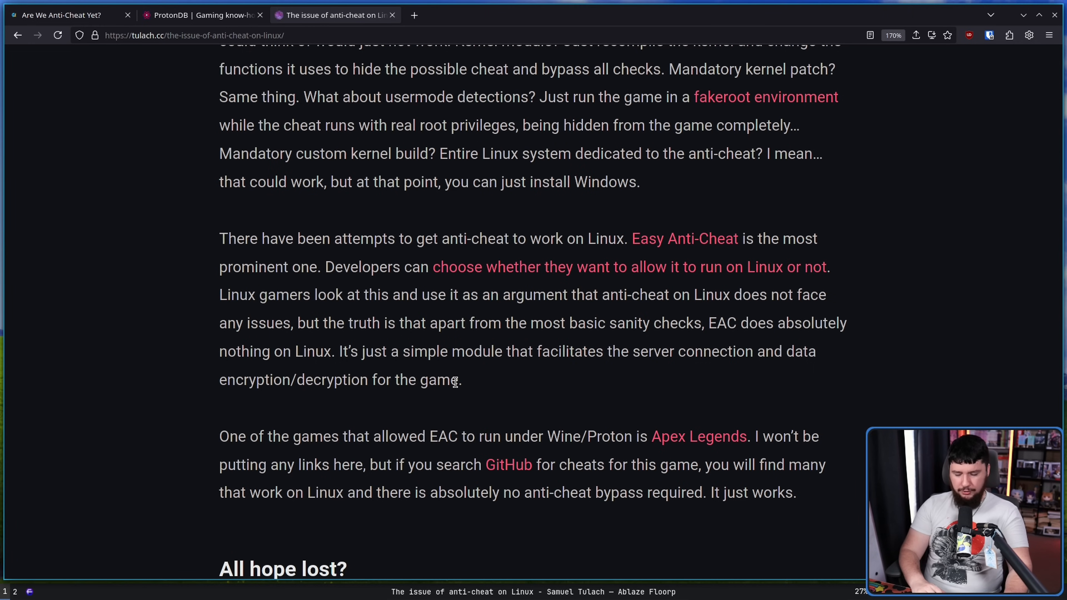
{"action": "mouse_move", "coordinate": [448, 402]}
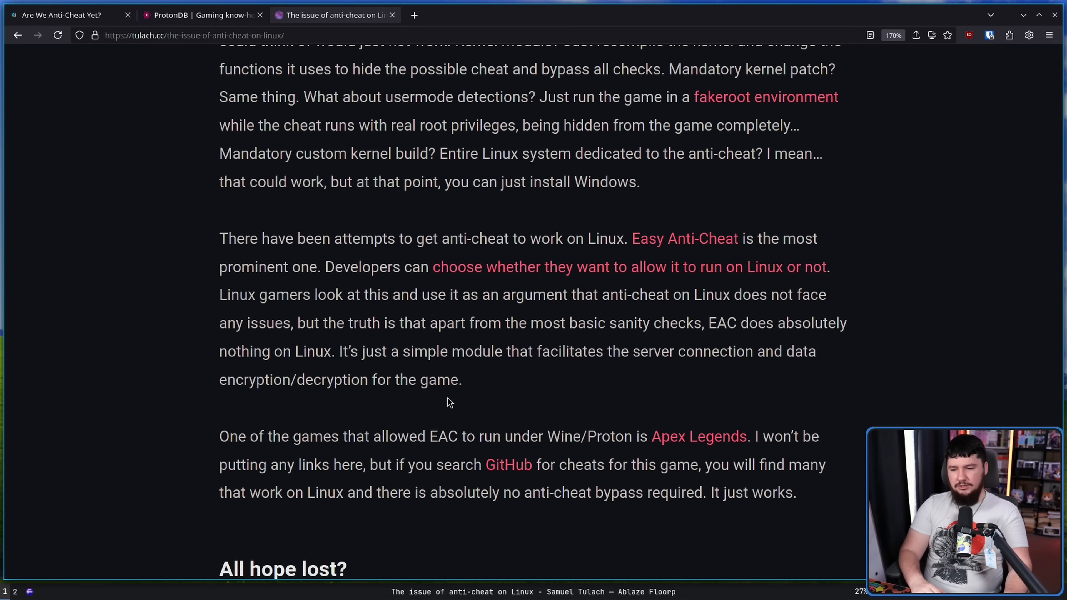
{"action": "mouse_move", "coordinate": [468, 388]}
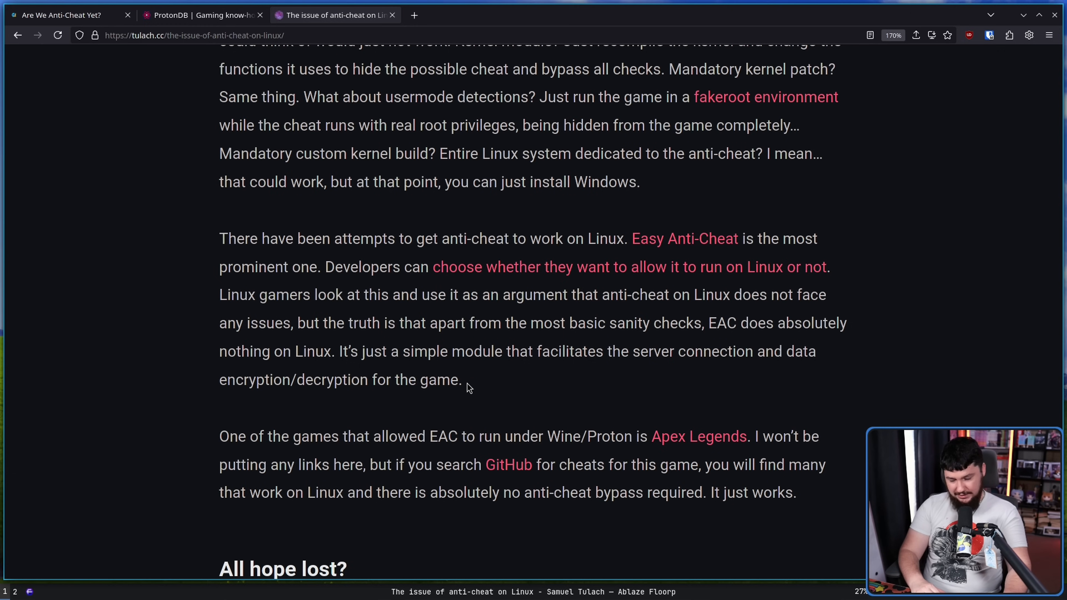
{"action": "mouse_move", "coordinate": [475, 377]}
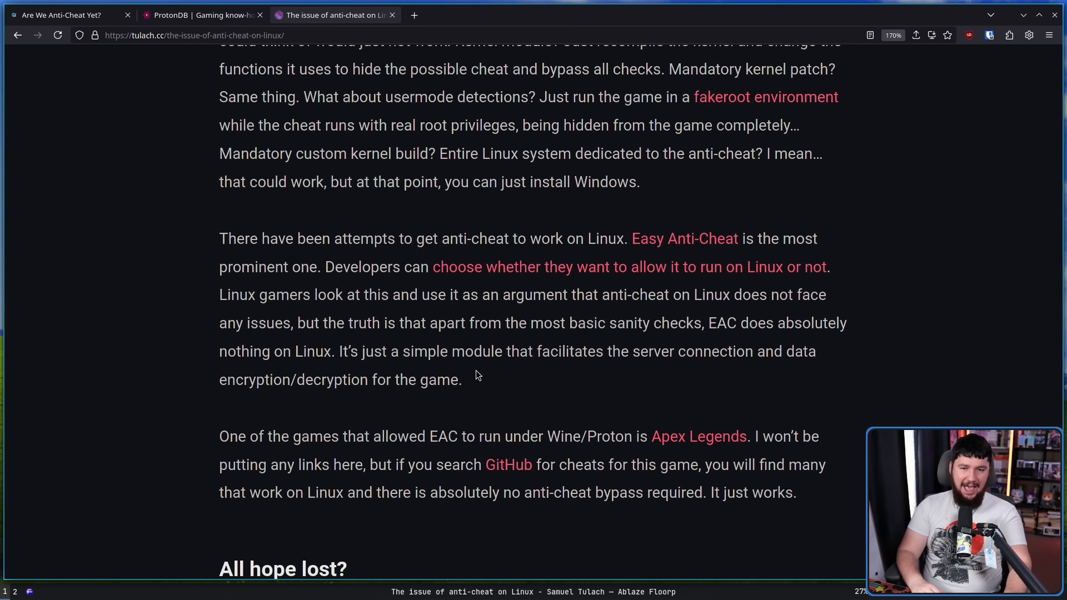
{"action": "mouse_move", "coordinate": [470, 408]}
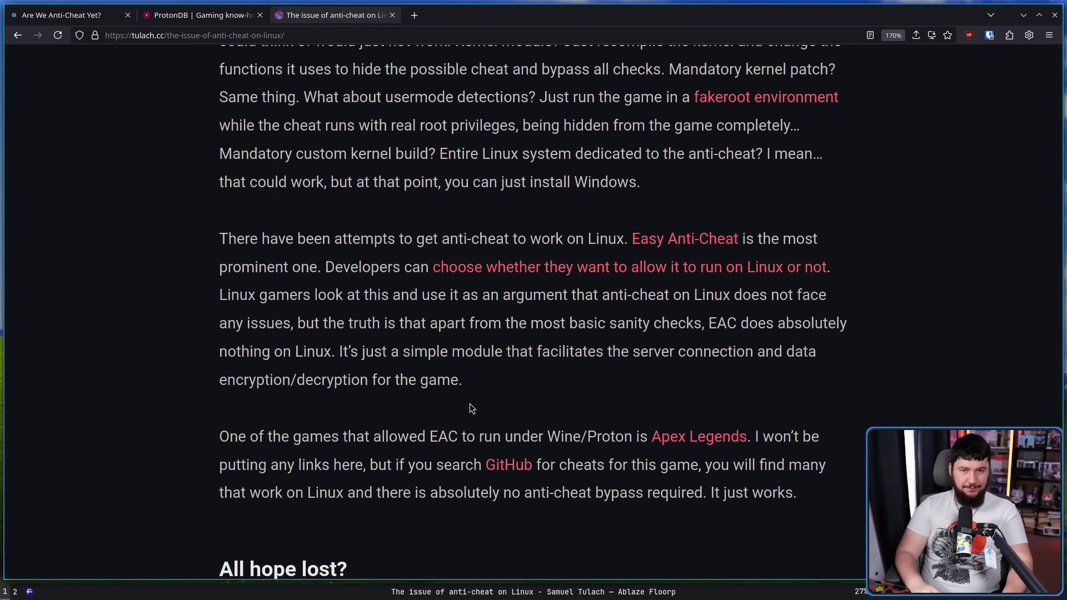
{"action": "mouse_move", "coordinate": [474, 374]}
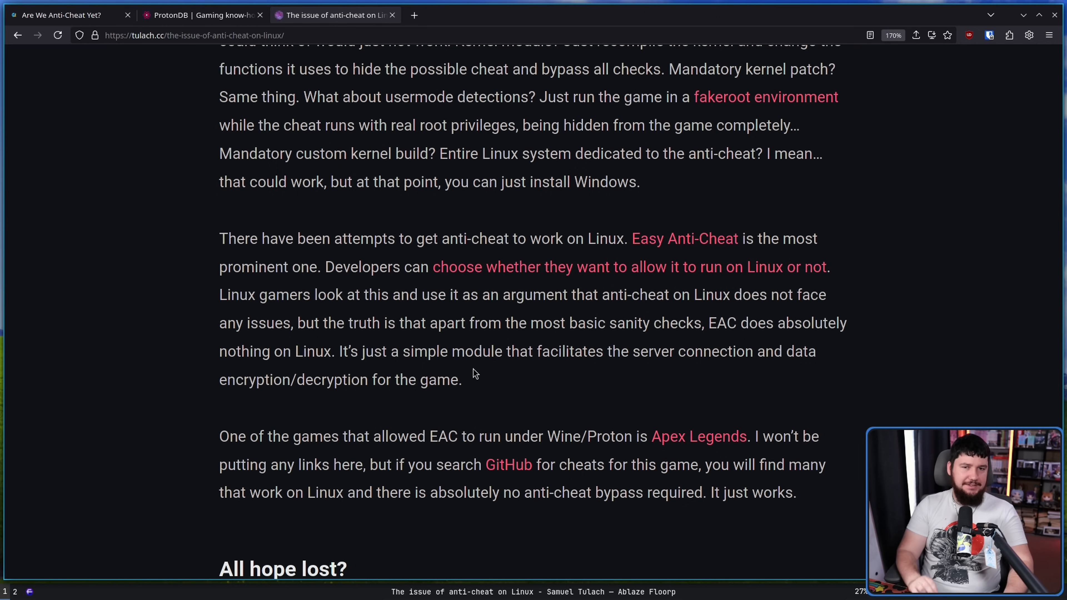
{"action": "mouse_move", "coordinate": [482, 312]}
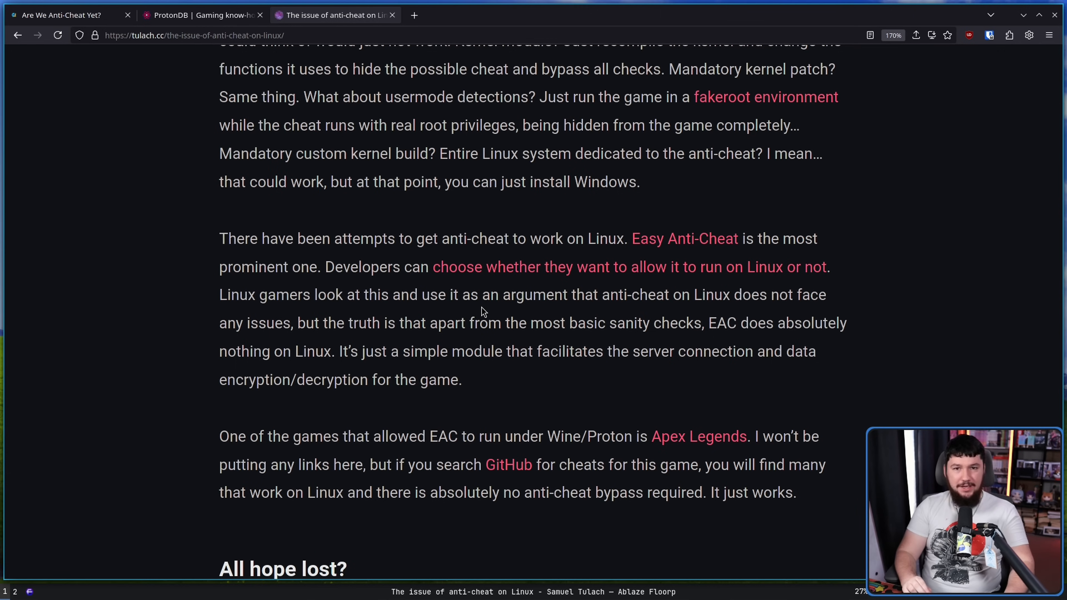
{"action": "mouse_move", "coordinate": [850, 339]}
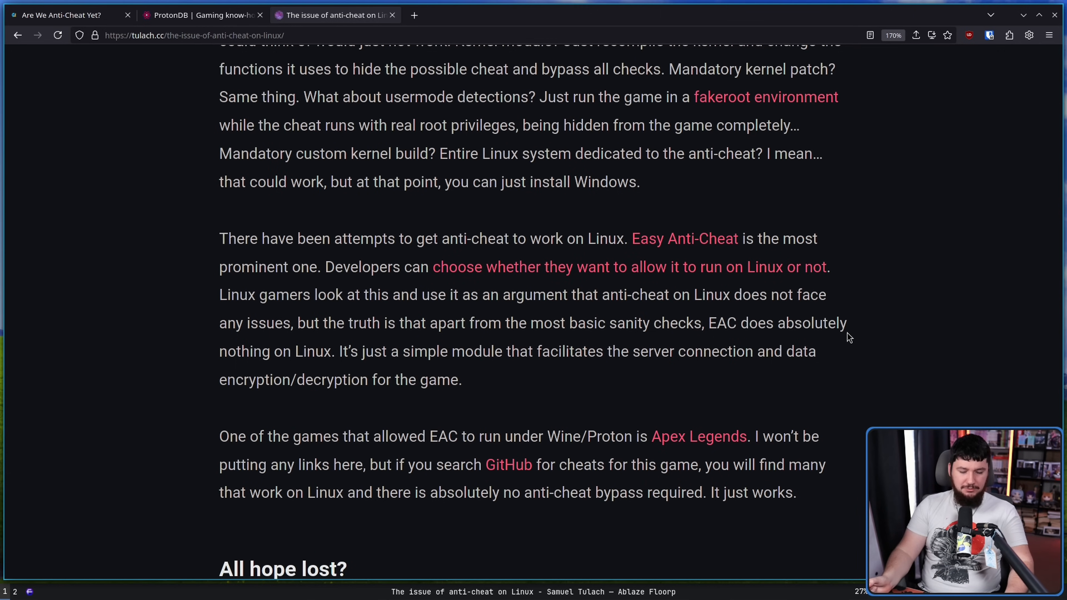
{"action": "mouse_move", "coordinate": [856, 334]}
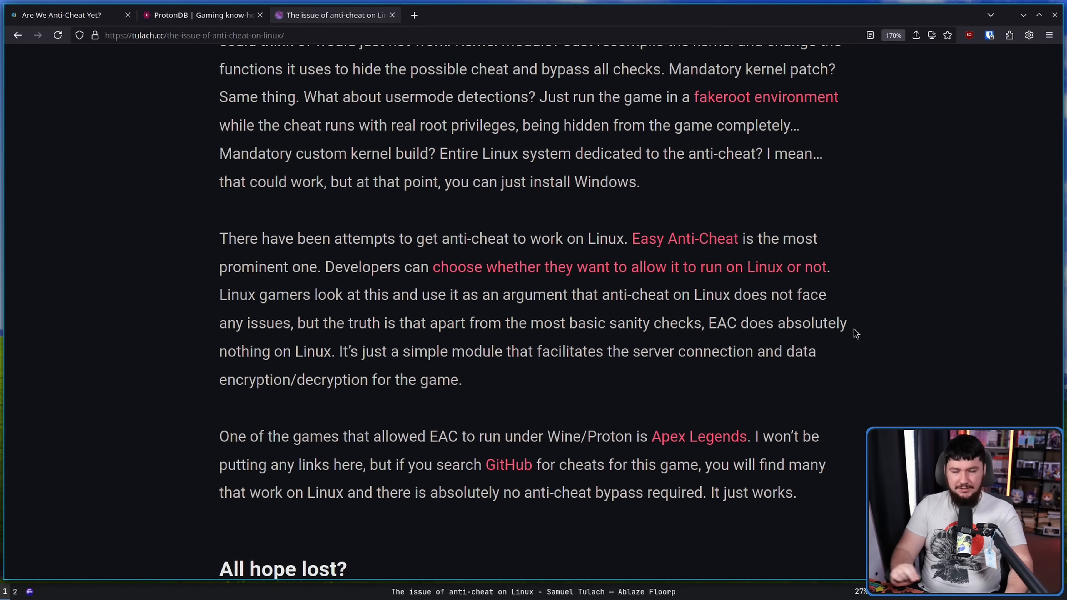
{"action": "mouse_move", "coordinate": [864, 331]}
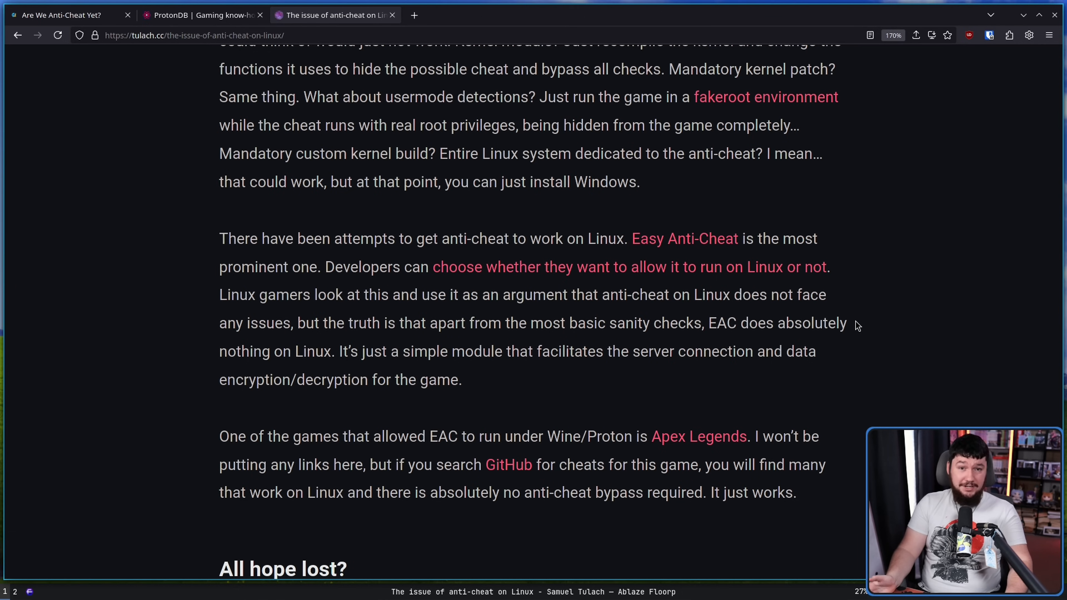
{"action": "mouse_move", "coordinate": [831, 324]}
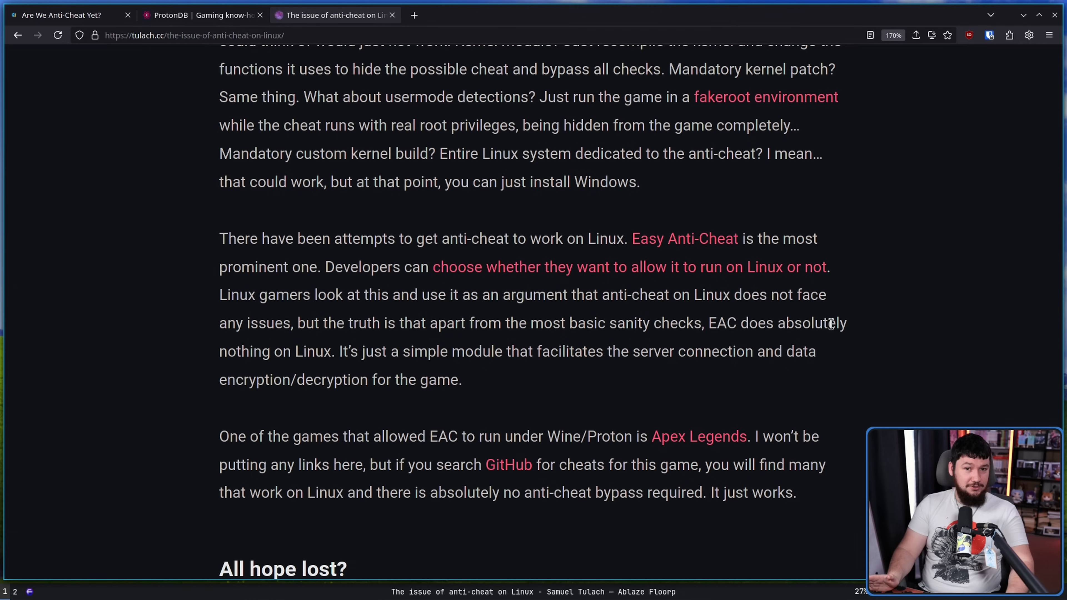
{"action": "mouse_move", "coordinate": [816, 288]}
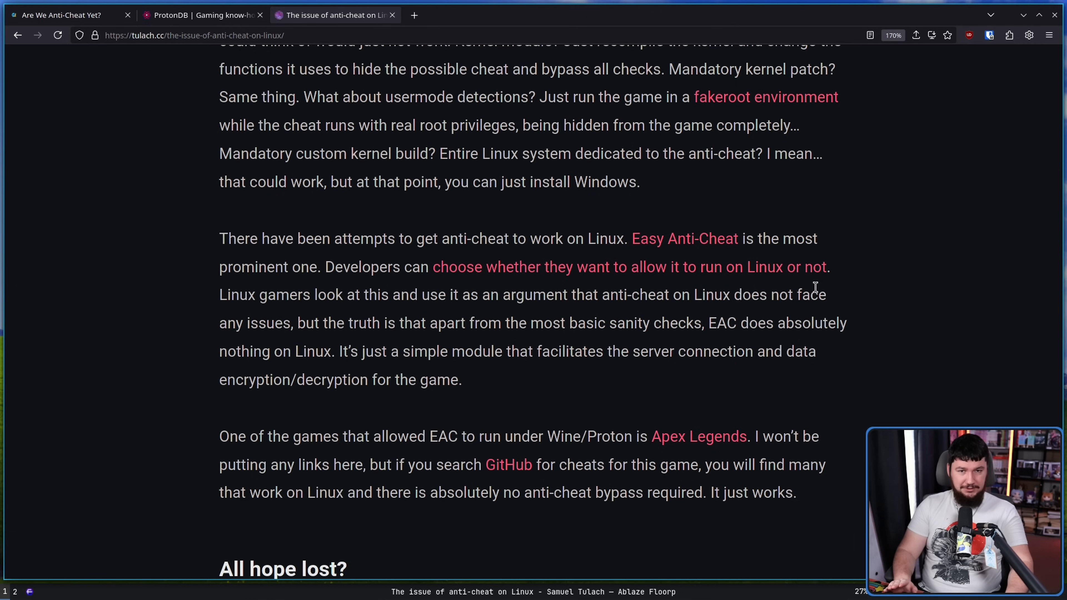
Read the 'All hope lost?' paragraph on active kernel measures versus passive ones, clearing the selection.
{"action": "scroll", "scroll_direction": "down", "scroll_amount": 3}
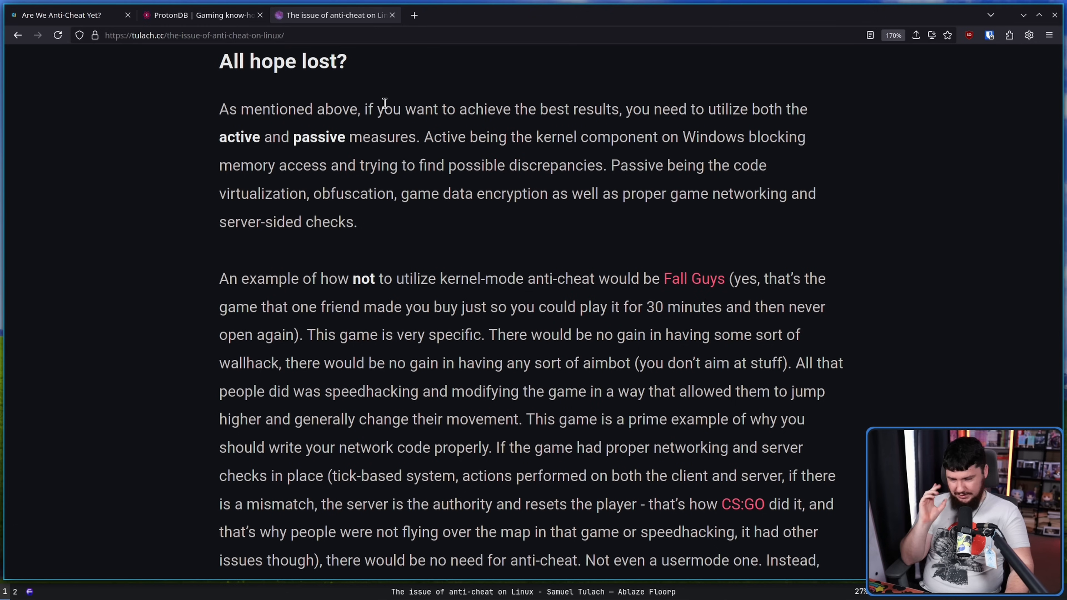
{"action": "mouse_move", "coordinate": [387, 97]}
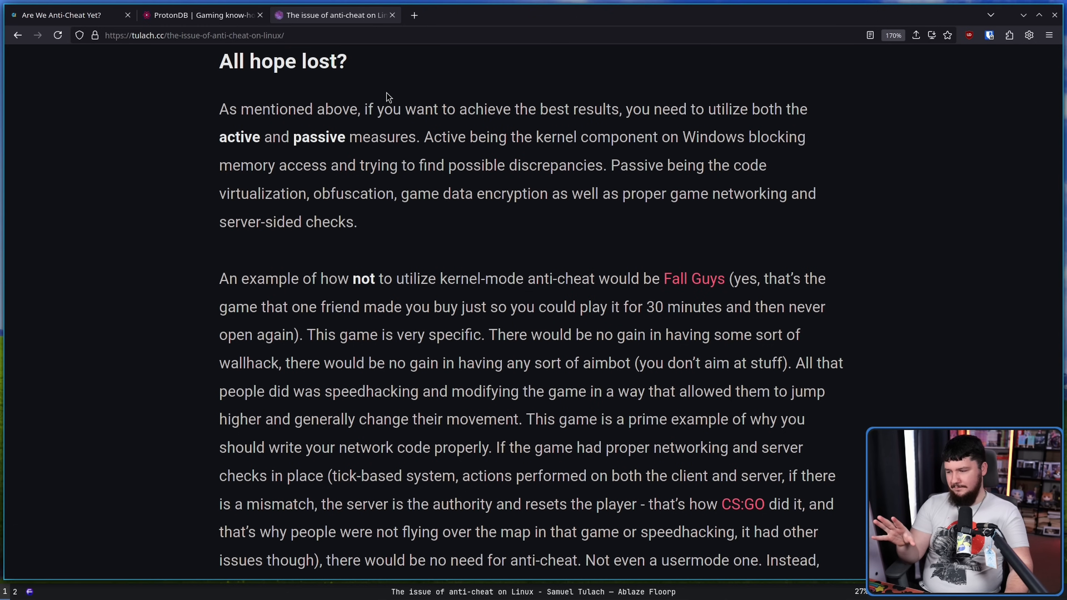
{"action": "mouse_move", "coordinate": [370, 136]}
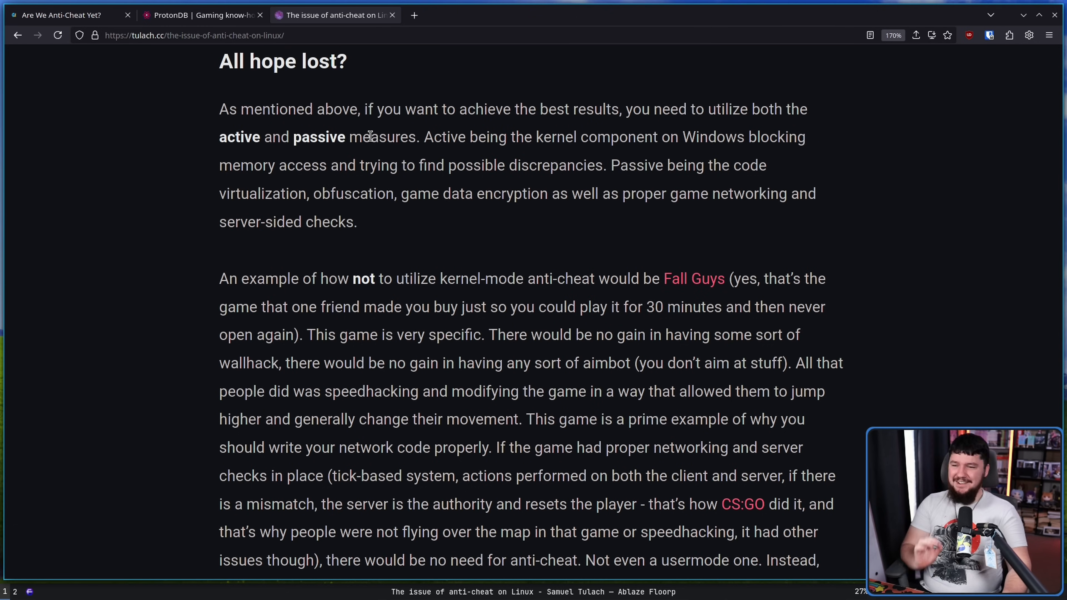
{"action": "mouse_move", "coordinate": [429, 169]}
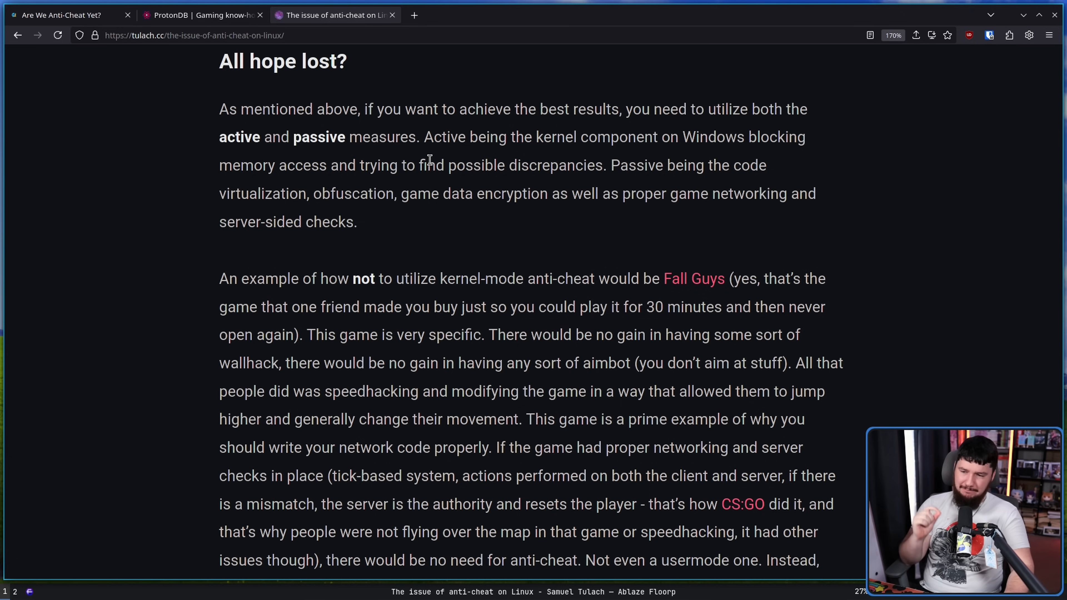
{"action": "mouse_move", "coordinate": [610, 170]}
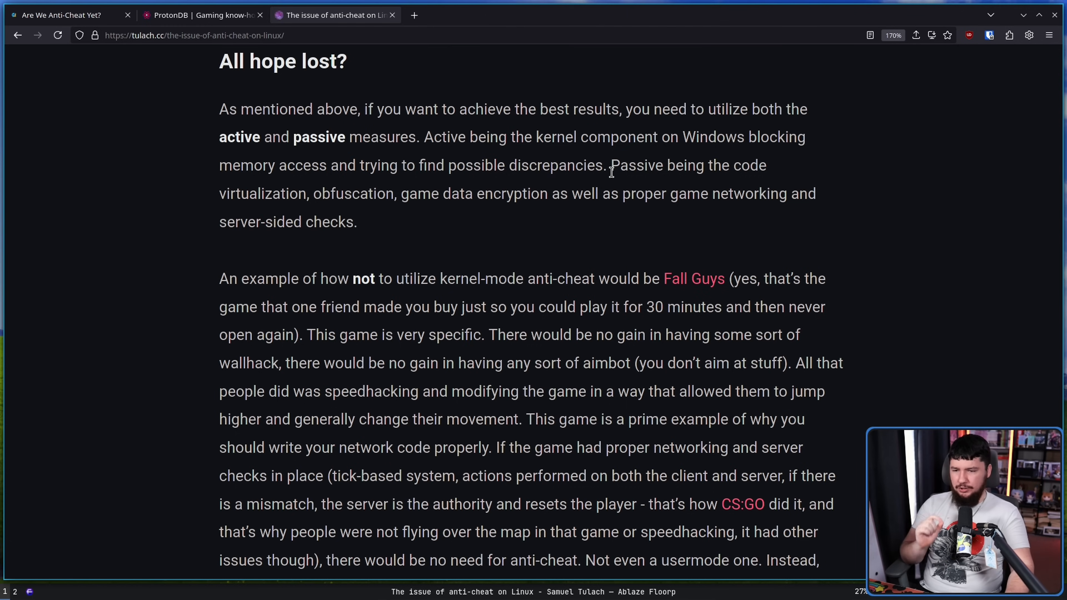
{"action": "mouse_move", "coordinate": [687, 161]}
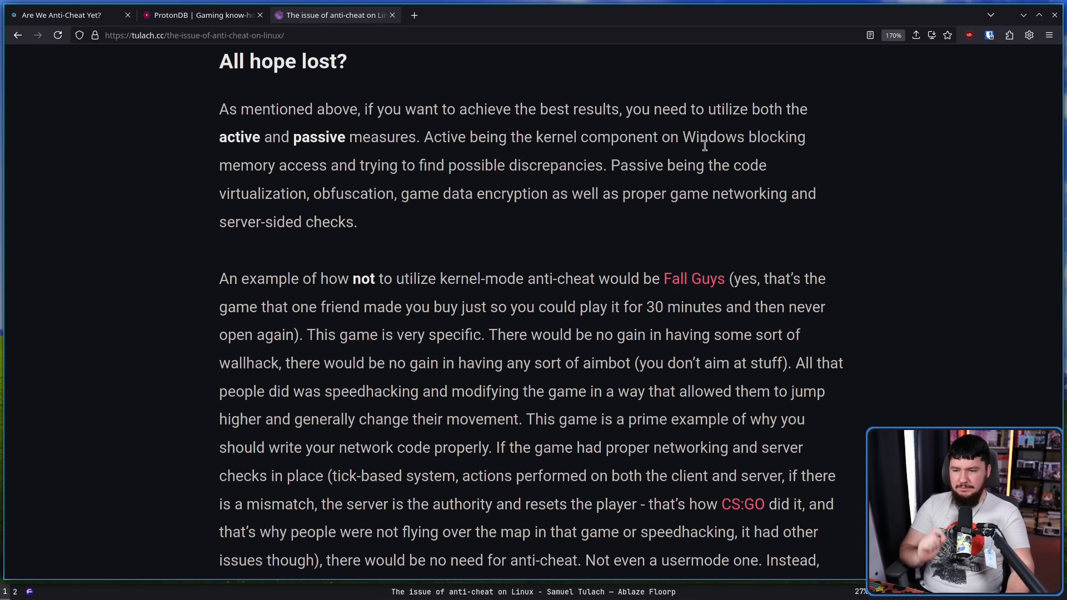
{"action": "mouse_move", "coordinate": [734, 187]}
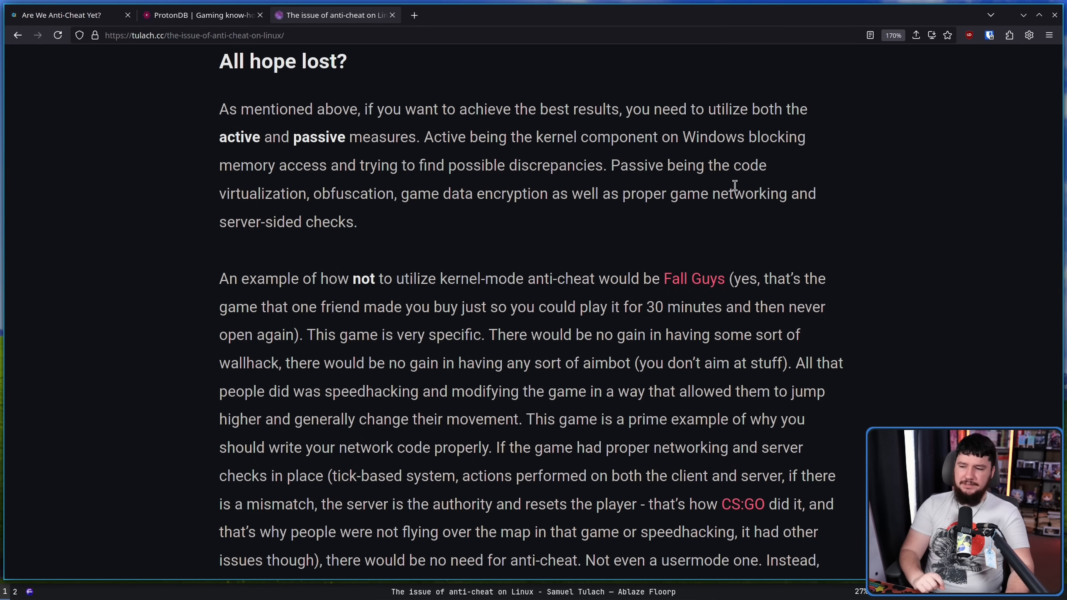
{"action": "mouse_move", "coordinate": [354, 227]}
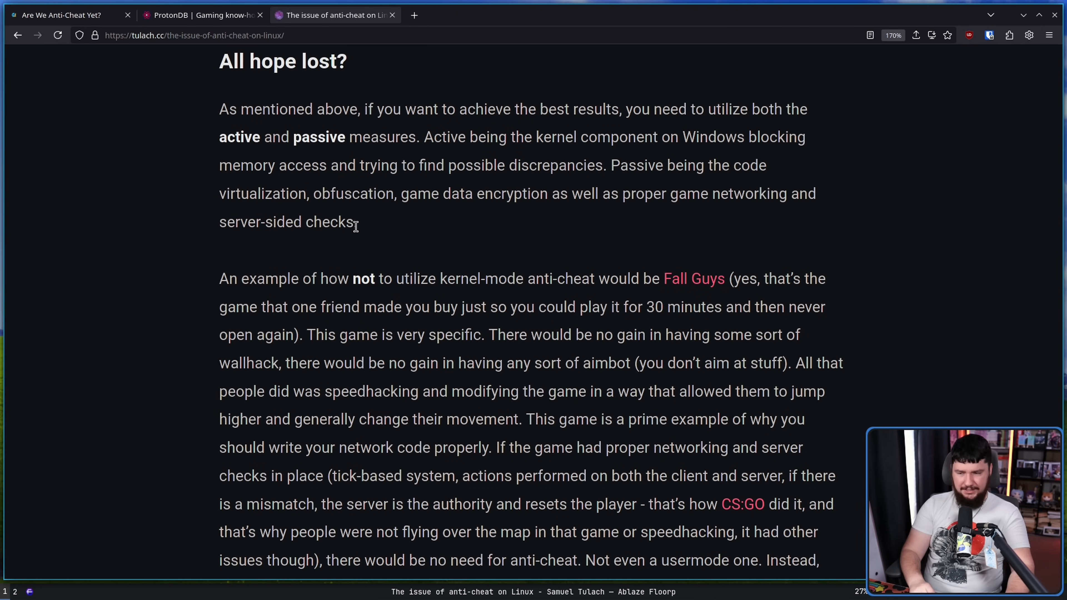
{"action": "mouse_move", "coordinate": [366, 229]}
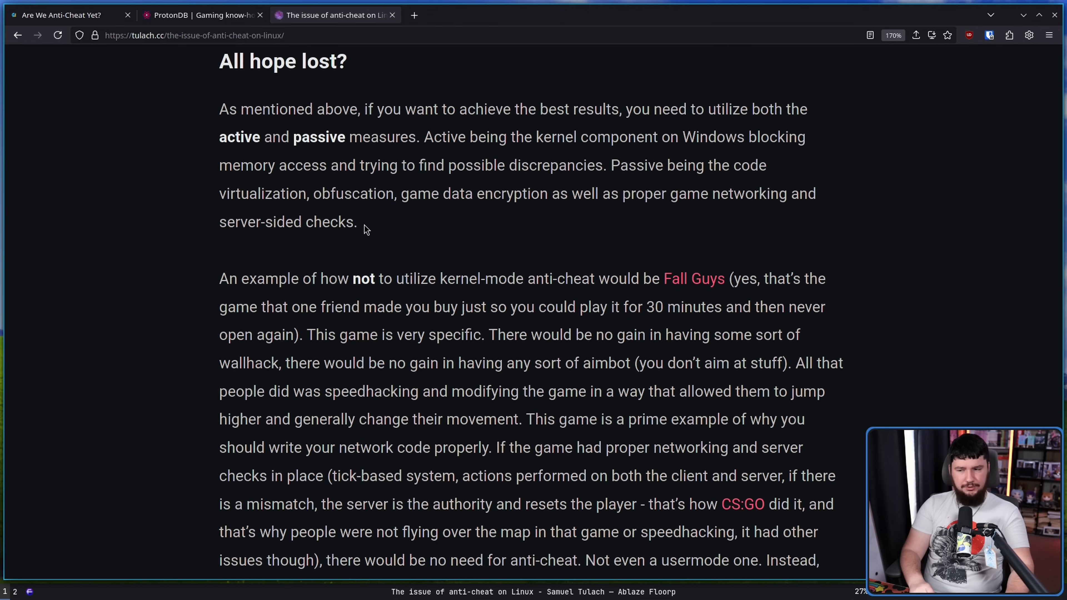
{"action": "mouse_move", "coordinate": [619, 159]}
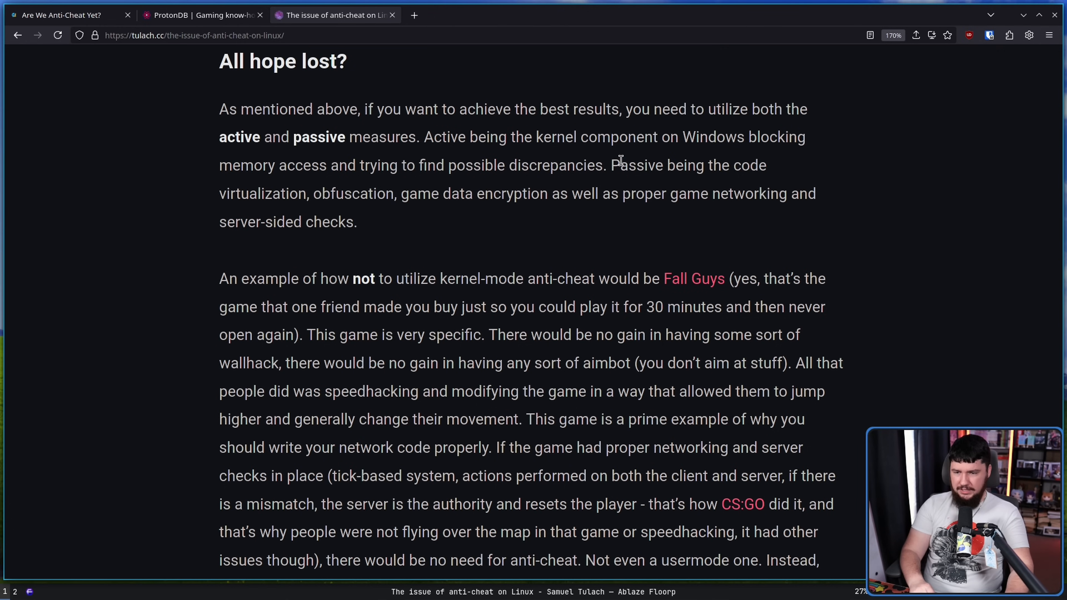
{"action": "mouse_move", "coordinate": [608, 164]}
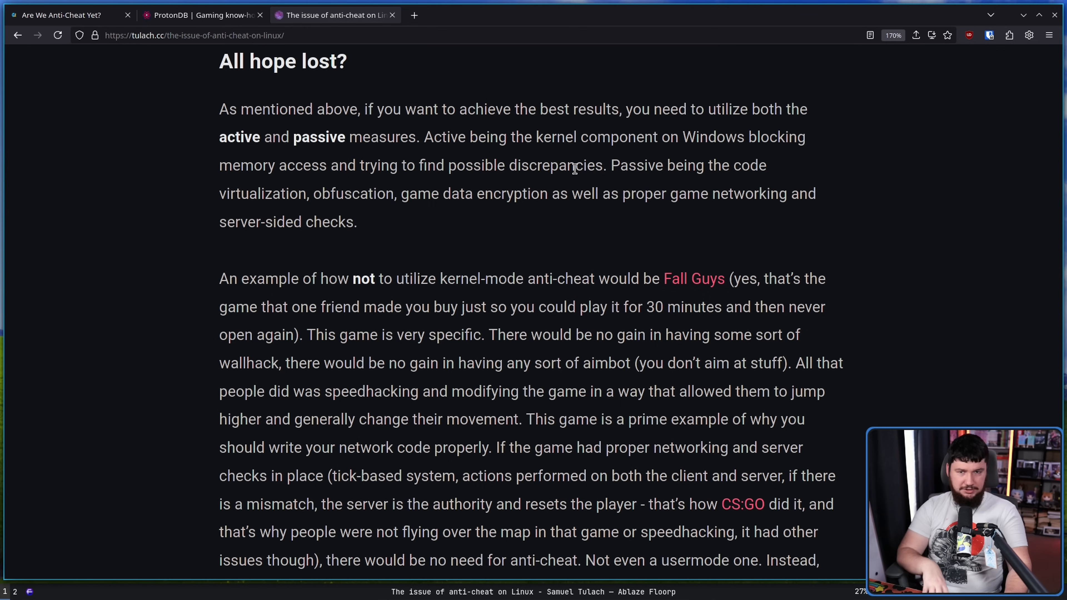
{"action": "mouse_move", "coordinate": [391, 164]}
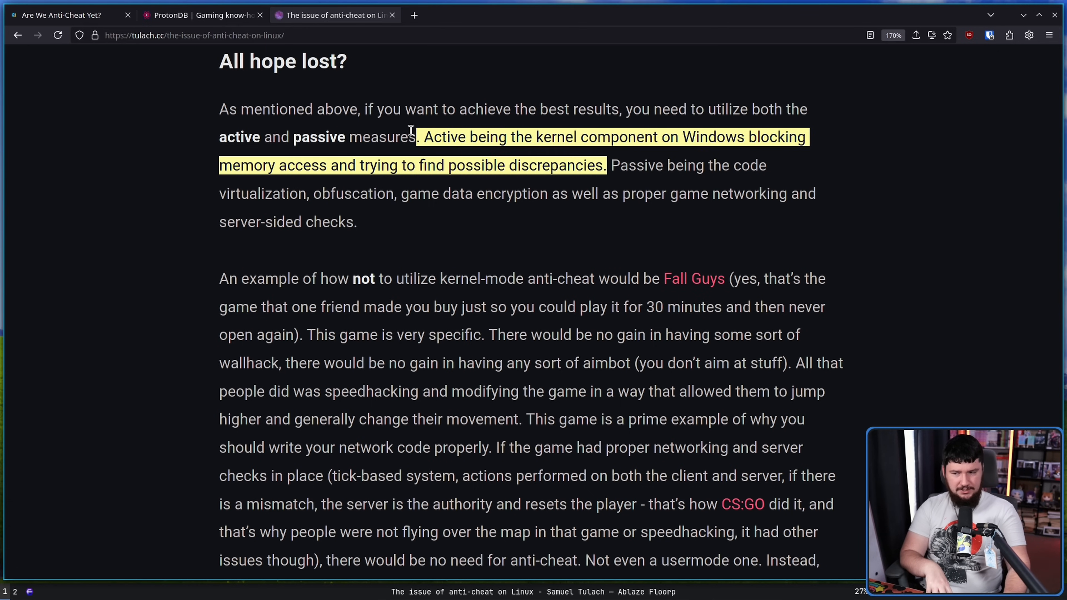
{"action": "left_click", "coordinate": [554, 122]}
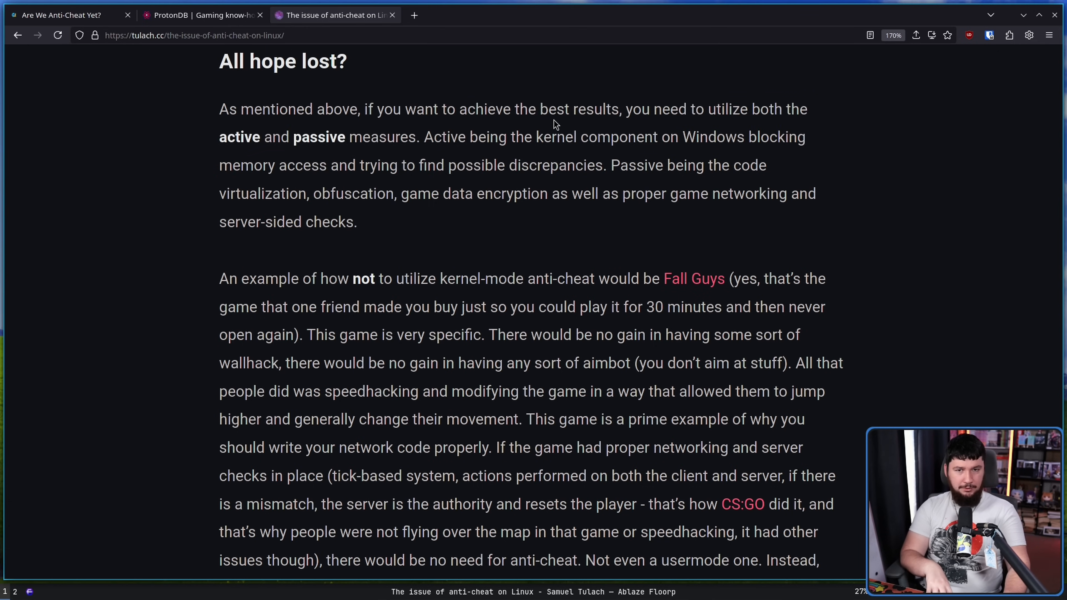
{"action": "scroll", "scroll_direction": "down", "scroll_amount": 3}
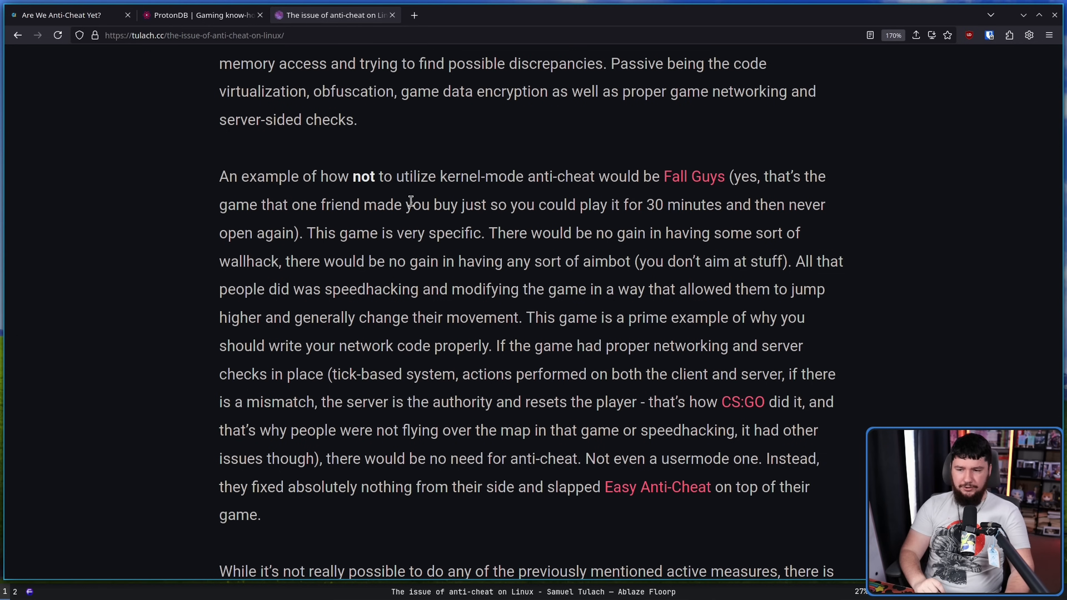
{"action": "mouse_move", "coordinate": [604, 177]}
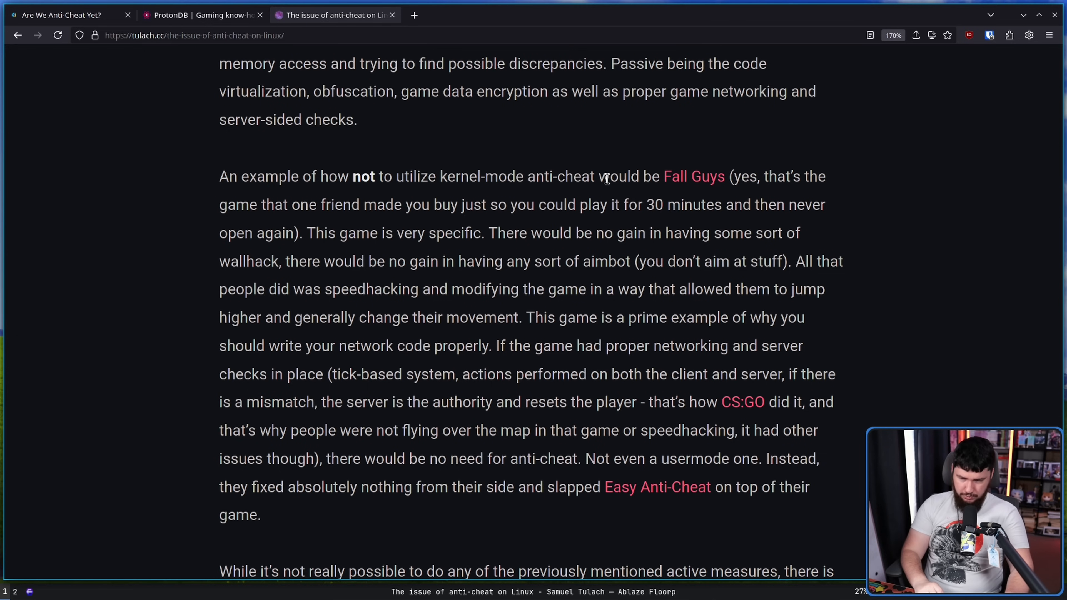
{"action": "mouse_move", "coordinate": [604, 197]}
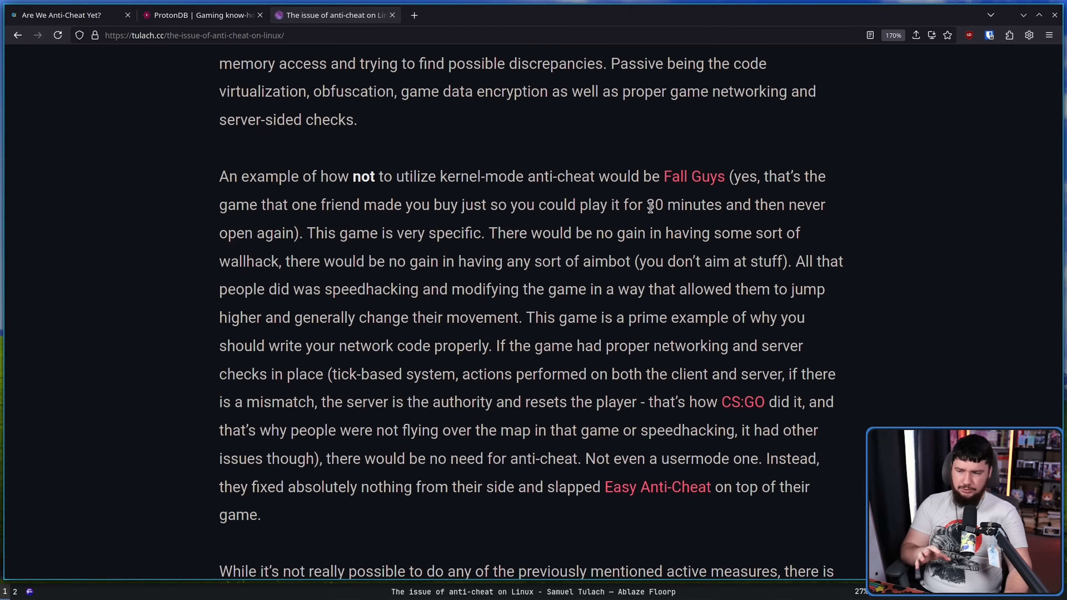
{"action": "mouse_move", "coordinate": [558, 264]}
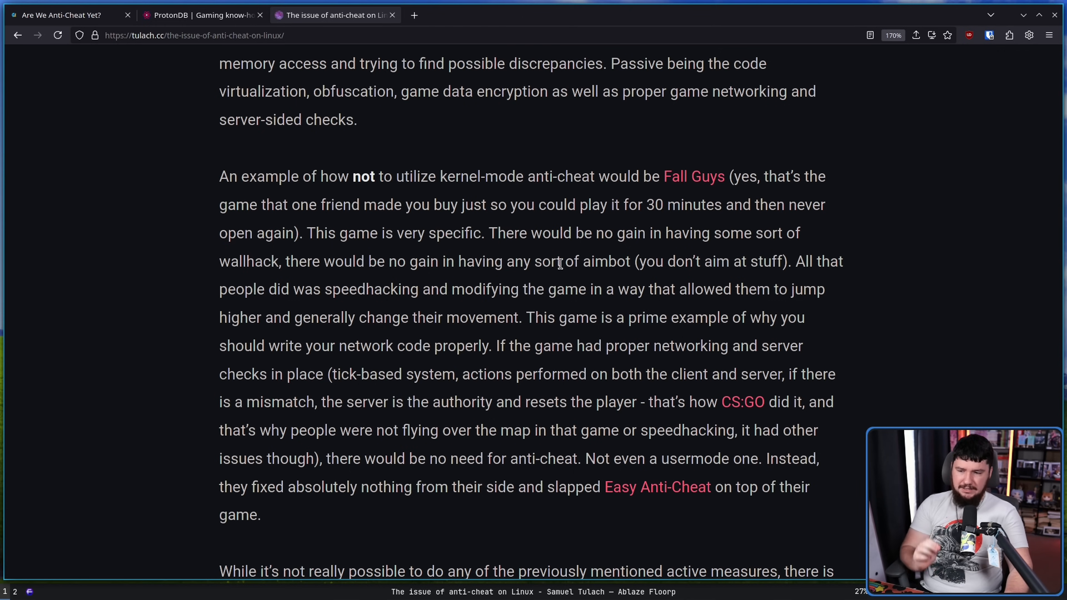
{"action": "double_click", "coordinate": [603, 261]}
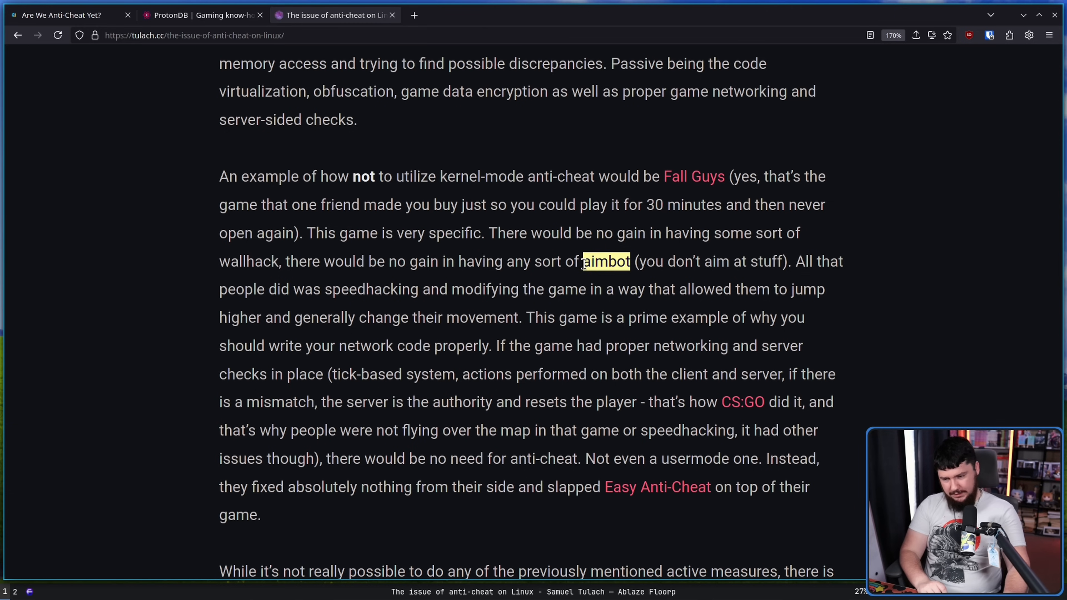
{"action": "mouse_move", "coordinate": [574, 279]}
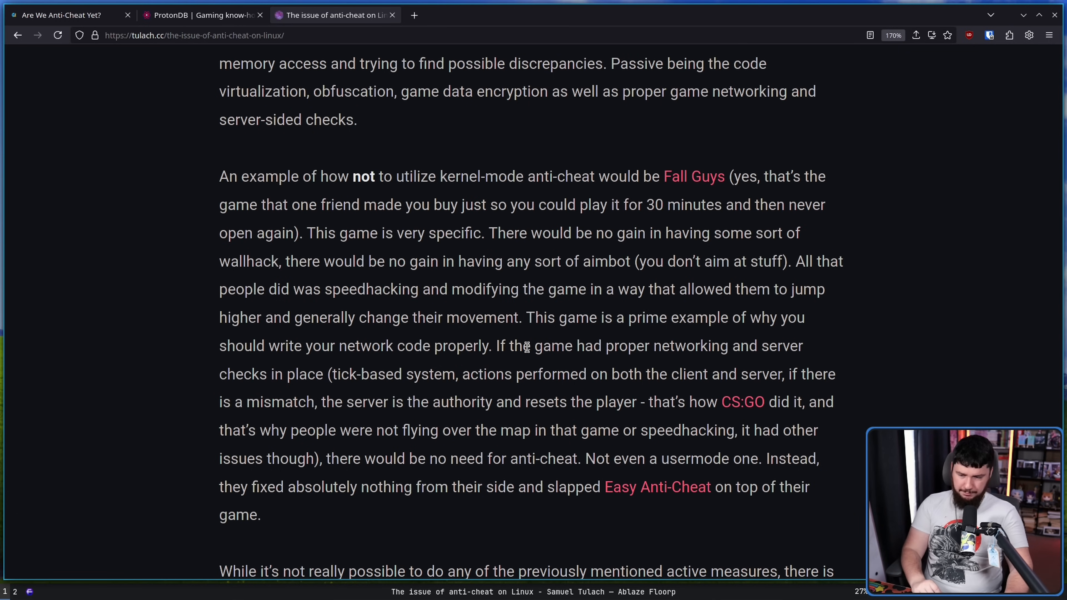
{"action": "mouse_move", "coordinate": [425, 338]}
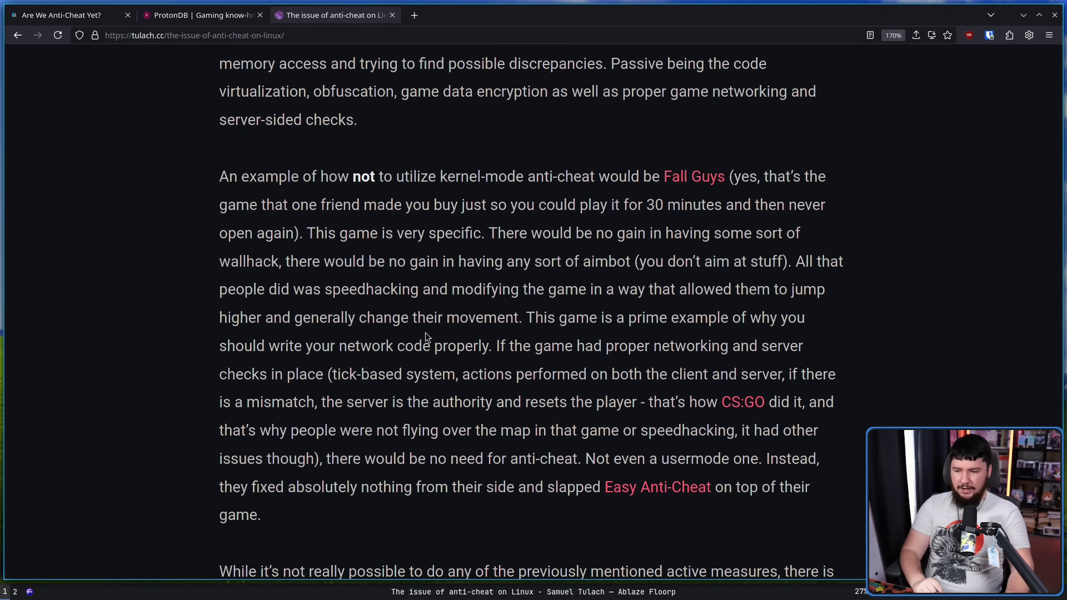
{"action": "mouse_move", "coordinate": [493, 346]}
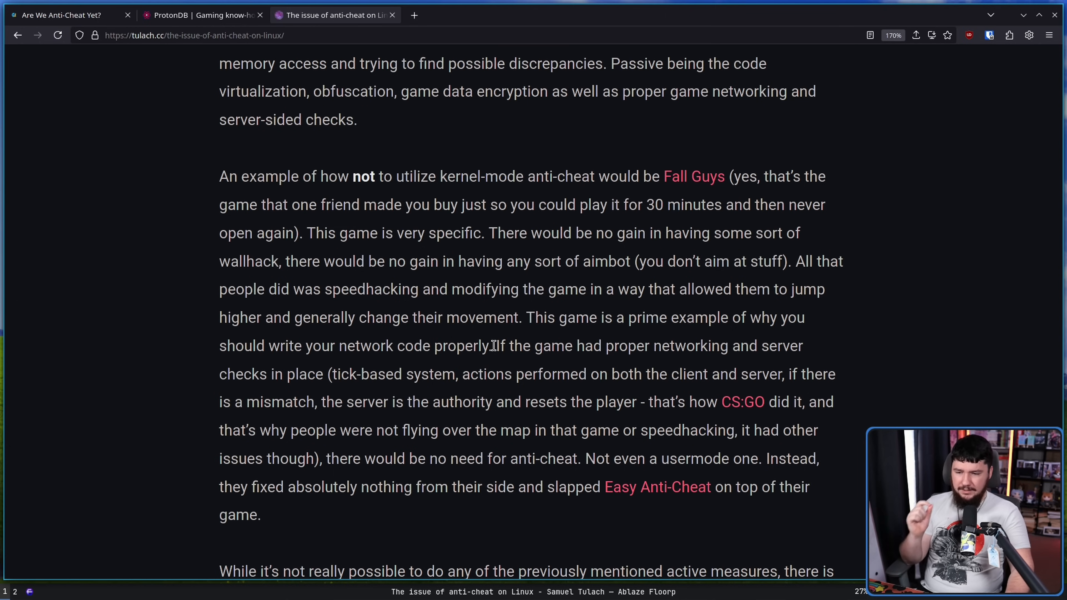
{"action": "mouse_move", "coordinate": [491, 364]}
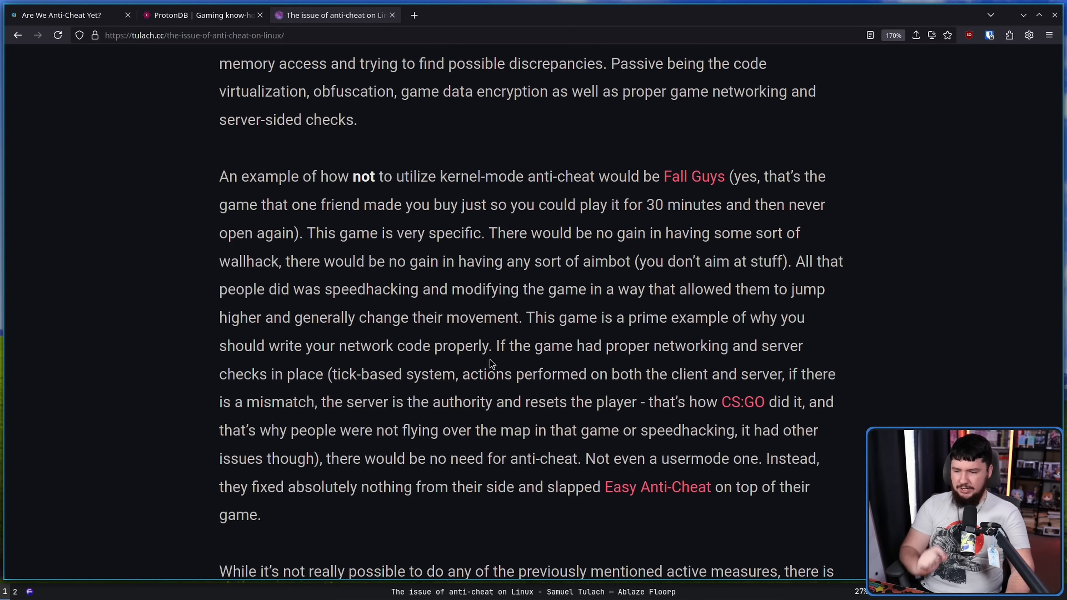
{"action": "mouse_move", "coordinate": [580, 363]}
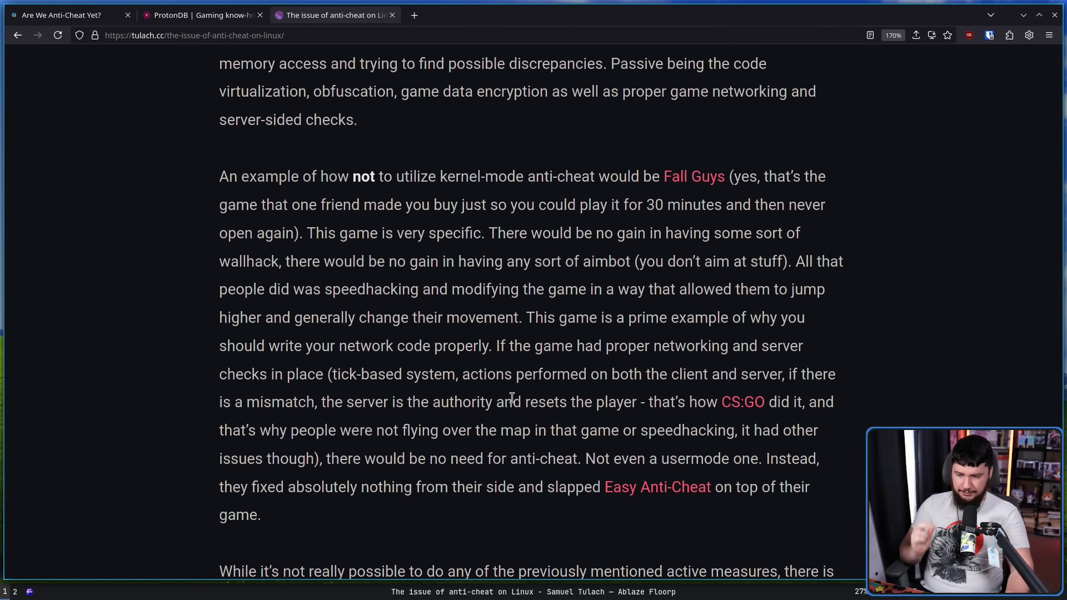
{"action": "mouse_move", "coordinate": [654, 409]}
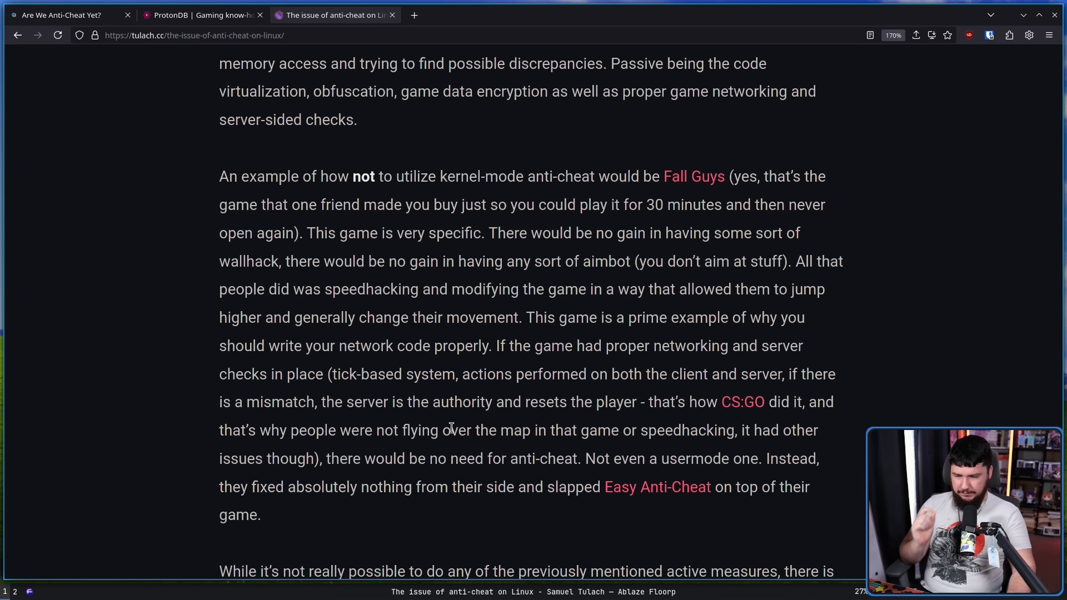
{"action": "mouse_move", "coordinate": [796, 419]}
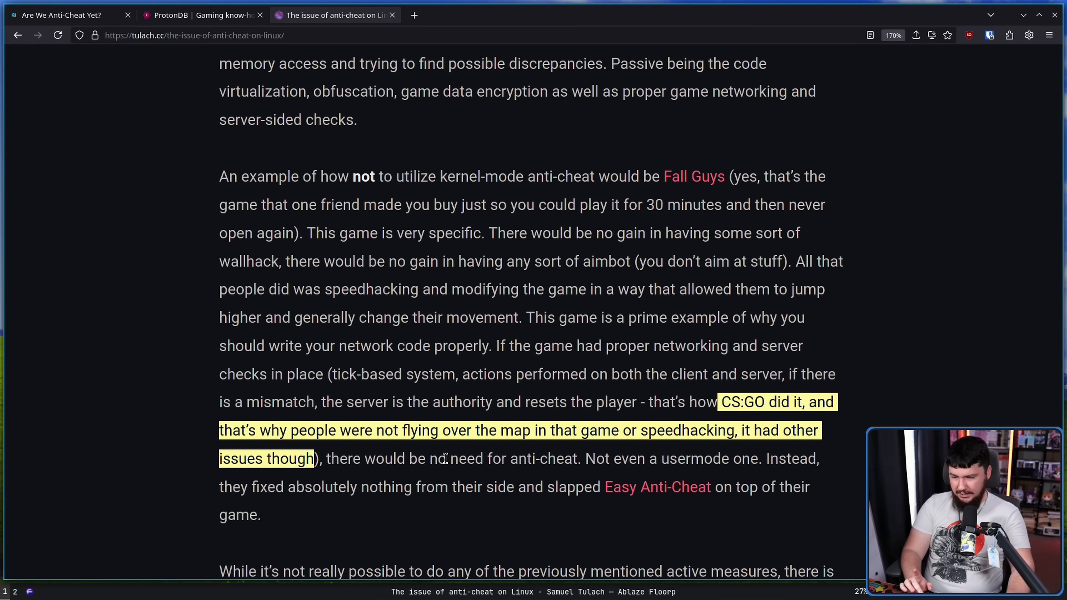
{"action": "left_click", "coordinate": [507, 479]}
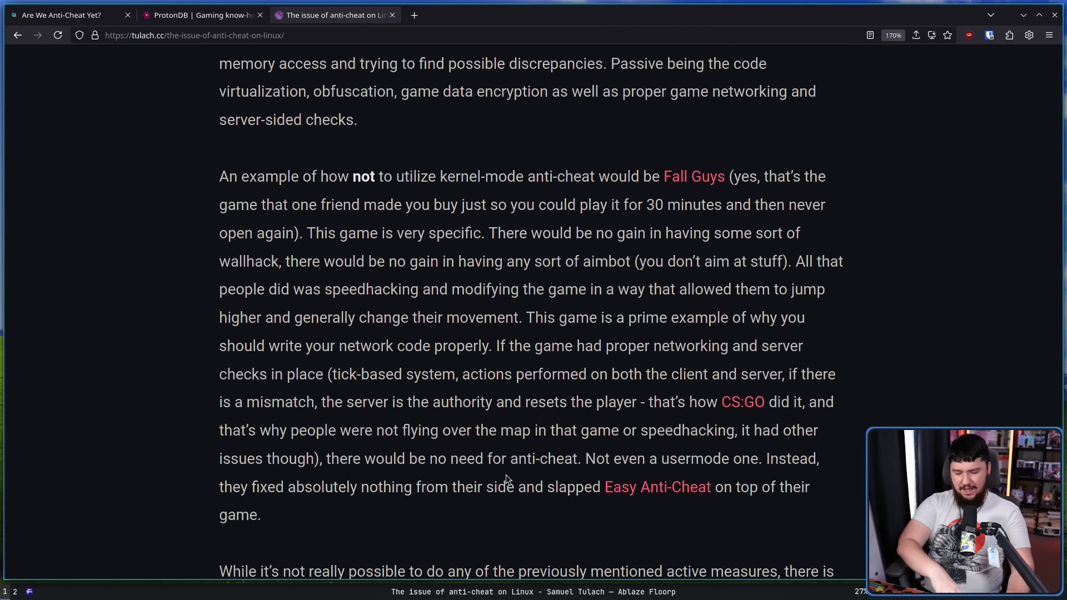
{"action": "mouse_move", "coordinate": [514, 479]}
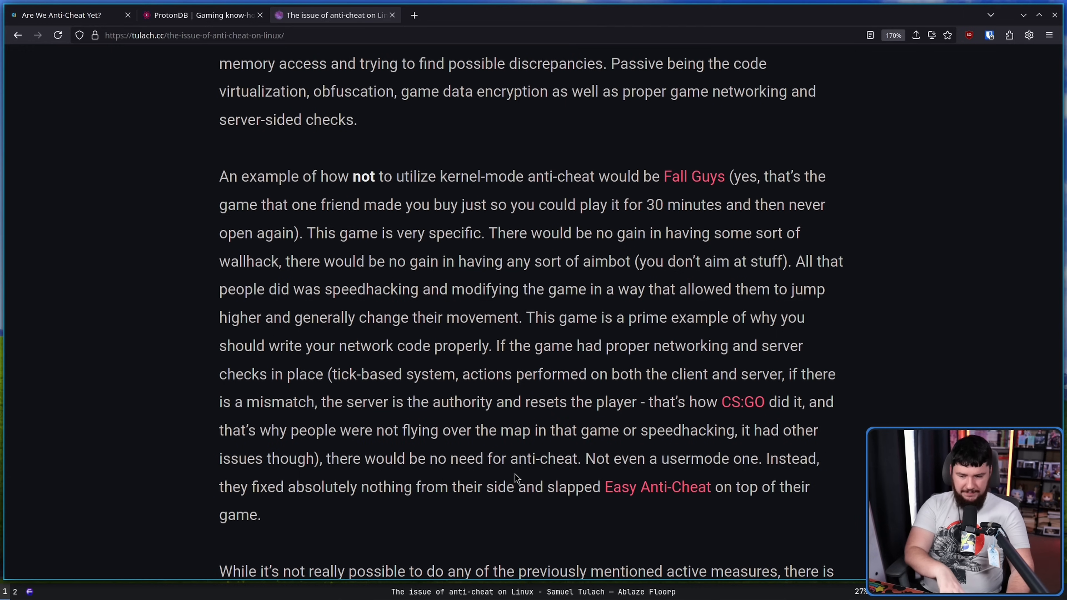
{"action": "mouse_move", "coordinate": [583, 455]}
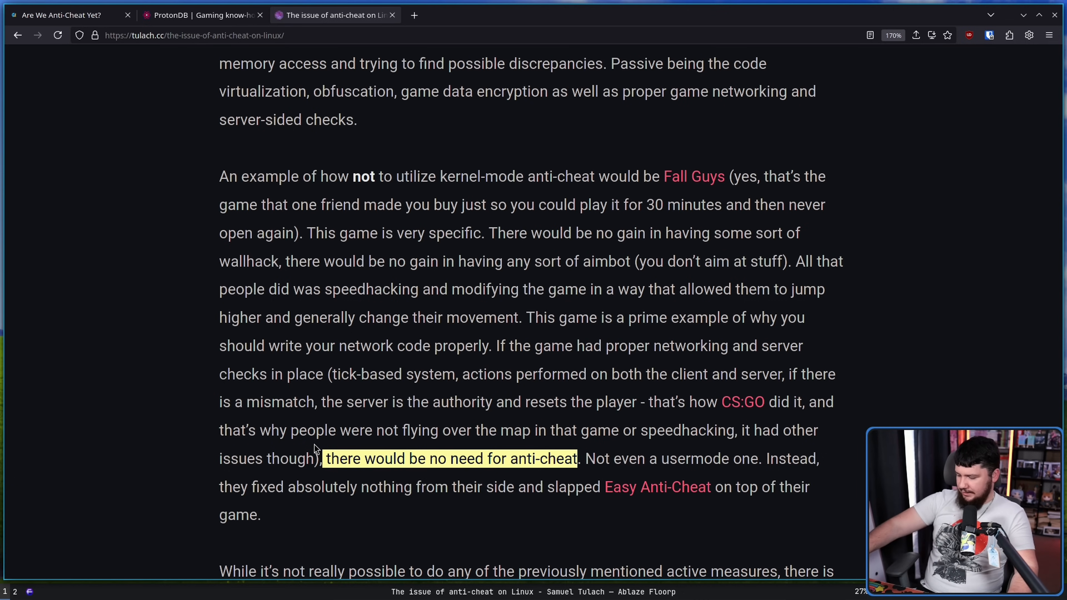
{"action": "mouse_move", "coordinate": [323, 396]}
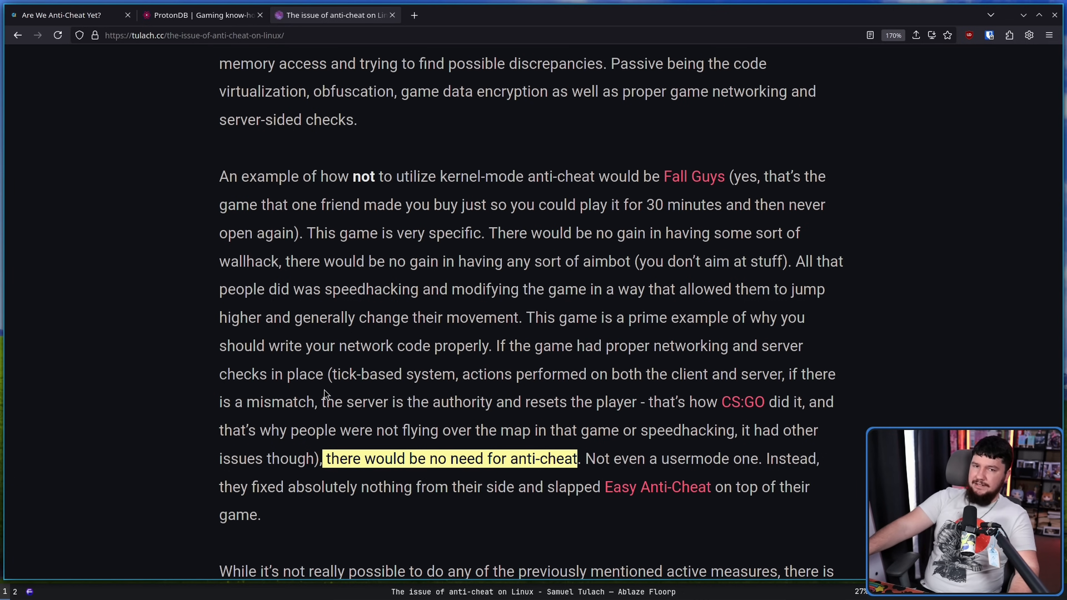
{"action": "mouse_move", "coordinate": [339, 370]}
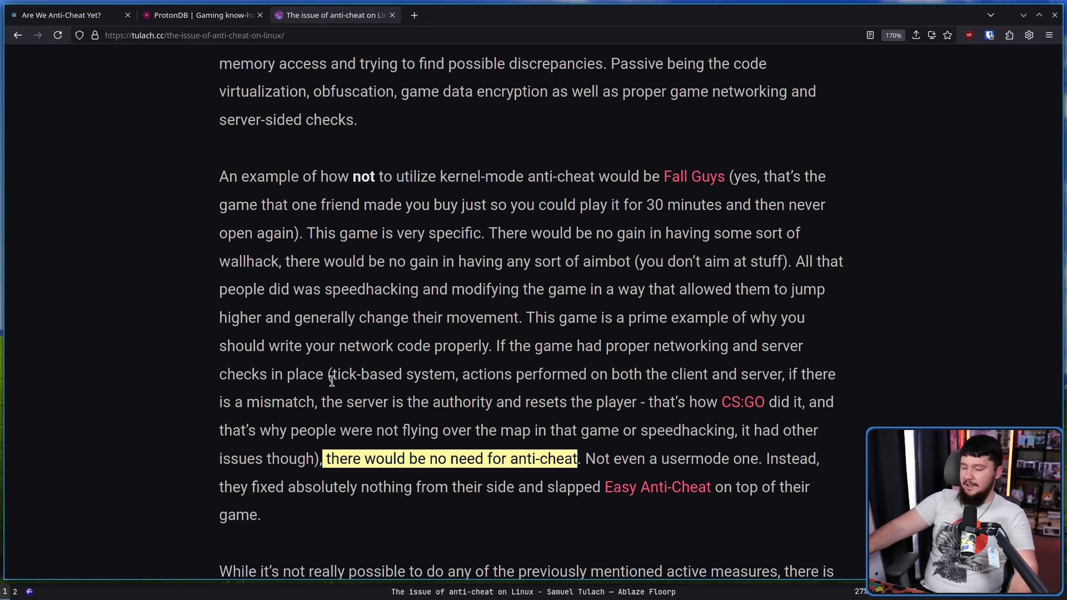
{"action": "mouse_move", "coordinate": [353, 361]}
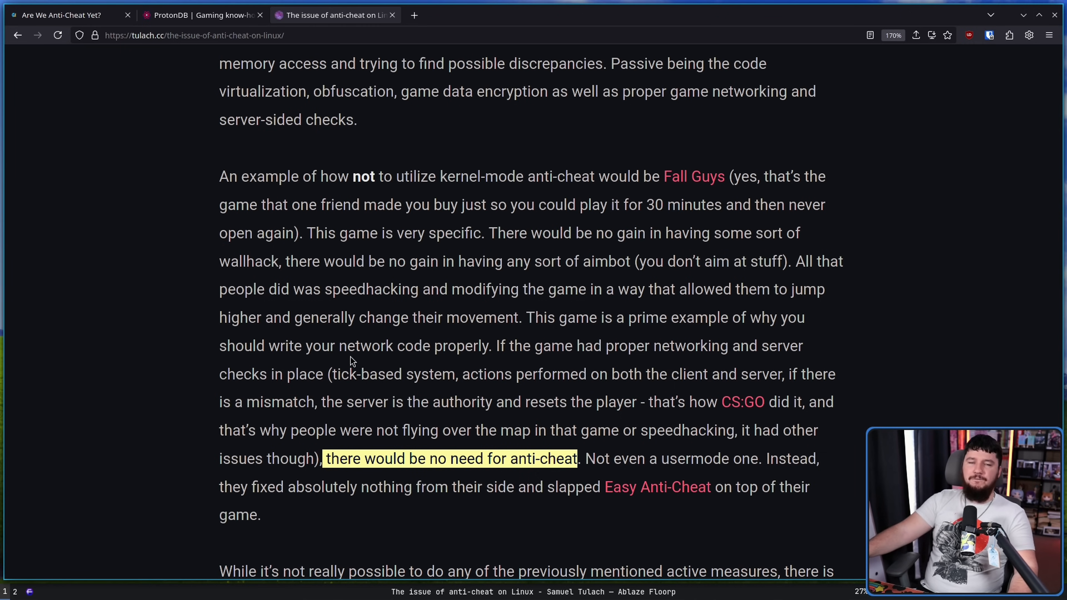
{"action": "mouse_move", "coordinate": [343, 391]}
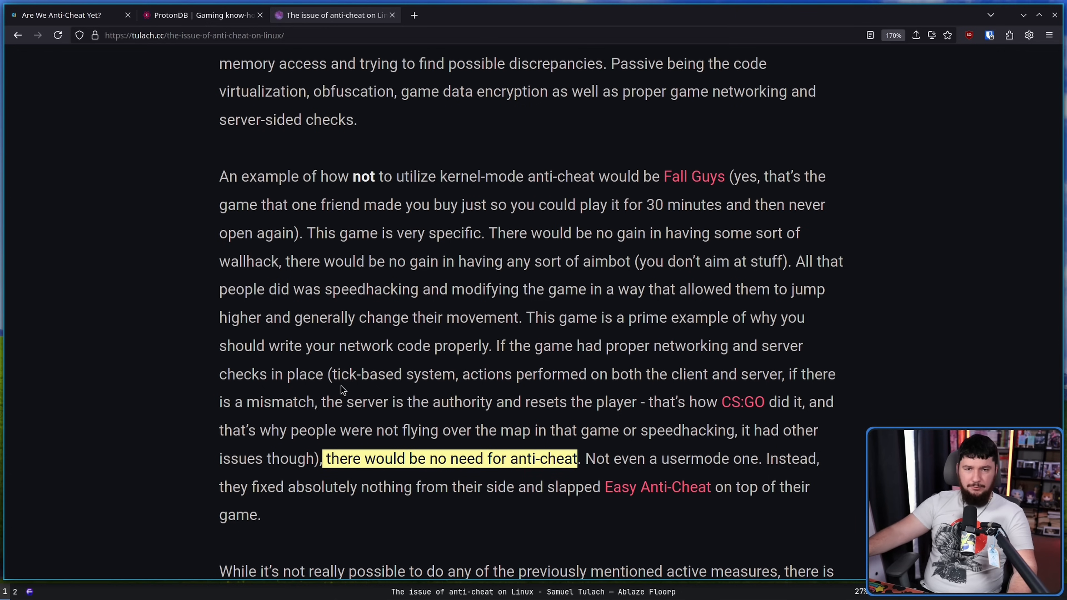
{"action": "mouse_move", "coordinate": [332, 393]}
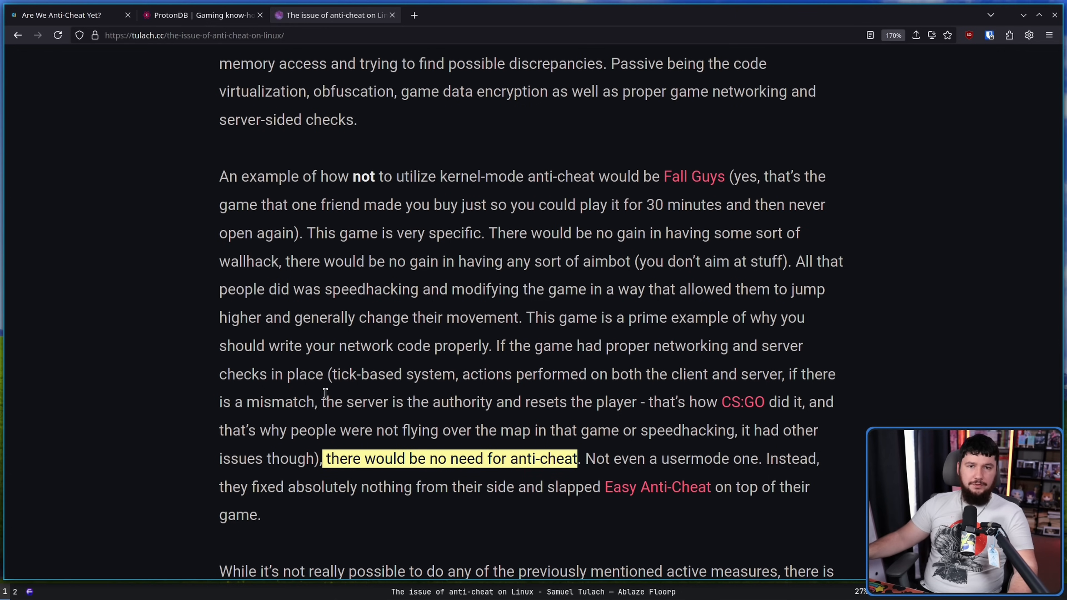
Scroll to the 'While it's not really possible…' paragraph and its bullet list of passive measures.
{"action": "scroll", "scroll_direction": "down", "scroll_amount": 3}
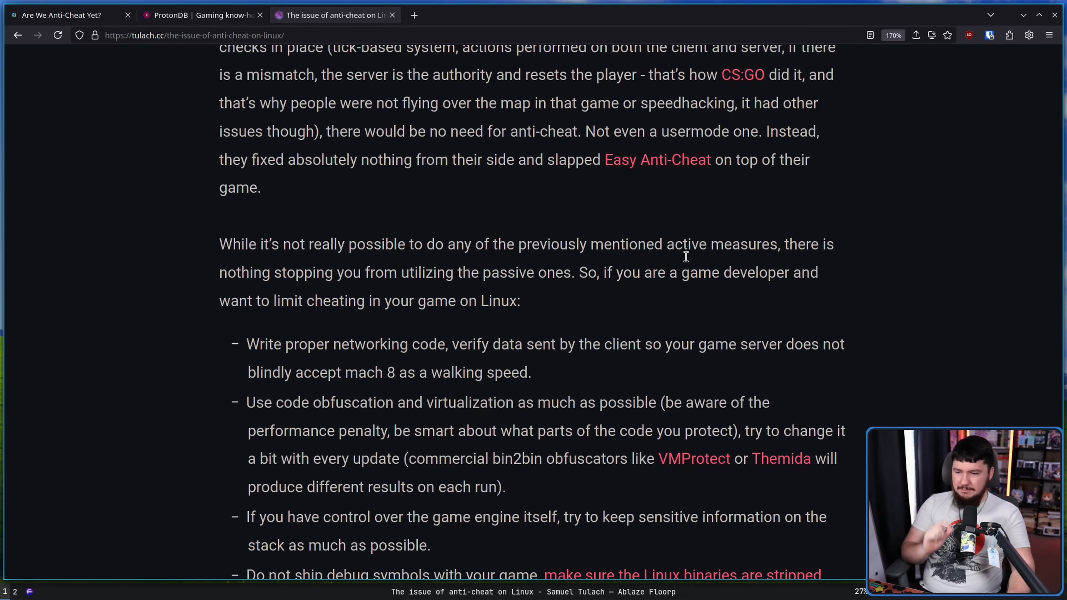
{"action": "mouse_move", "coordinate": [694, 228]}
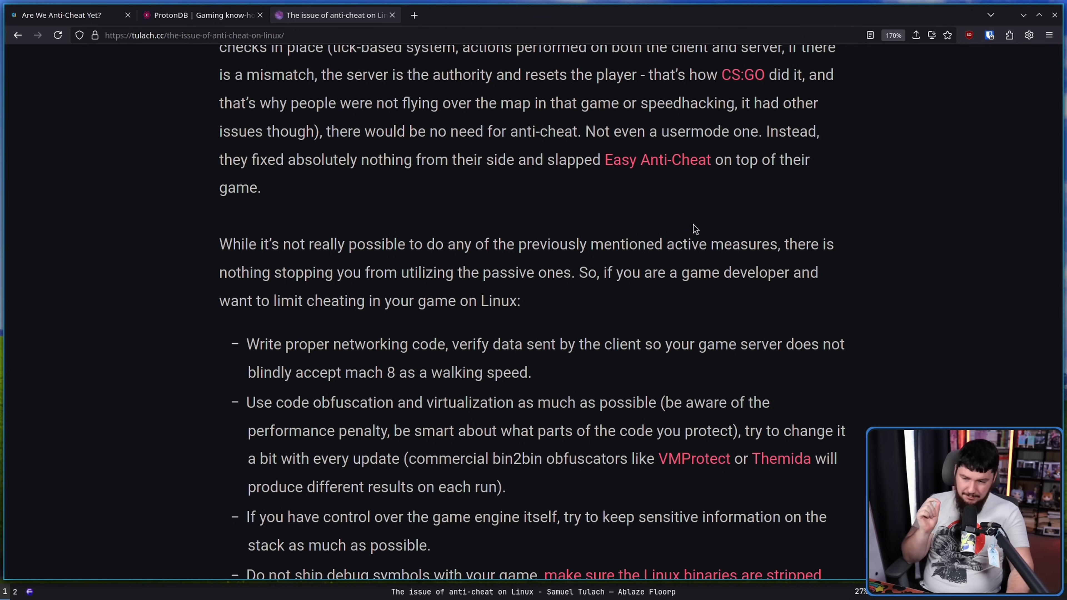
{"action": "mouse_move", "coordinate": [698, 215]}
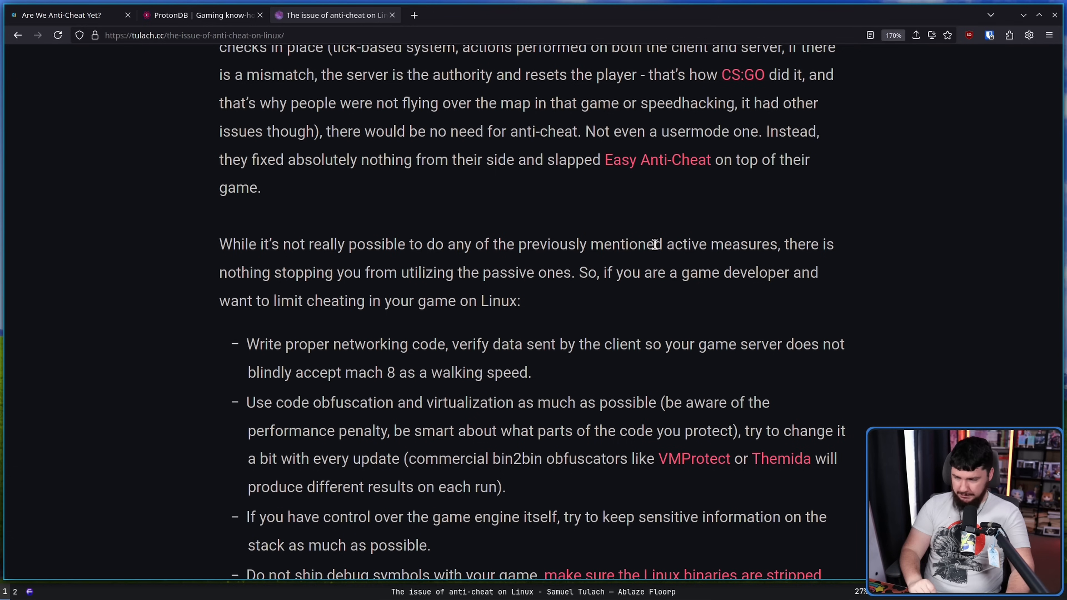
{"action": "mouse_move", "coordinate": [651, 243]}
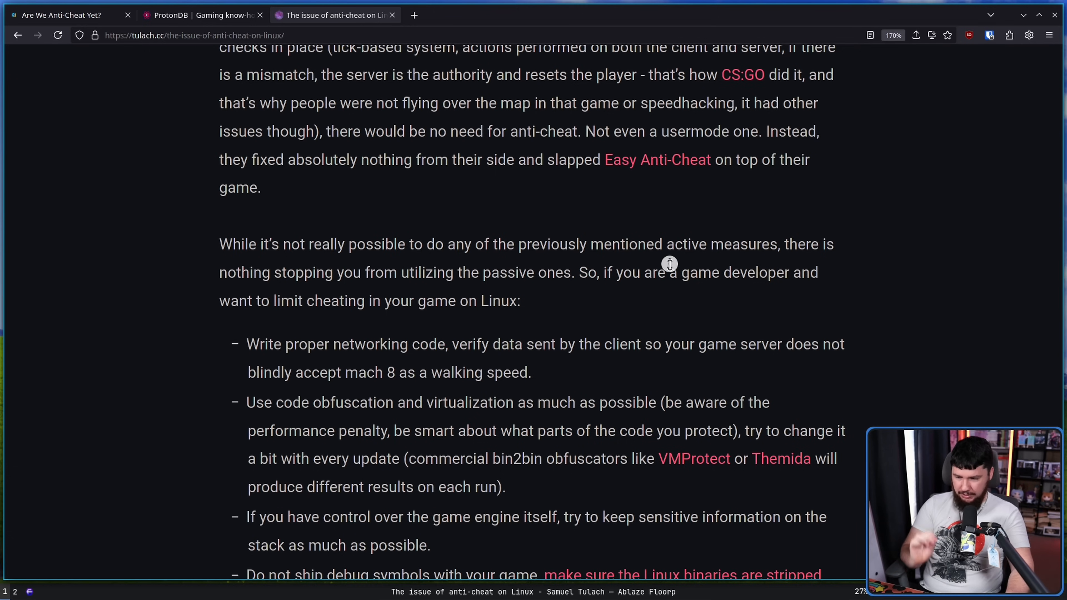
Scroll to the debug-symbols bullet and 'Thanks for reading.', clearing the selected sentence.
{"action": "scroll", "scroll_direction": "down", "scroll_amount": 3}
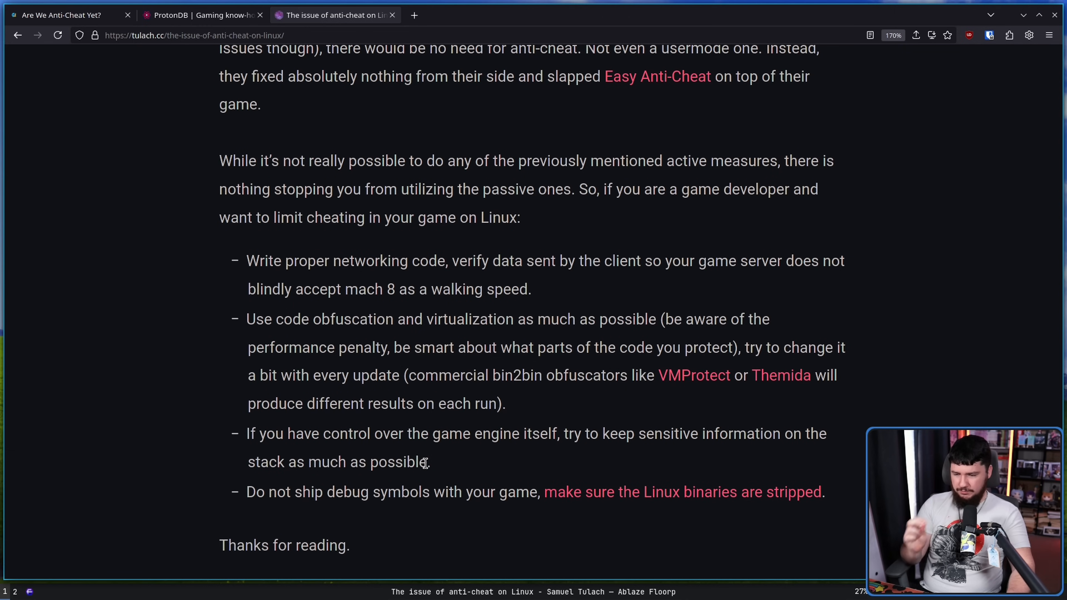
{"action": "mouse_move", "coordinate": [607, 428]}
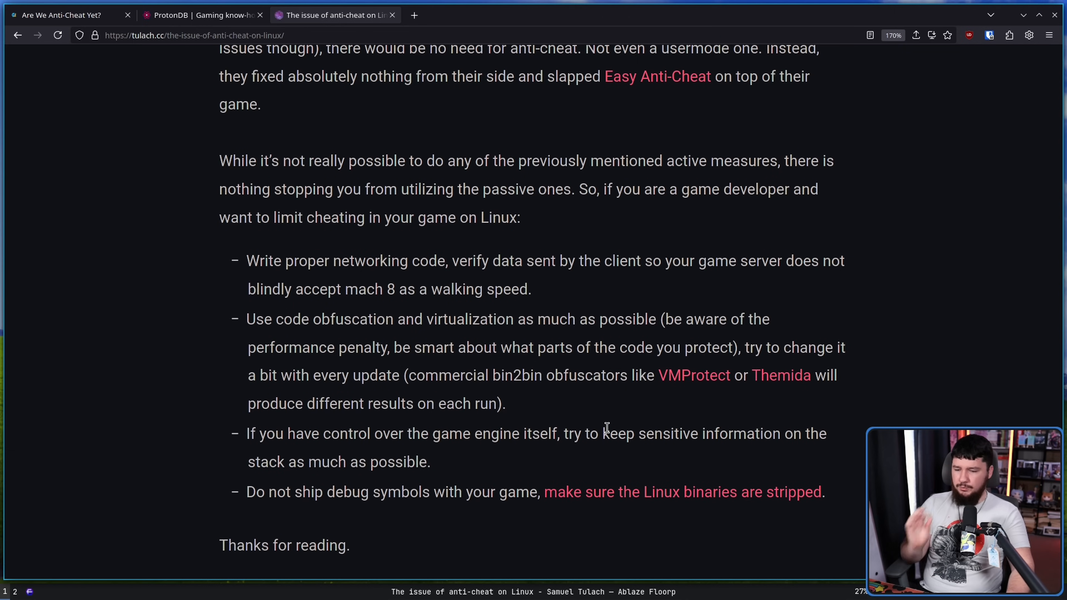
{"action": "mouse_move", "coordinate": [626, 417]}
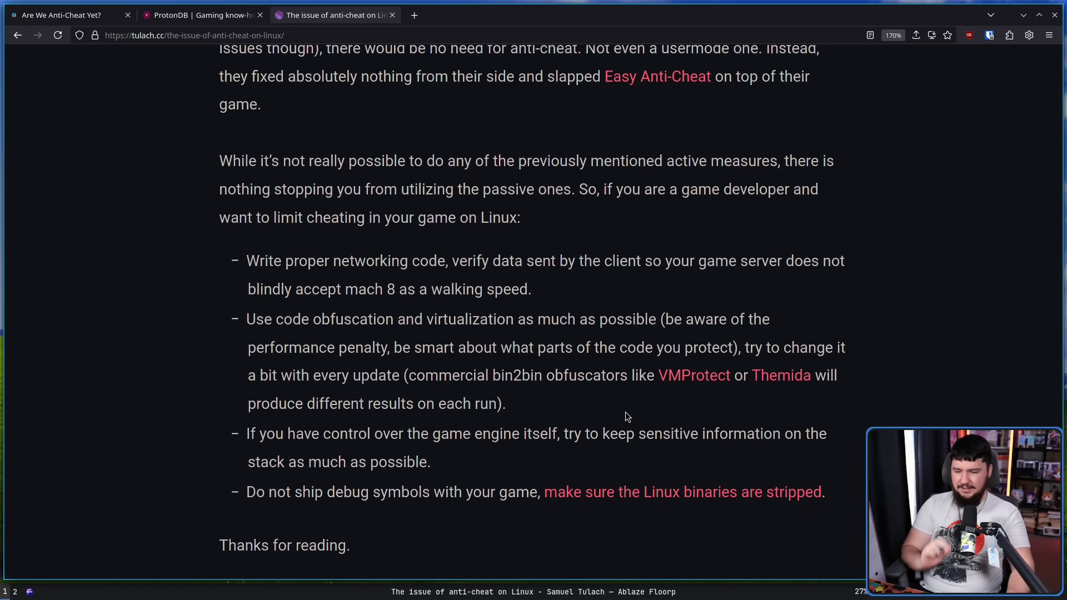
{"action": "mouse_move", "coordinate": [247, 499]}
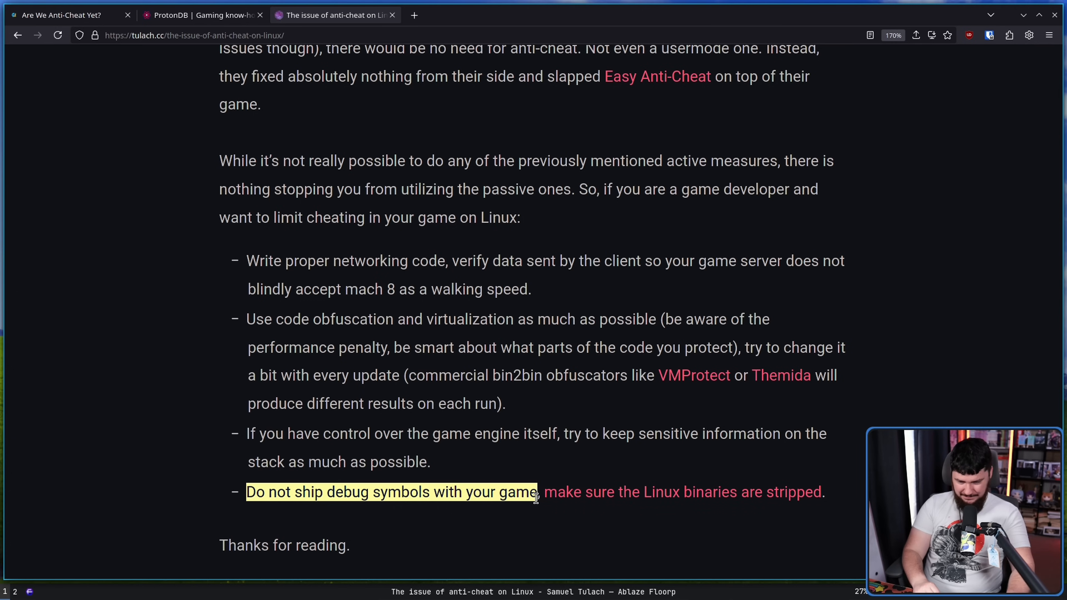
{"action": "left_click", "coordinate": [534, 492]}
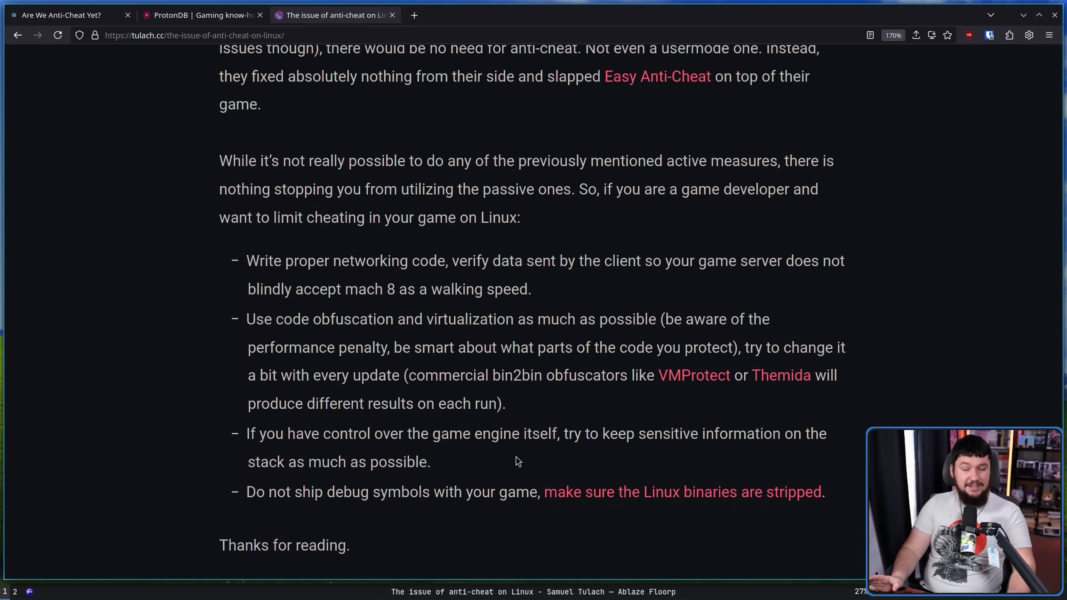
{"action": "mouse_move", "coordinate": [501, 480]}
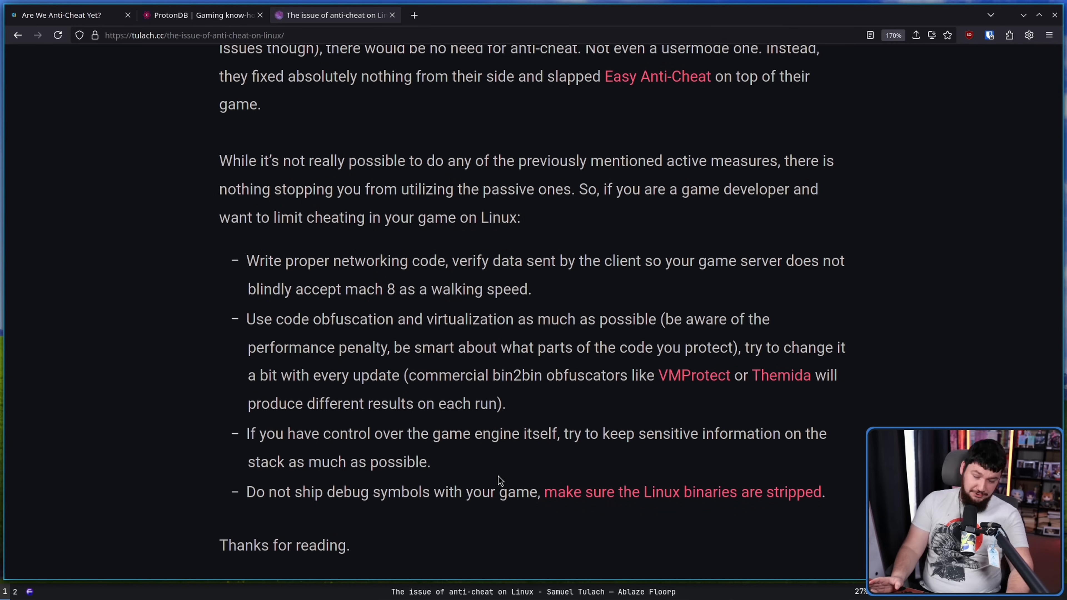
{"action": "mouse_move", "coordinate": [512, 476]}
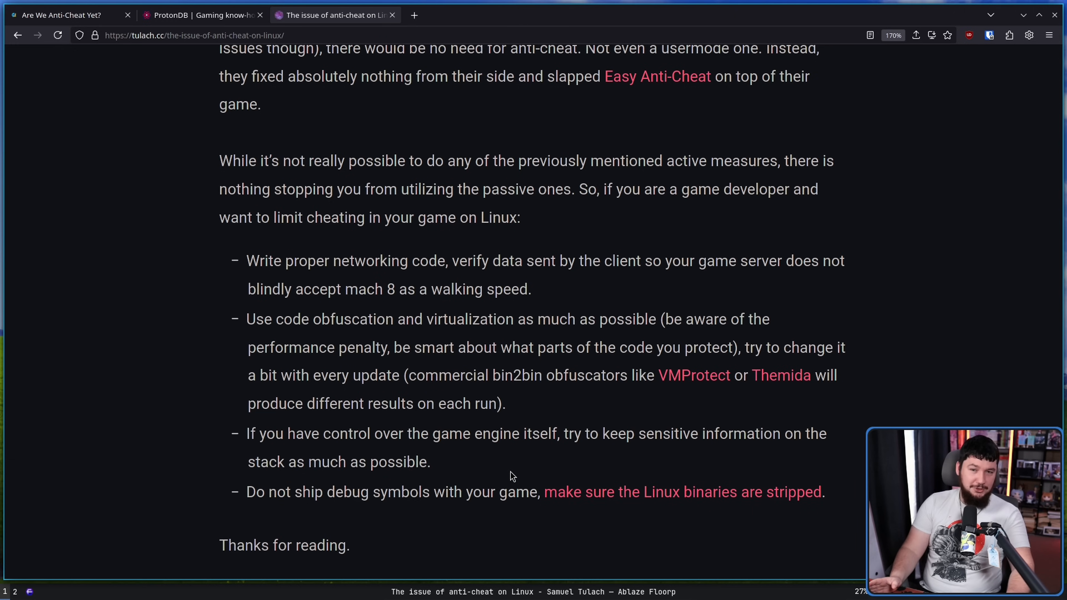
{"action": "mouse_move", "coordinate": [655, 478]}
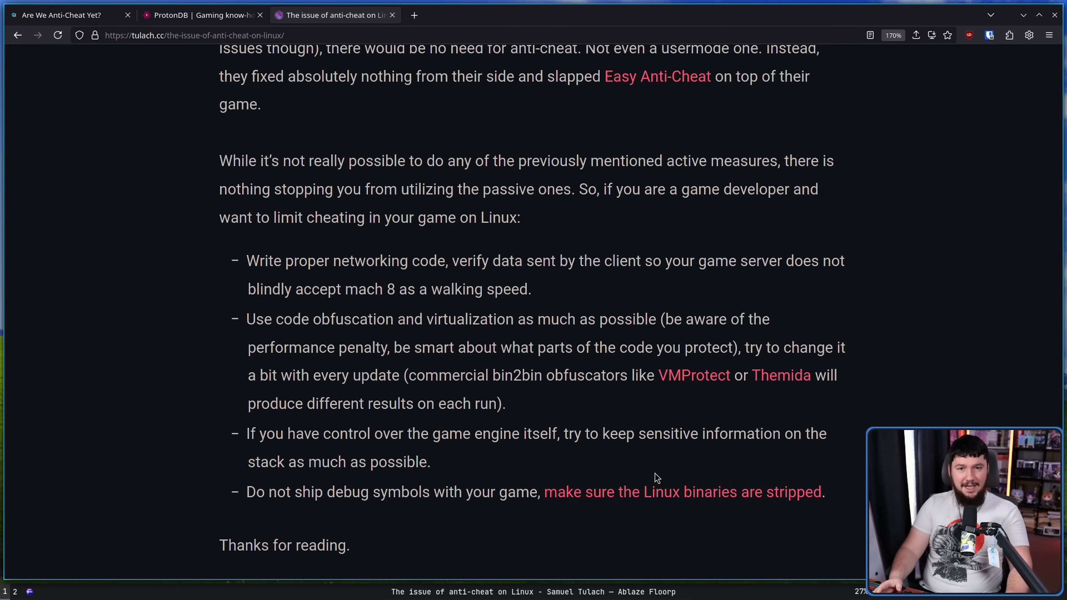